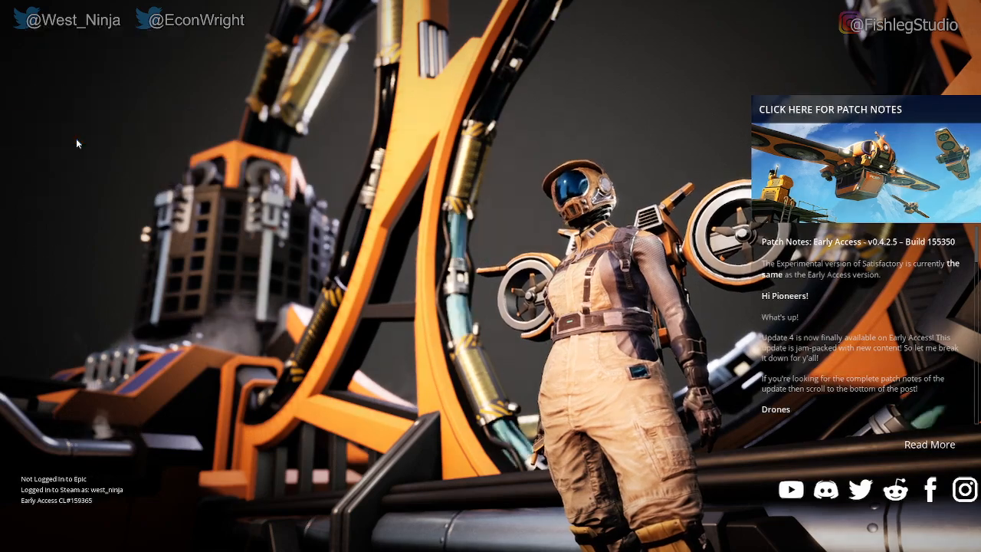
# - Choose New Game on the main menu to reach the starting-area choices
pyautogui.click(68, 126)
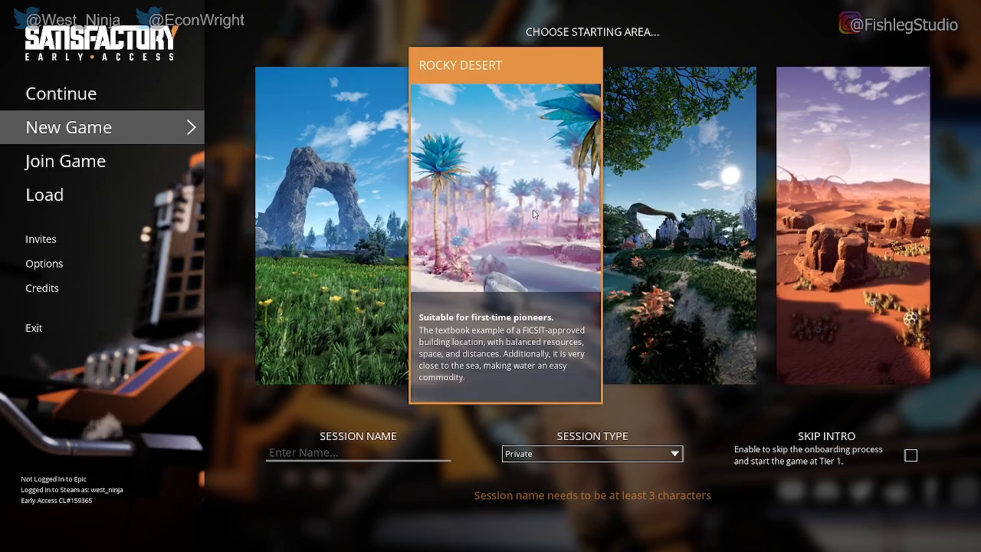
pyautogui.moveTo(501, 208)
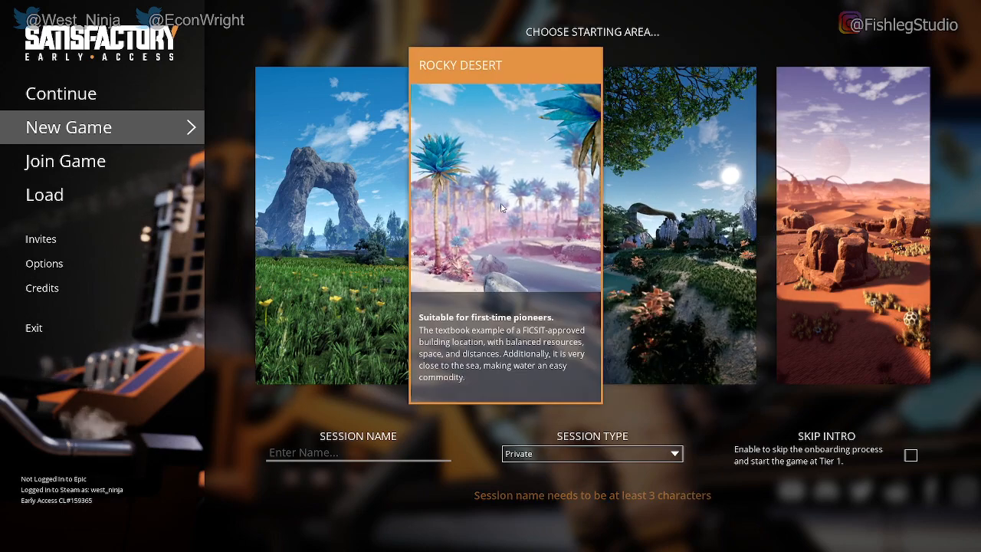
pyautogui.moveTo(493, 219)
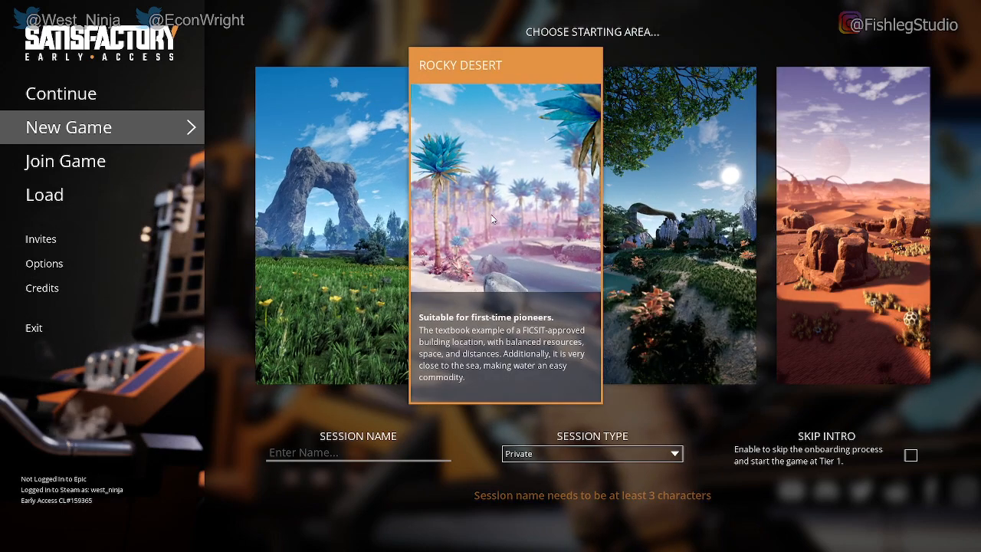
# - Pick Grass Fields, name the session 'Fliongers', and start the game
pyautogui.click(331, 226)
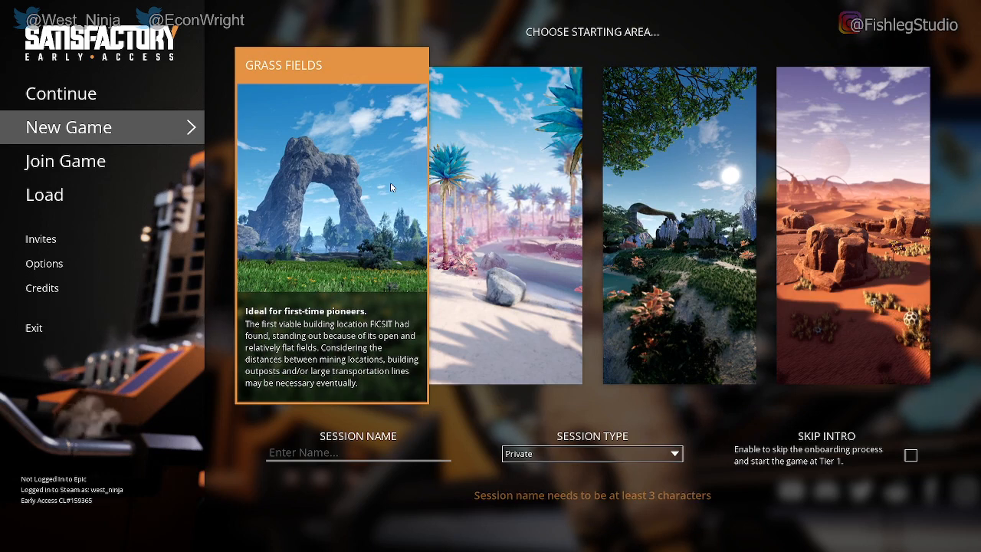
pyautogui.moveTo(398, 247)
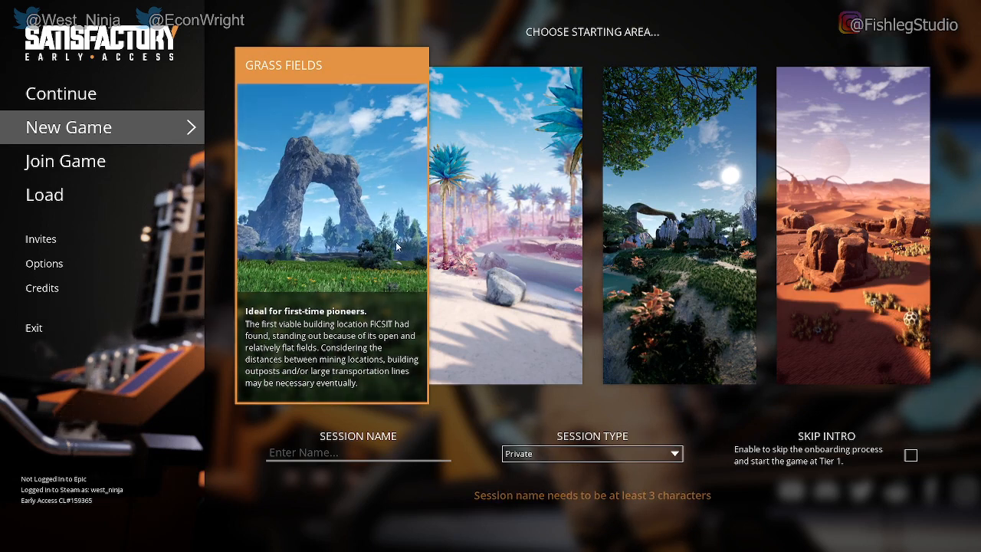
pyautogui.click(358, 452)
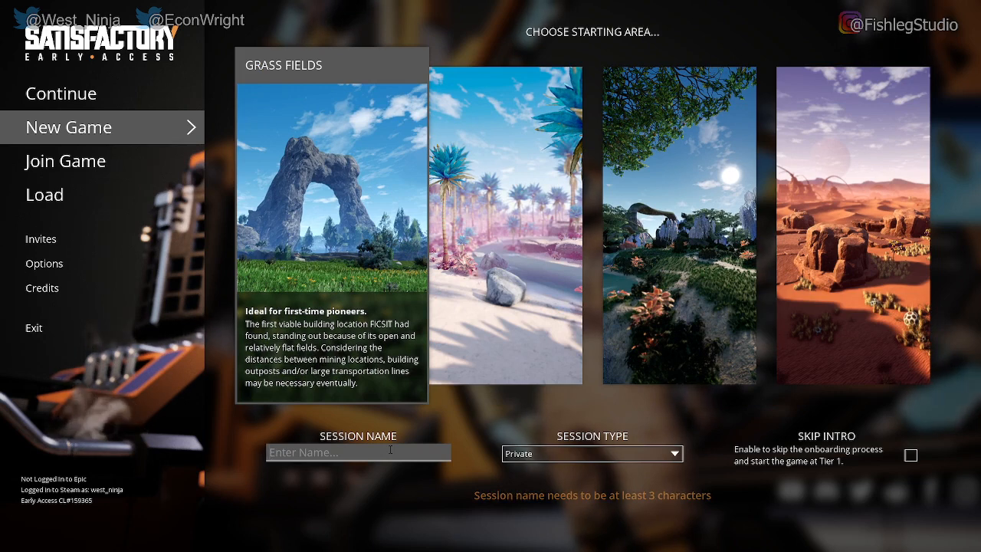
pyautogui.write('Flionger')
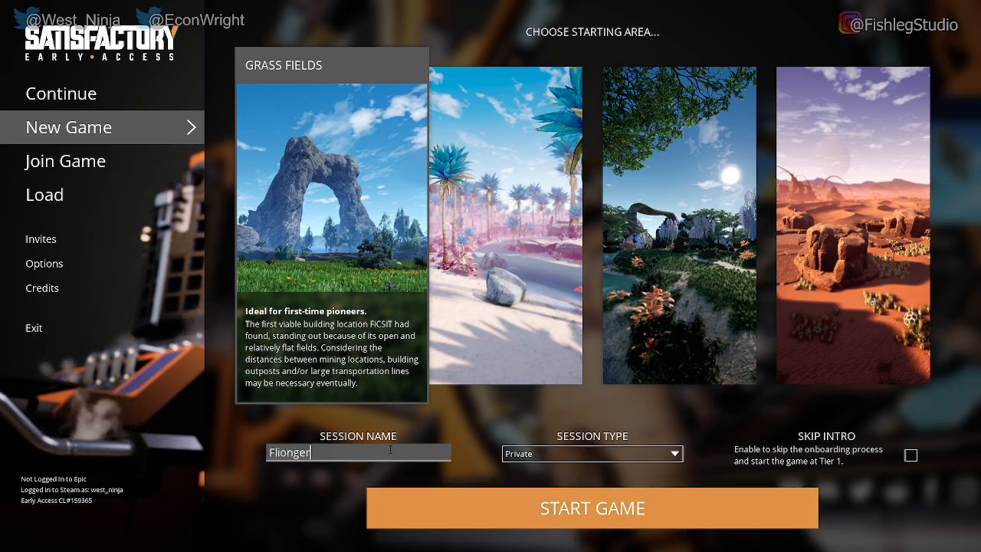
pyautogui.write('s')
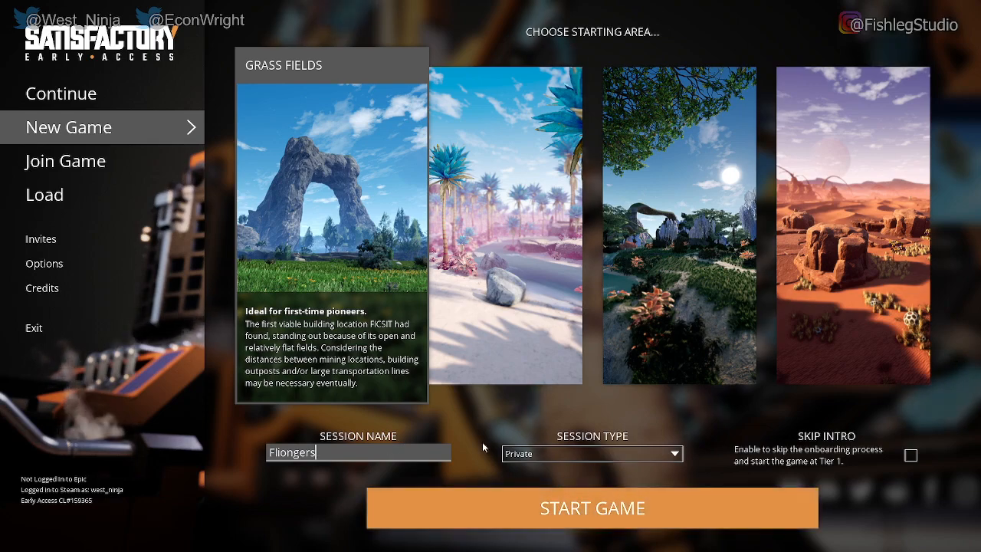
pyautogui.click(591, 507)
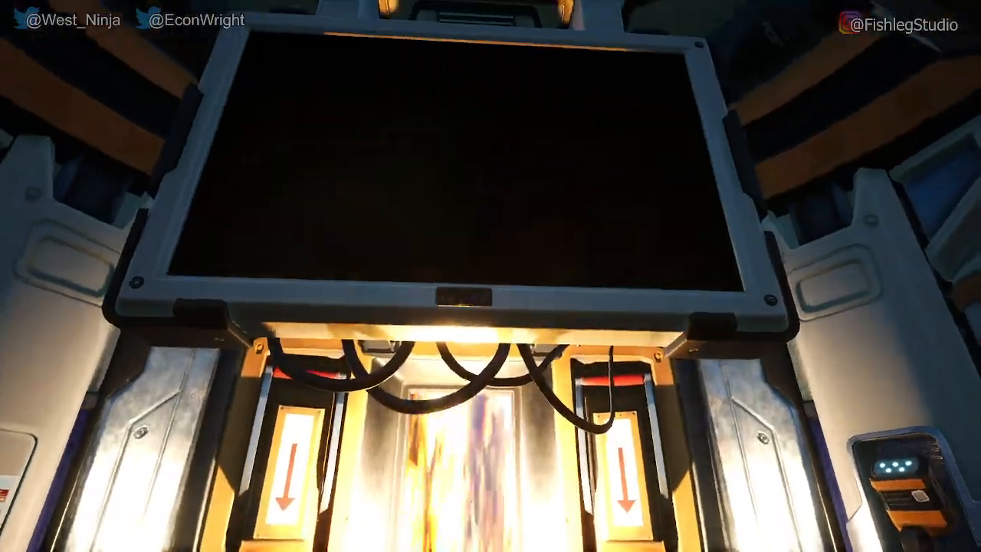
pyautogui.moveTo(491, 276)
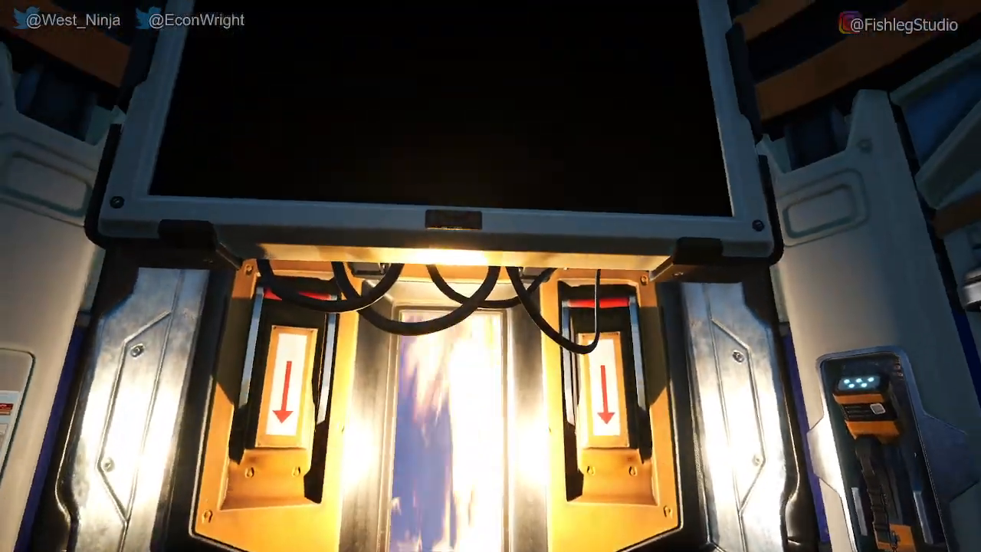
pyautogui.moveTo(490, 276)
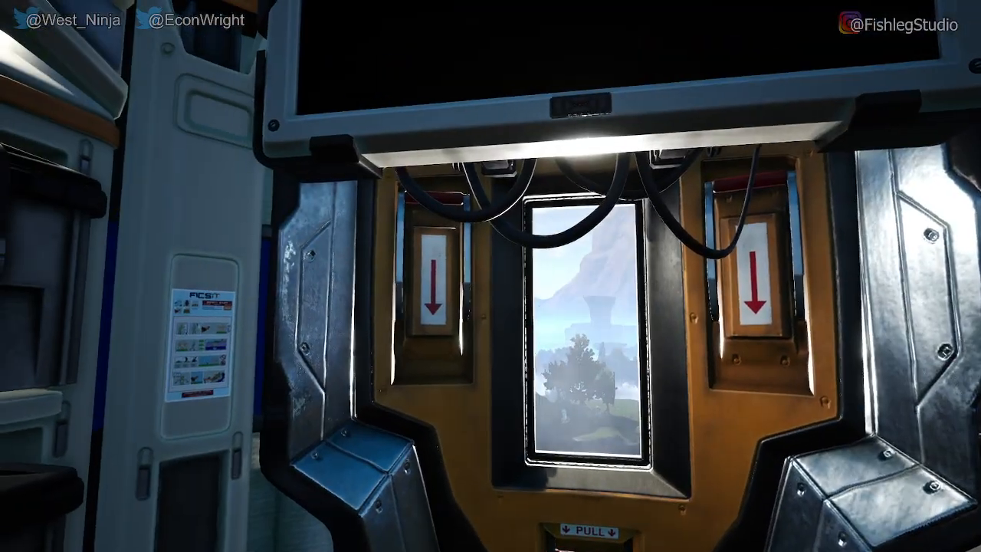
pyautogui.moveTo(490, 276)
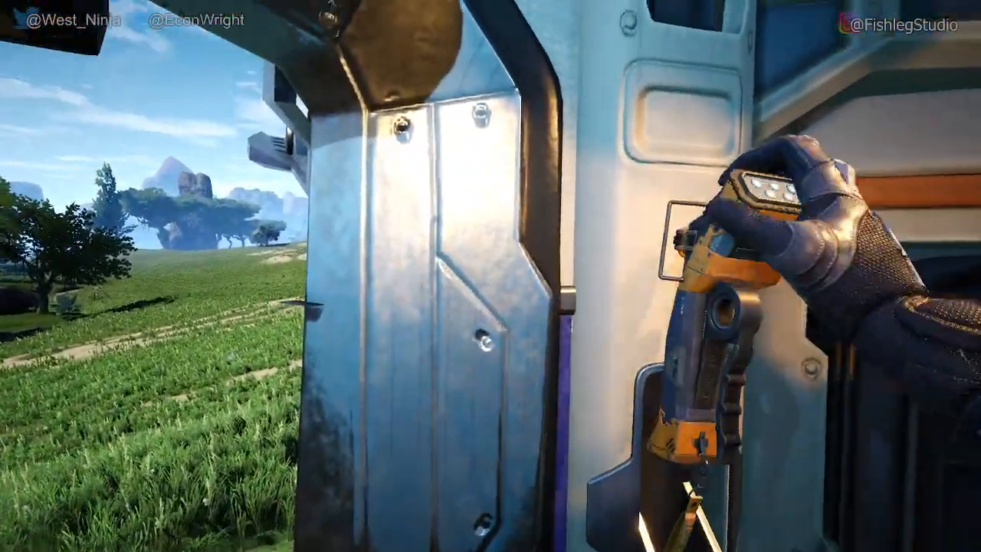
pyautogui.moveTo(491, 275)
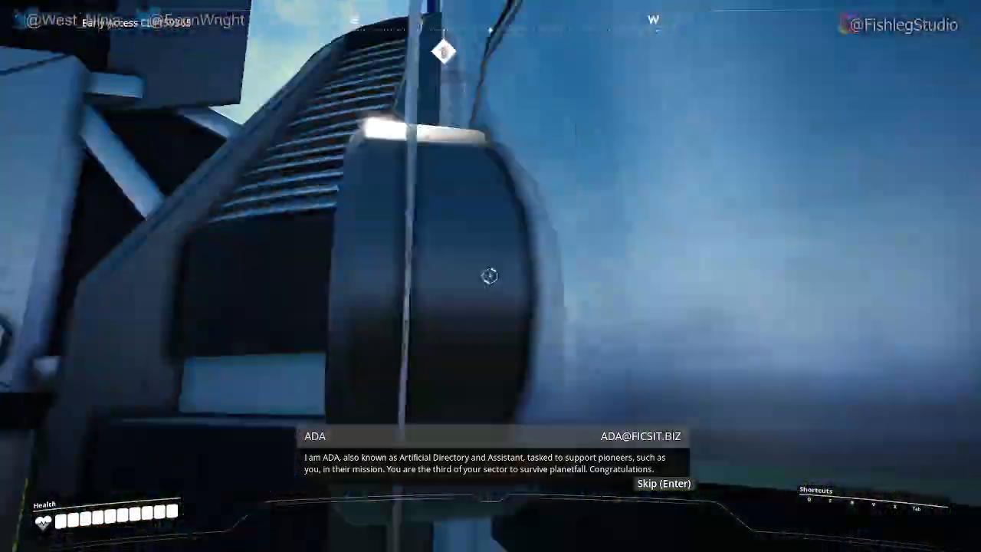
pyautogui.moveTo(491, 276)
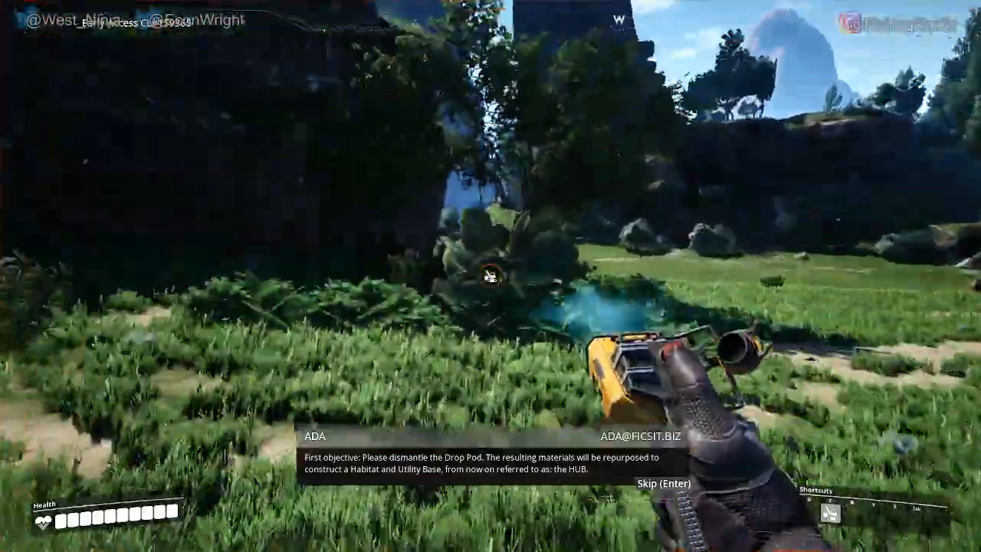
pyautogui.moveTo(490, 276)
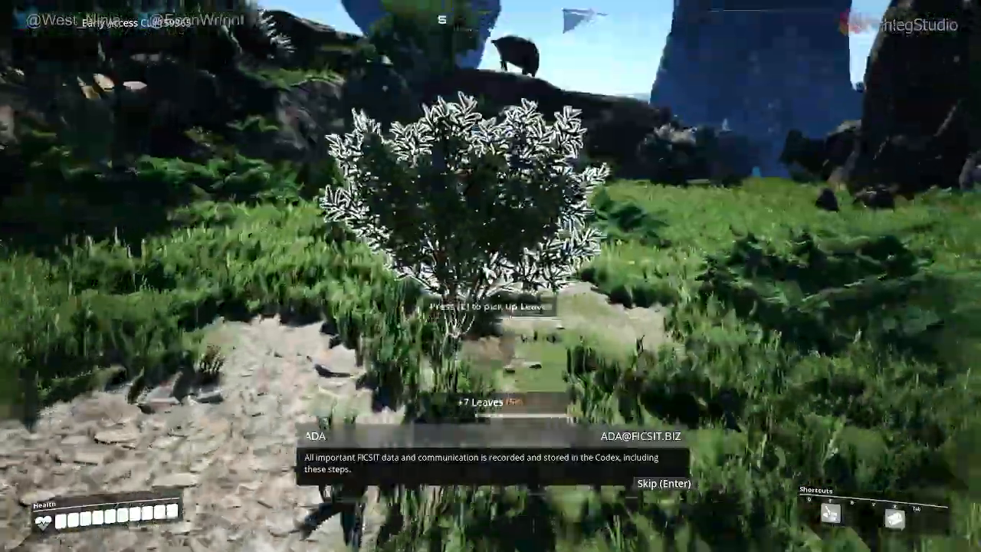
# - Pick up Leaves and a Paleberry from the nearby bushes
pyautogui.press('e')
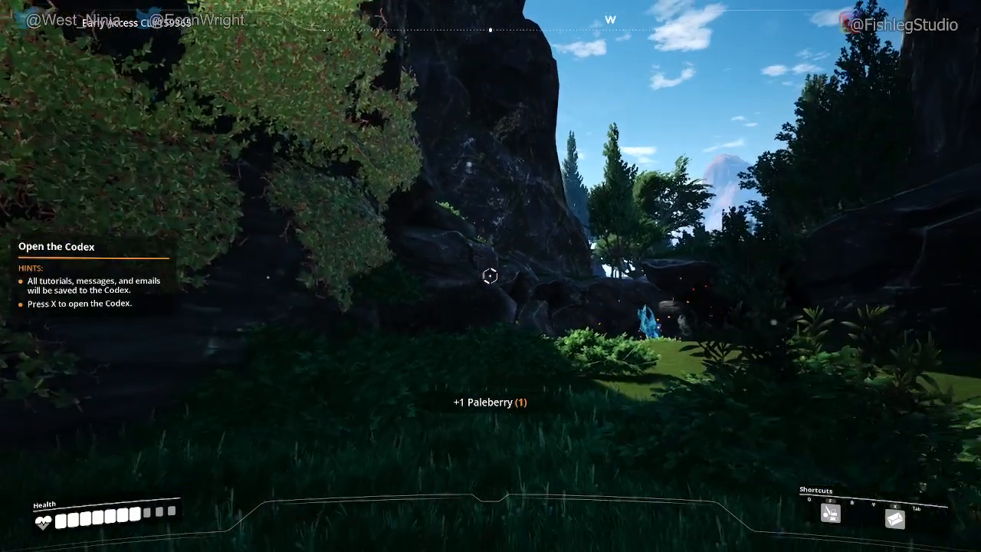
# - Open the Codex with X and add Craft Bench and The HUB to the to-do list
pyautogui.press('x')
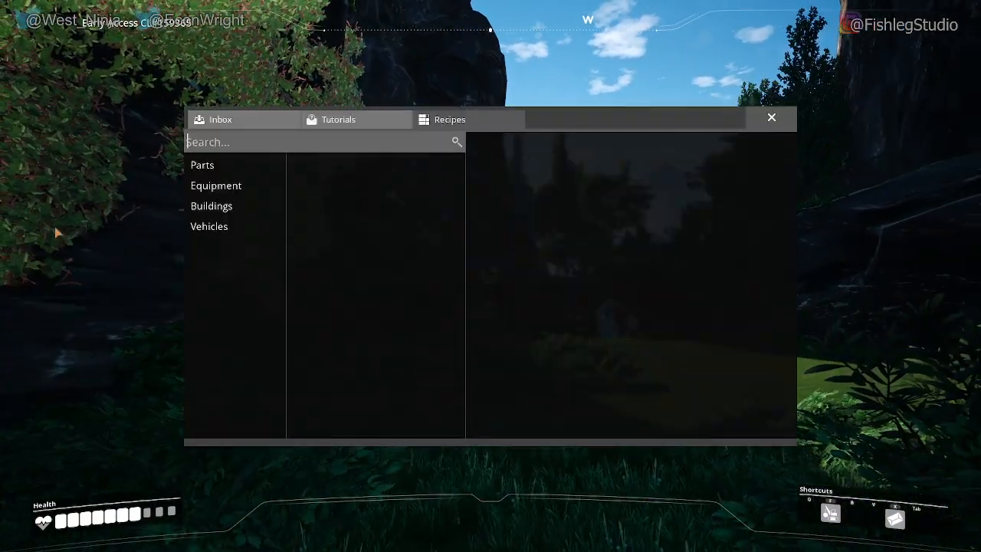
pyautogui.click(215, 186)
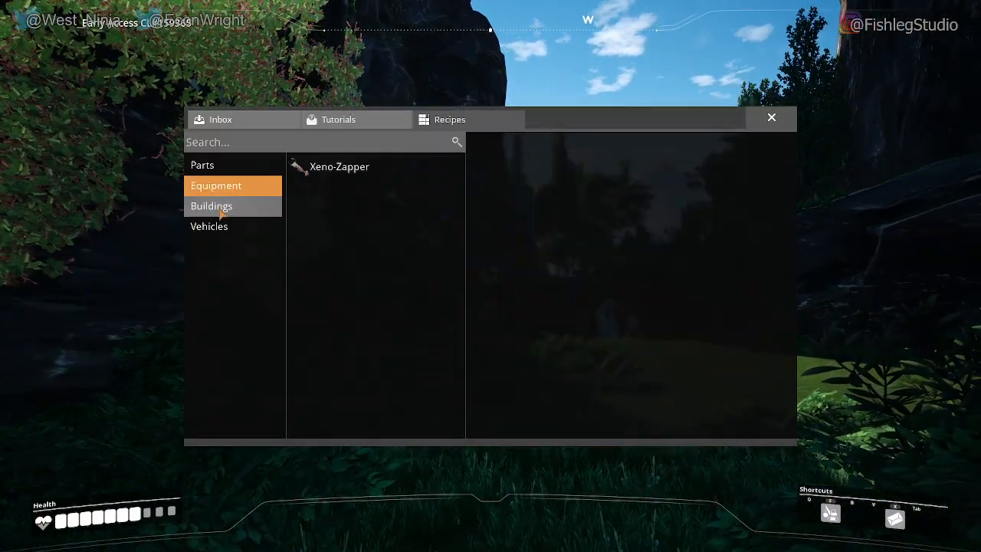
pyautogui.click(211, 205)
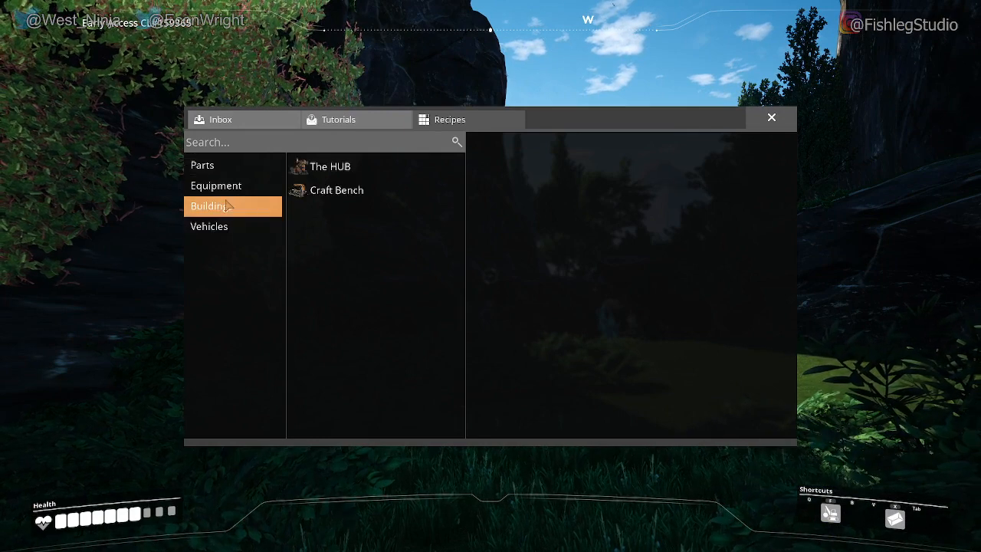
pyautogui.click(336, 190)
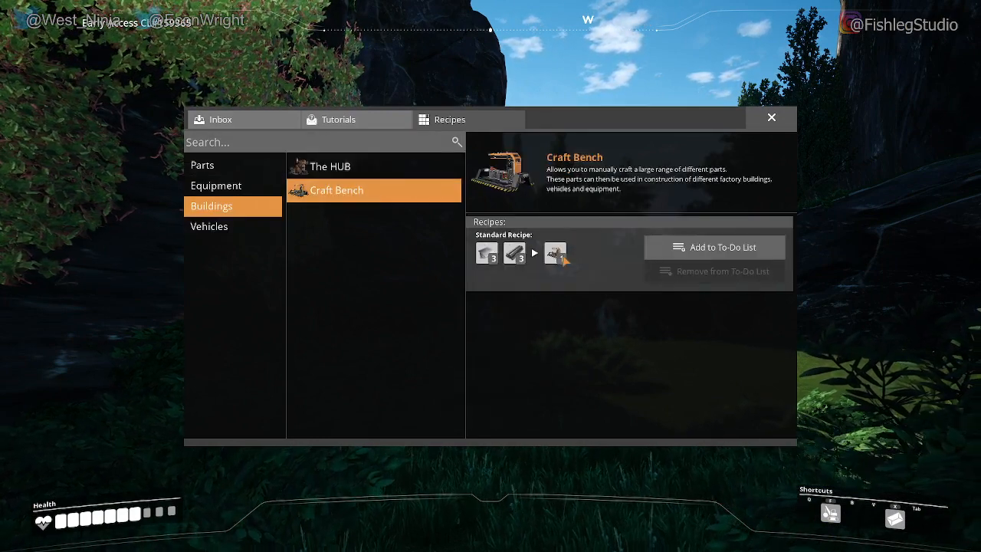
pyautogui.click(714, 246)
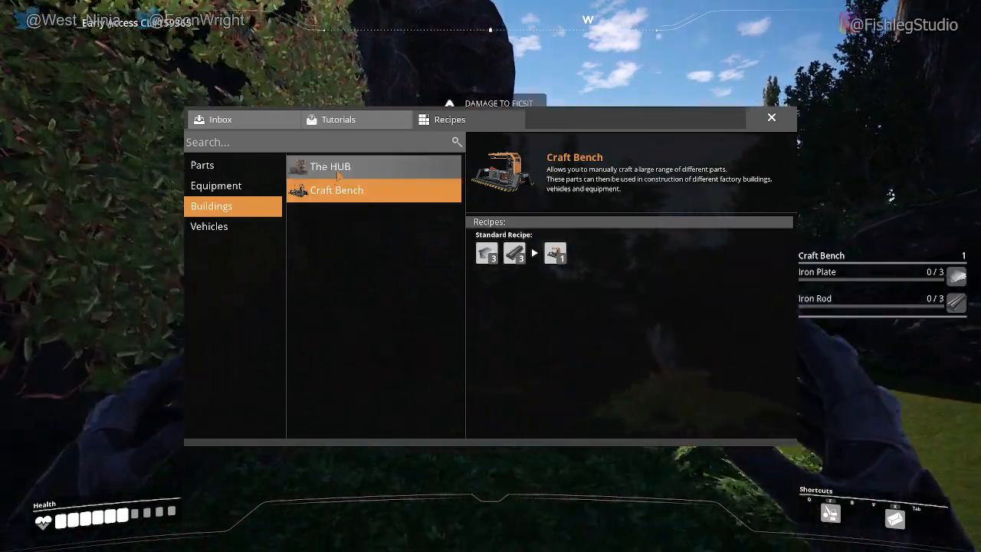
pyautogui.click(330, 166)
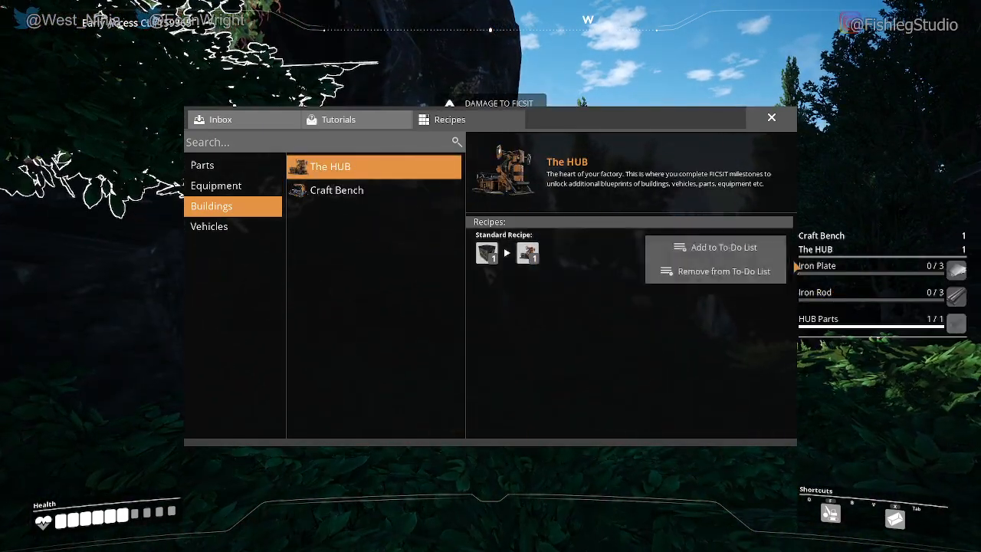
pyautogui.click(771, 117)
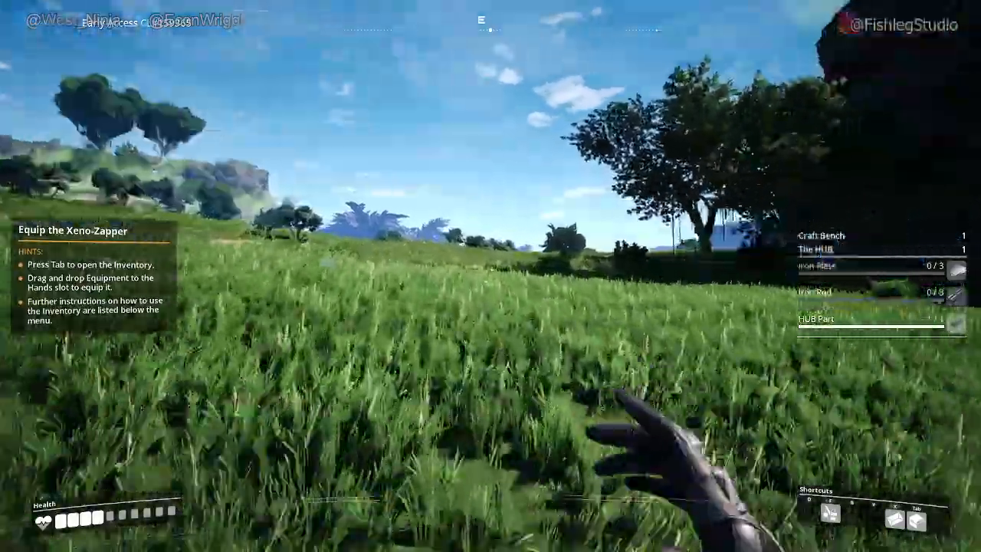
# - Equip the Xeno-Zapper from the inventory, then pick up an alien carapace and leaves
pyautogui.press('tab')
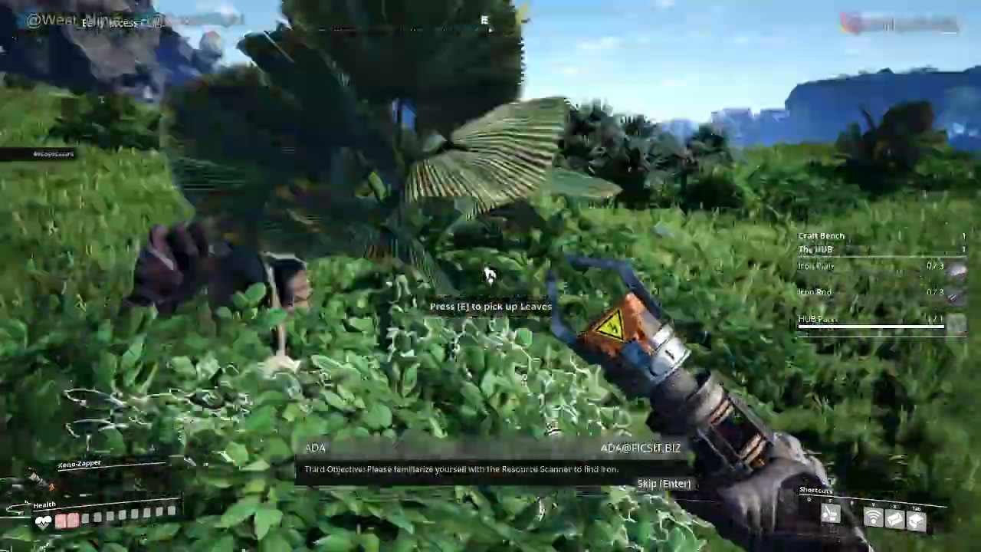
pyautogui.moveTo(490, 276)
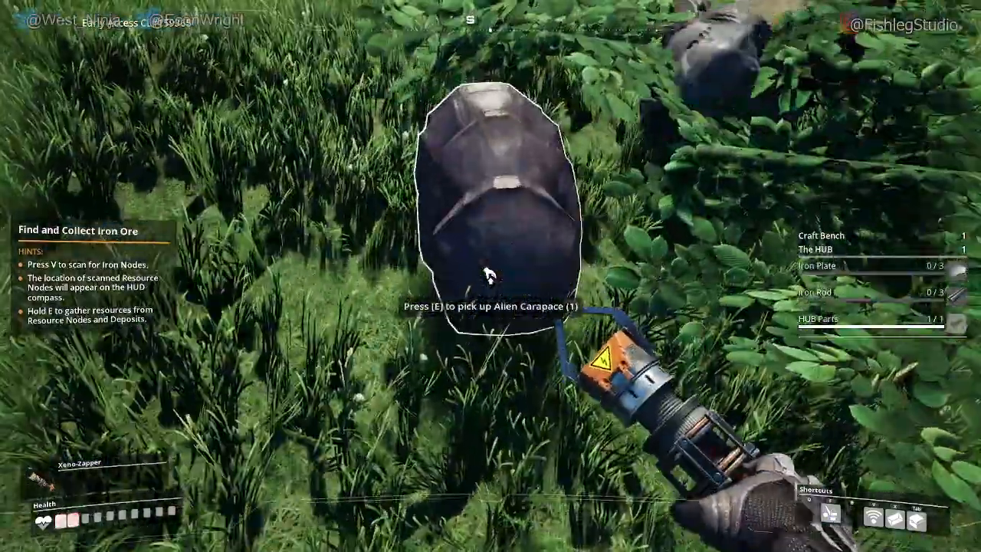
pyautogui.press('e')
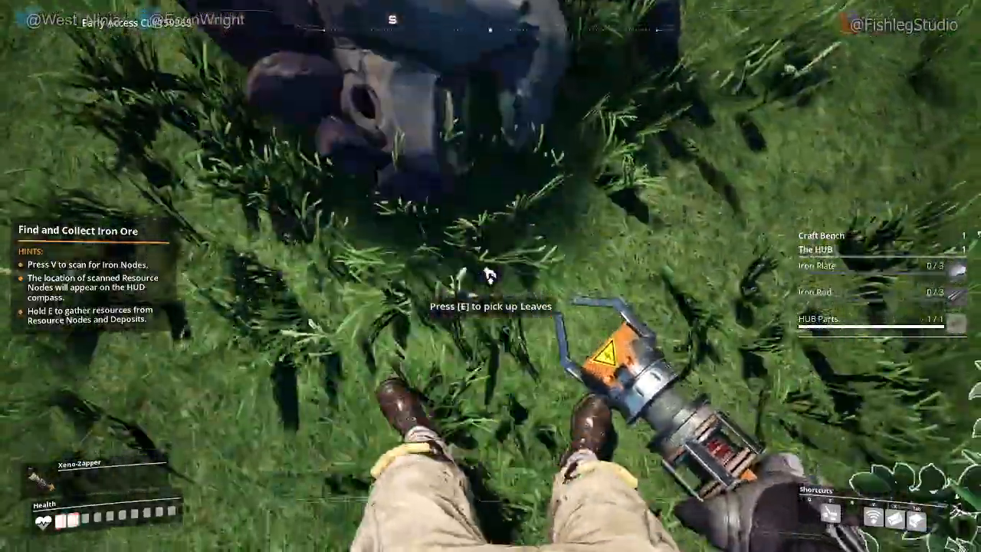
pyautogui.press('e')
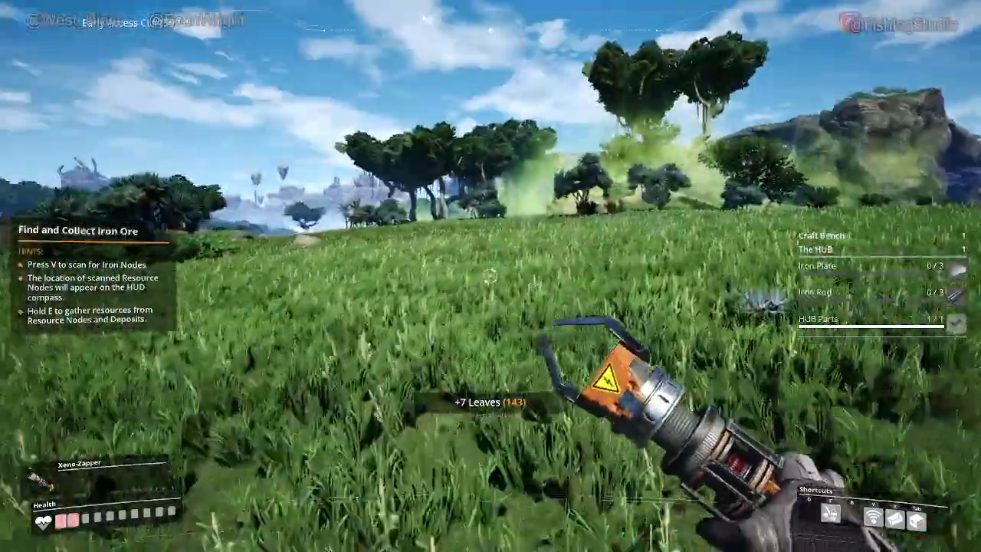
pyautogui.moveTo(490, 276)
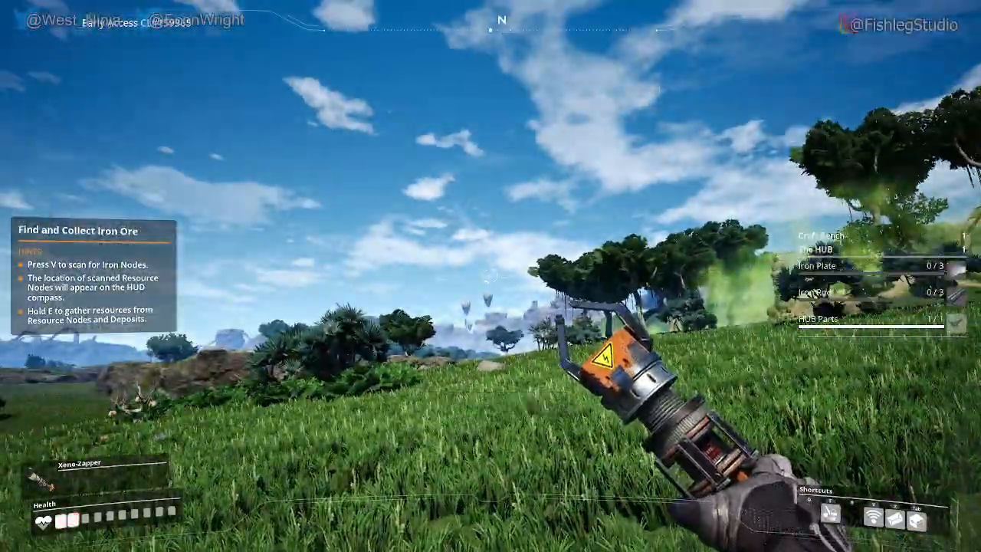
# - Walk across the meadow toward the wooded cliffs until wood is within reach
pyautogui.press('v')
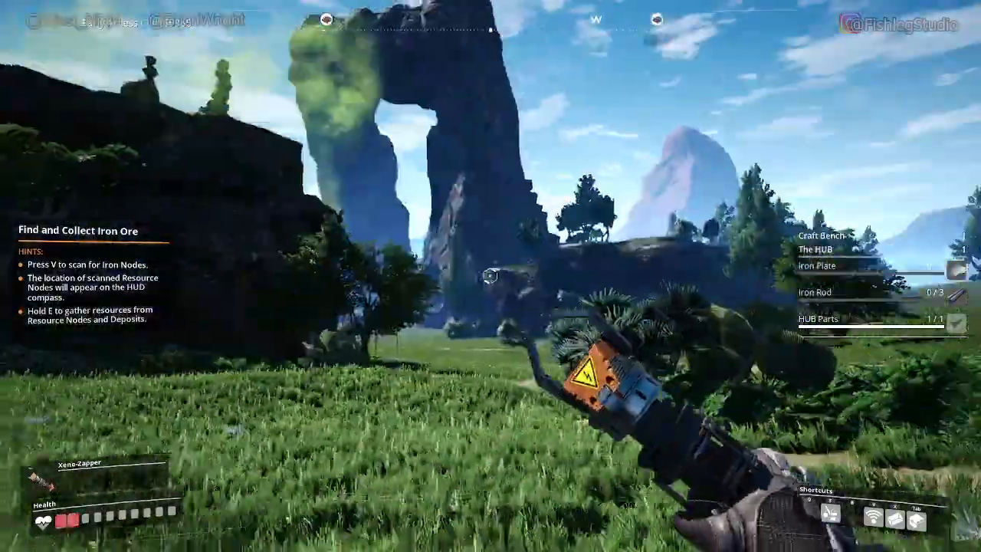
pyautogui.moveTo(490, 276)
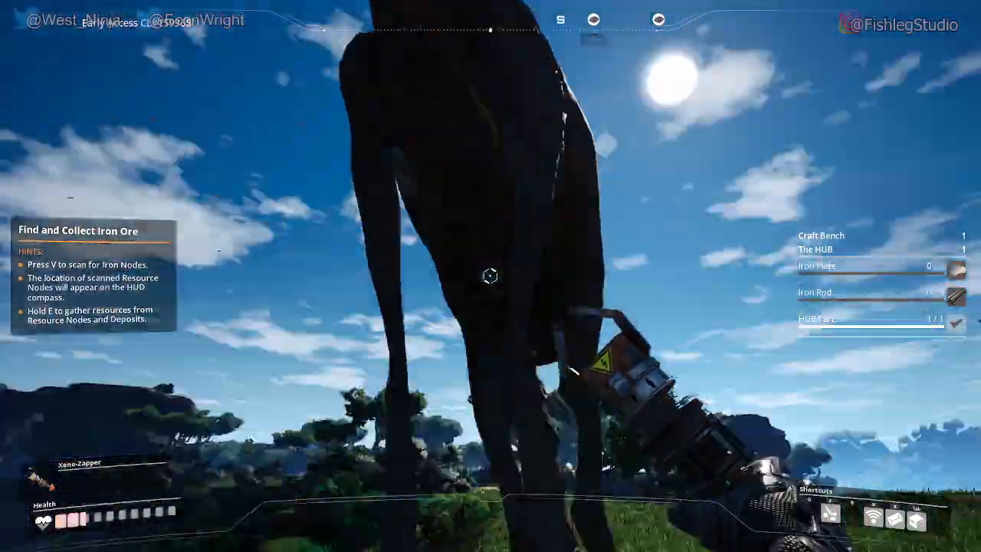
pyautogui.moveTo(490, 276)
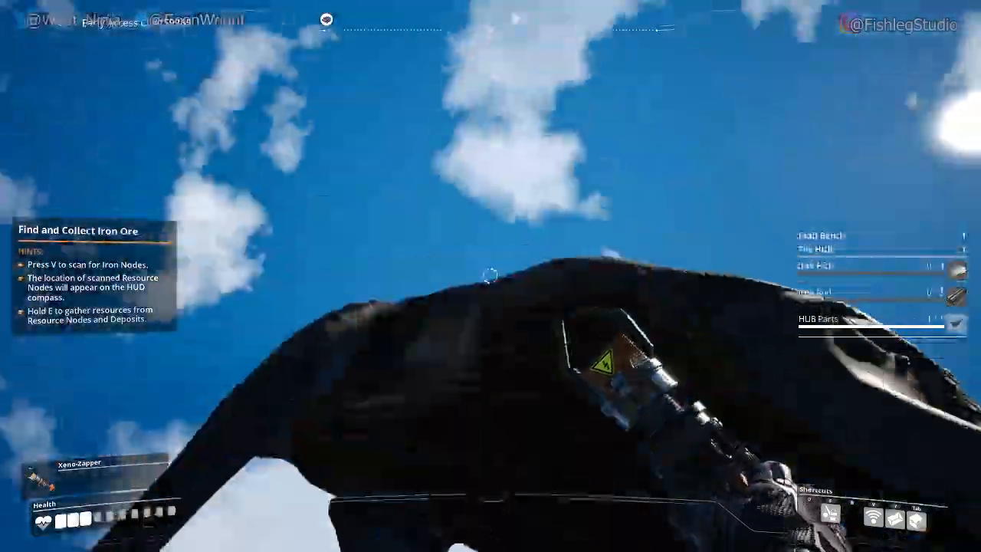
pyautogui.moveTo(491, 276)
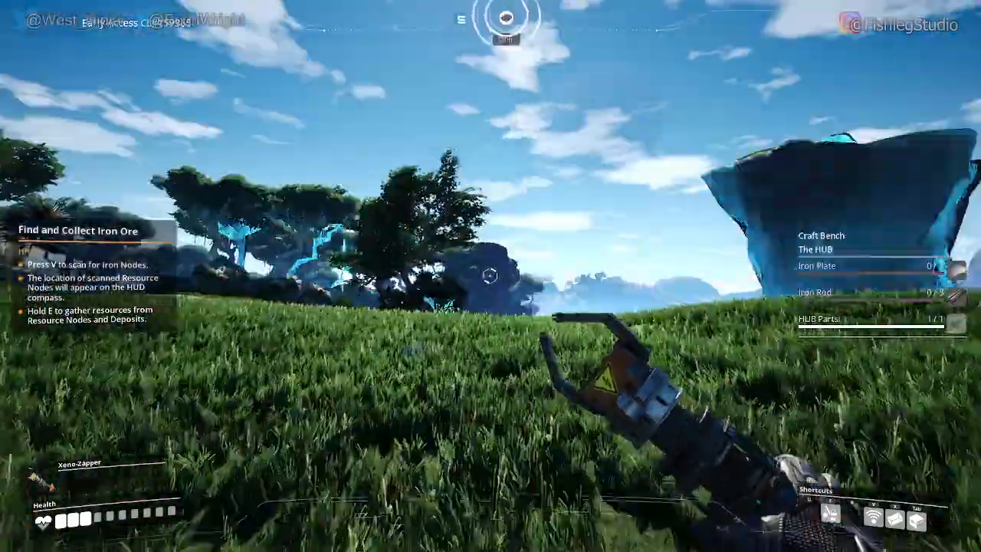
pyautogui.moveTo(490, 276)
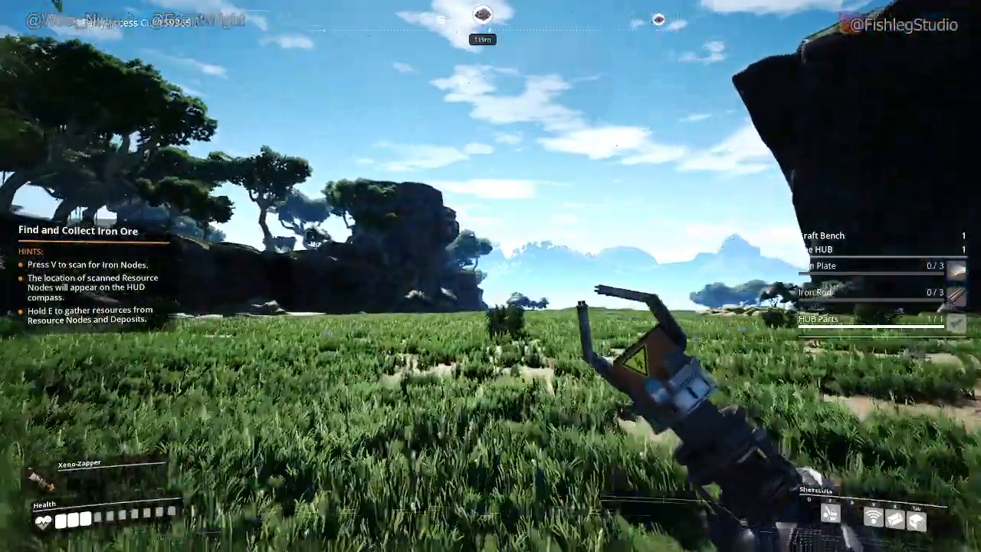
pyautogui.moveTo(491, 276)
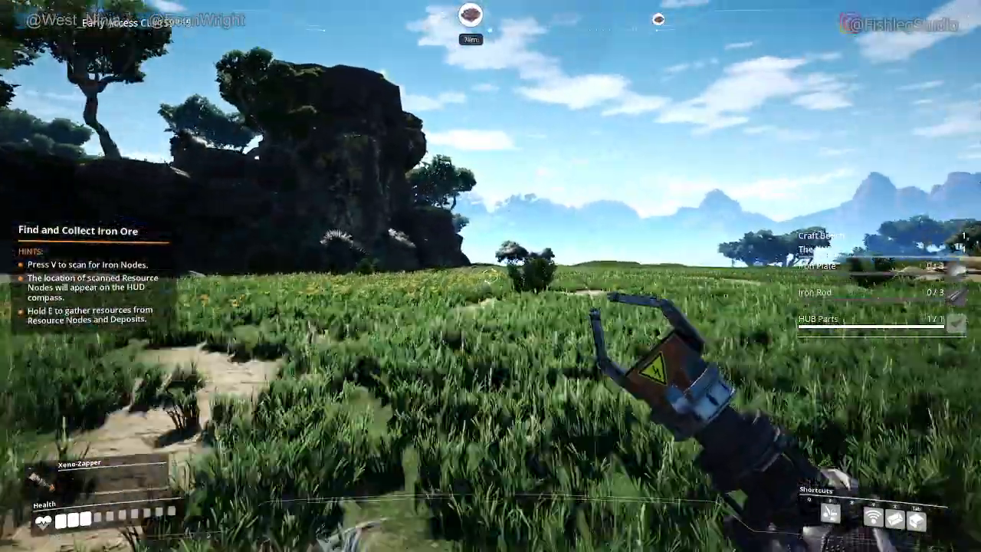
pyautogui.moveTo(490, 276)
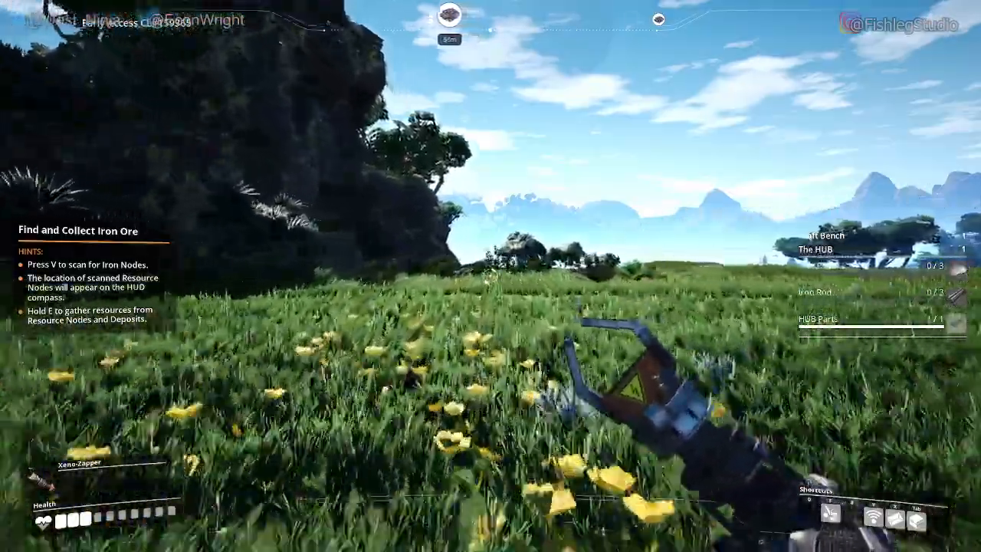
pyautogui.moveTo(490, 276)
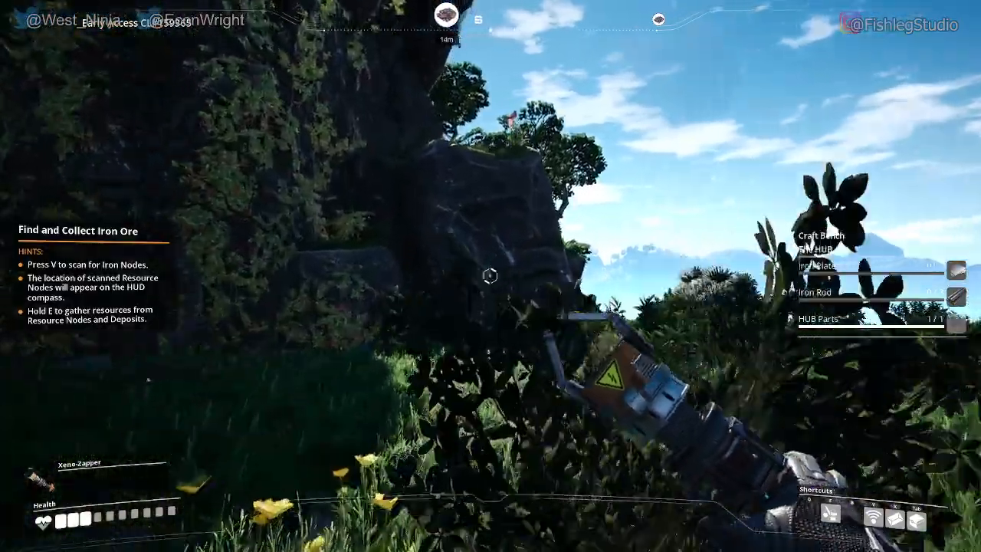
pyautogui.moveTo(491, 276)
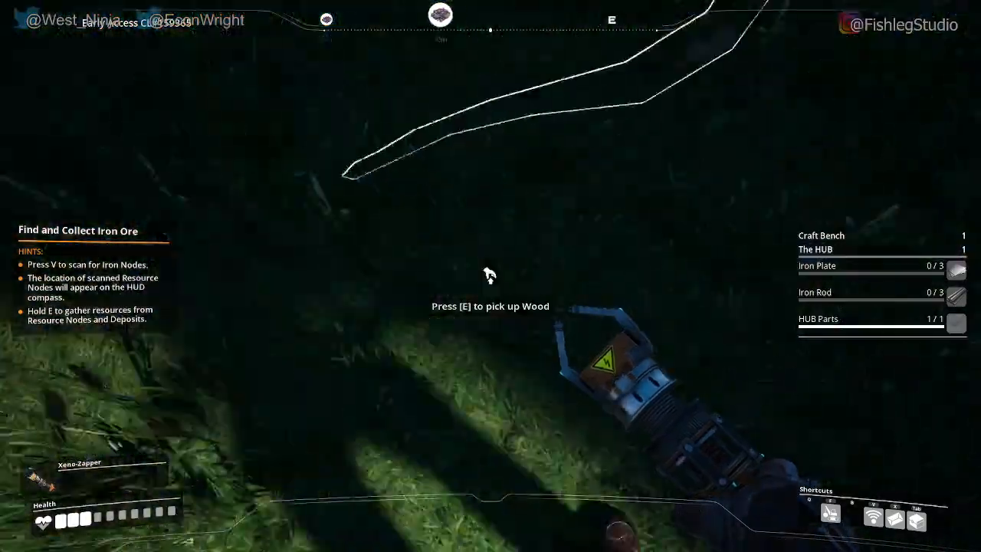
# - Pick up the wood, then mine Iron Ore from the nearby deposit
pyautogui.press('e')
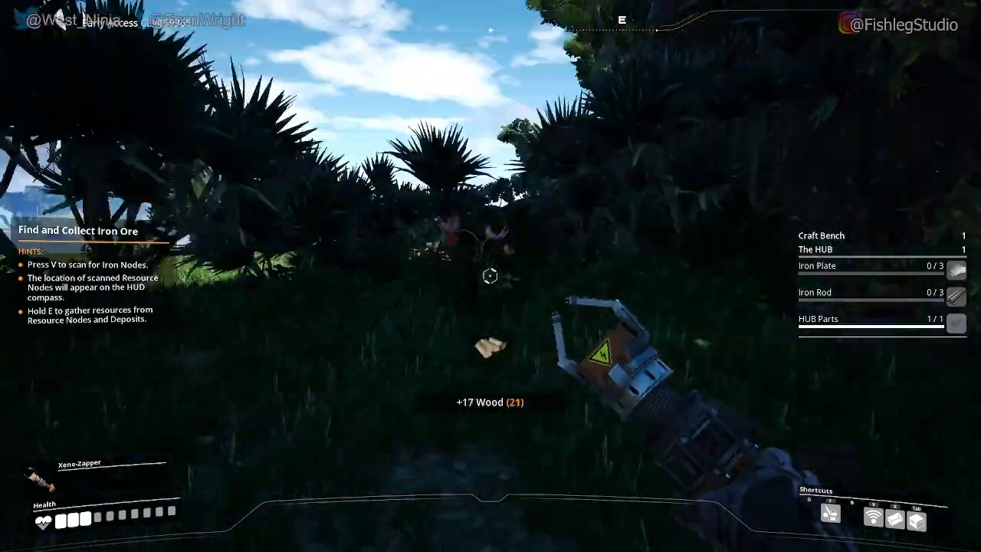
pyautogui.moveTo(490, 276)
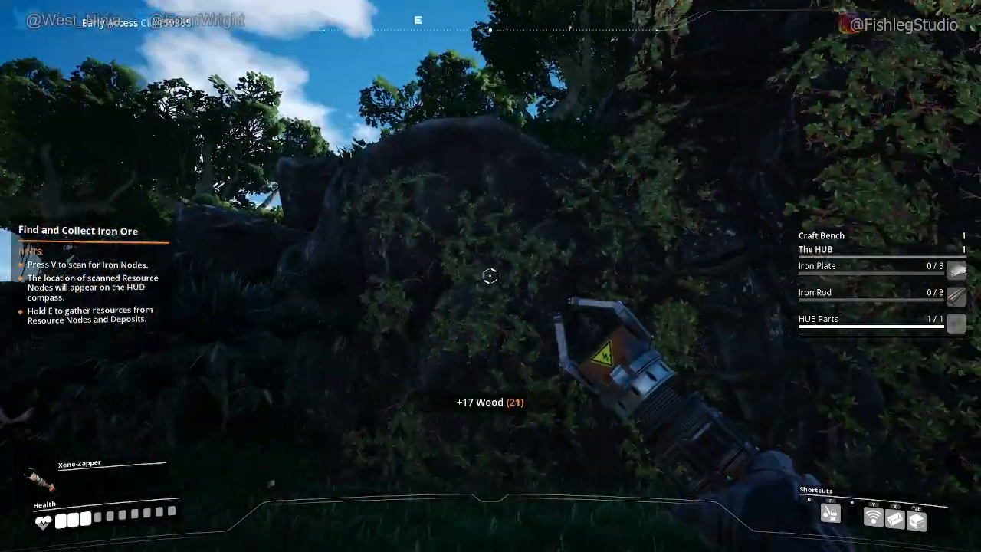
pyautogui.moveTo(491, 276)
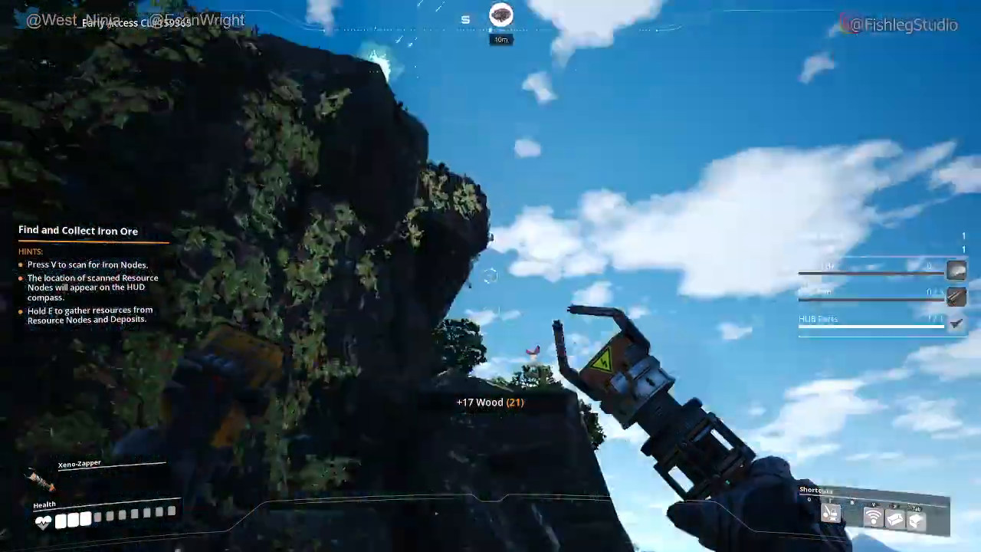
pyautogui.moveTo(490, 276)
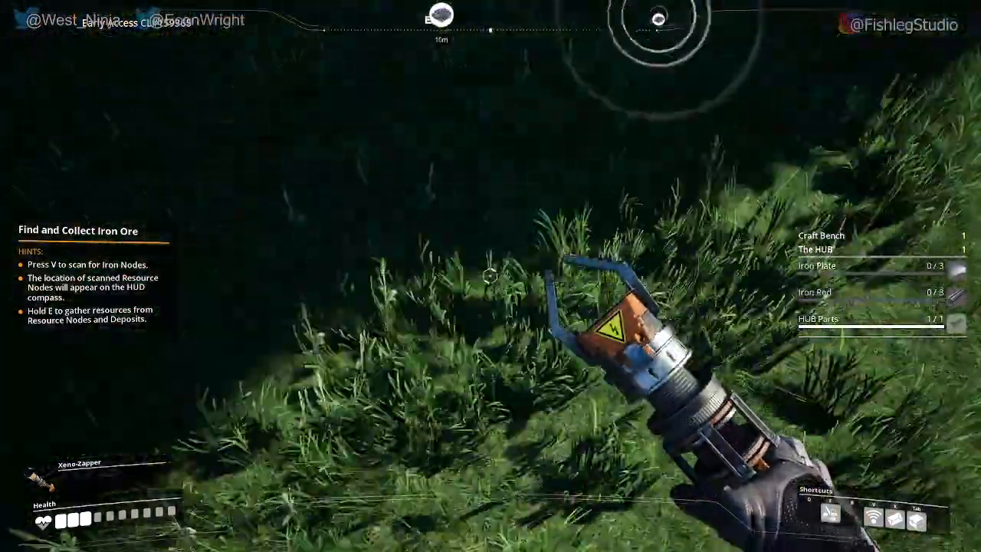
pyautogui.moveTo(491, 276)
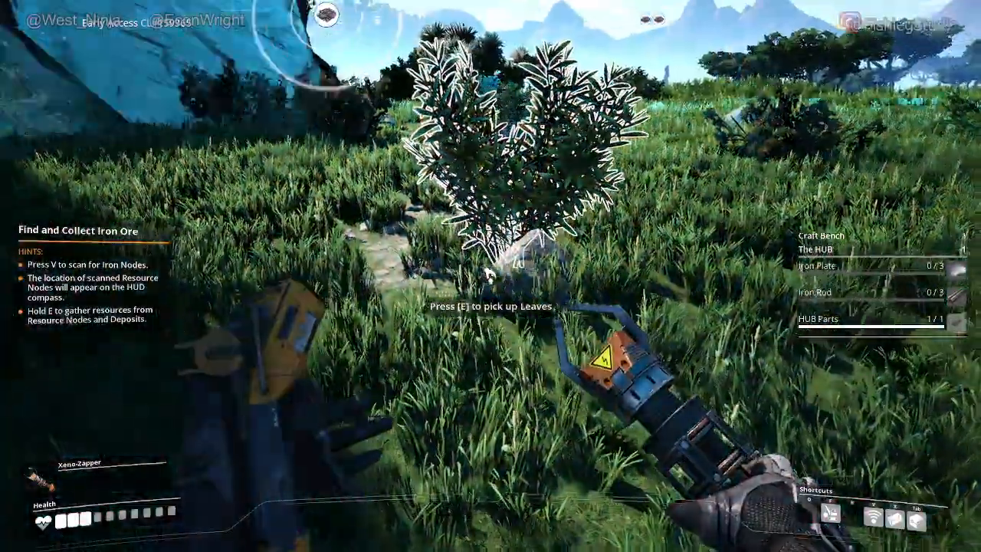
pyautogui.moveTo(490, 276)
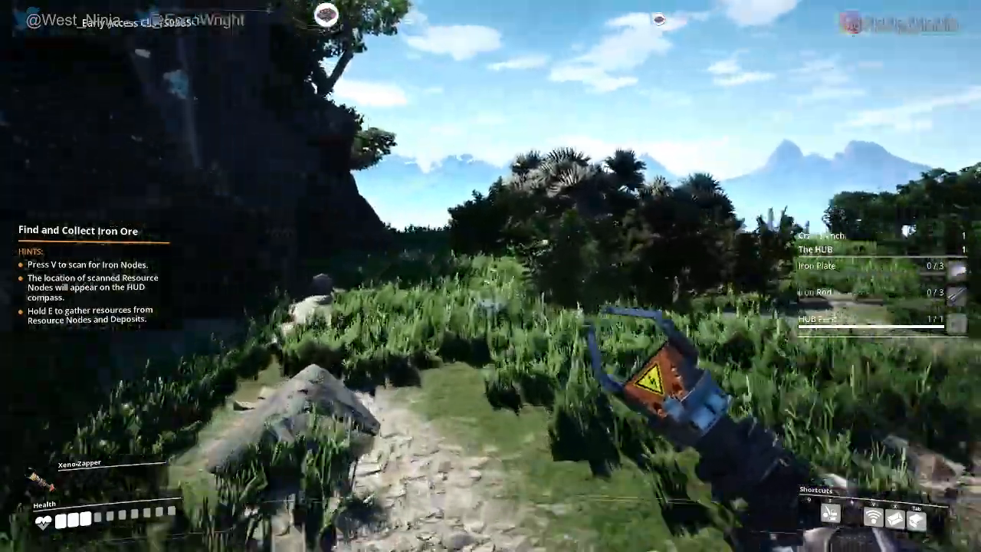
pyautogui.moveTo(491, 276)
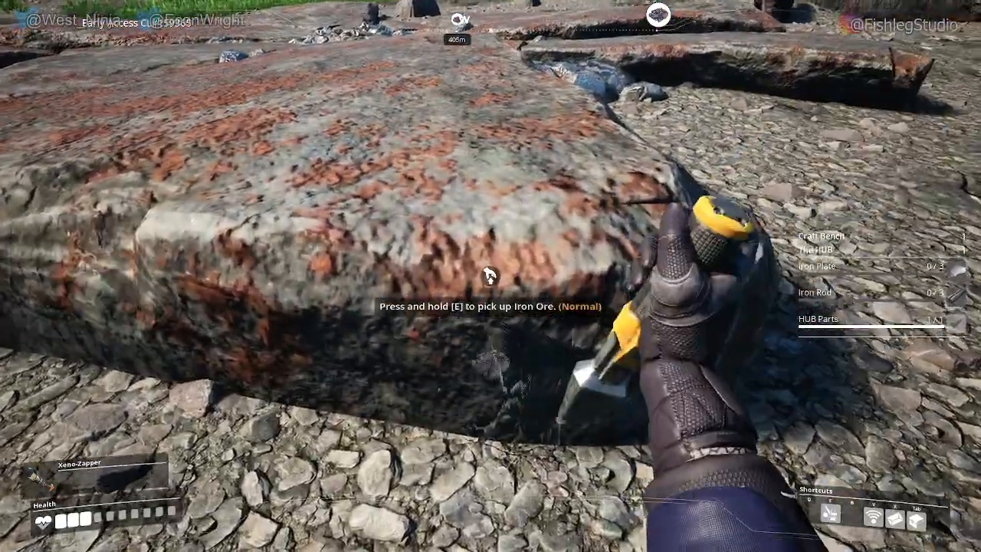
pyautogui.press('e')
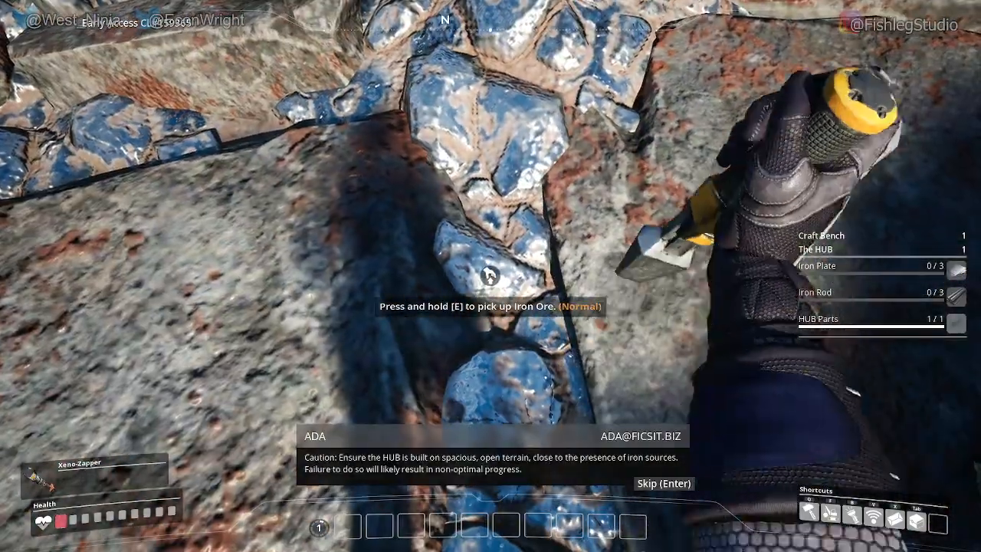
pyautogui.press('e')
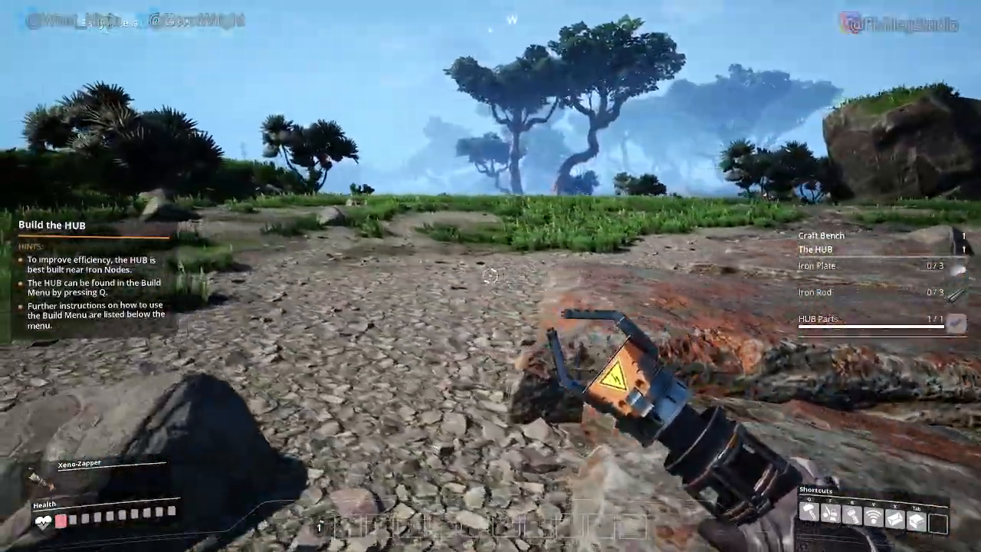
# - Check the collected items in the inventory, then close it
pyautogui.press('Tab')
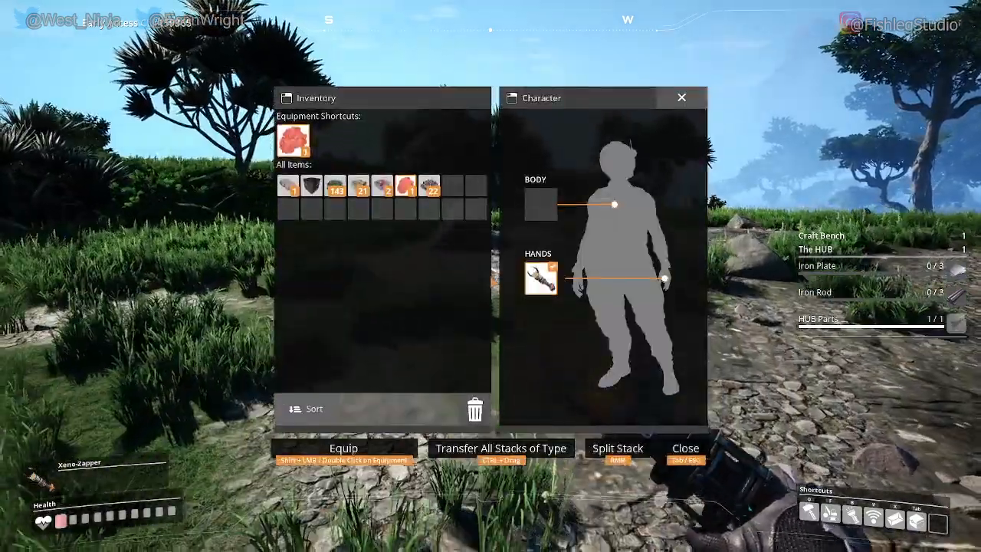
pyautogui.click(684, 447)
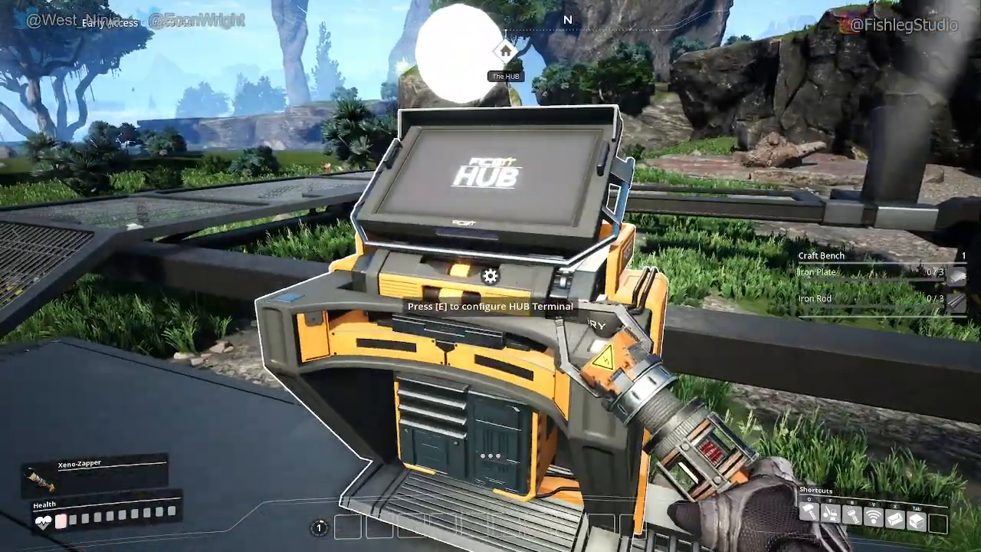
# - Open the HUB terminal and dismiss the milestone screen
pyautogui.press('e')
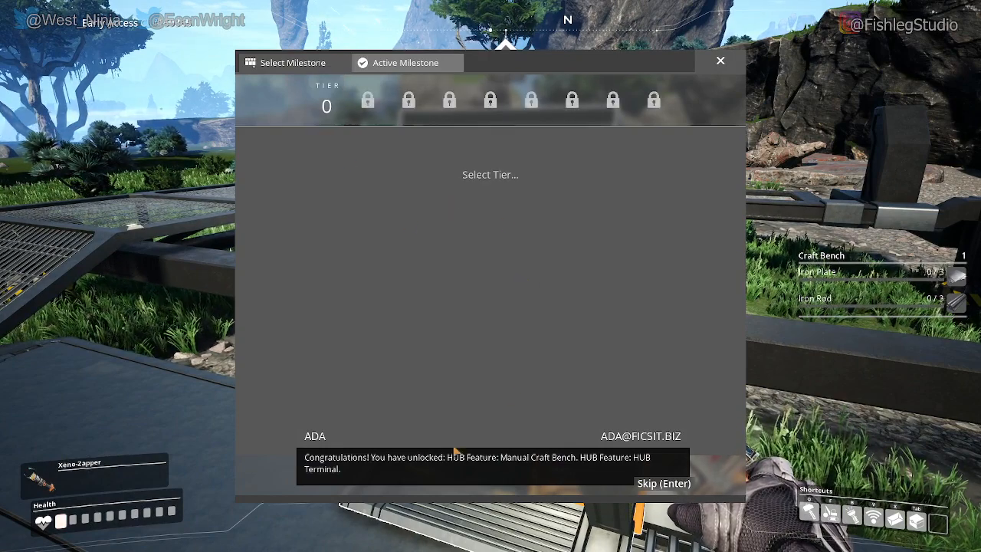
pyautogui.moveTo(540, 441)
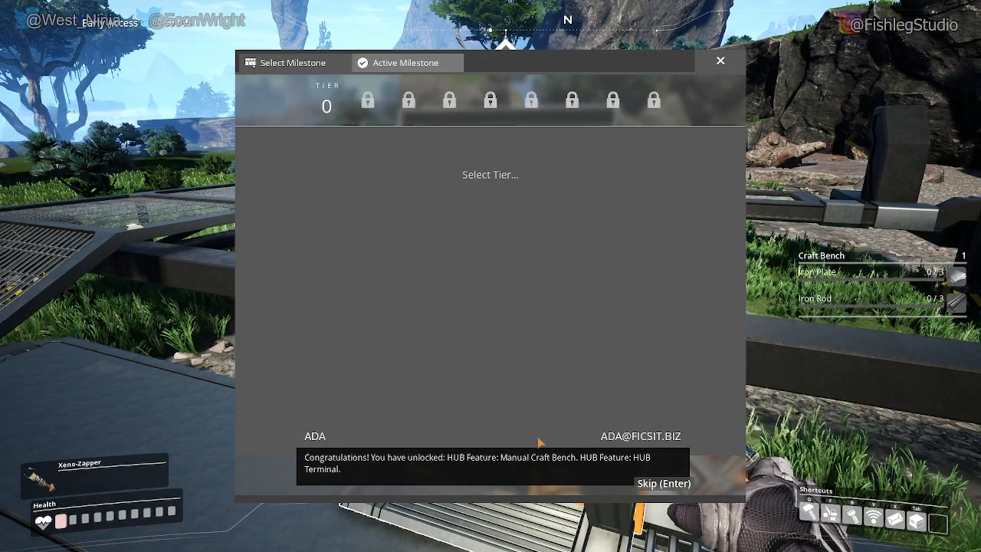
pyautogui.moveTo(679, 454)
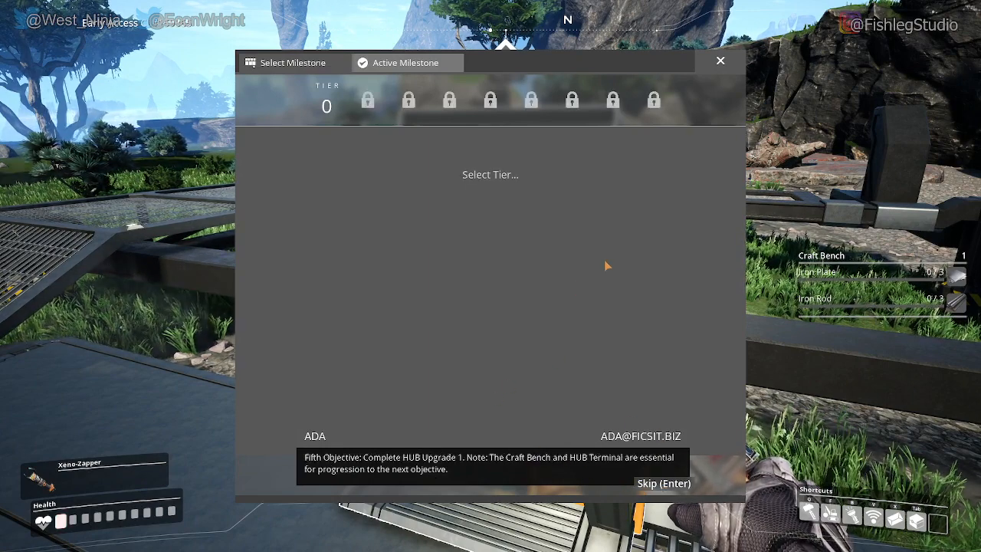
pyautogui.moveTo(576, 325)
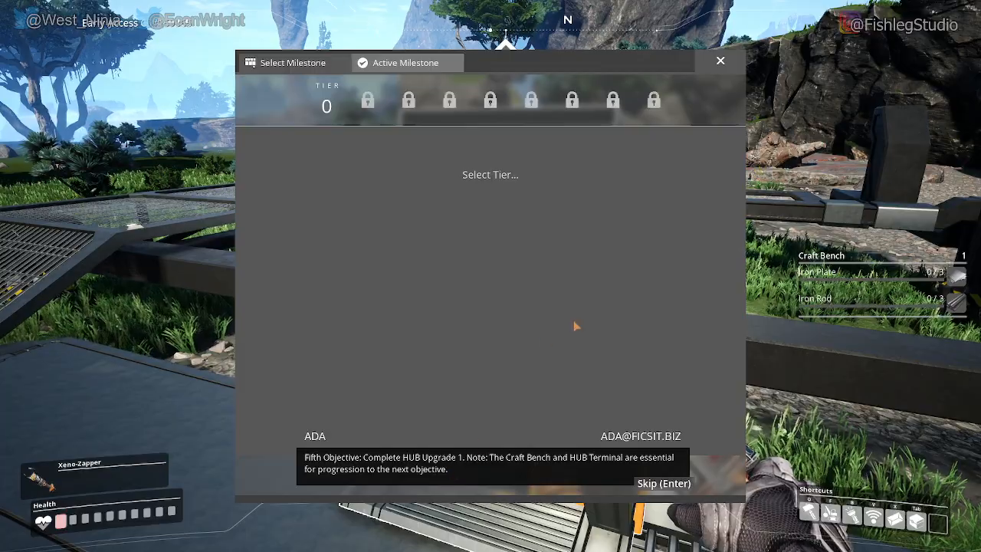
pyautogui.click(719, 61)
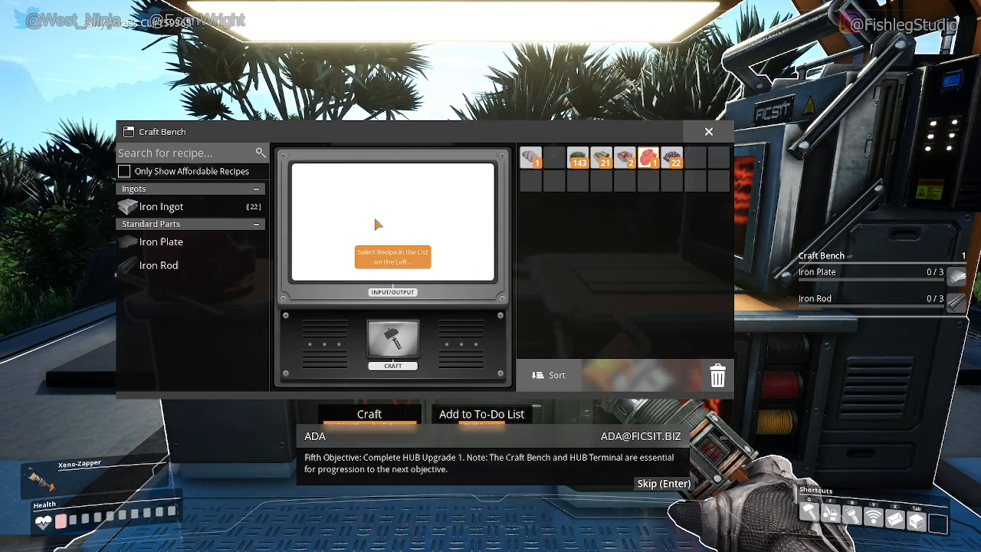
# - Select Iron Ingot and craft repeatedly until all ore becomes 22 Iron Ingots
pyautogui.click(161, 207)
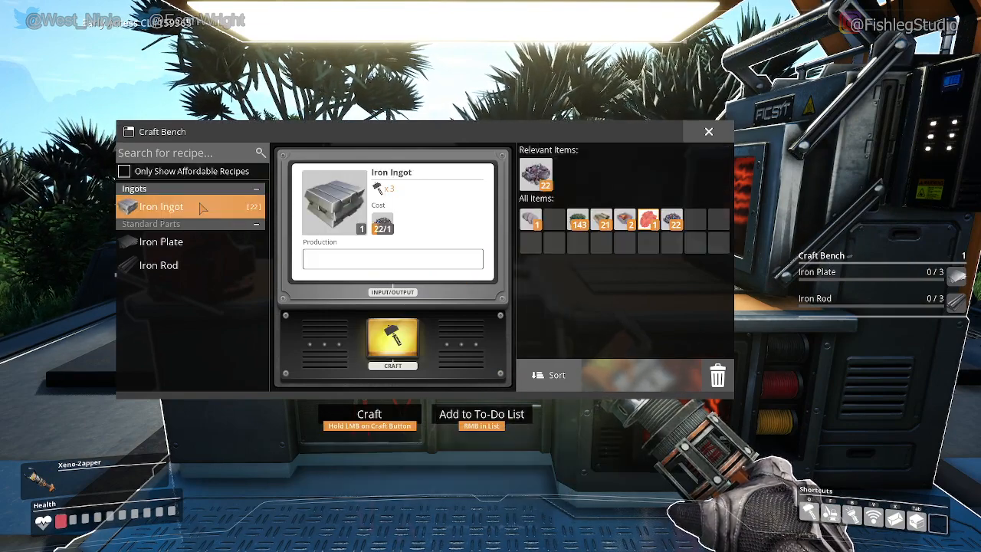
pyautogui.moveTo(487, 244)
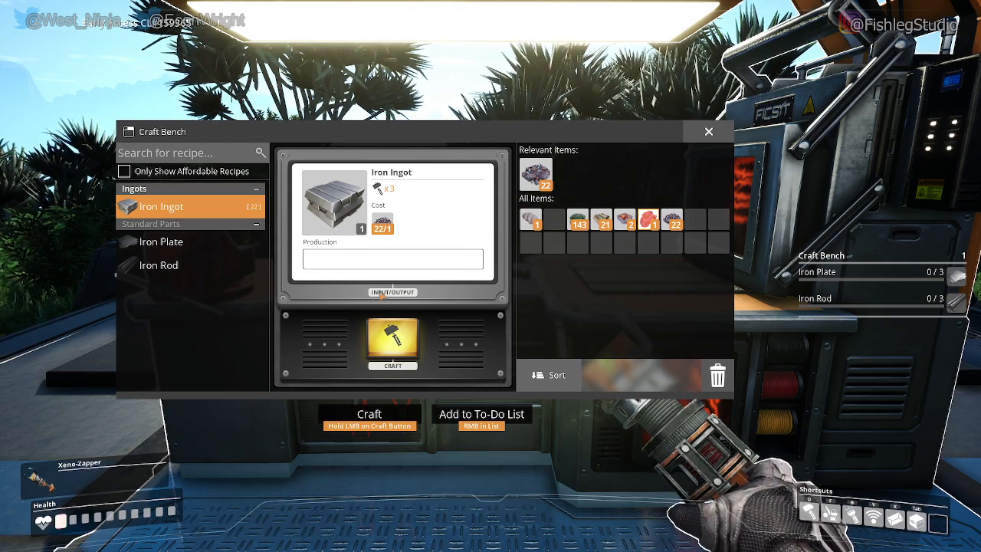
pyautogui.click(392, 343)
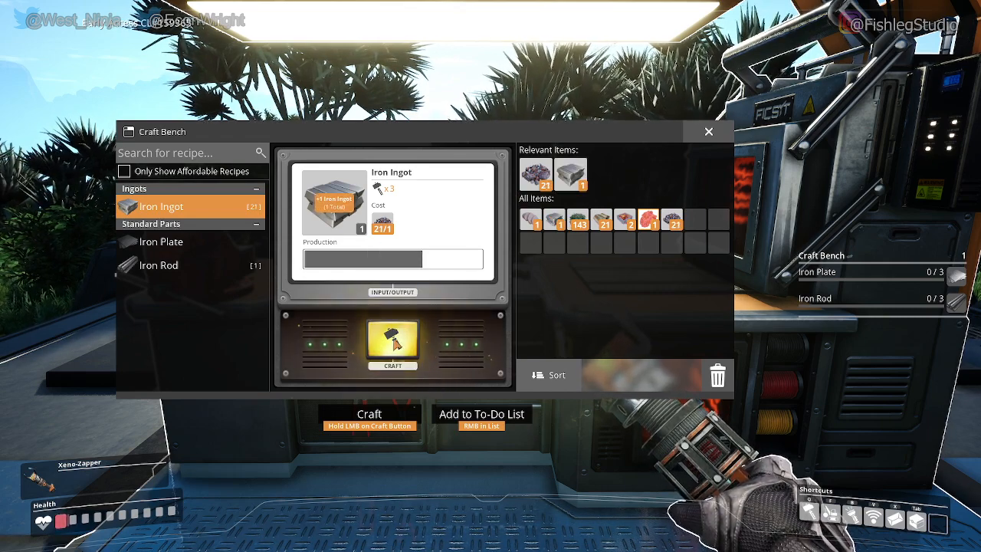
pyautogui.click(393, 344)
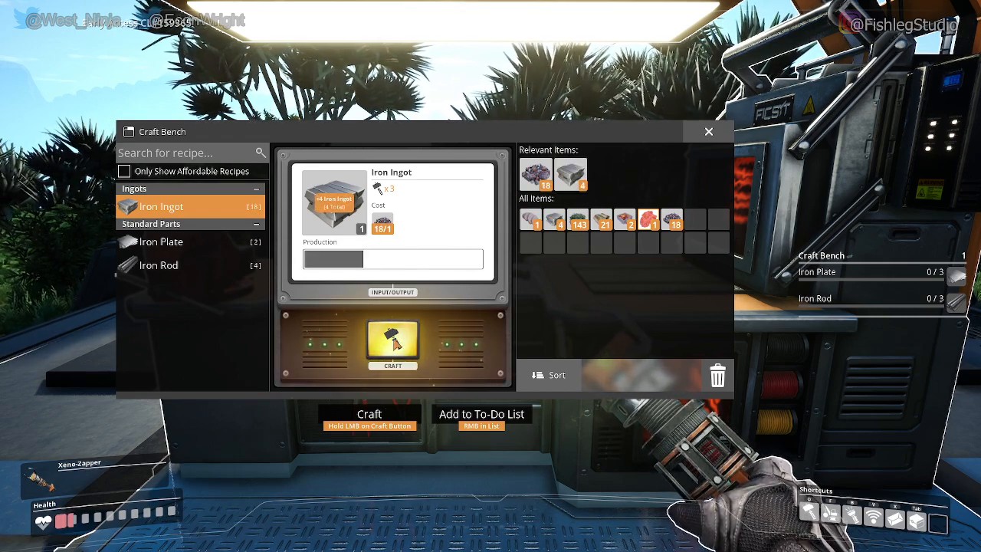
pyautogui.click(392, 345)
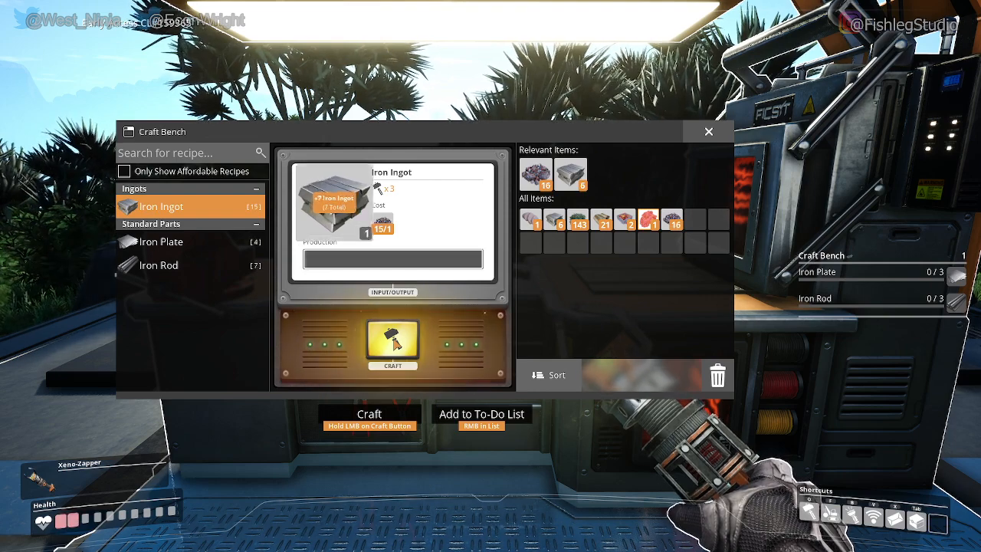
pyautogui.click(392, 343)
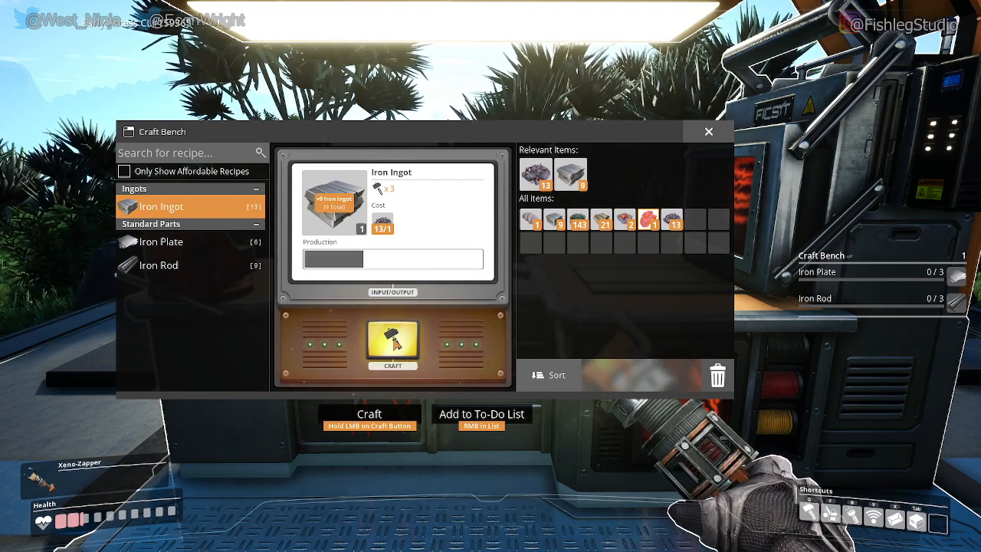
pyautogui.click(393, 343)
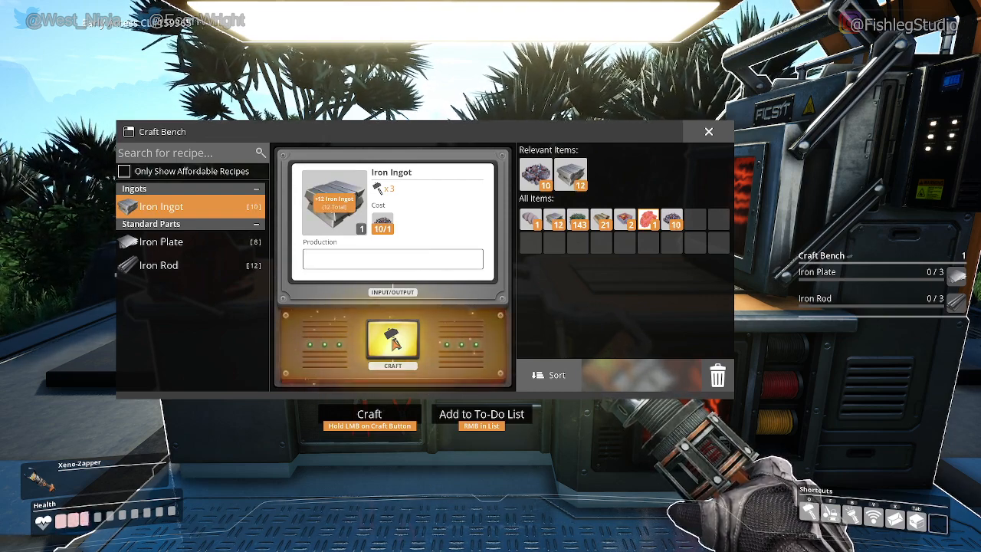
pyautogui.click(392, 345)
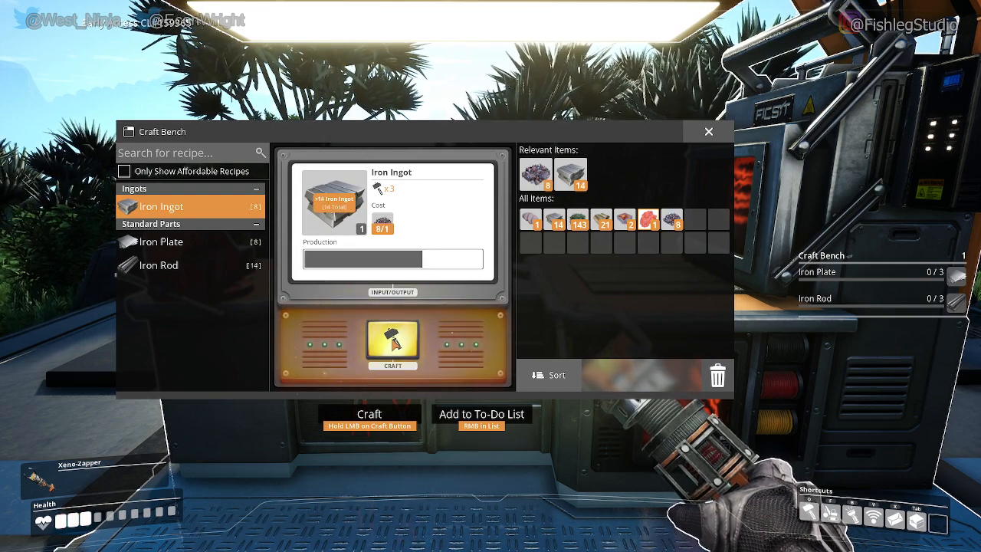
pyautogui.click(392, 343)
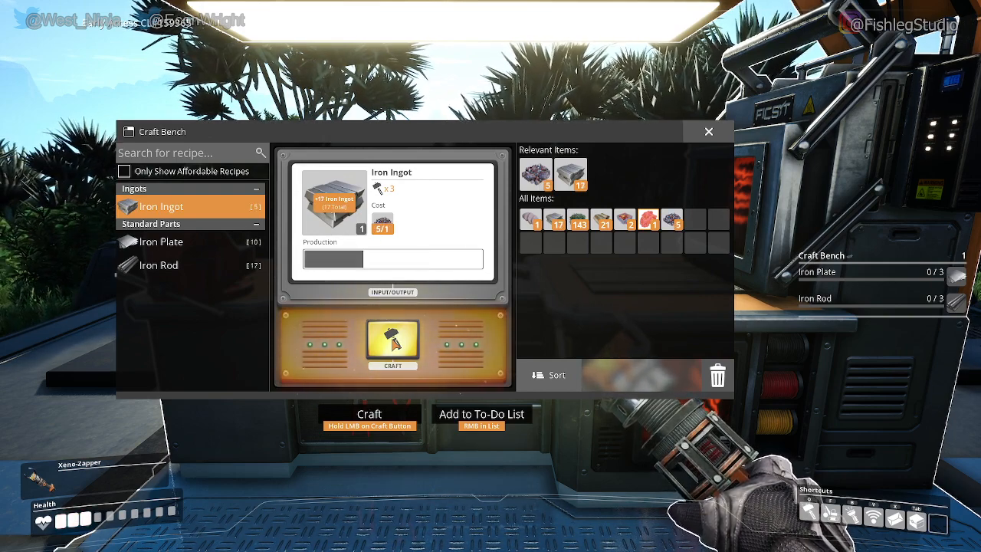
pyautogui.click(392, 341)
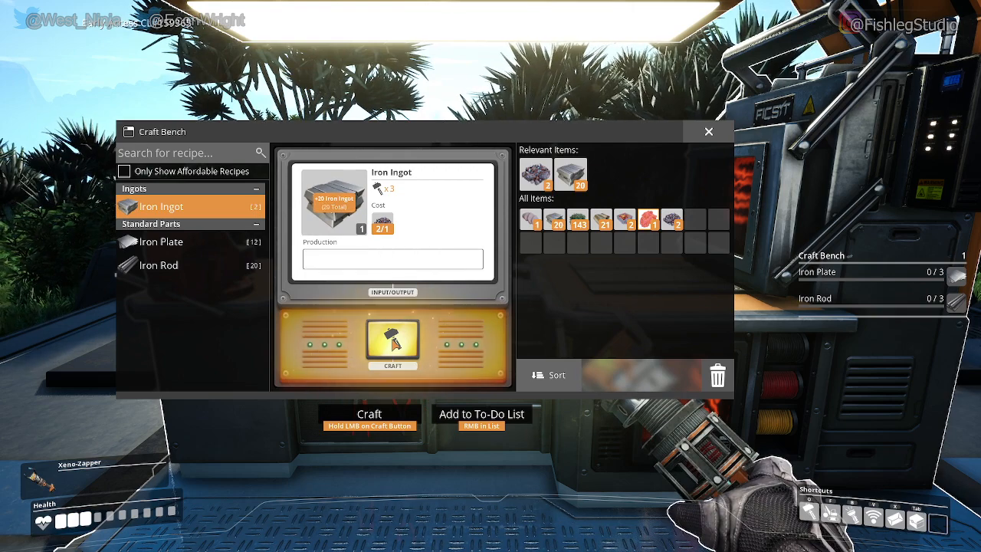
pyautogui.click(392, 343)
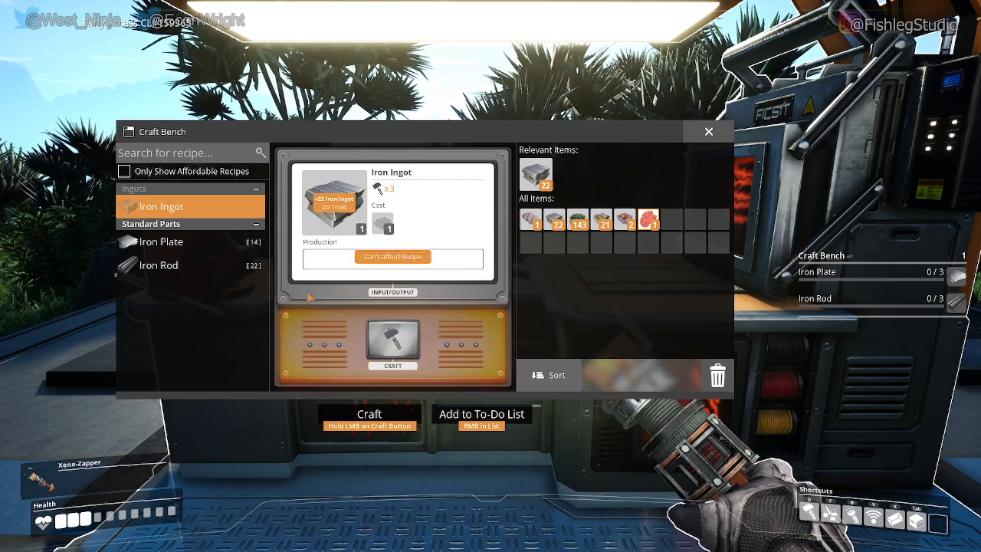
# - Craft four iron plates at the craft bench
pyautogui.click(161, 242)
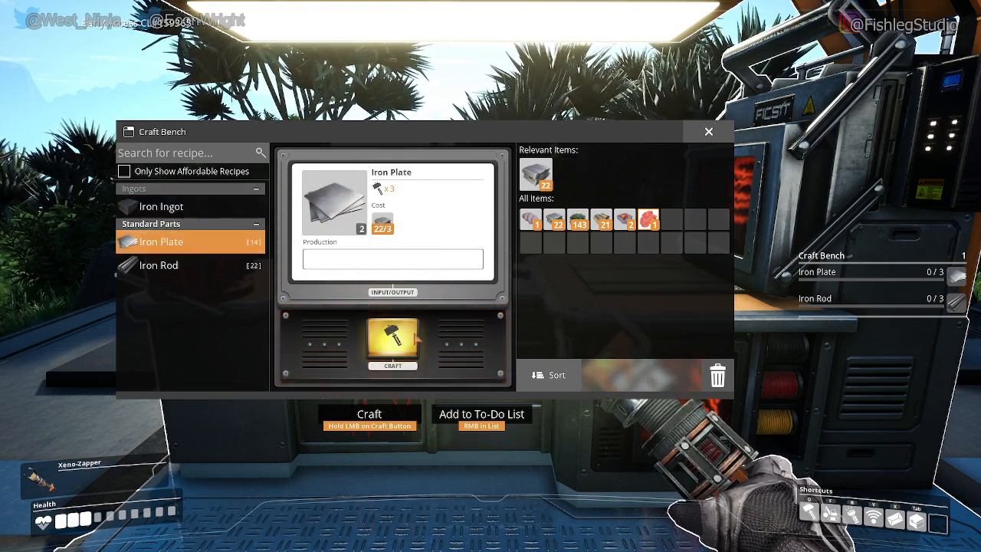
pyautogui.click(393, 343)
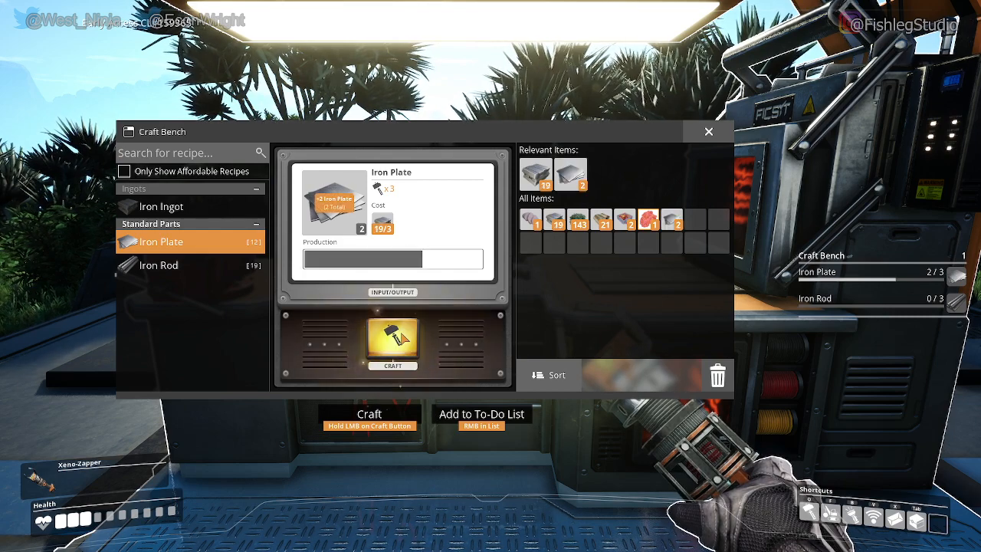
pyautogui.click(393, 343)
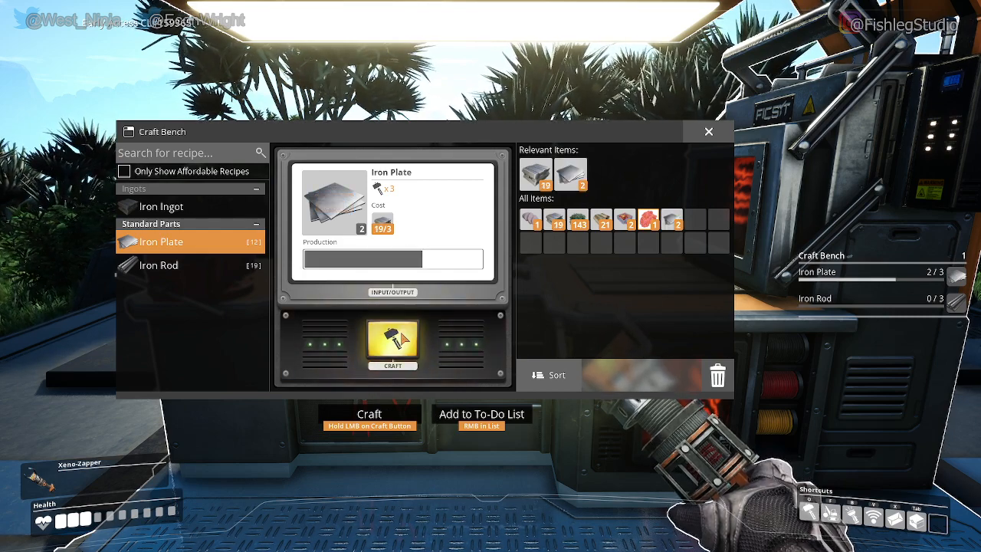
pyautogui.click(392, 343)
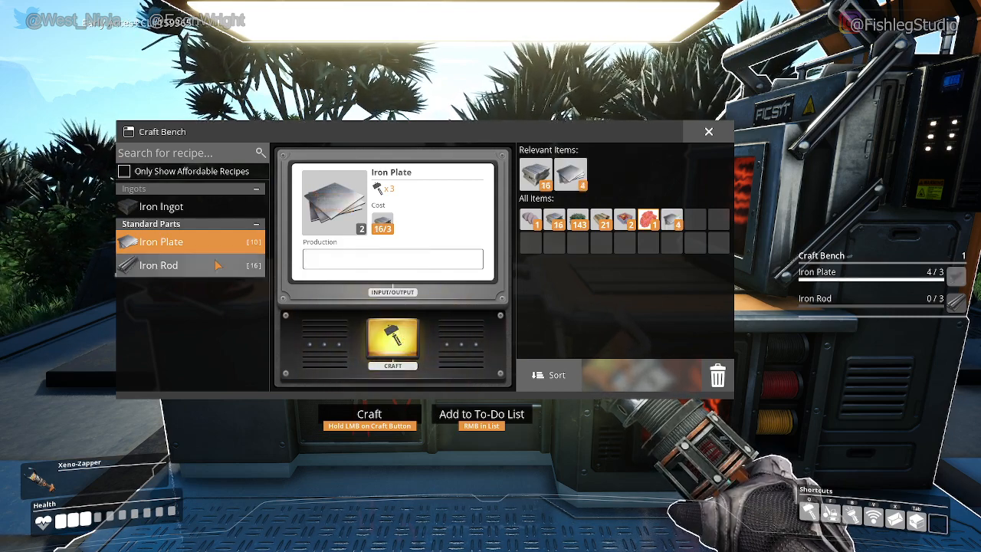
# - Craft three iron rods, close the bench, then reopen it
pyautogui.click(159, 264)
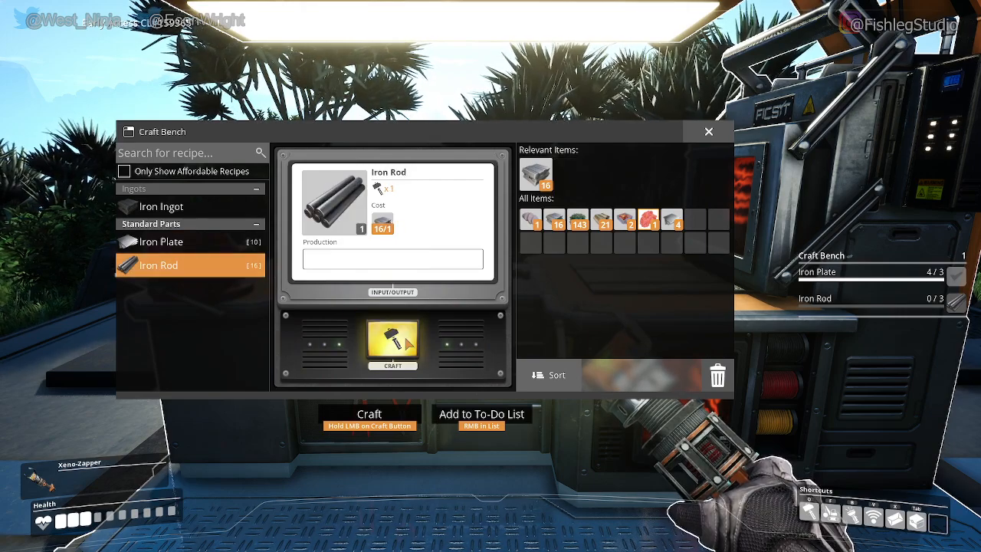
pyautogui.click(392, 343)
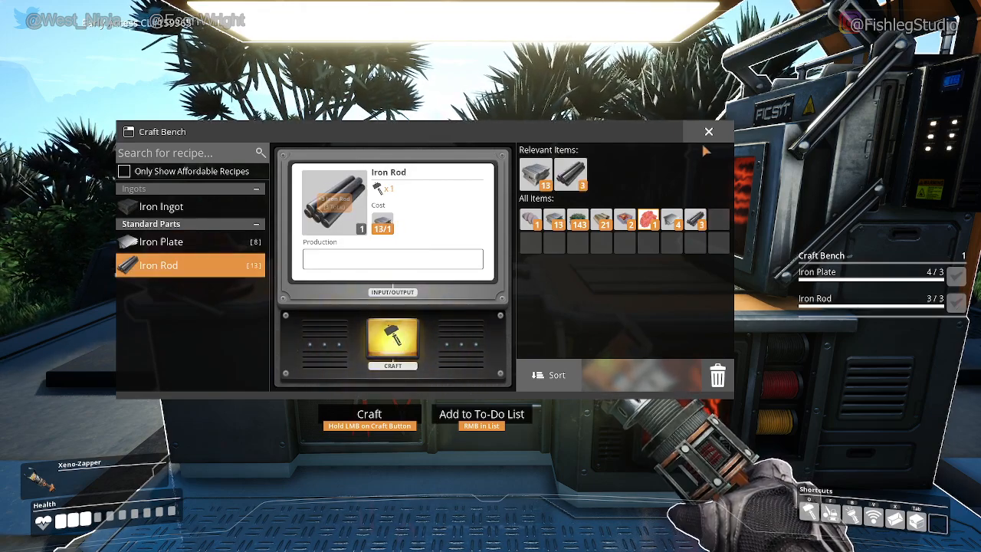
pyautogui.click(708, 131)
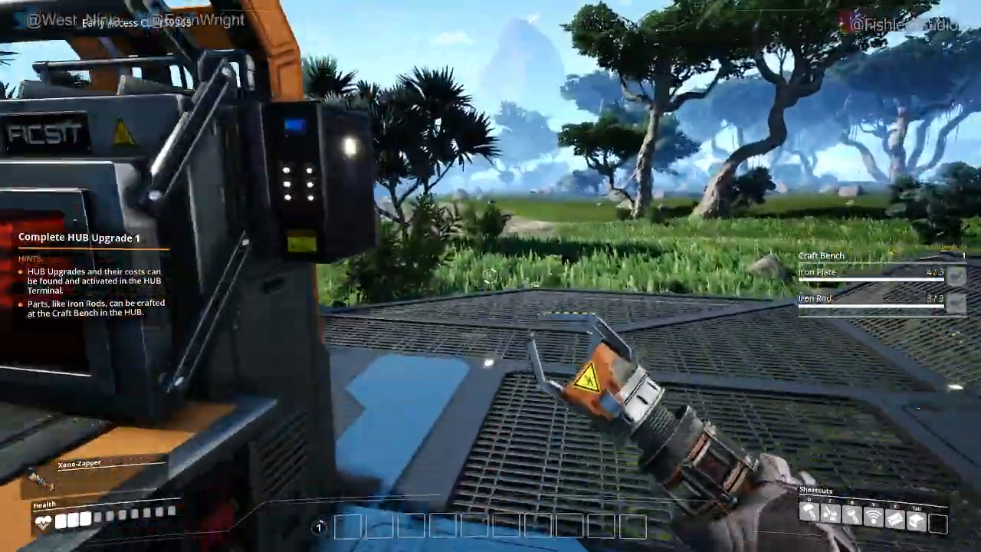
pyautogui.moveTo(491, 276)
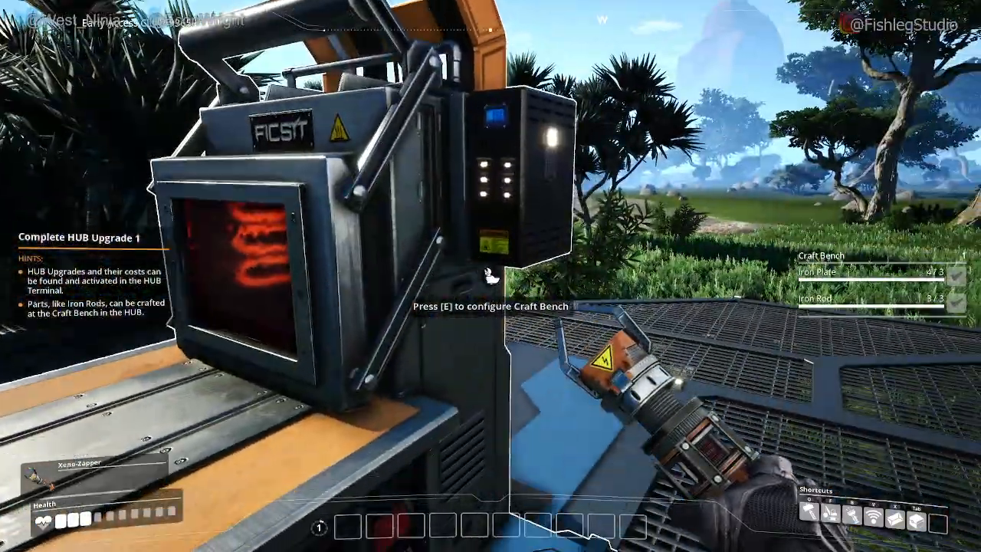
pyautogui.press('e')
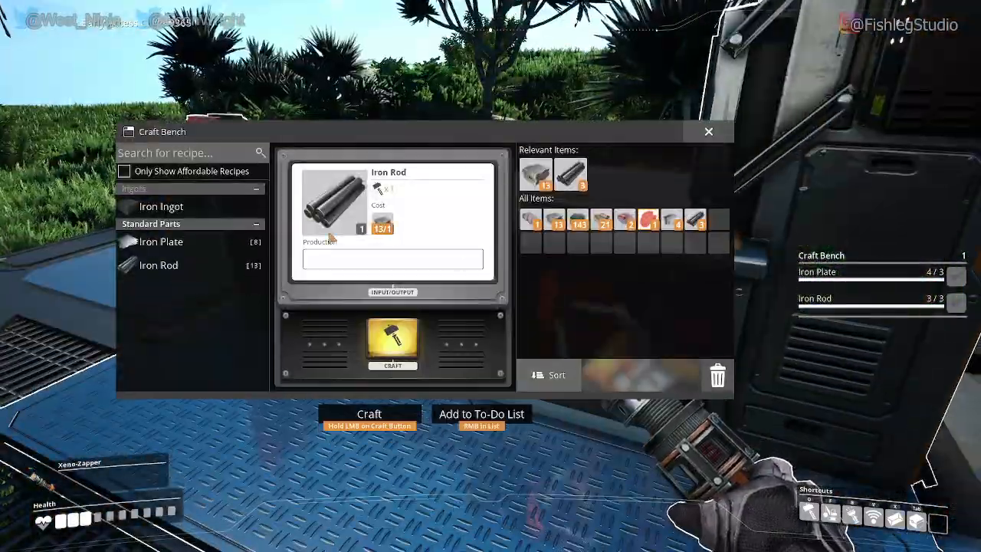
pyautogui.click(125, 171)
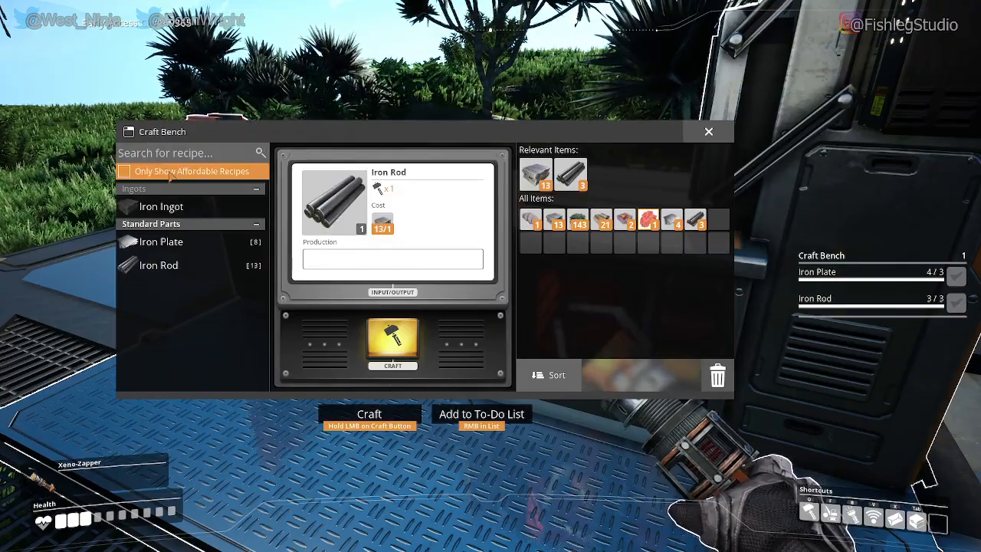
pyautogui.click(127, 171)
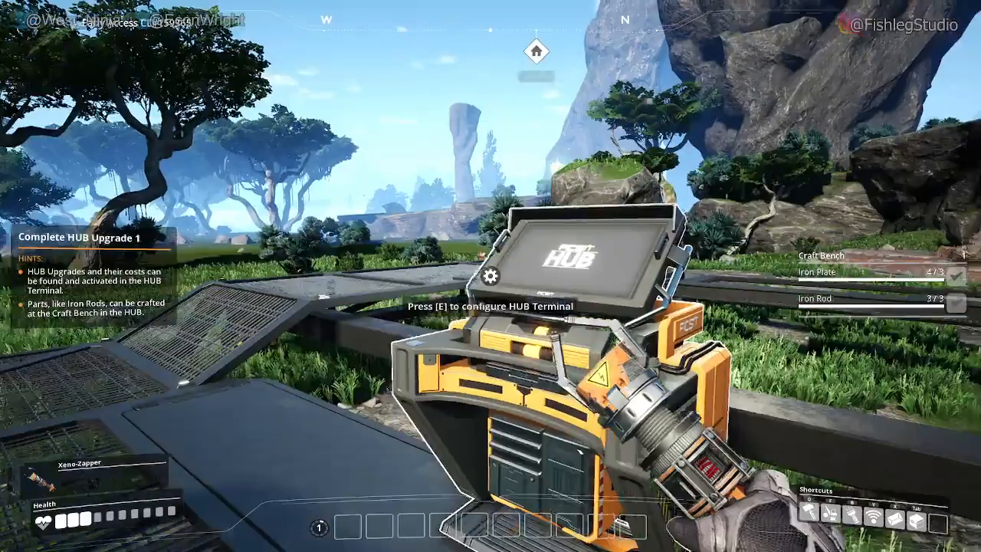
# - Set Tier 0 HUB Upgrade 1, costing 10 iron rods, as the active milestone
pyautogui.press('e')
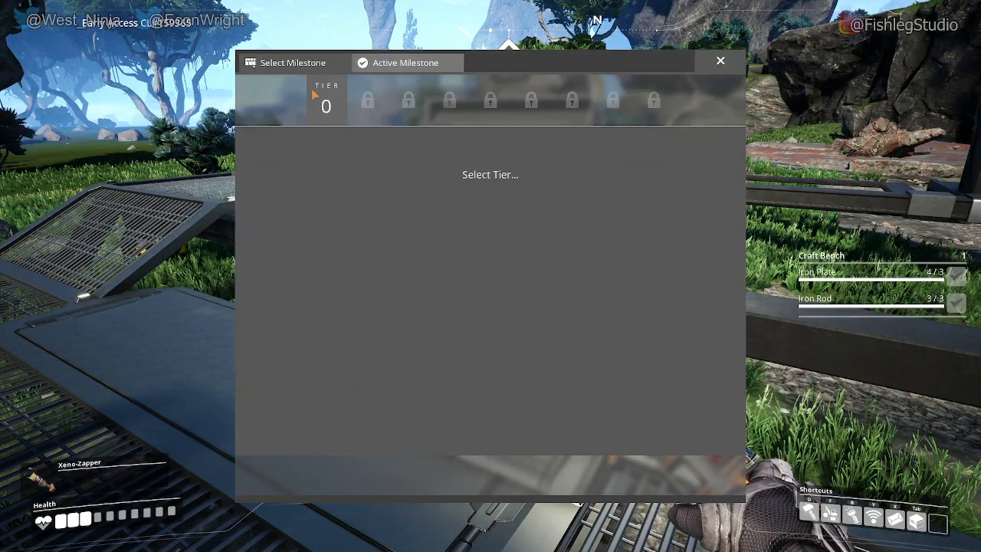
pyautogui.click(327, 100)
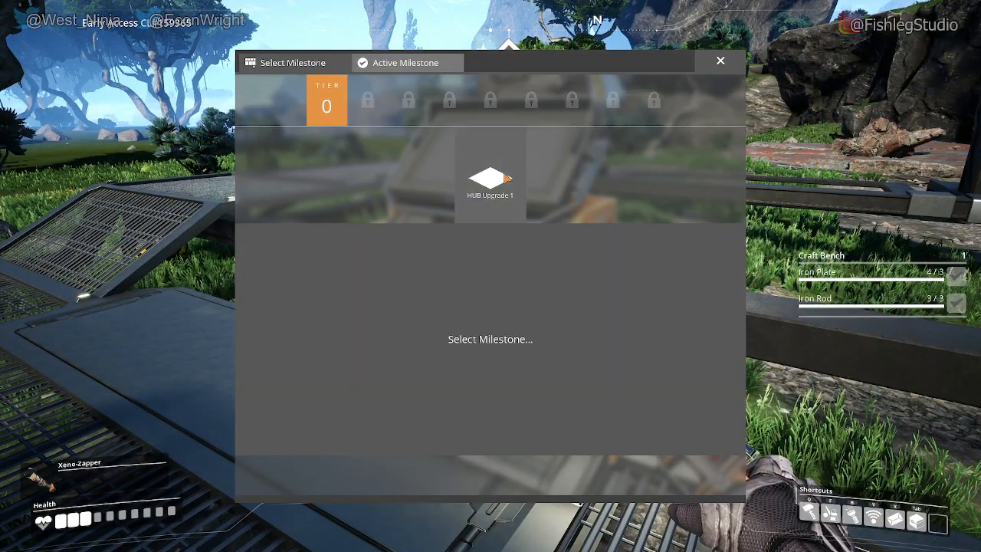
pyautogui.click(490, 174)
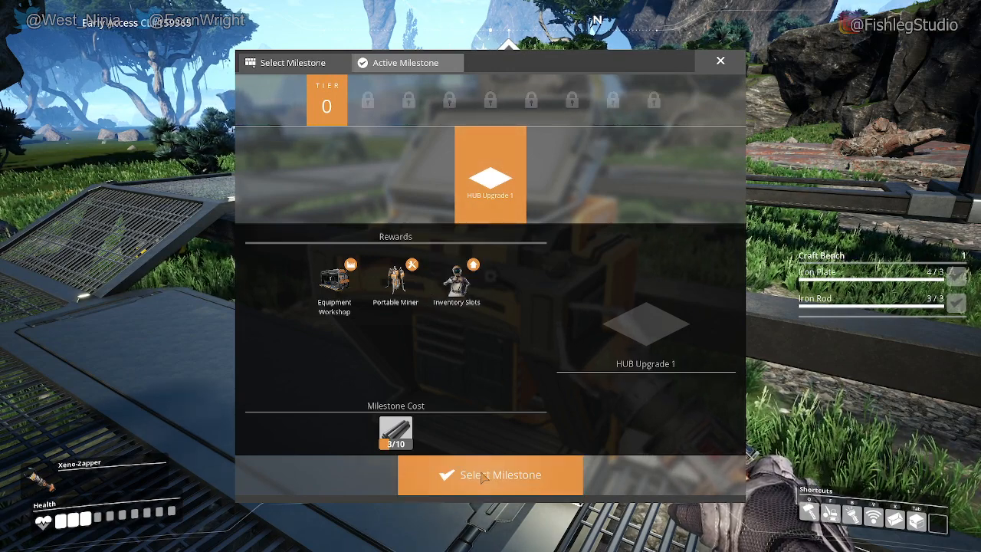
pyautogui.click(490, 475)
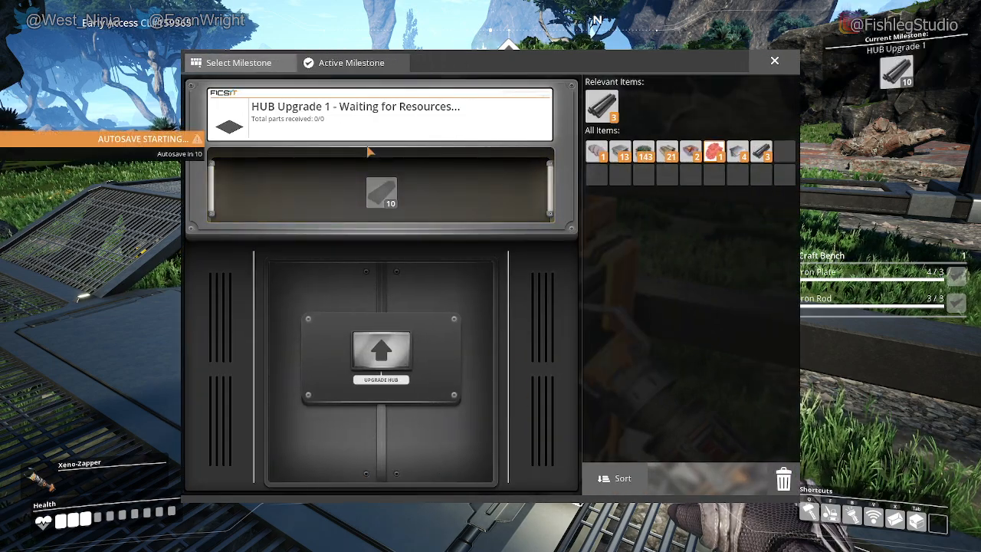
pyautogui.moveTo(414, 170)
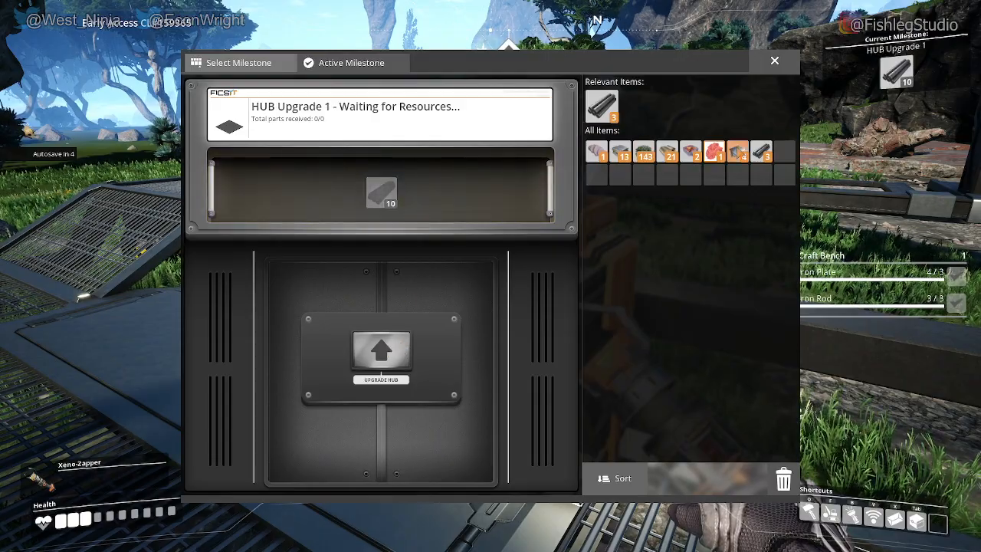
pyautogui.click(774, 61)
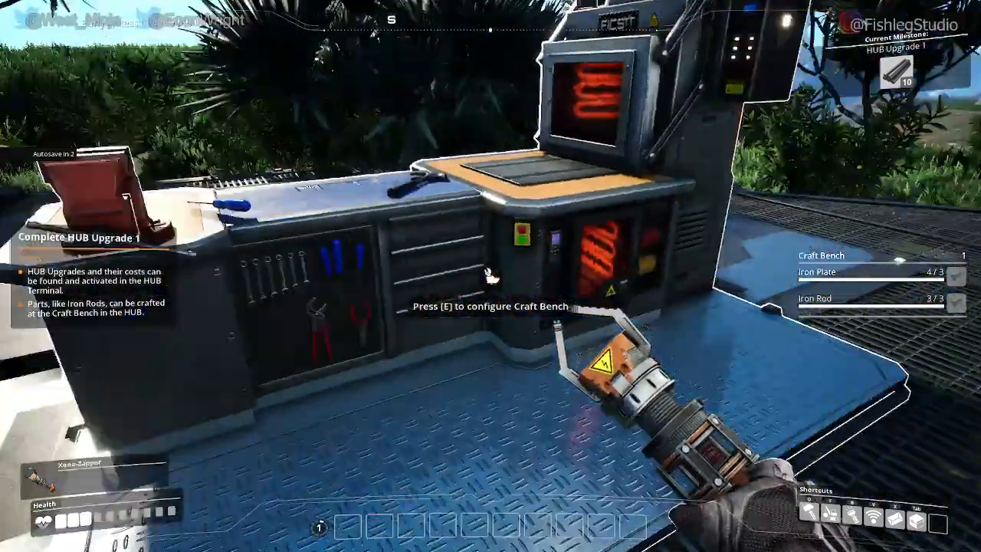
# - Craft additional iron rods at the craft bench for HUB Upgrade 1
pyautogui.press('e')
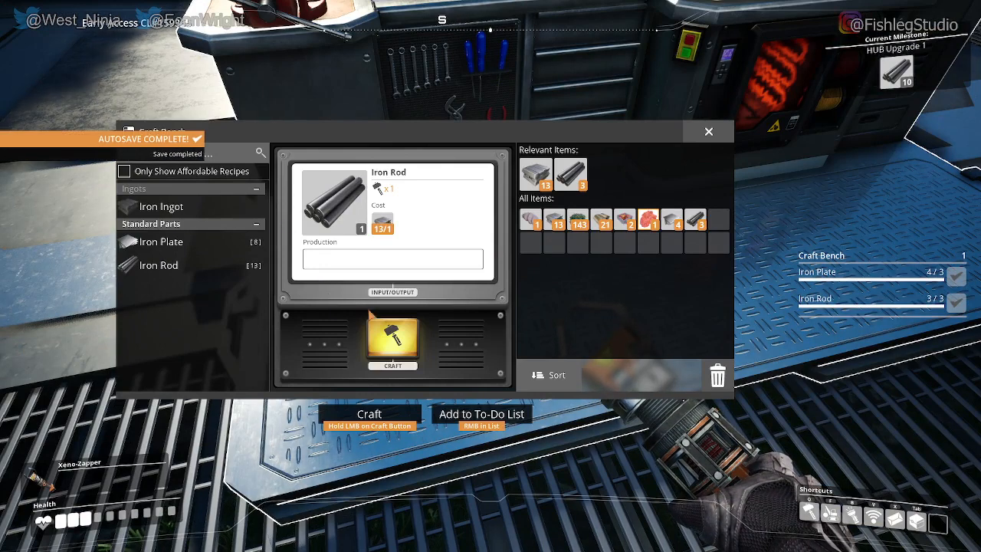
pyautogui.click(392, 341)
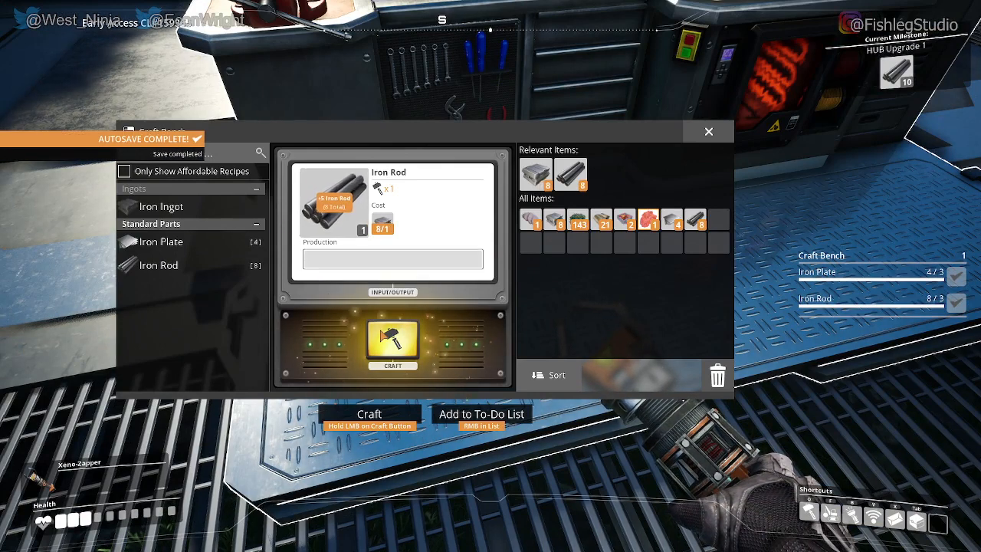
pyautogui.click(392, 342)
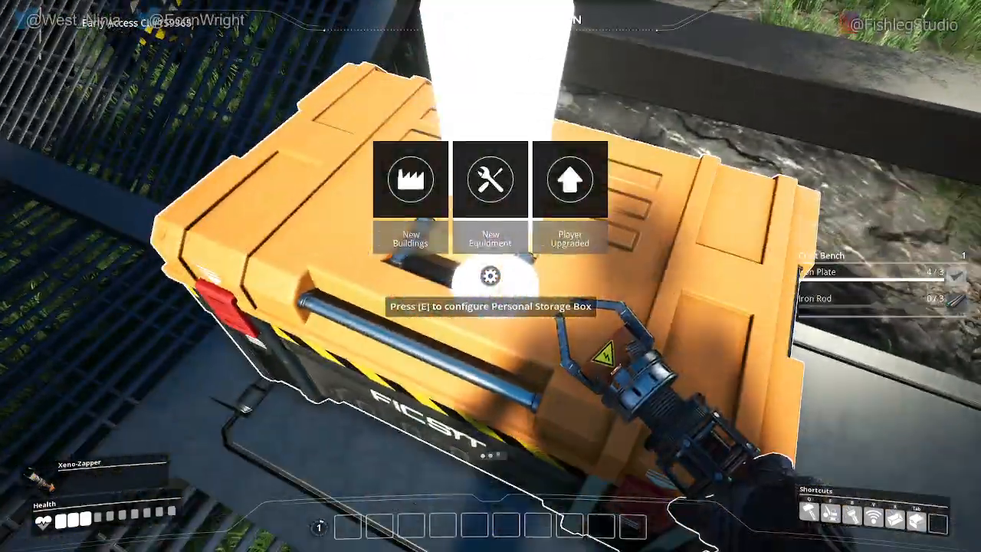
# - Open and close the new personal storage box
pyautogui.press('e')
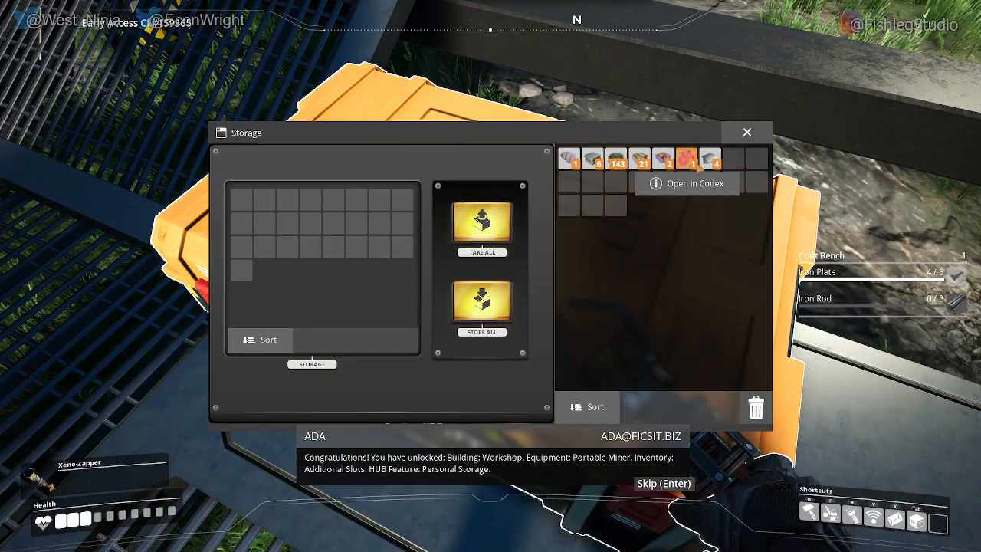
pyautogui.click(746, 132)
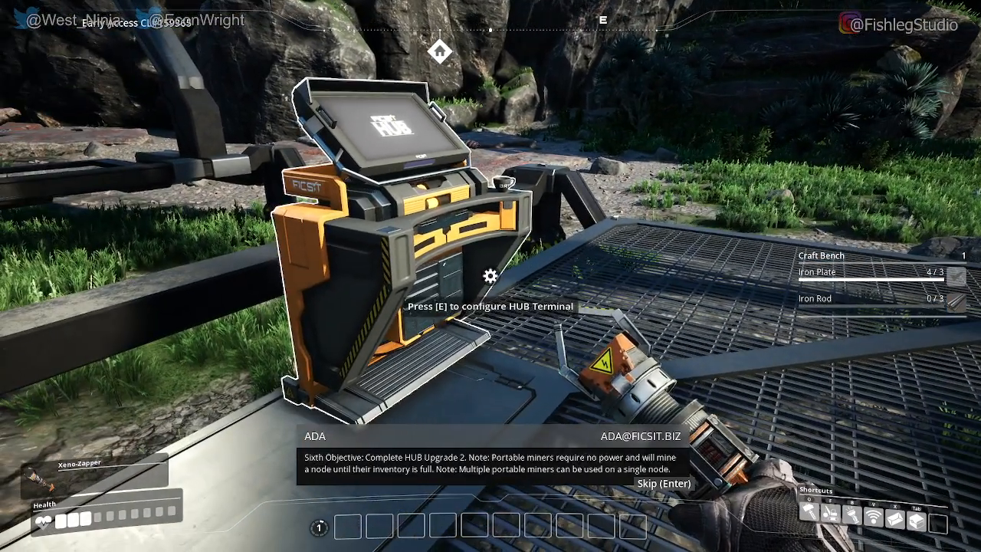
pyautogui.press('tab')
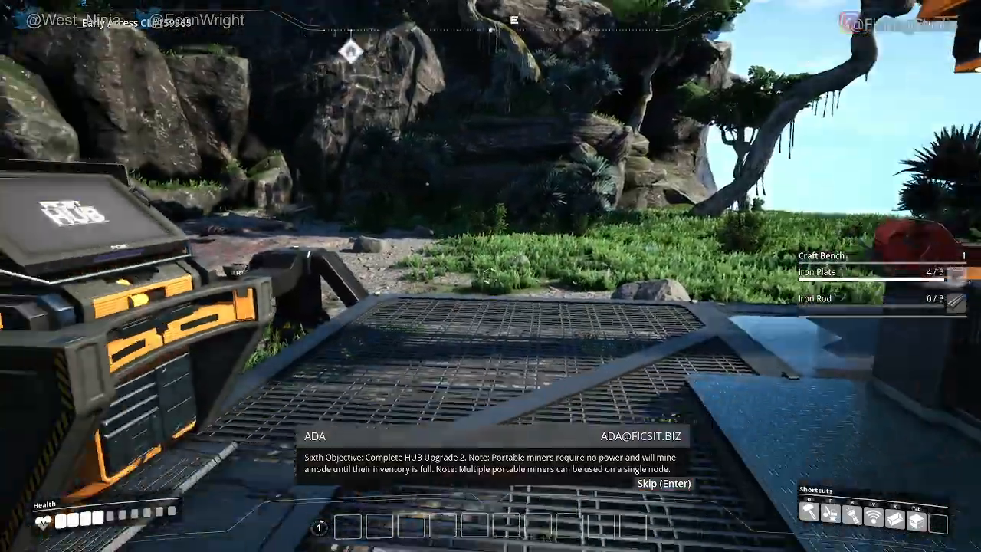
pyautogui.moveTo(490, 276)
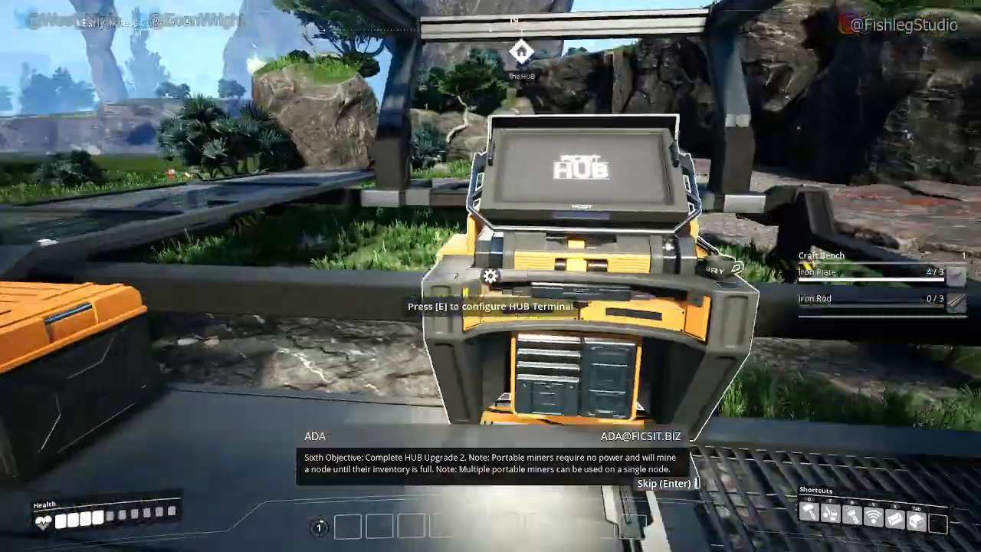
# - View HUB Upgrade 2's Smelter and Wire rewards and its iron rod and plate costs
pyautogui.press('e')
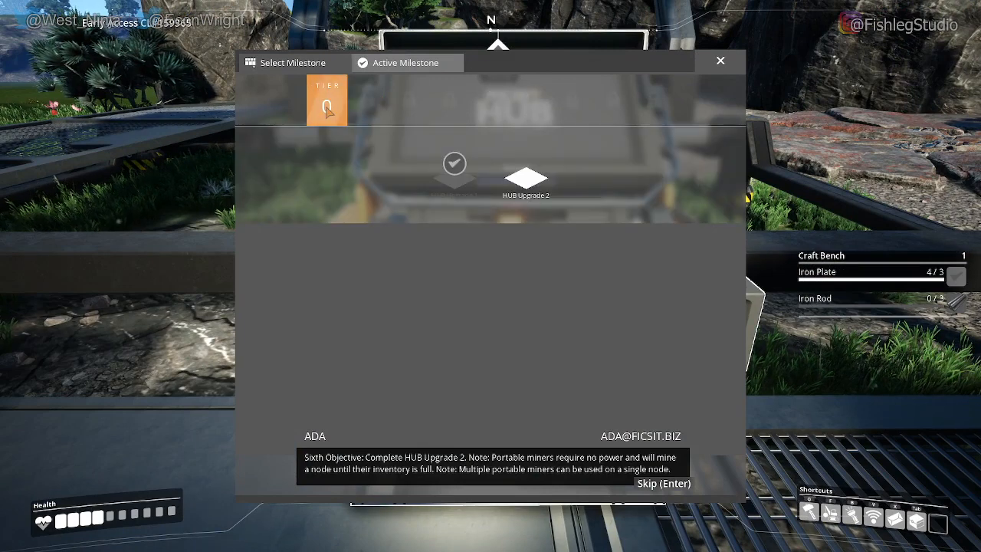
pyautogui.click(525, 176)
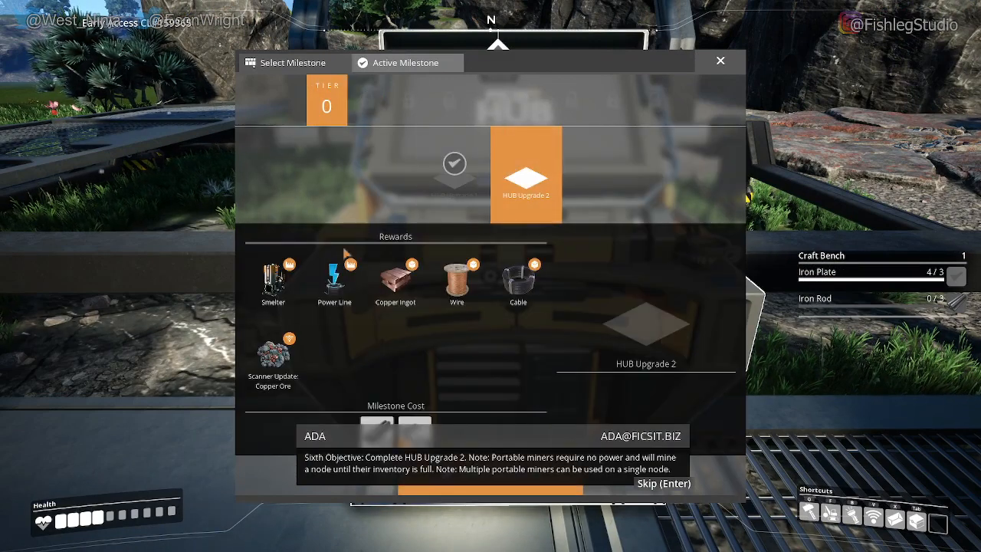
pyautogui.moveTo(624, 356)
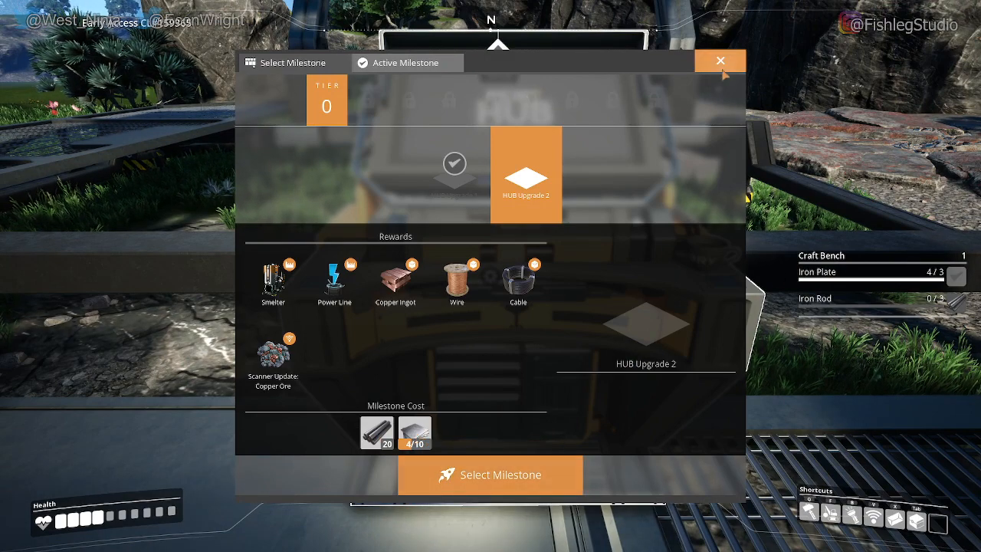
pyautogui.click(720, 60)
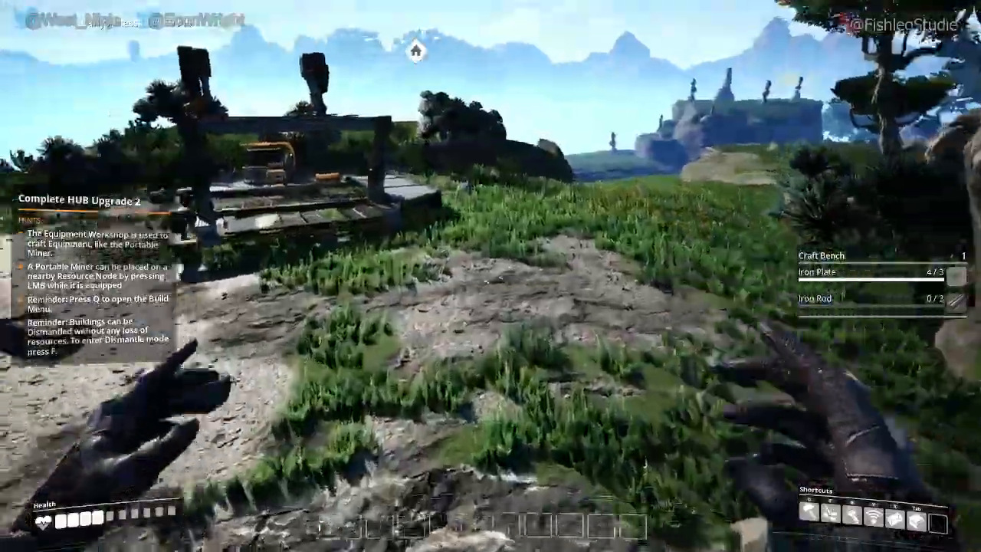
pyautogui.moveTo(490, 276)
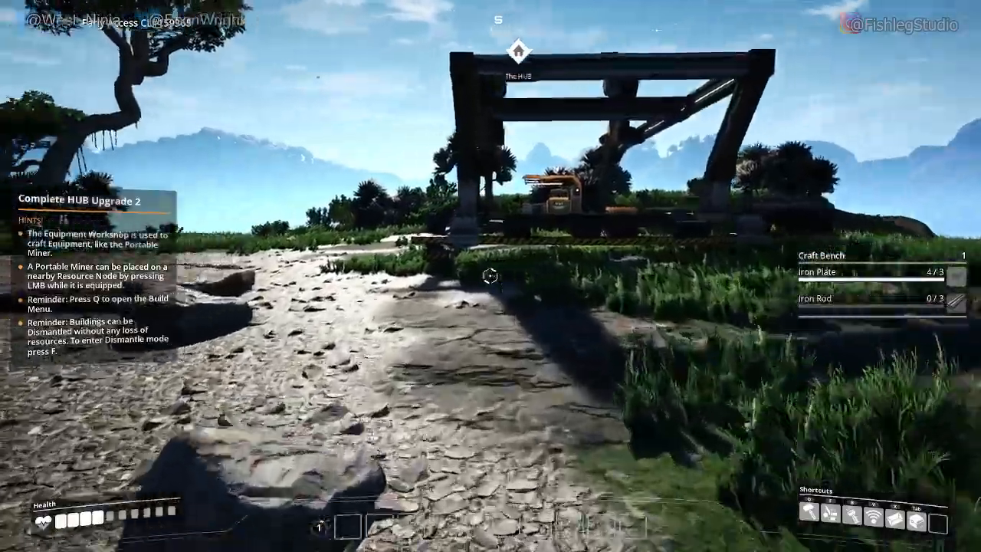
pyautogui.moveTo(491, 276)
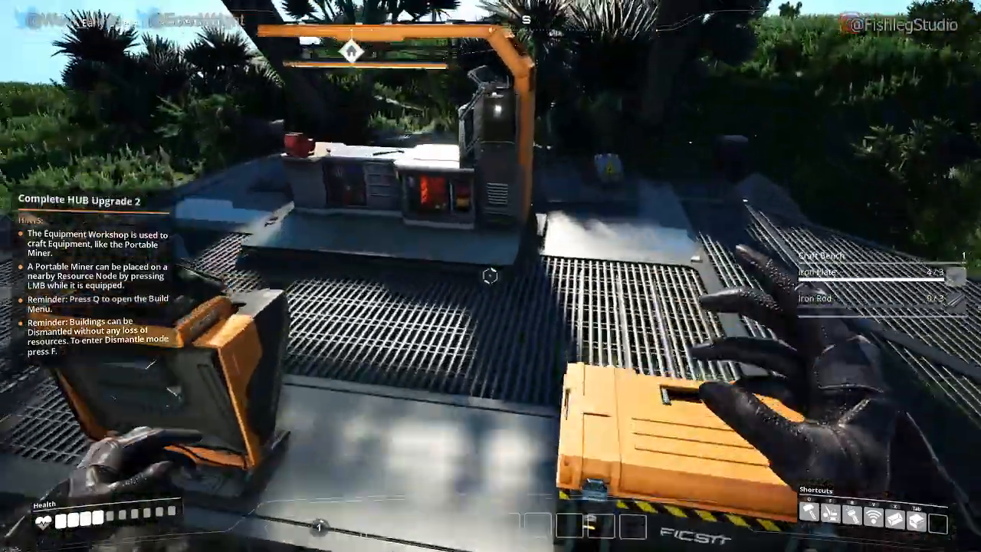
pyautogui.moveTo(491, 276)
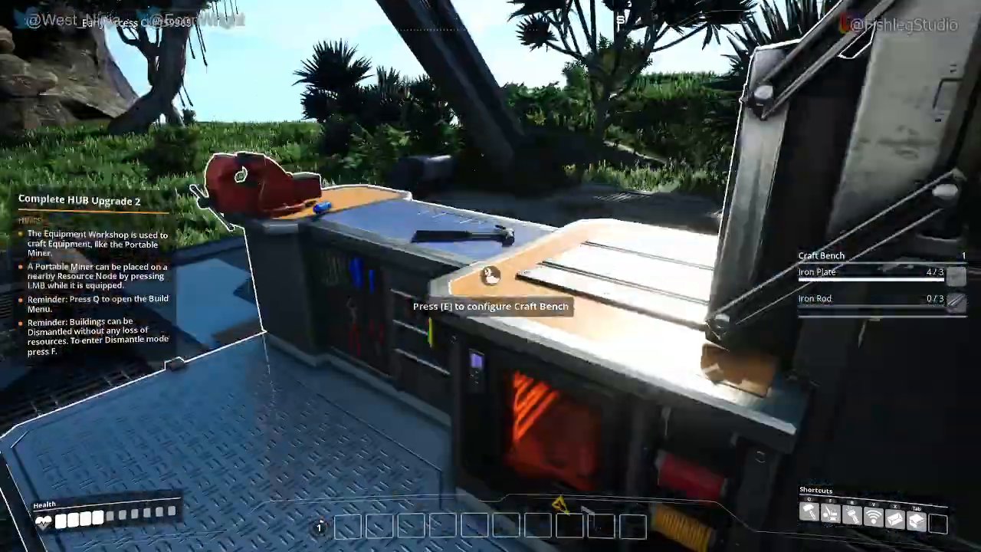
# - Smelt the remaining iron ore into 36 iron ingots with the Iron Ingot recipe
pyautogui.press('e')
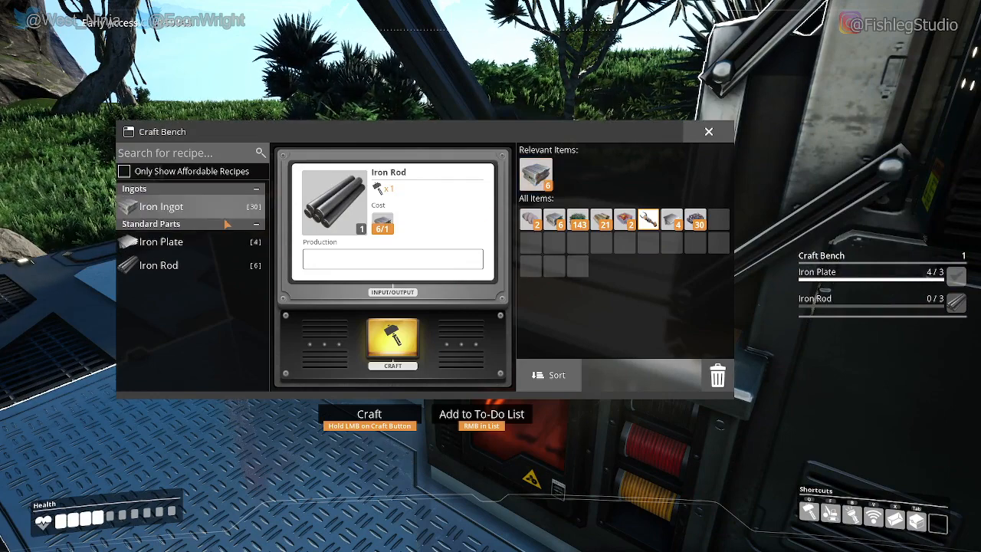
pyautogui.click(161, 206)
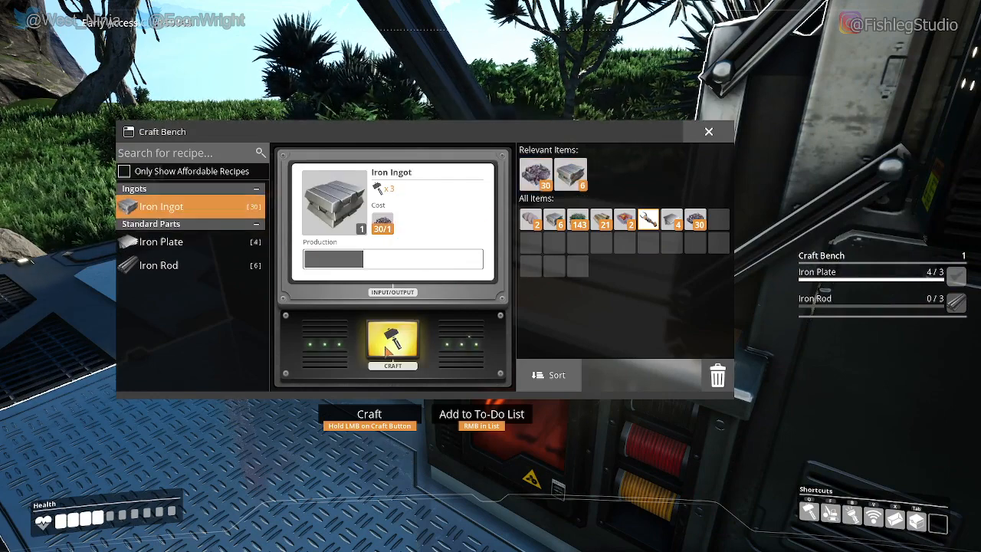
pyautogui.click(393, 343)
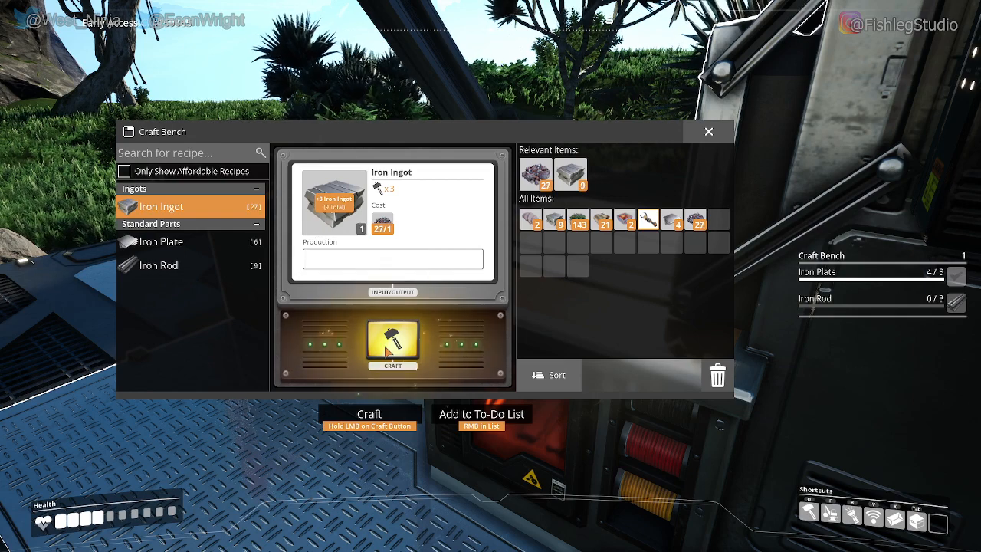
pyautogui.click(392, 344)
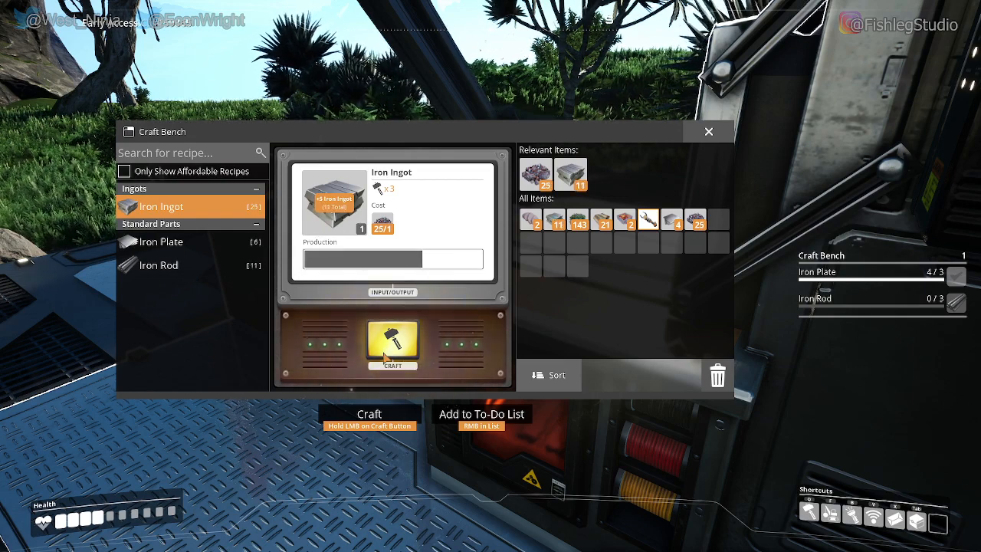
pyautogui.click(392, 344)
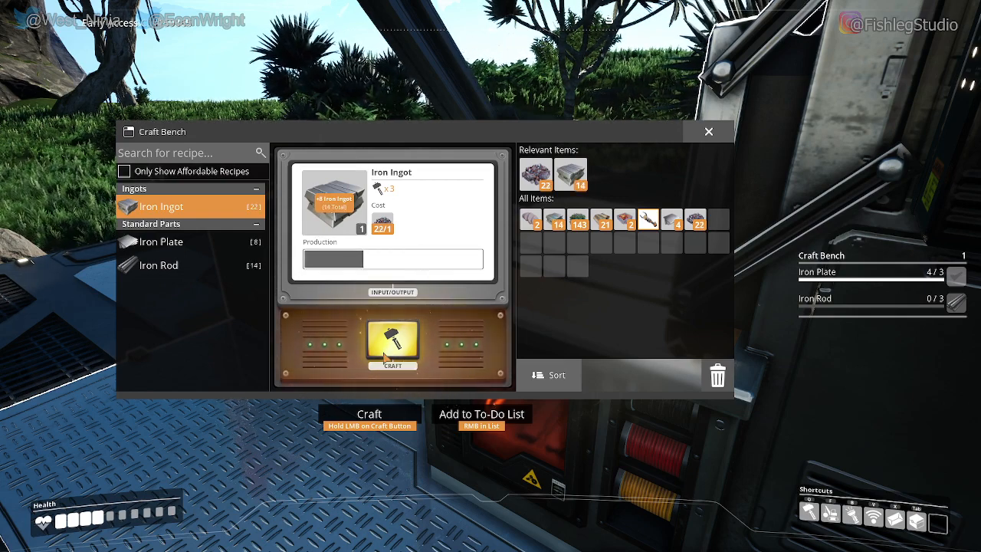
pyautogui.click(393, 345)
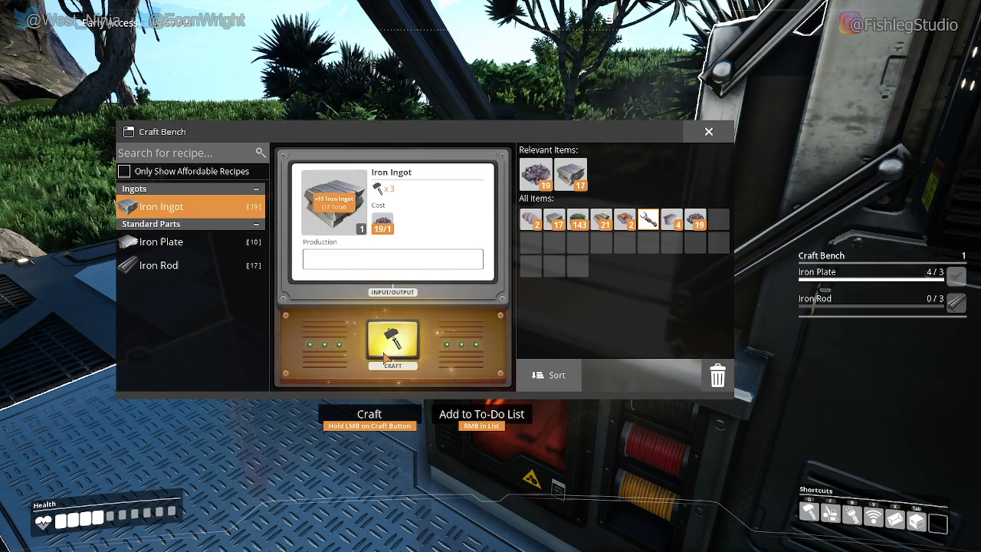
pyautogui.click(393, 345)
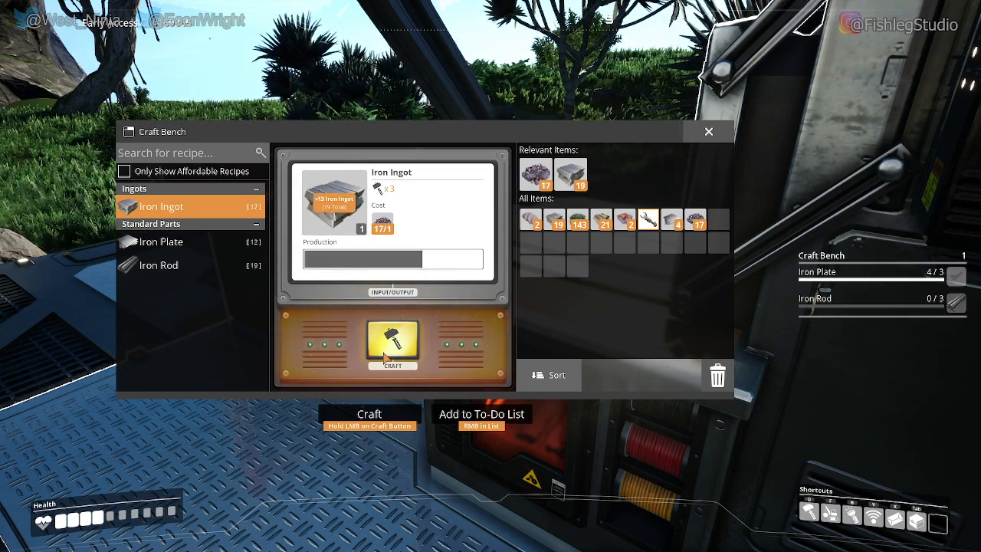
pyautogui.click(392, 344)
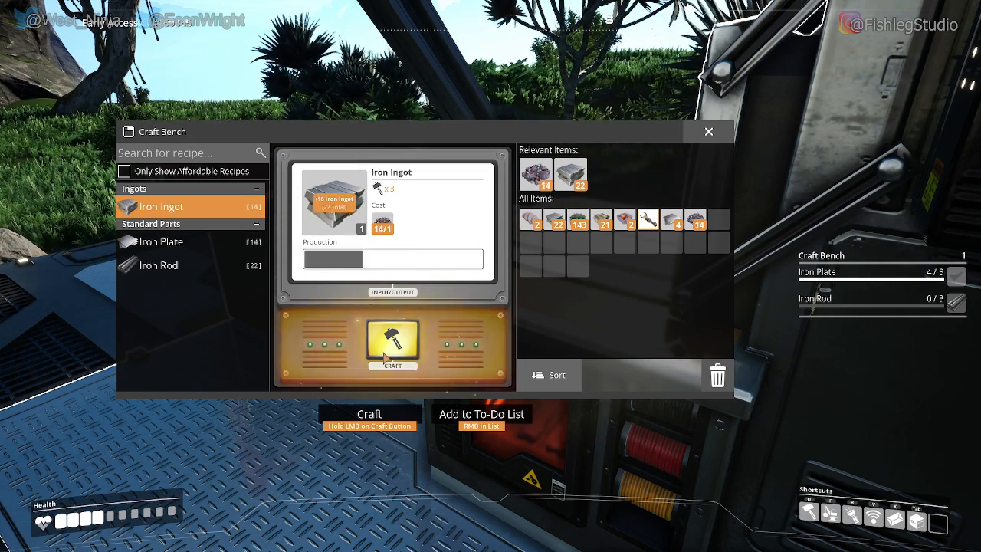
pyautogui.click(392, 340)
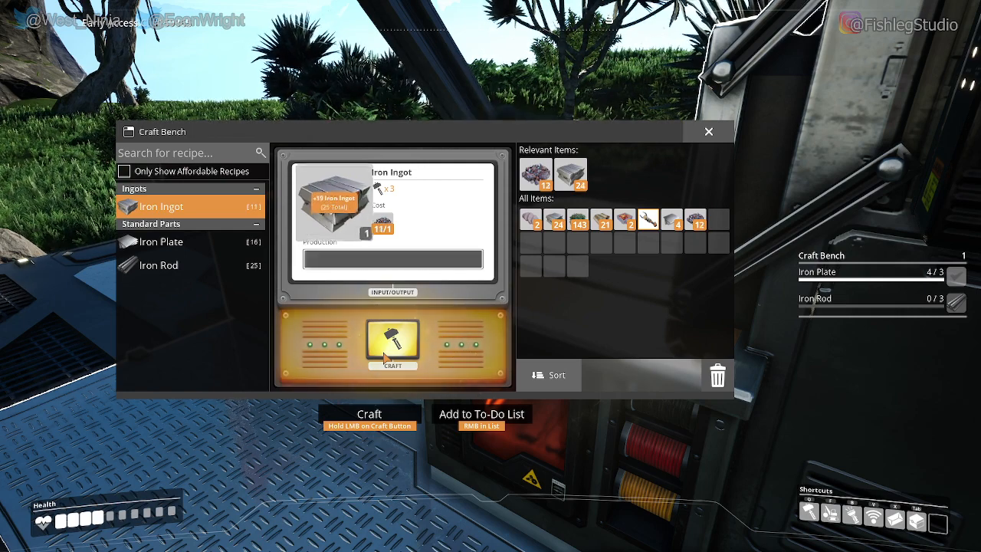
pyautogui.click(392, 344)
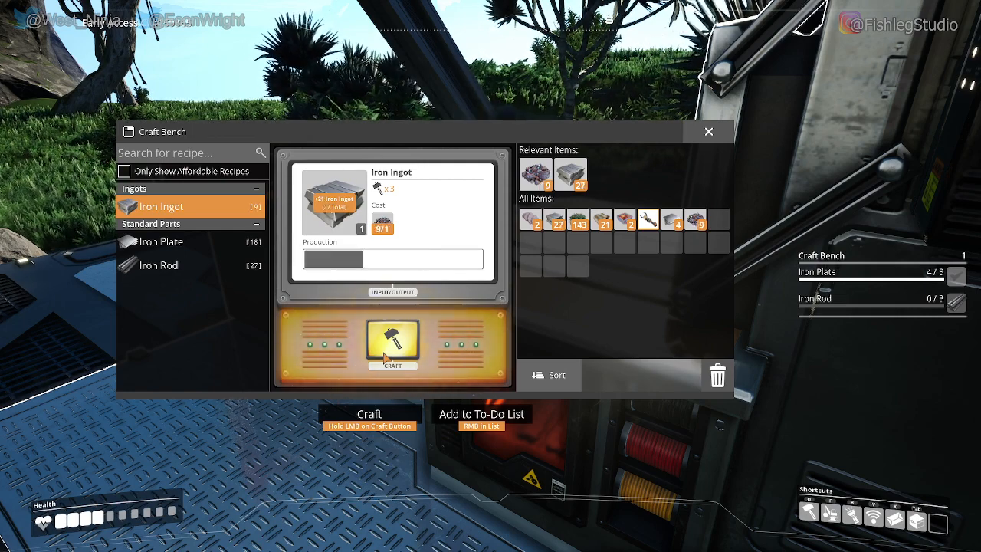
pyautogui.click(392, 341)
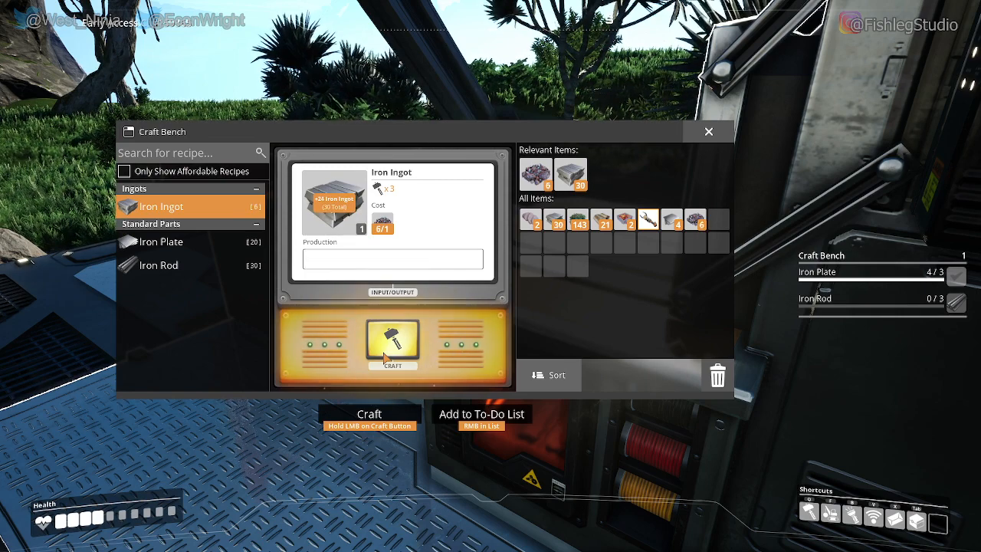
pyautogui.click(391, 343)
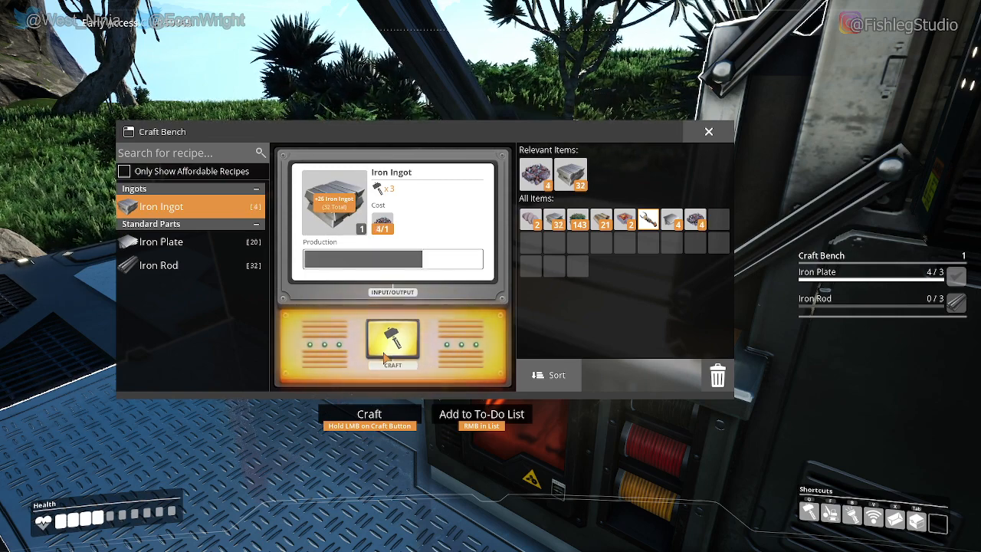
pyautogui.click(392, 343)
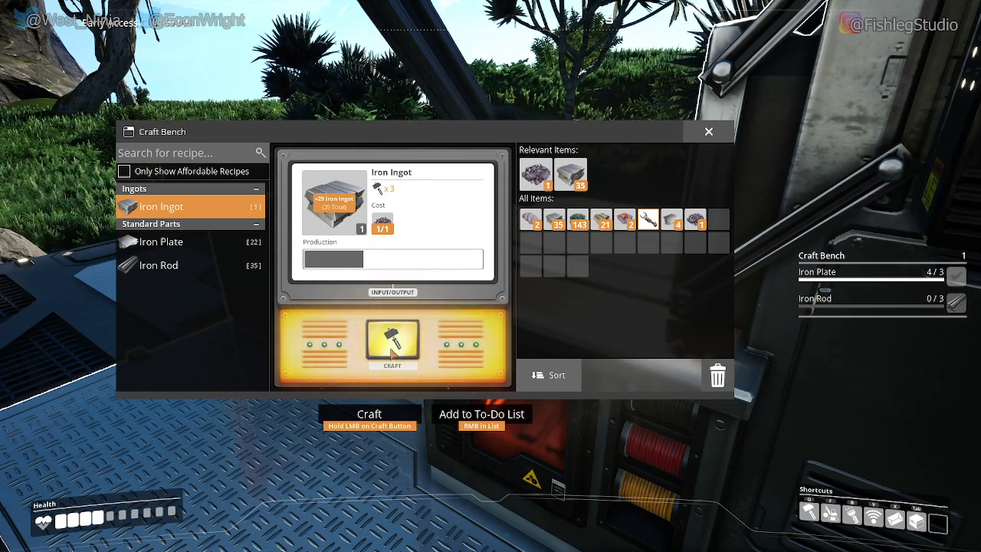
pyautogui.click(161, 242)
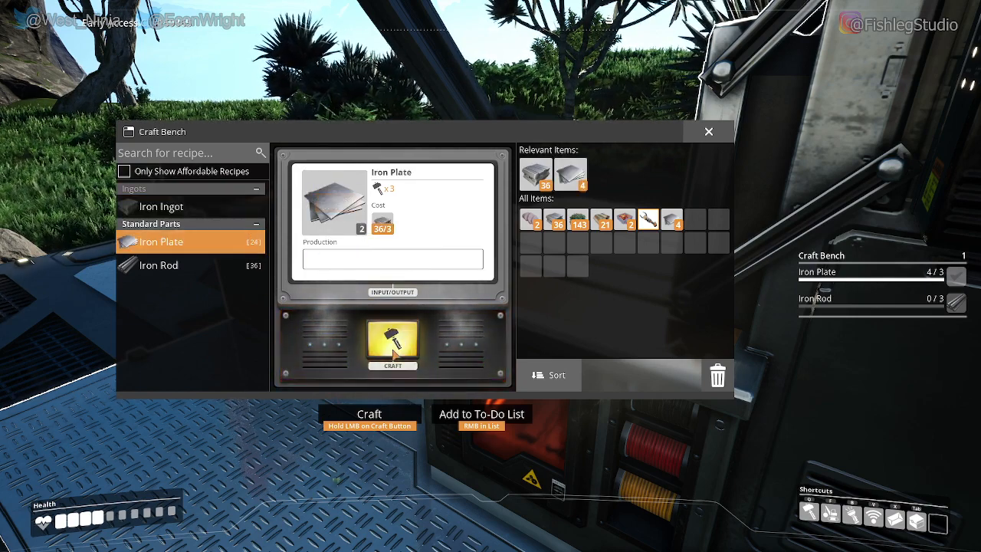
# - Craft iron plates until there are 10
pyautogui.click(392, 345)
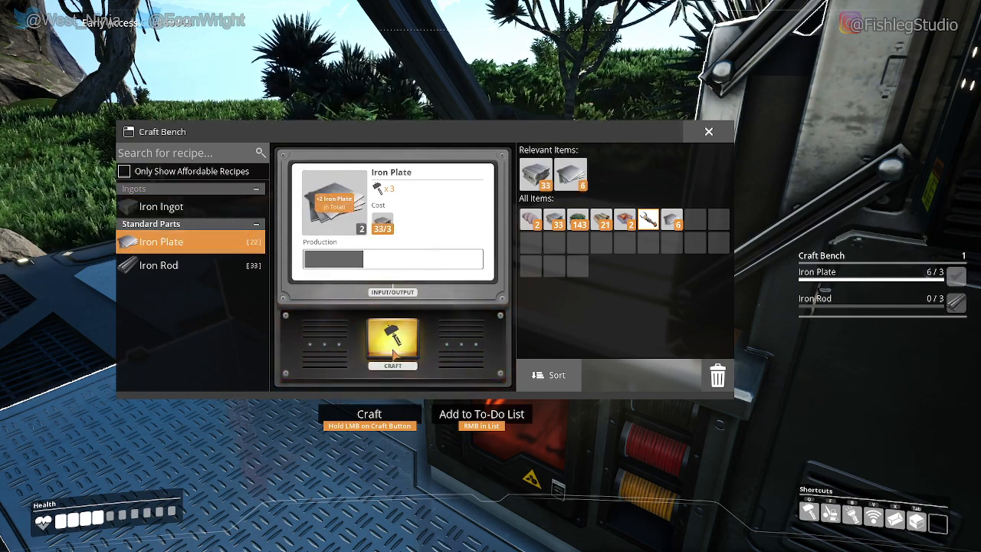
pyautogui.click(392, 343)
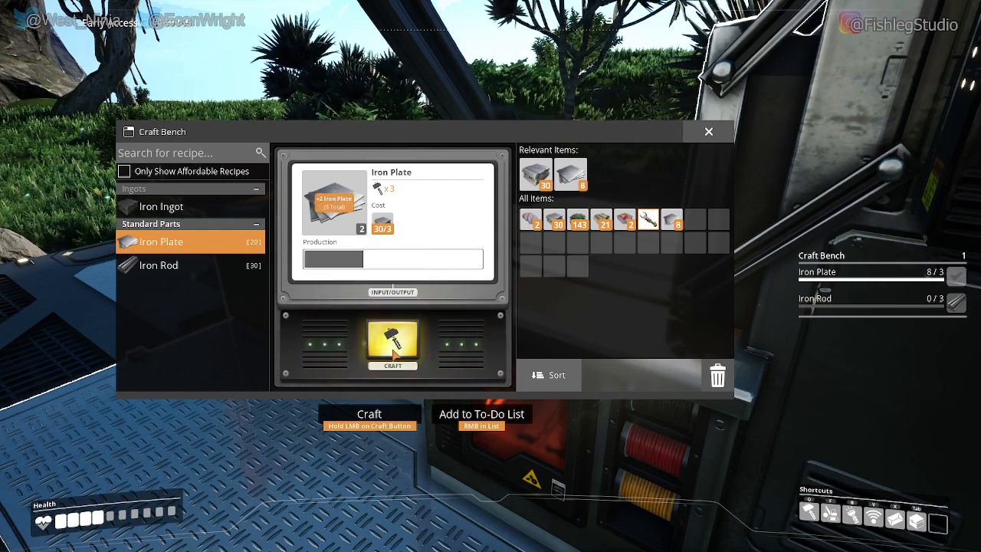
pyautogui.click(392, 345)
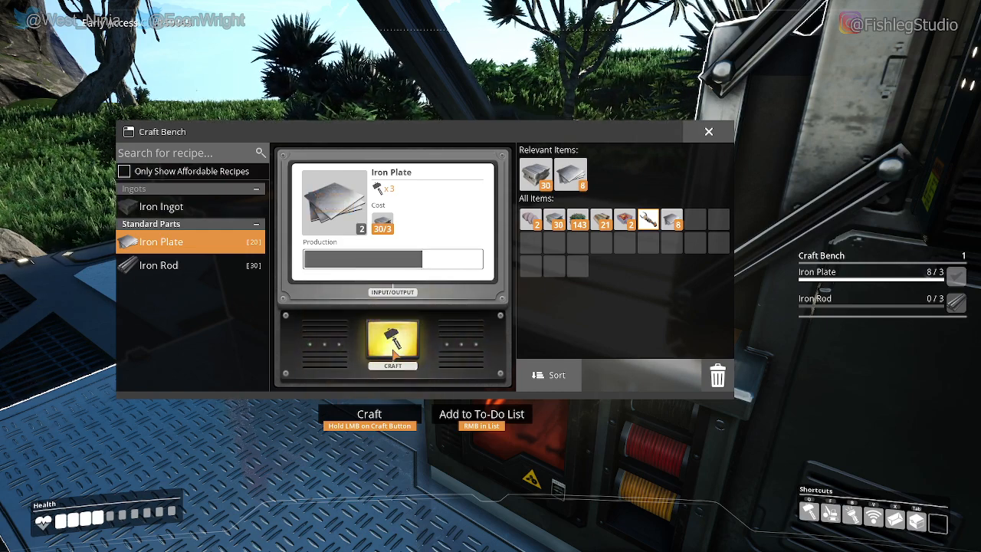
# - Switch to the Iron Rod recipe and craft up to 27 rods
pyautogui.click(159, 265)
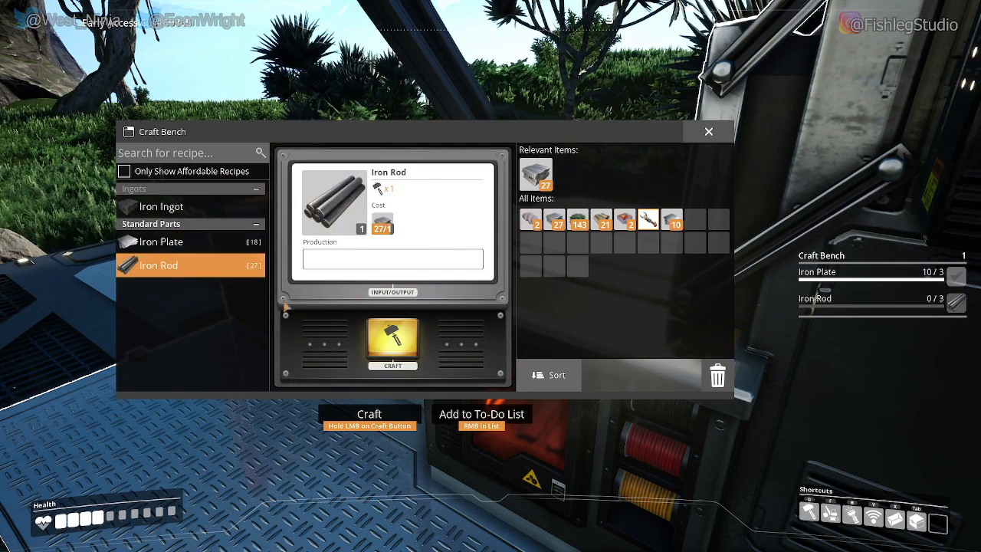
pyautogui.click(393, 341)
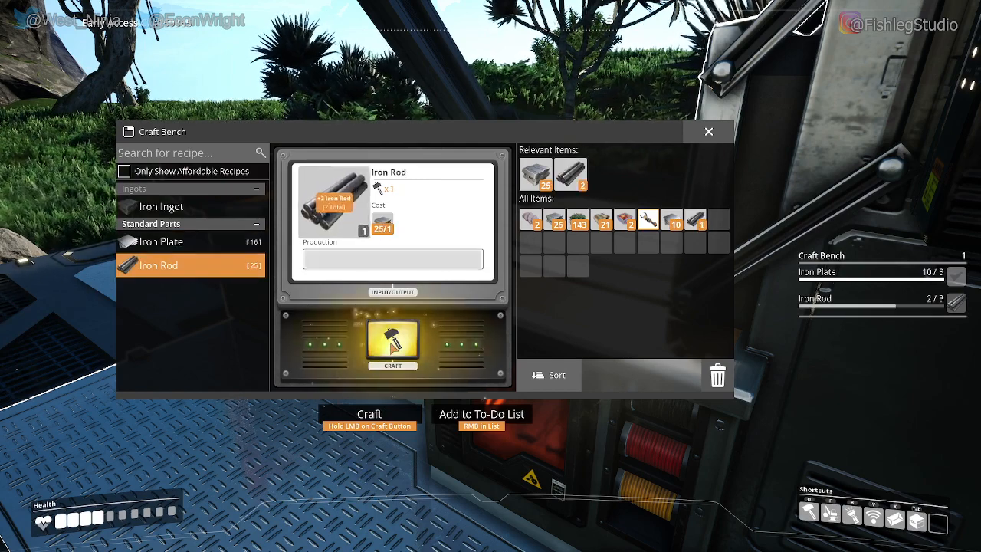
pyautogui.click(392, 344)
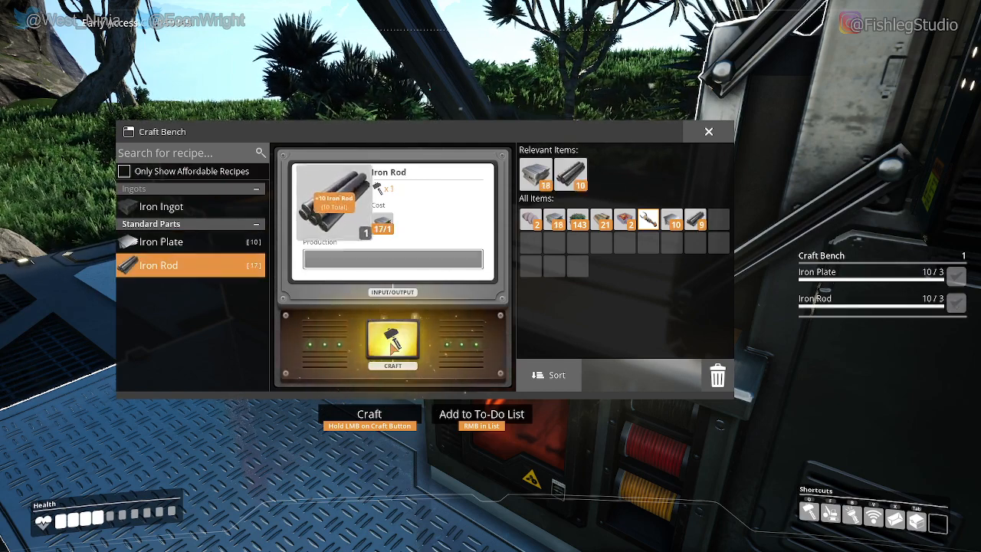
pyautogui.click(392, 341)
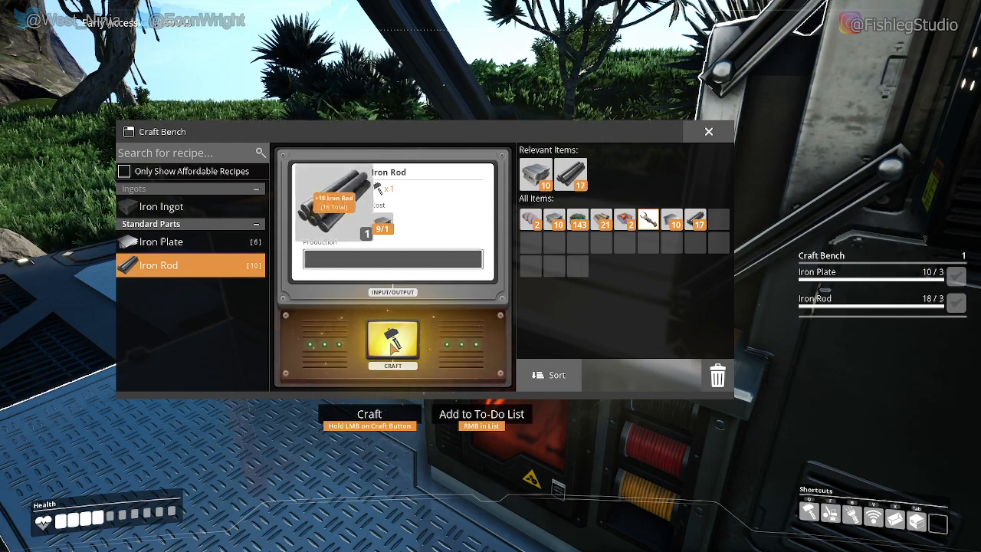
pyautogui.click(392, 343)
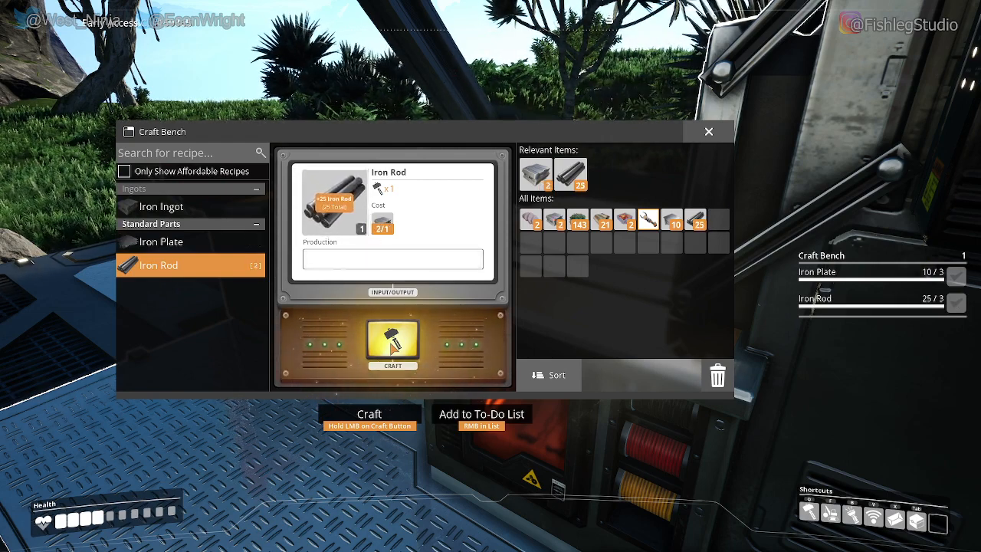
pyautogui.click(392, 341)
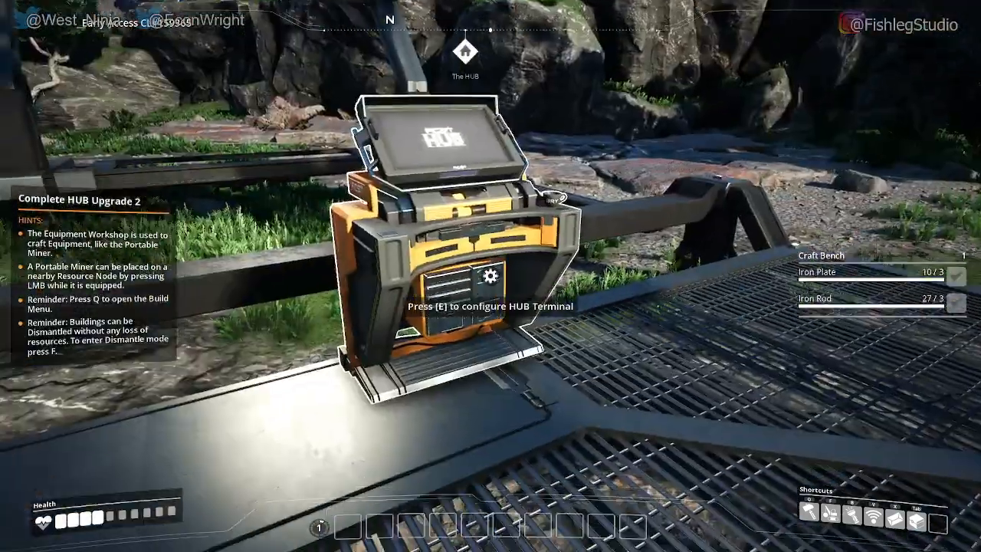
# - Select HUB Upgrade 2 and hand in 20 iron rods and 10 iron plates
pyautogui.press('e')
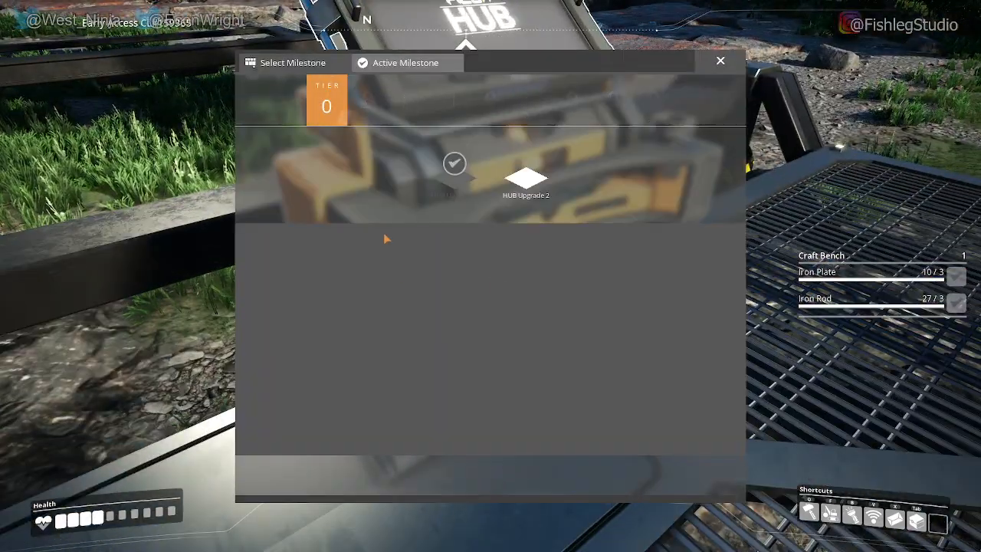
pyautogui.click(525, 173)
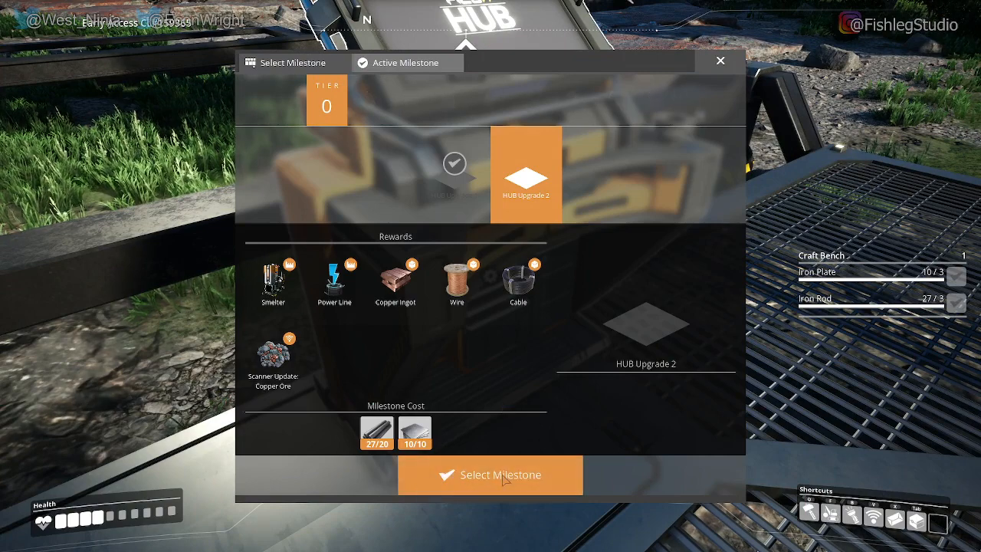
pyautogui.click(490, 474)
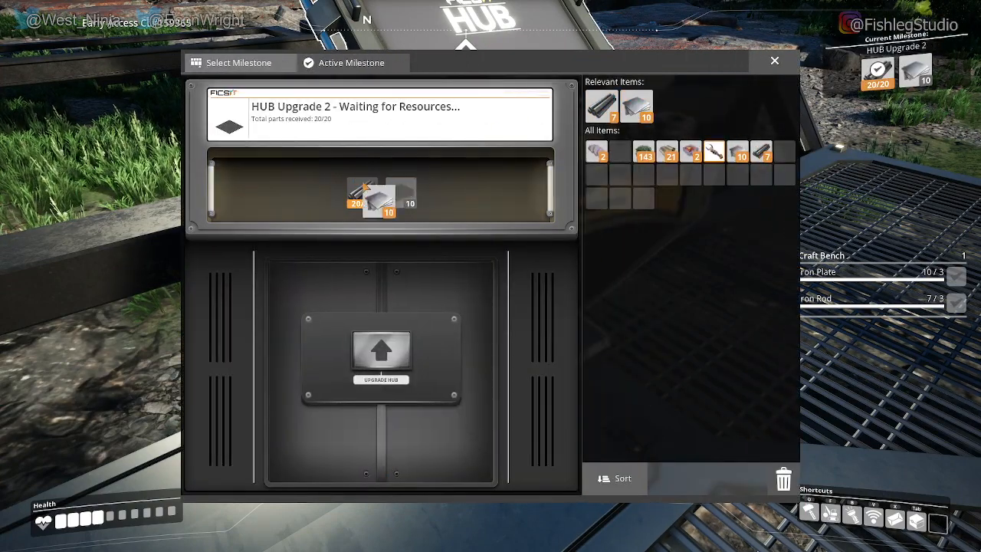
pyautogui.click(773, 60)
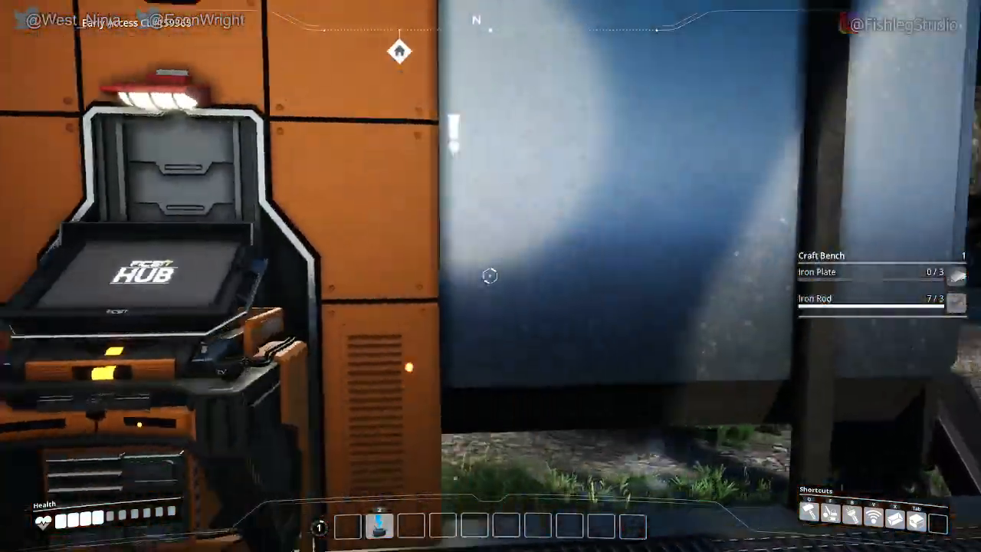
pyautogui.moveTo(490, 276)
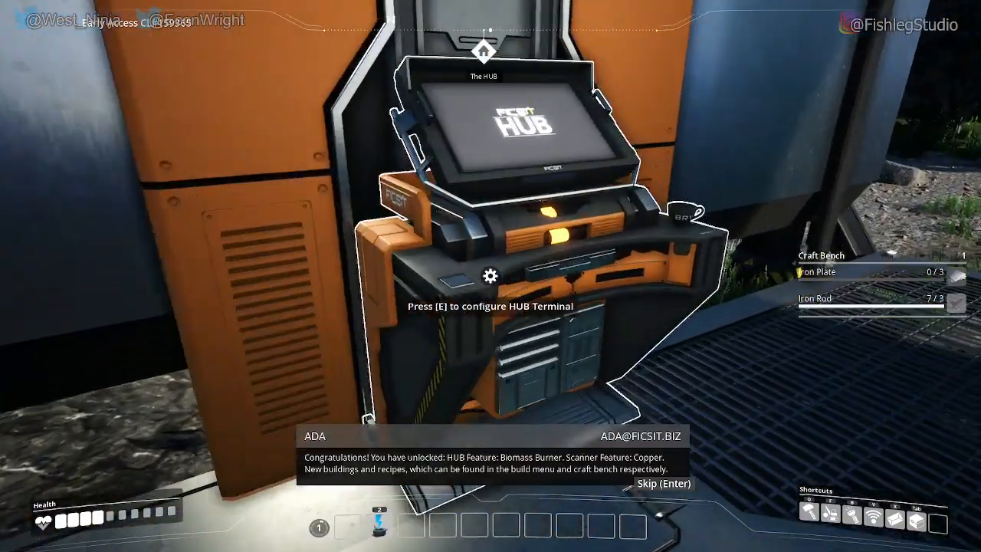
# - Dismiss the HUB Upgrade 2 unlock announcement and close the milestone screen
pyautogui.press('e')
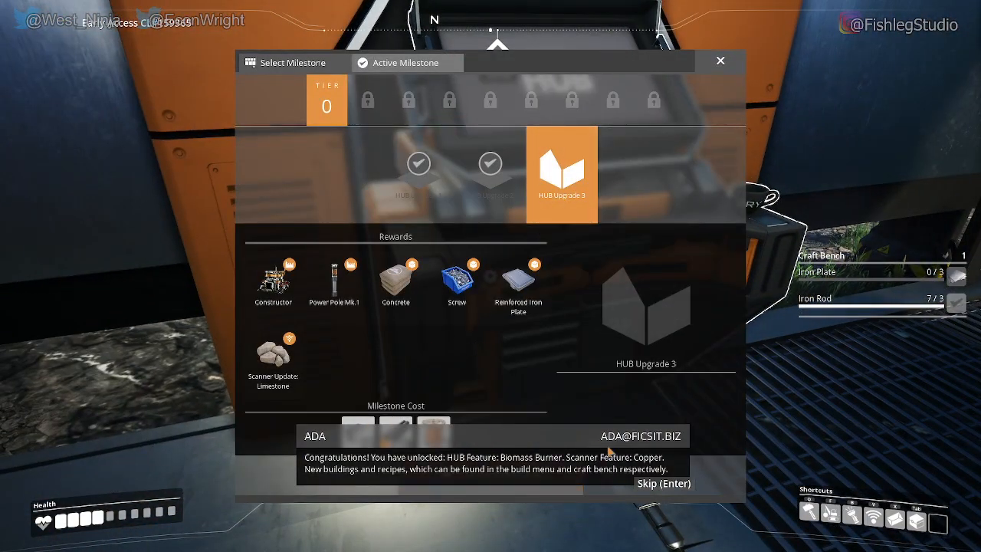
pyautogui.moveTo(452, 503)
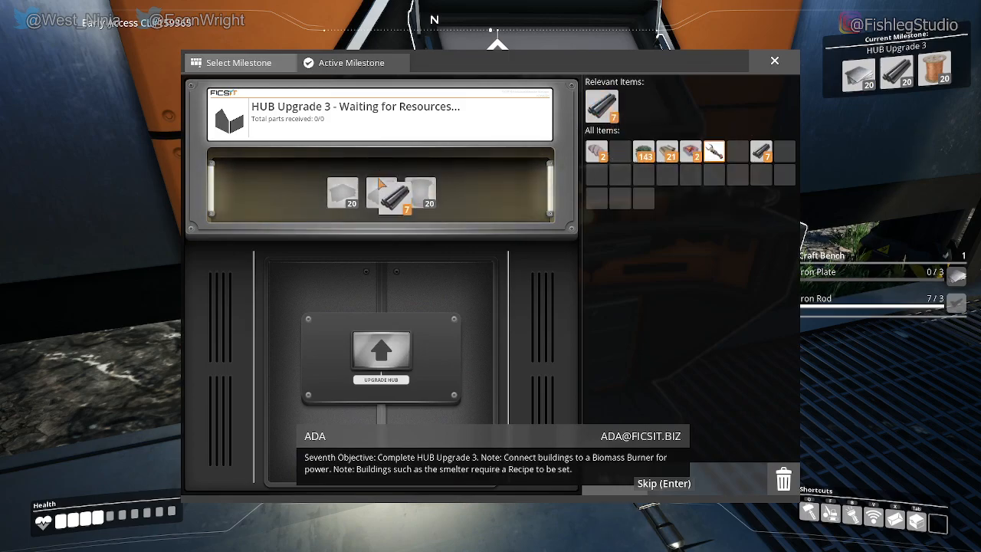
pyautogui.click(774, 60)
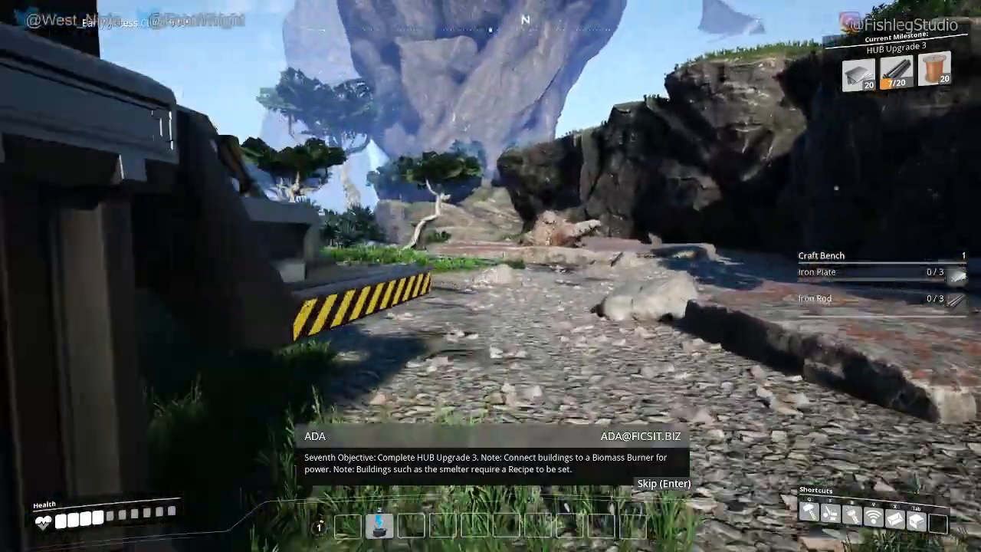
pyautogui.moveTo(491, 276)
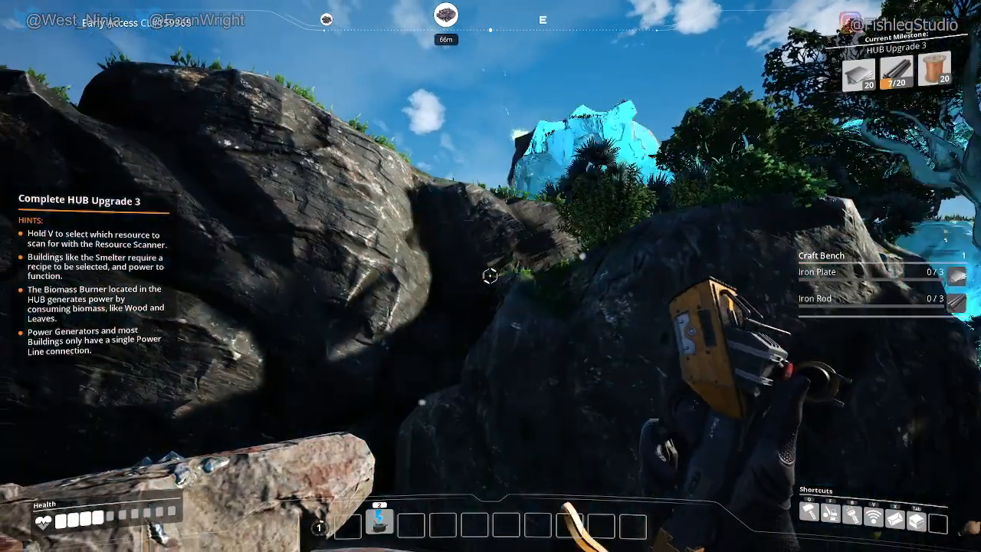
pyautogui.moveTo(490, 276)
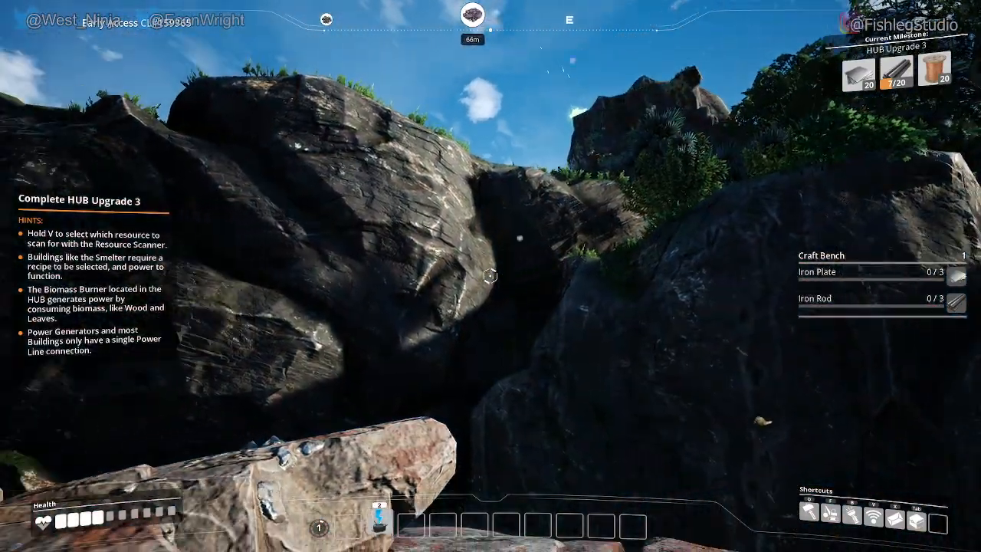
pyautogui.moveTo(490, 276)
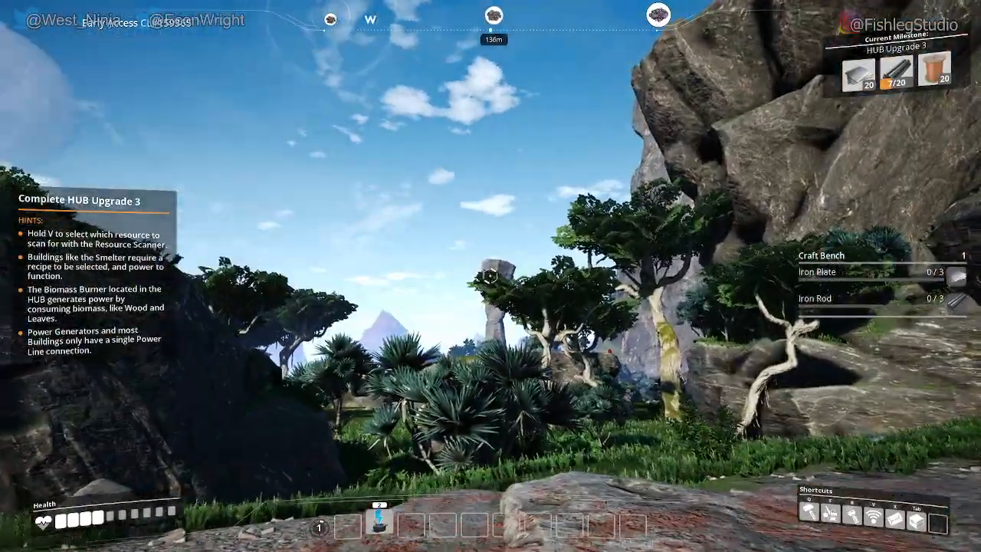
pyautogui.moveTo(491, 276)
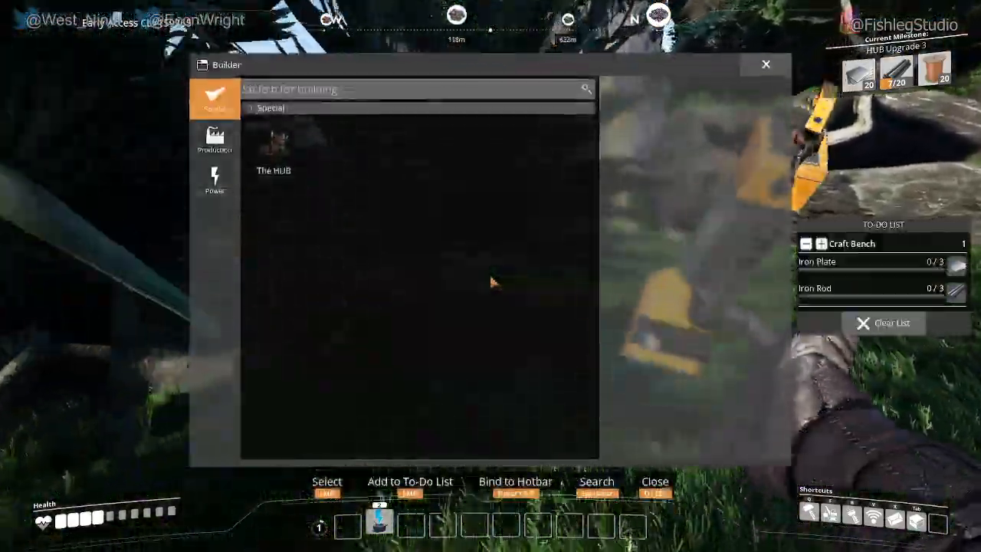
# - Close the build menu and pick up a Paleberry from a bush
pyautogui.click(765, 64)
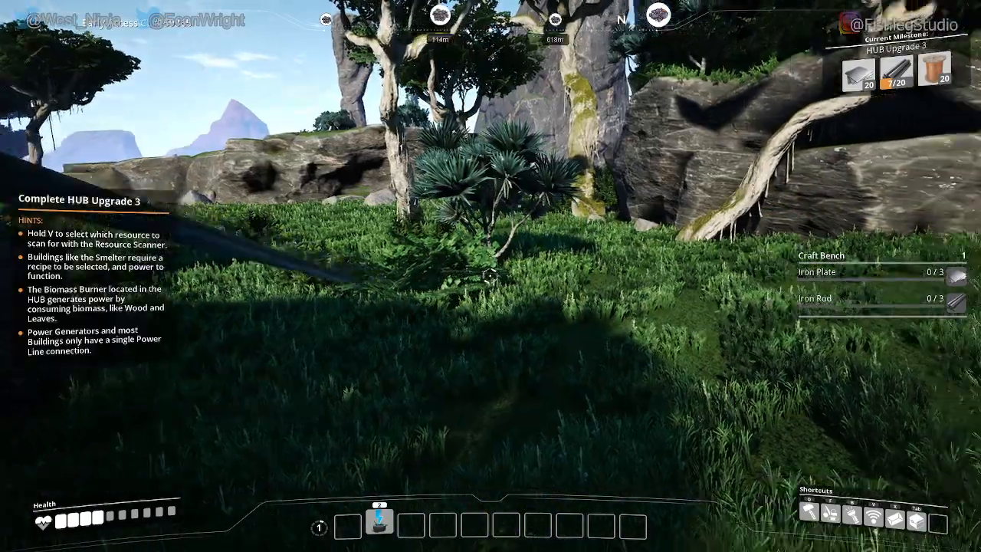
pyautogui.press('v')
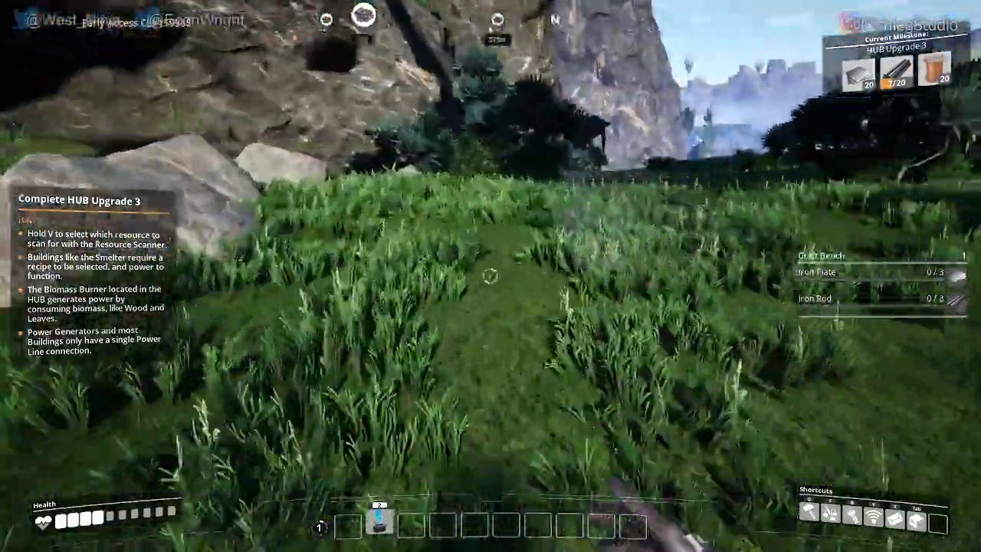
pyautogui.moveTo(490, 276)
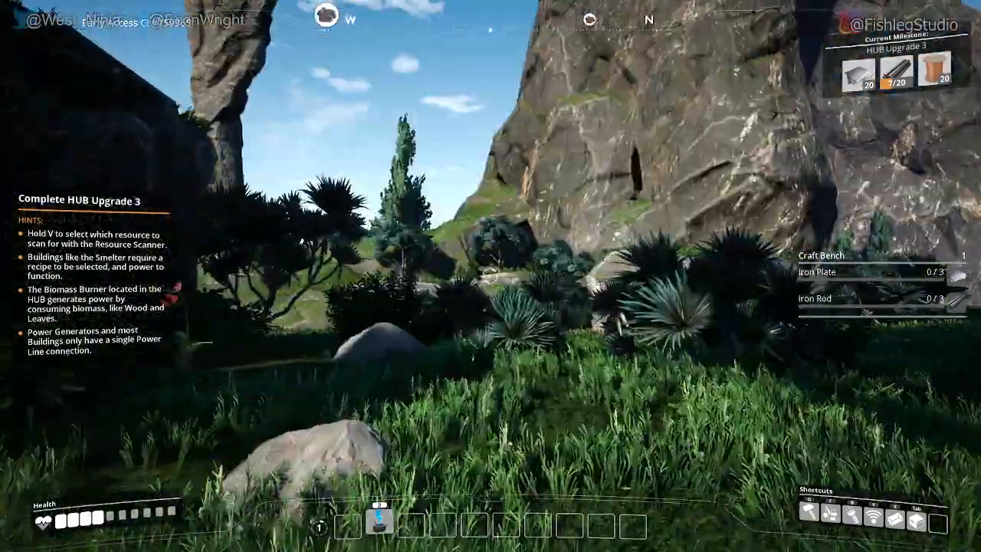
pyautogui.moveTo(491, 276)
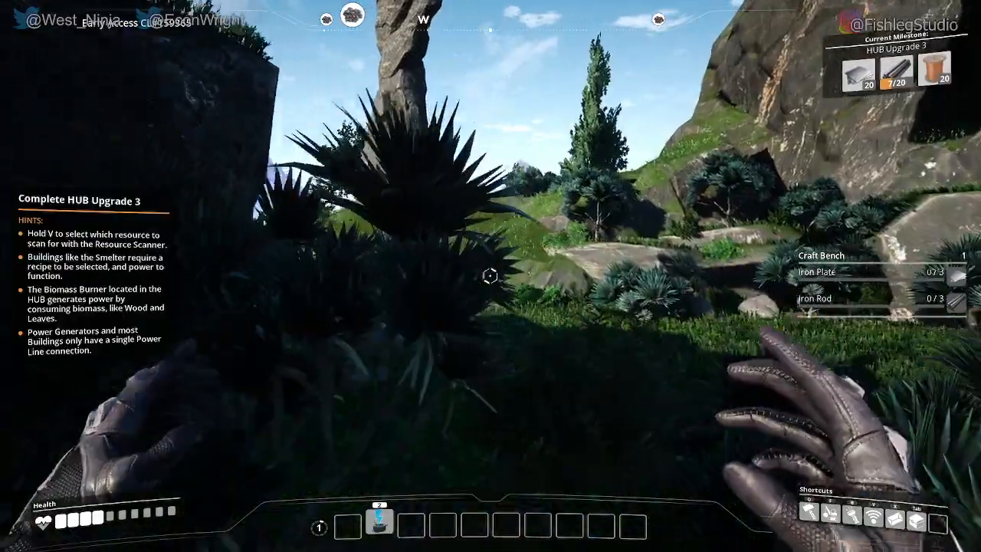
pyautogui.moveTo(491, 275)
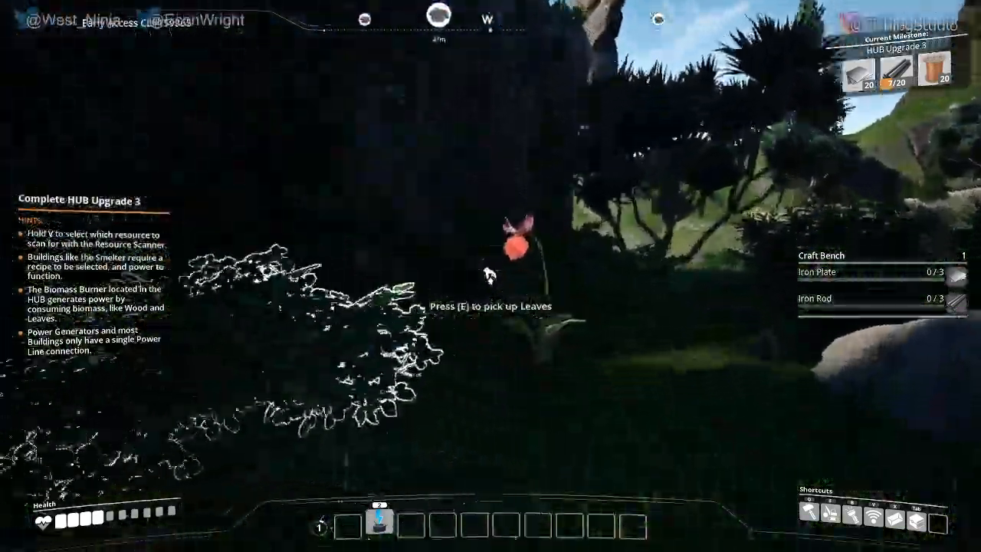
pyautogui.press('e')
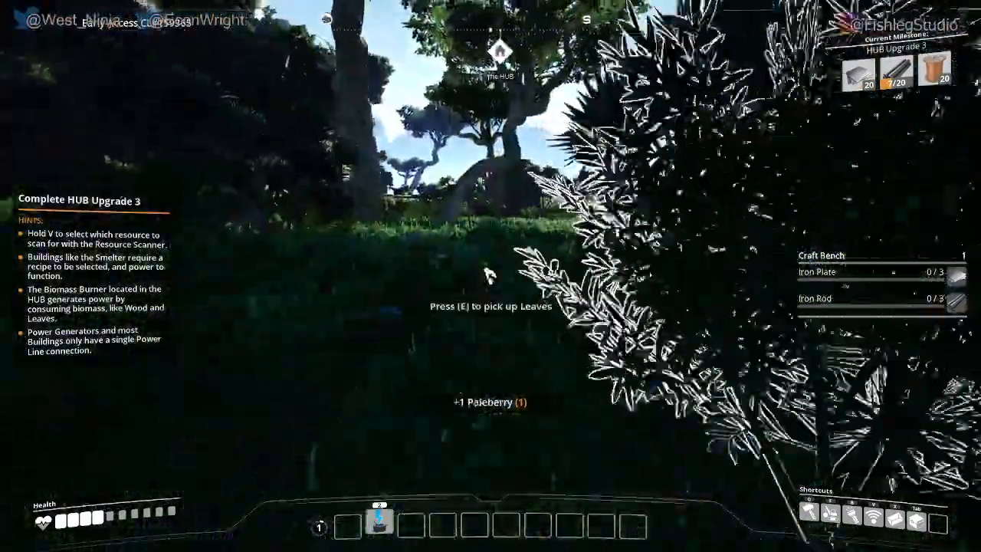
pyautogui.moveTo(490, 276)
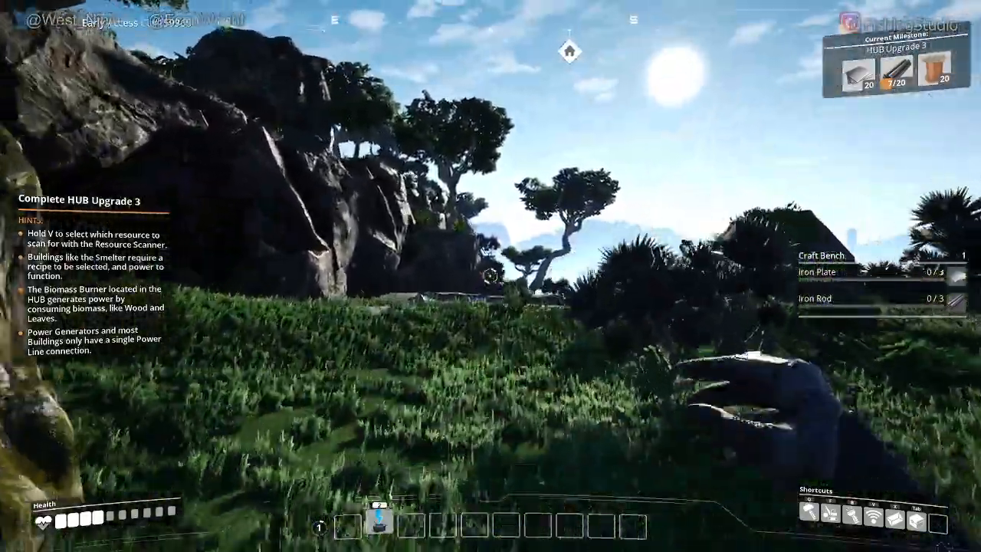
pyautogui.moveTo(491, 276)
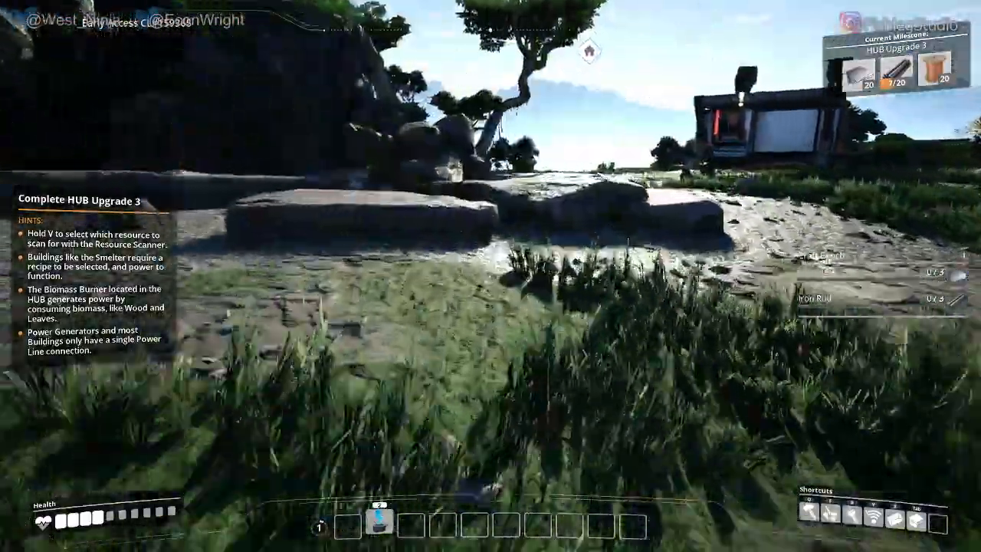
pyautogui.moveTo(490, 276)
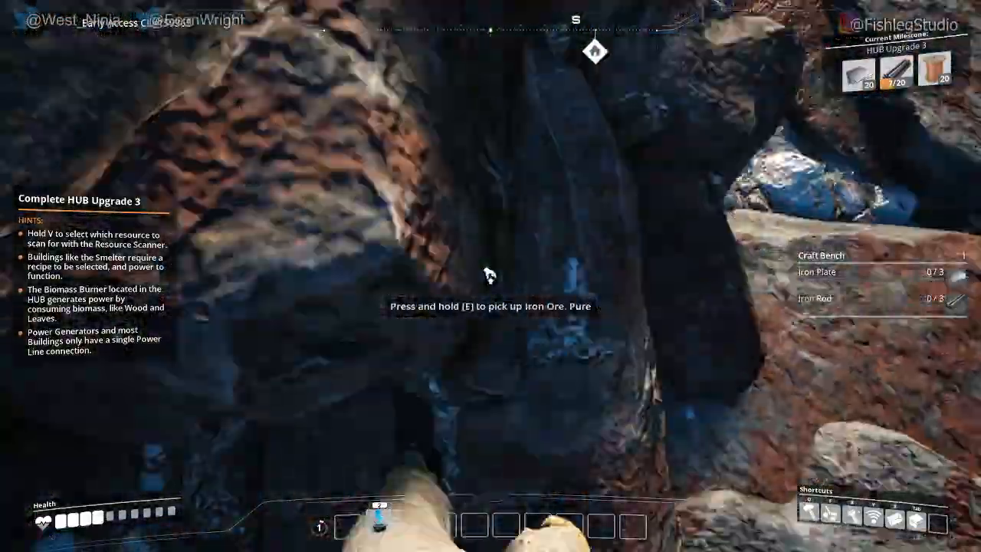
# - Mine the pure iron ore node until carrying 61 Iron Ore
pyautogui.press('e')
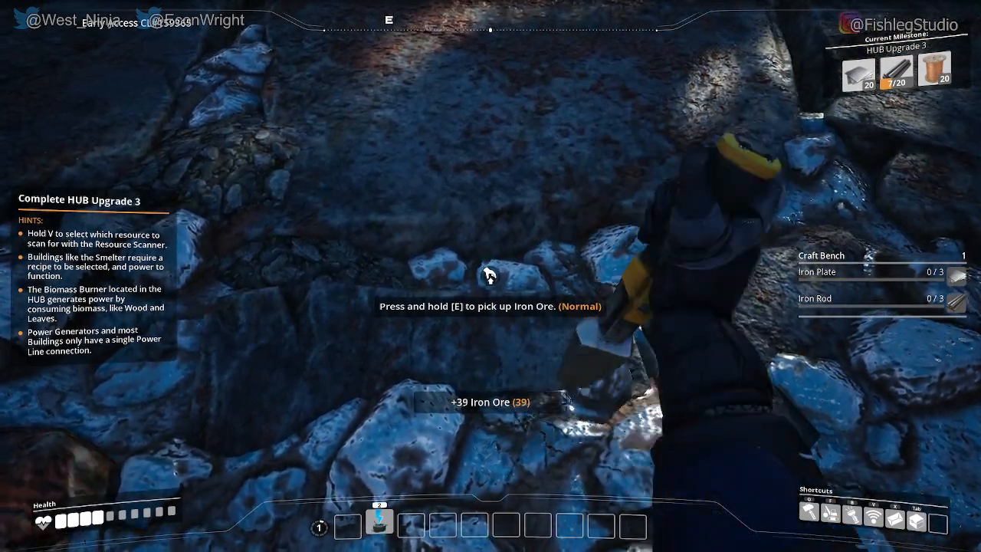
pyautogui.press('e')
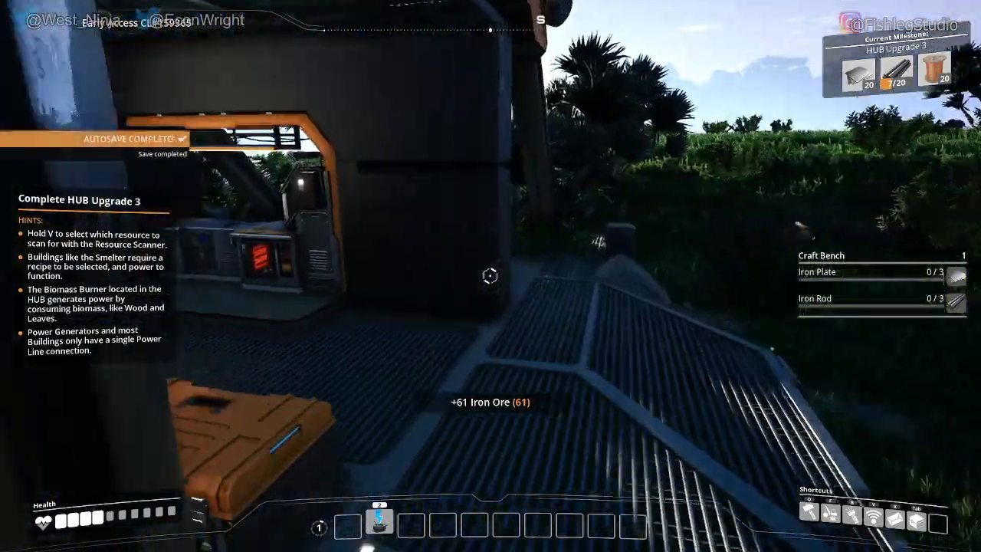
# - Check the Wire recipe cost, then select the Equipment Workshop from Production buildings
pyautogui.press('e')
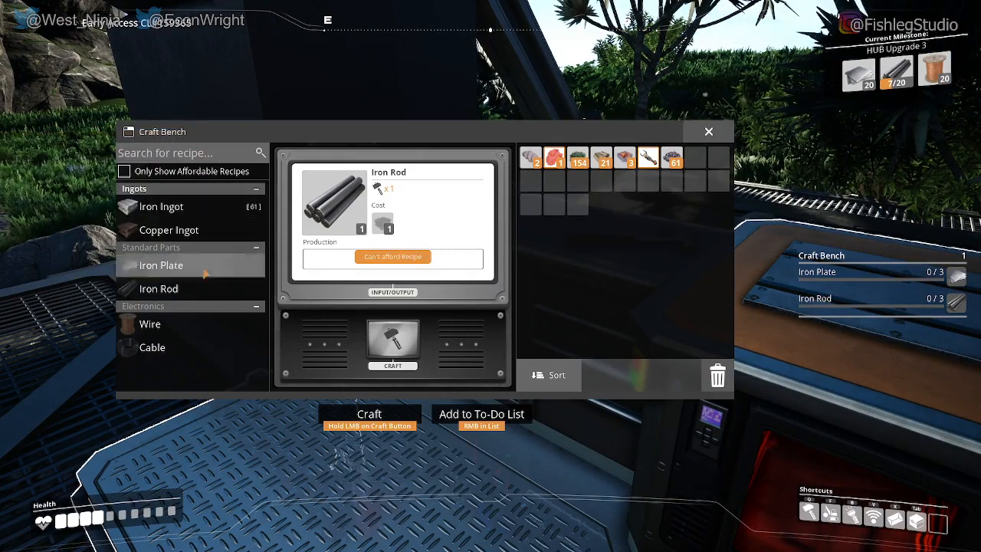
pyautogui.click(149, 324)
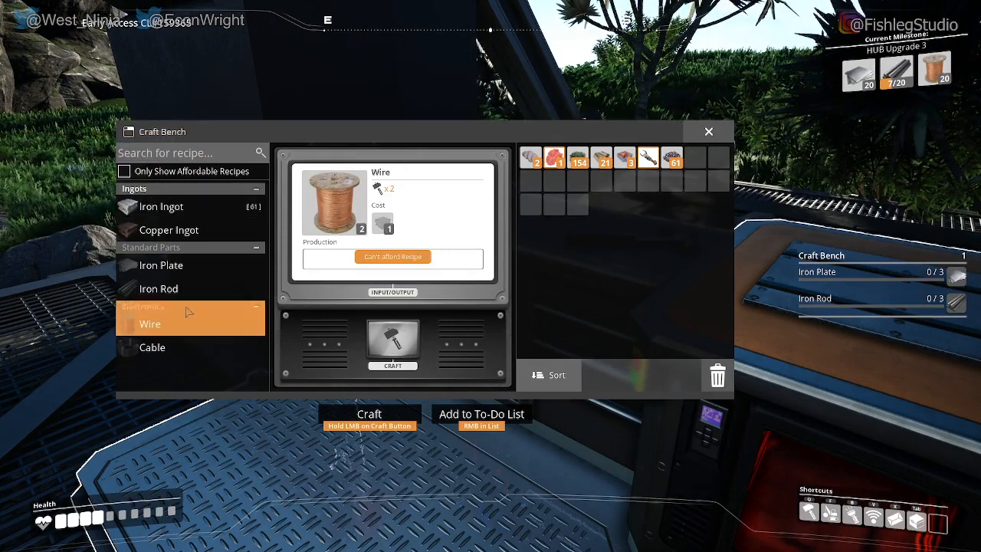
pyautogui.moveTo(184, 165)
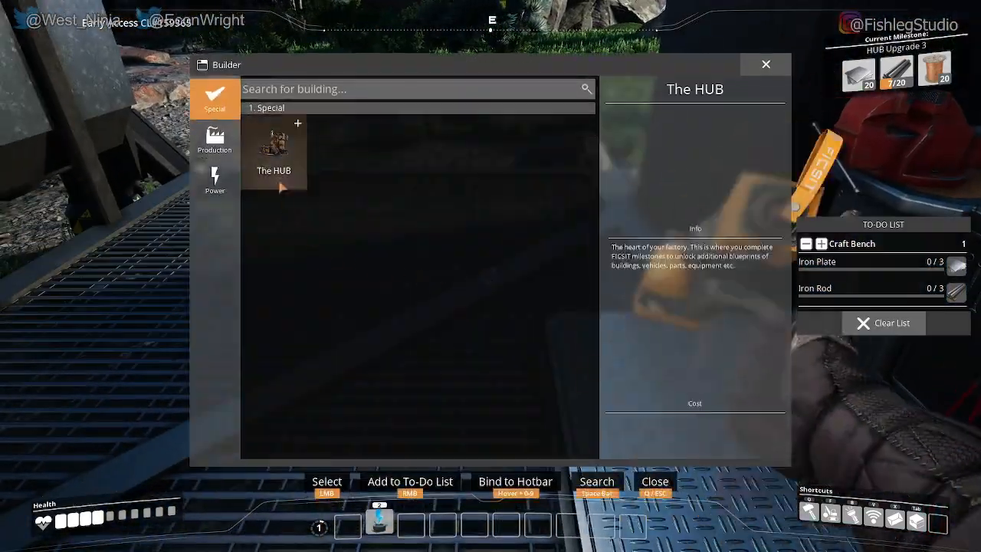
pyautogui.click(215, 140)
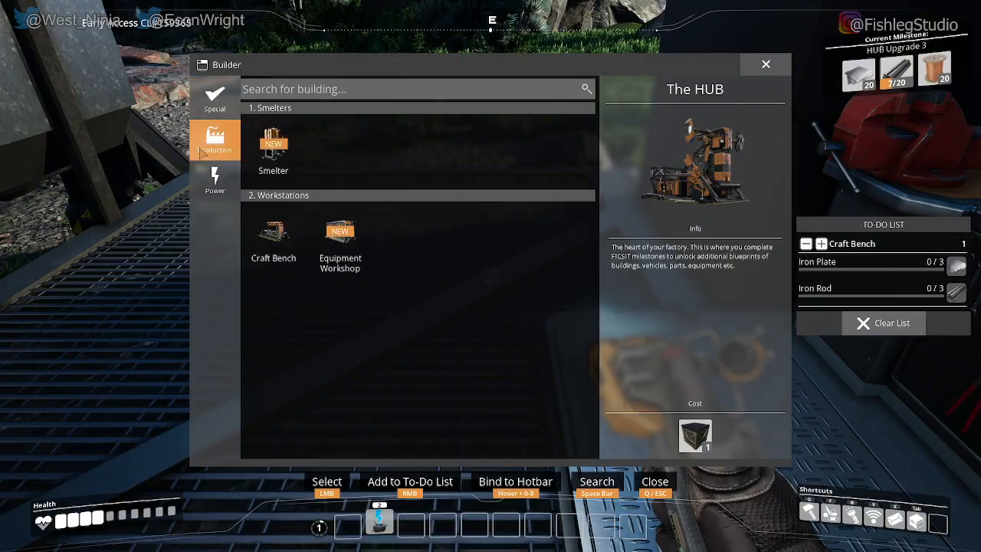
pyautogui.click(339, 233)
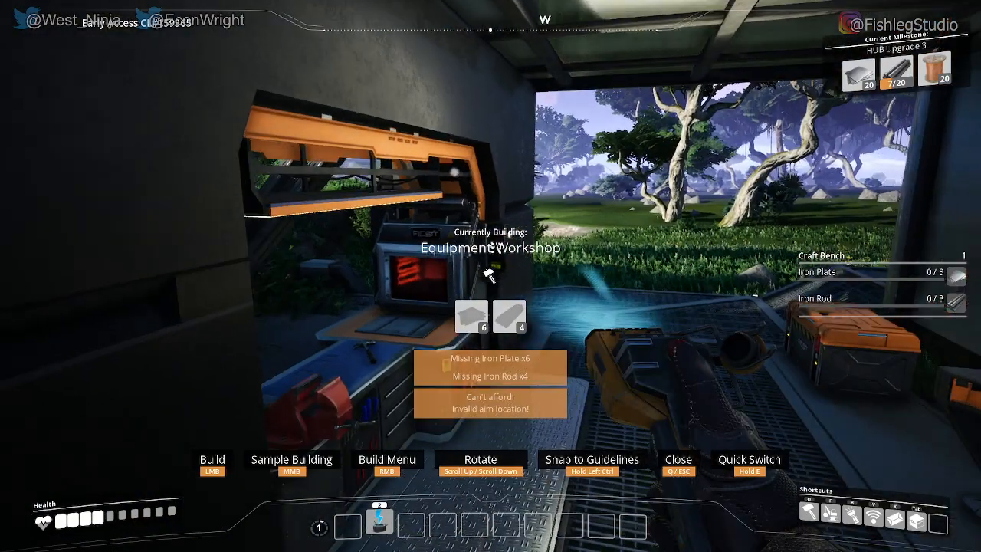
pyautogui.moveTo(490, 276)
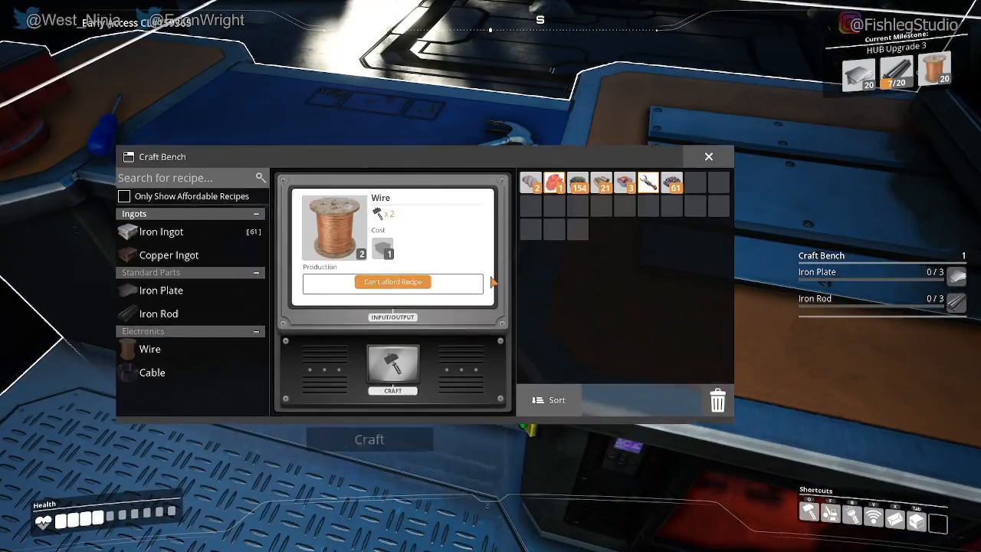
# - Craft Iron Ingots repeatedly until all carried ore becomes 61 ingots
pyautogui.click(161, 206)
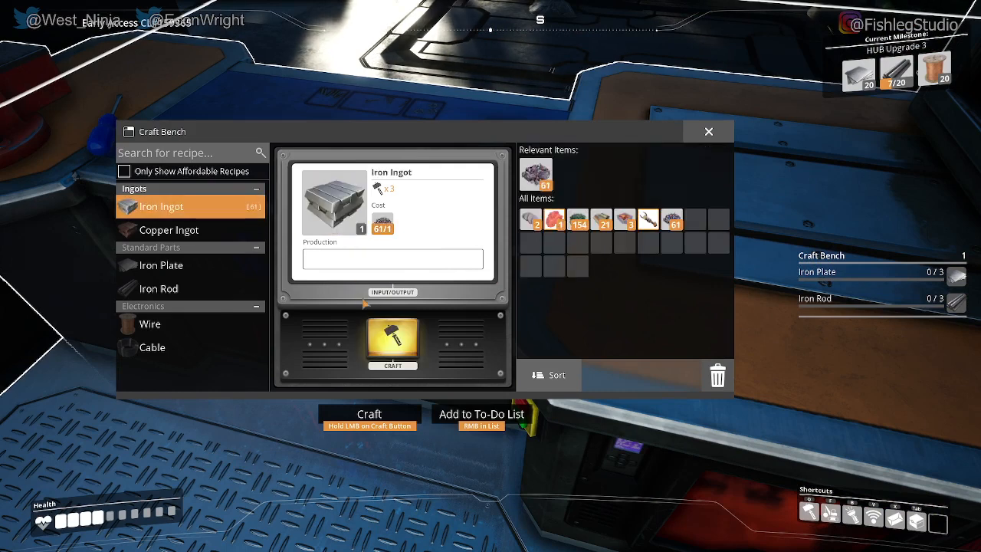
pyautogui.click(393, 341)
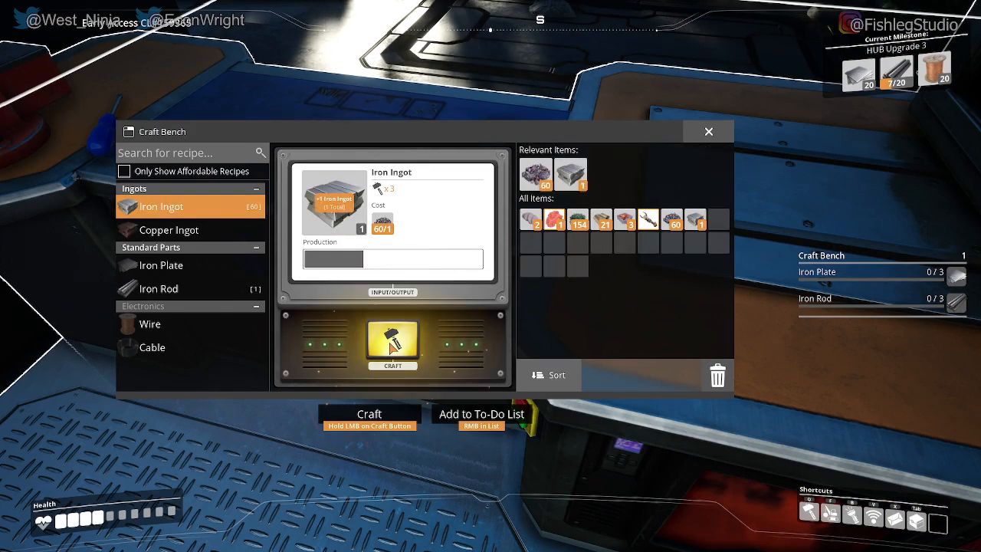
pyautogui.click(392, 345)
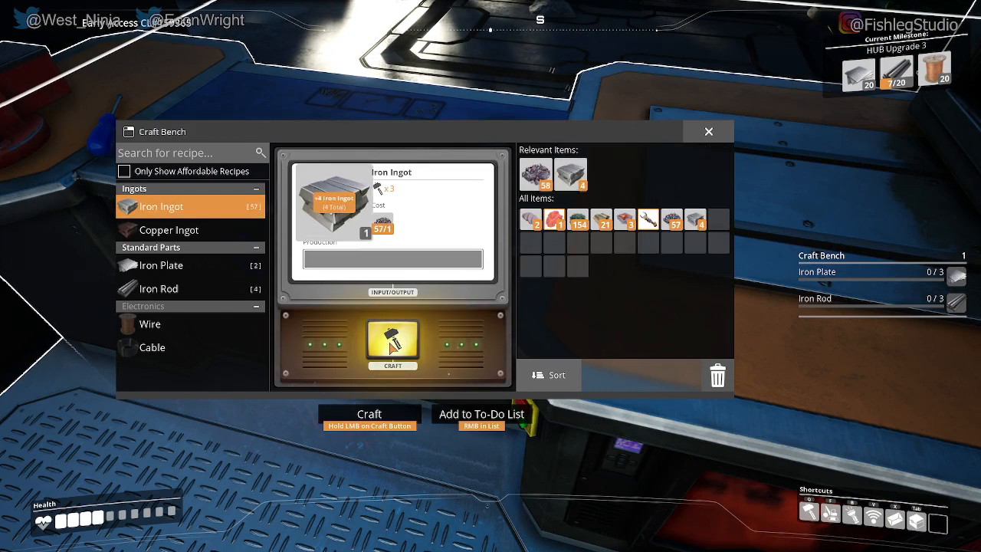
pyautogui.click(392, 343)
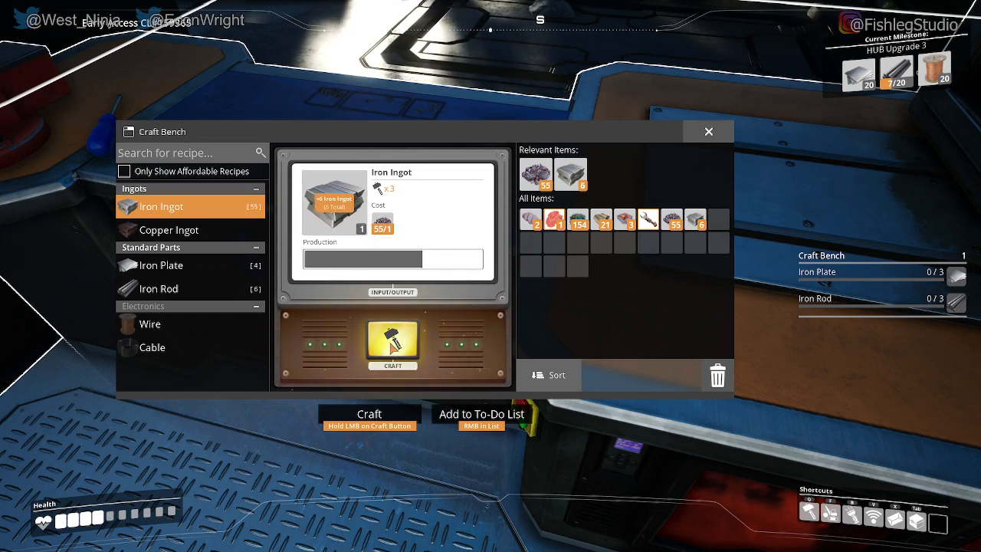
pyautogui.click(392, 342)
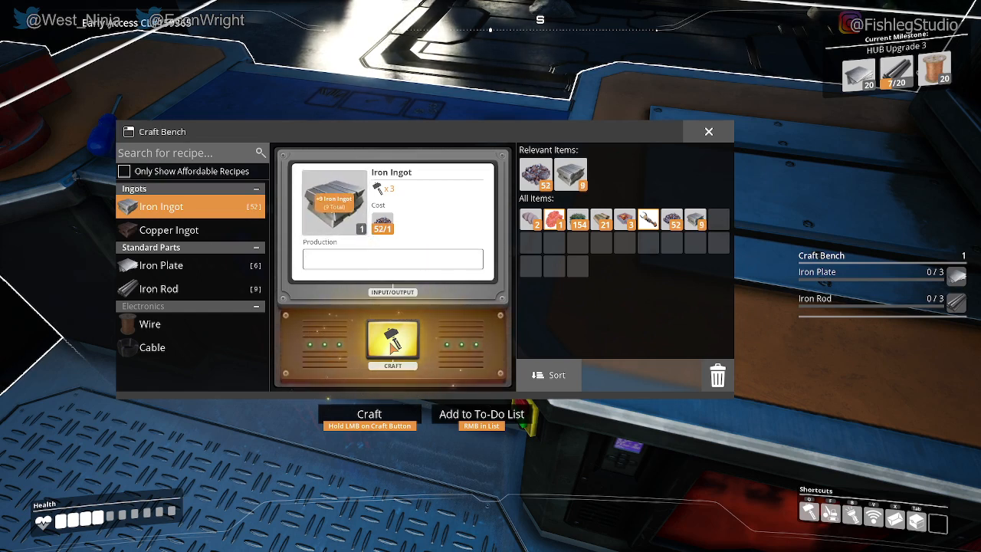
pyautogui.click(392, 343)
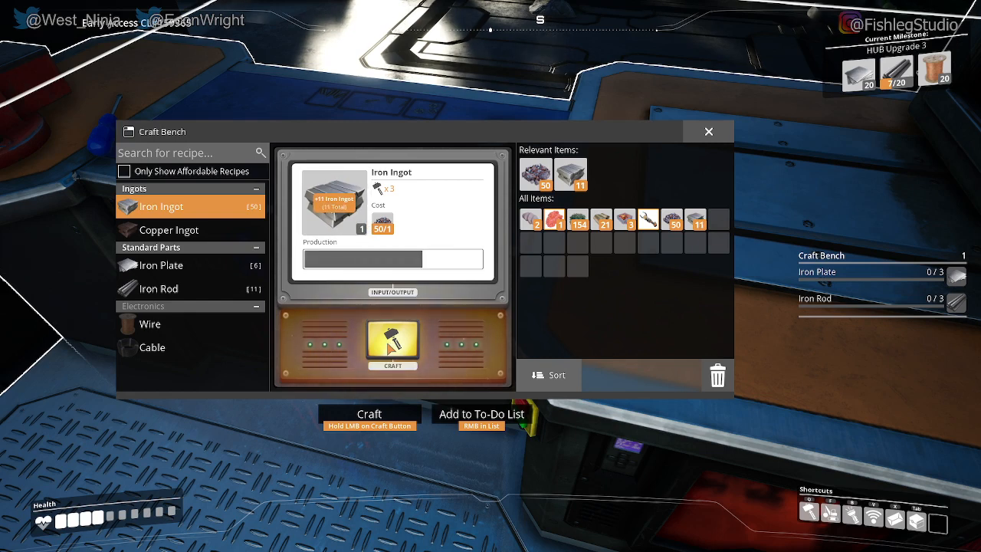
pyautogui.click(393, 345)
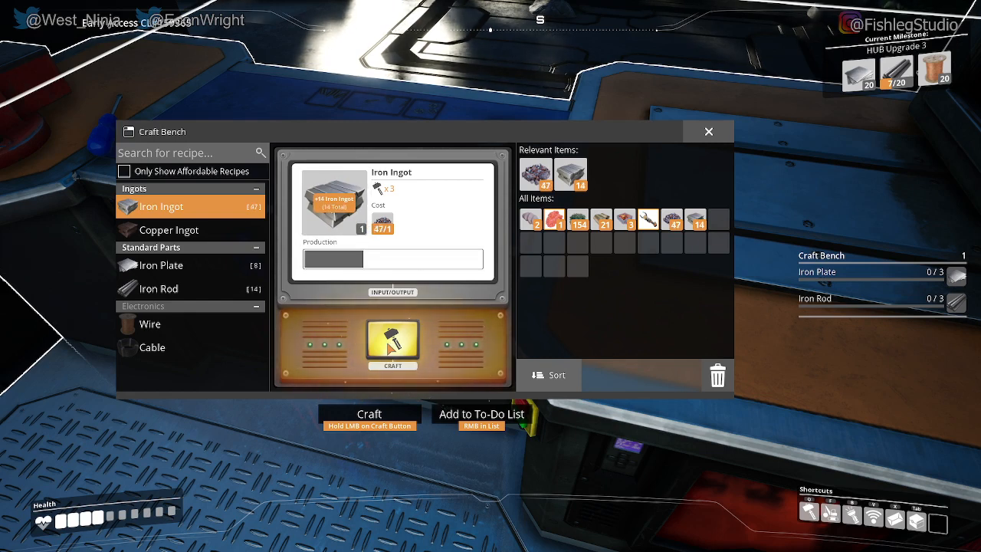
pyautogui.click(392, 341)
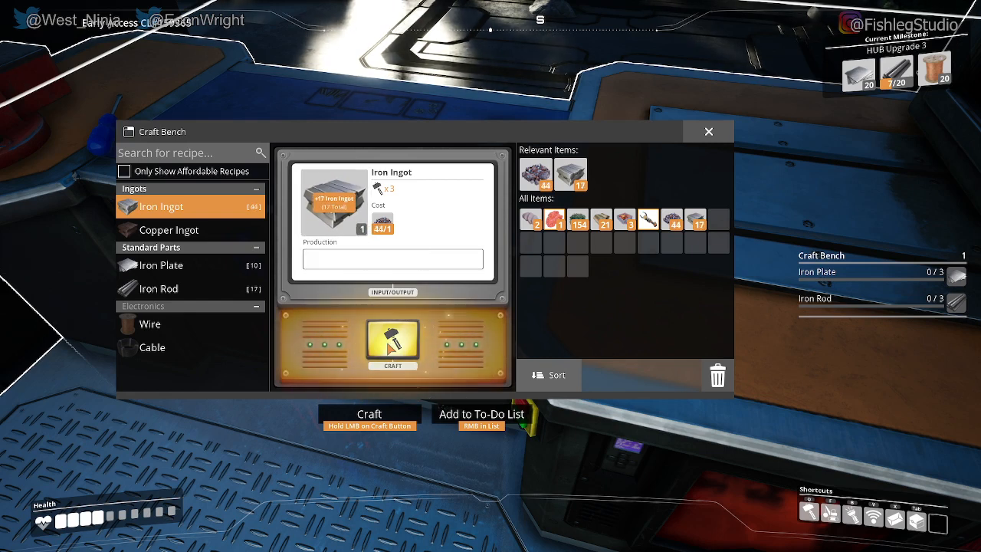
pyautogui.click(392, 345)
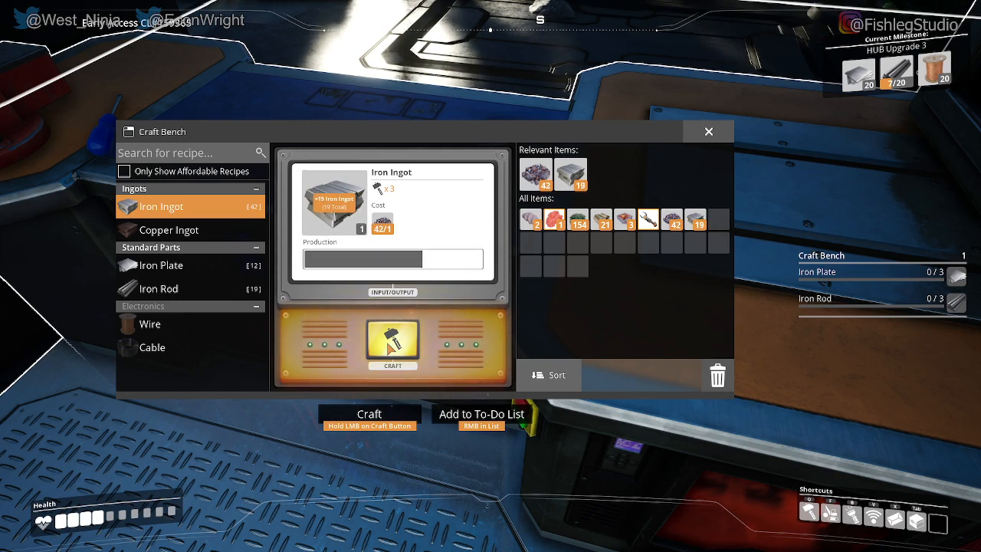
pyautogui.click(393, 341)
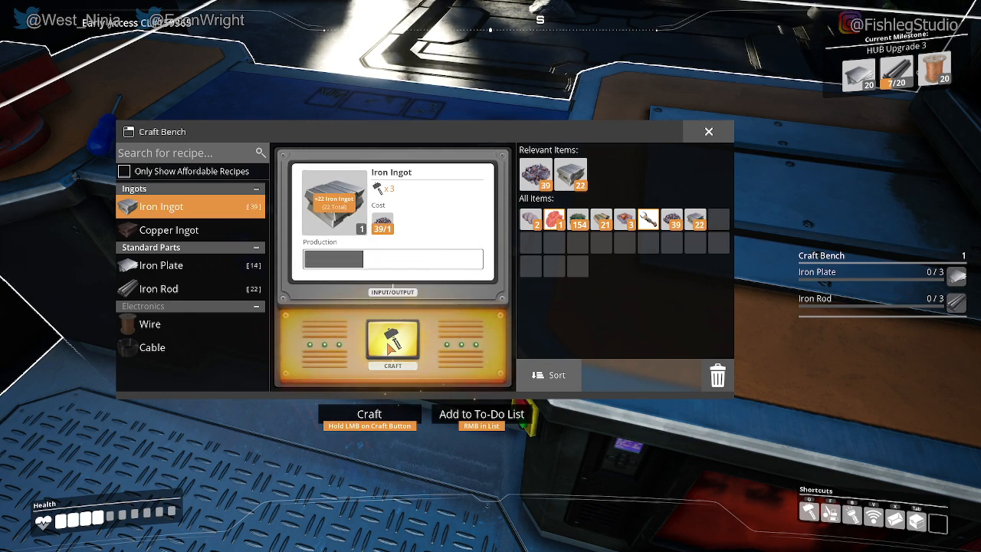
pyautogui.click(393, 341)
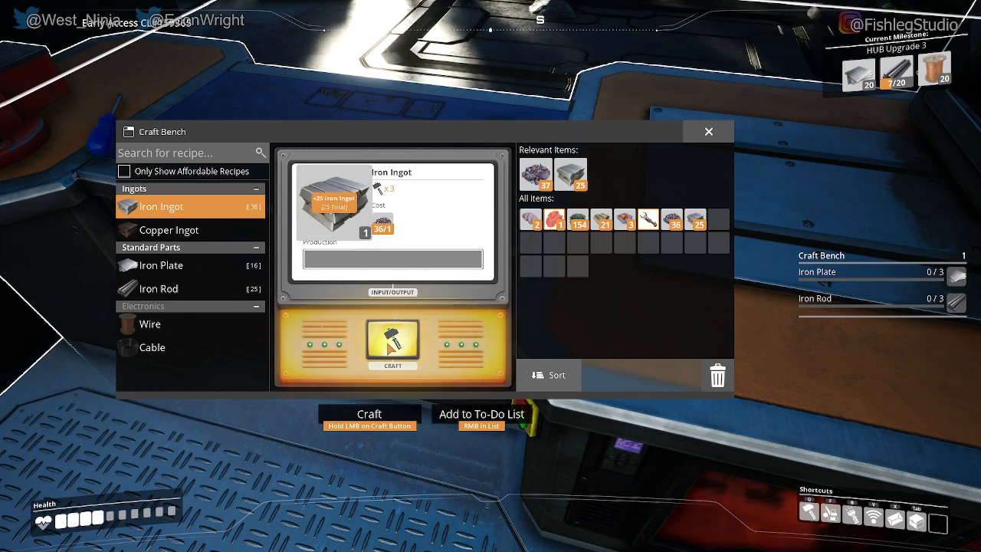
pyautogui.click(392, 342)
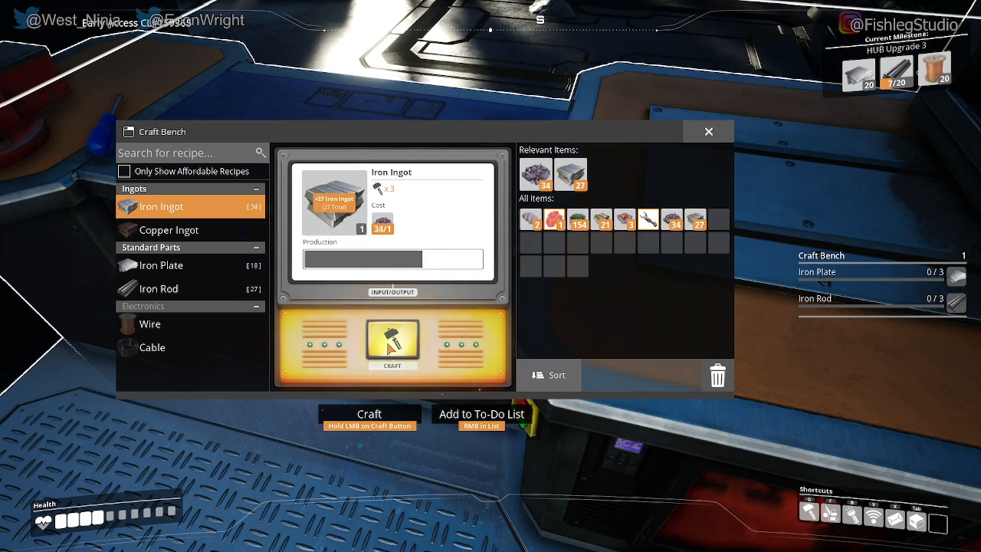
pyautogui.click(392, 342)
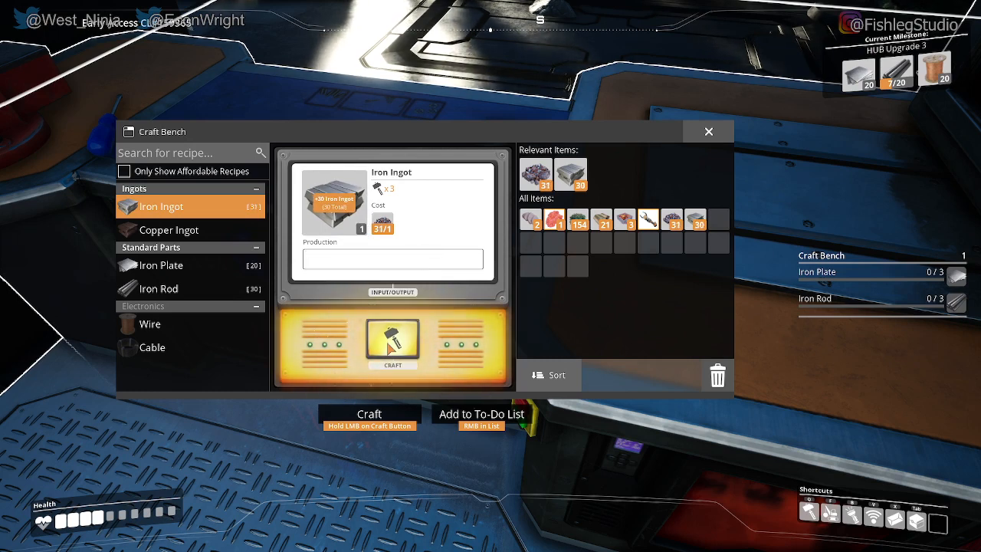
pyautogui.click(392, 342)
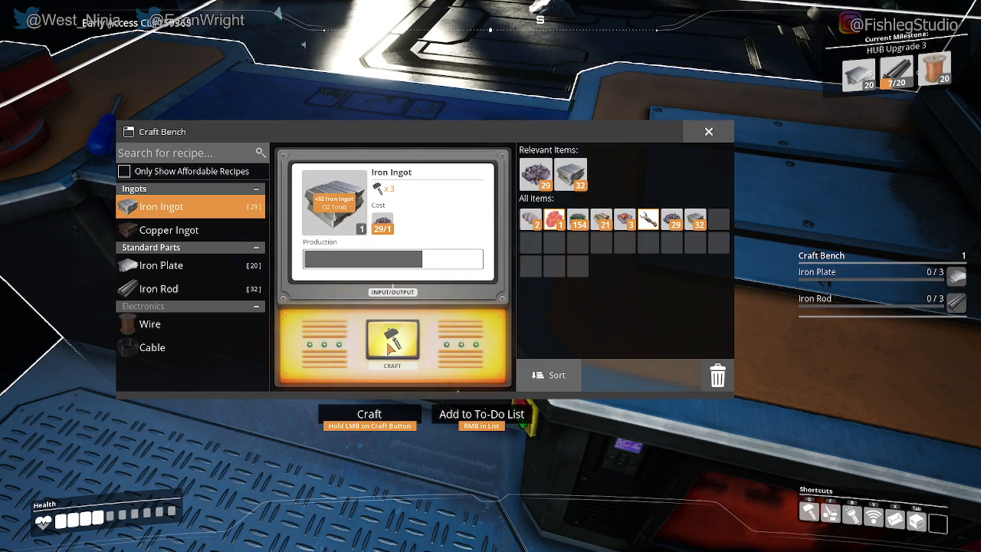
pyautogui.click(393, 341)
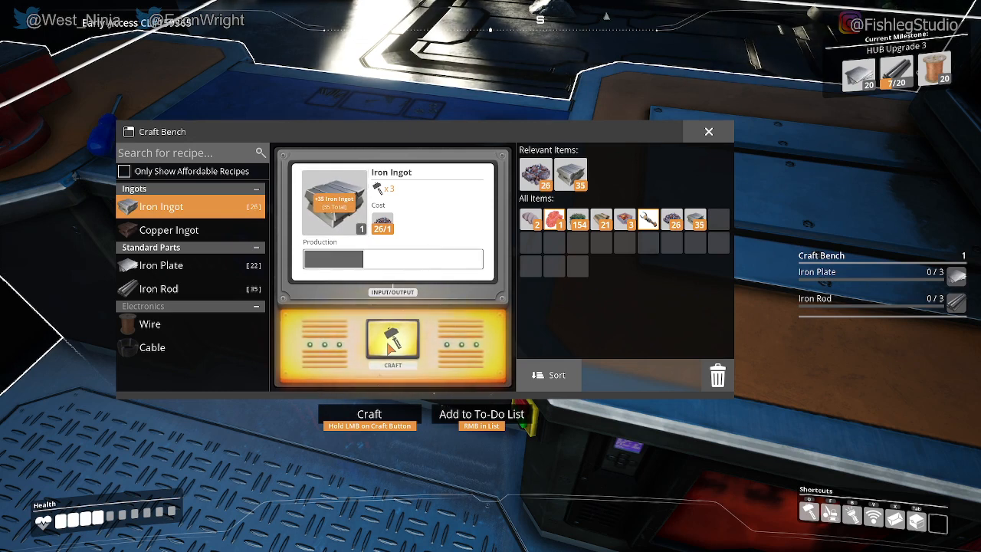
pyautogui.click(392, 340)
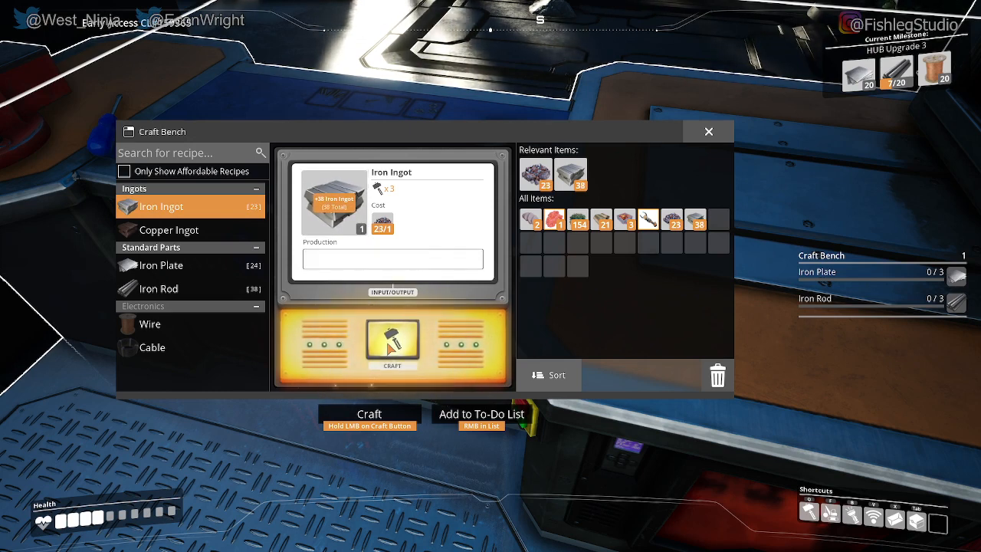
pyautogui.click(393, 340)
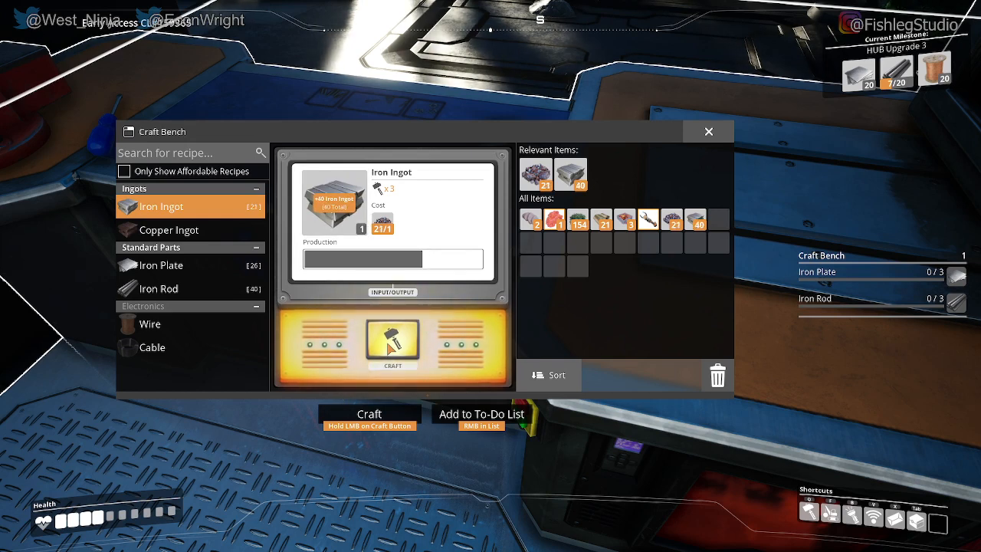
pyautogui.click(392, 339)
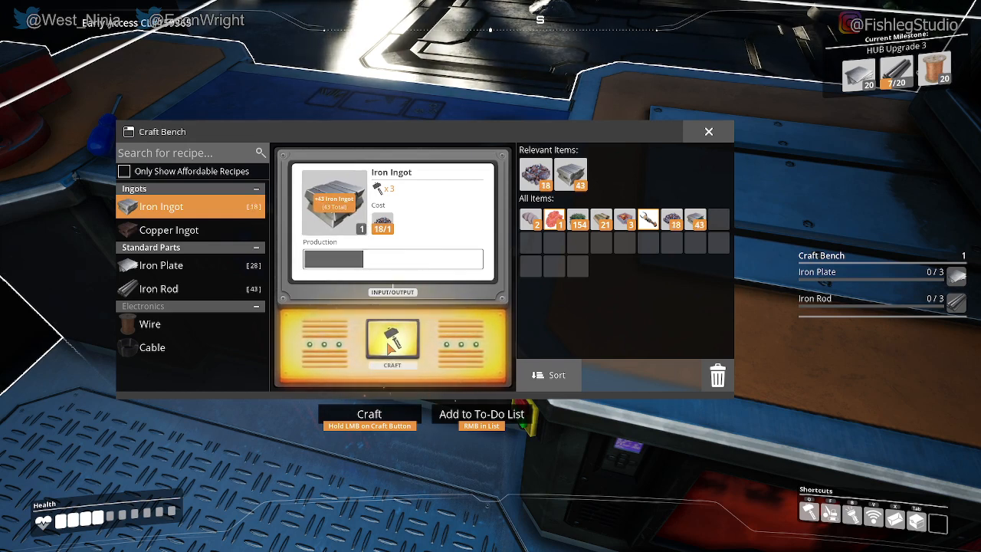
pyautogui.click(392, 341)
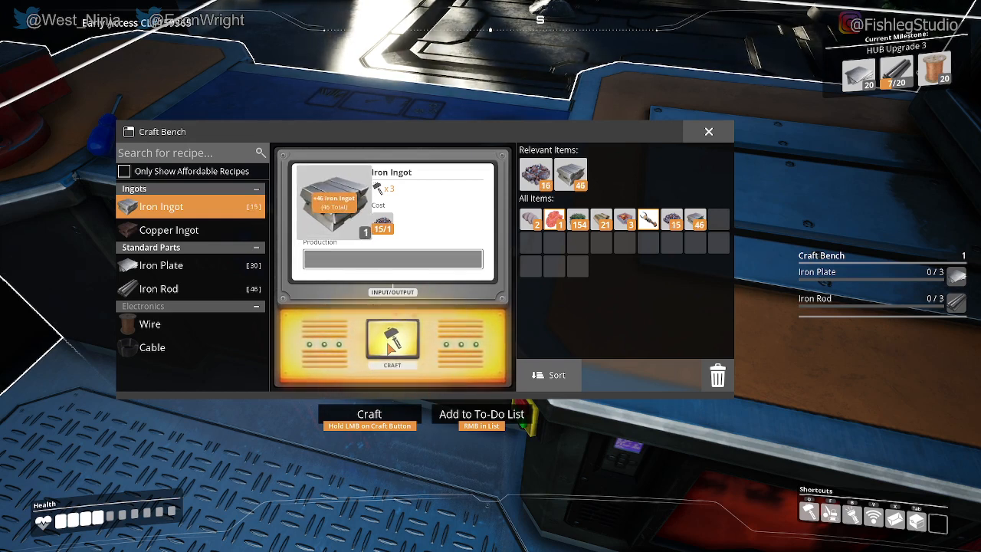
pyautogui.click(392, 340)
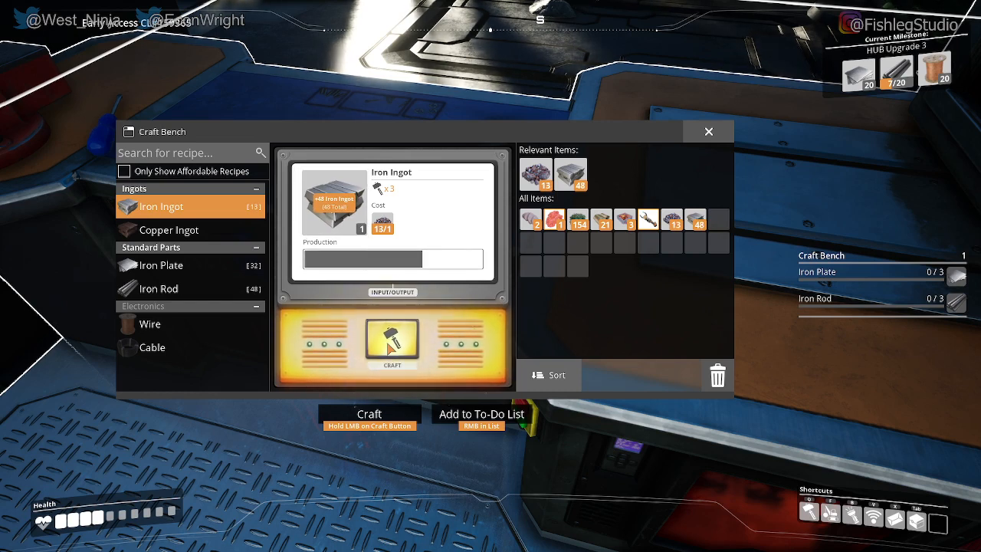
pyautogui.click(392, 341)
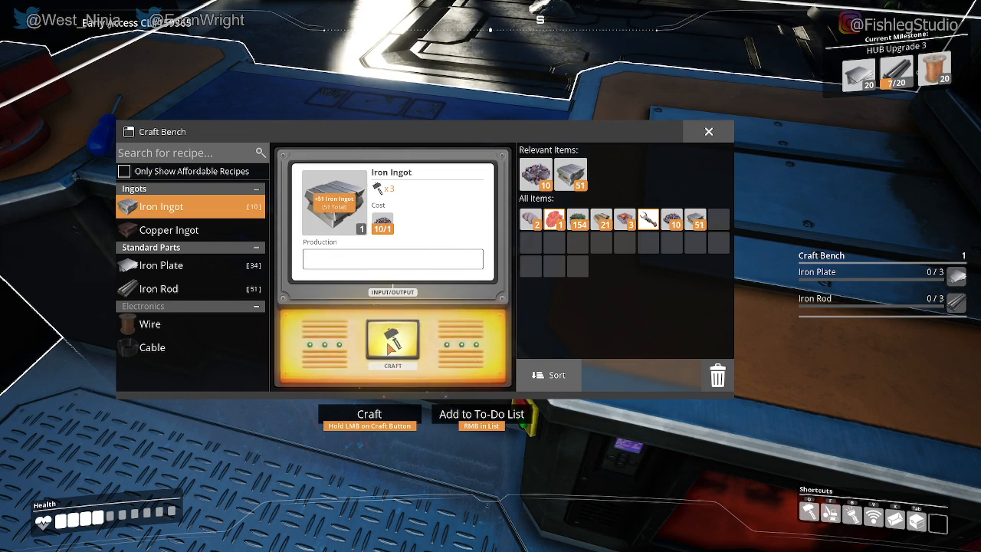
pyautogui.click(392, 341)
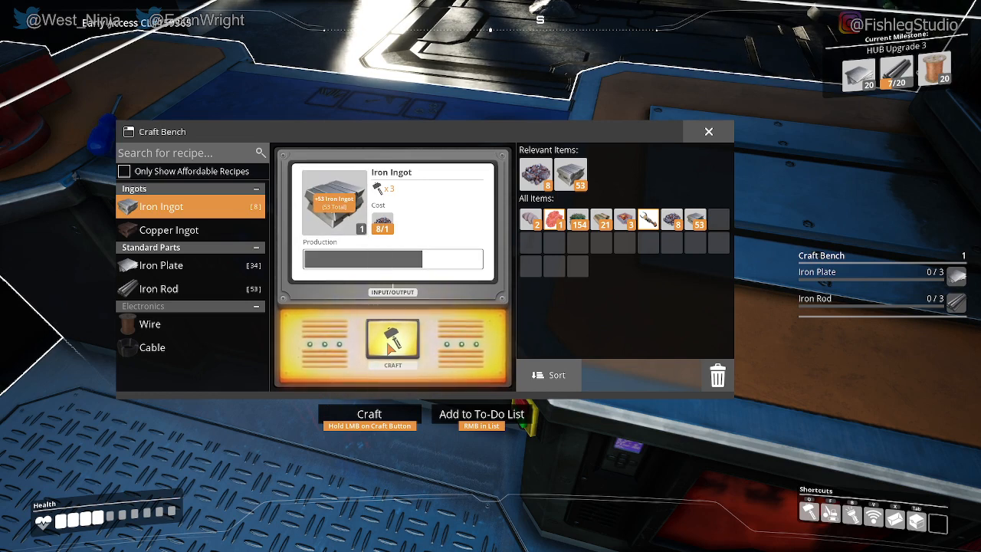
pyautogui.click(393, 341)
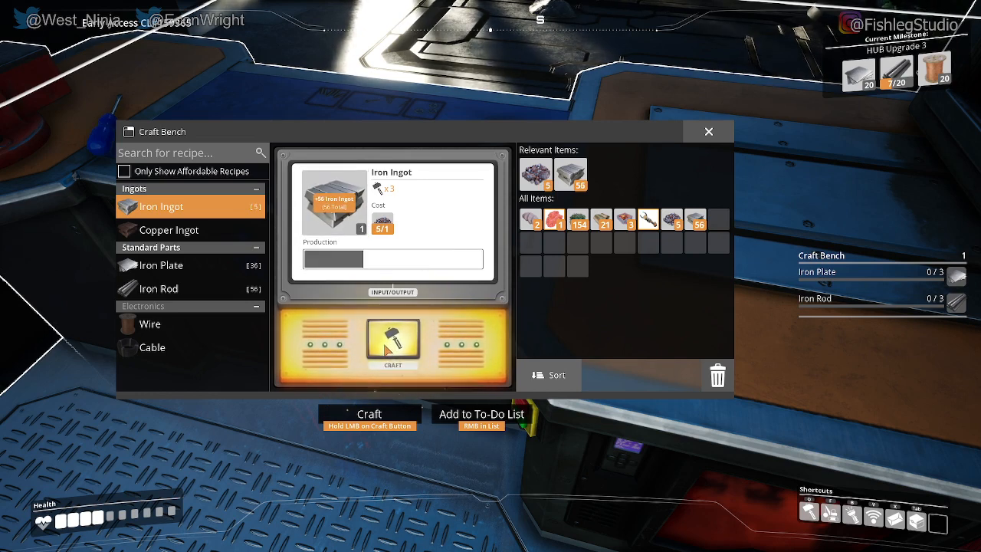
pyautogui.click(392, 341)
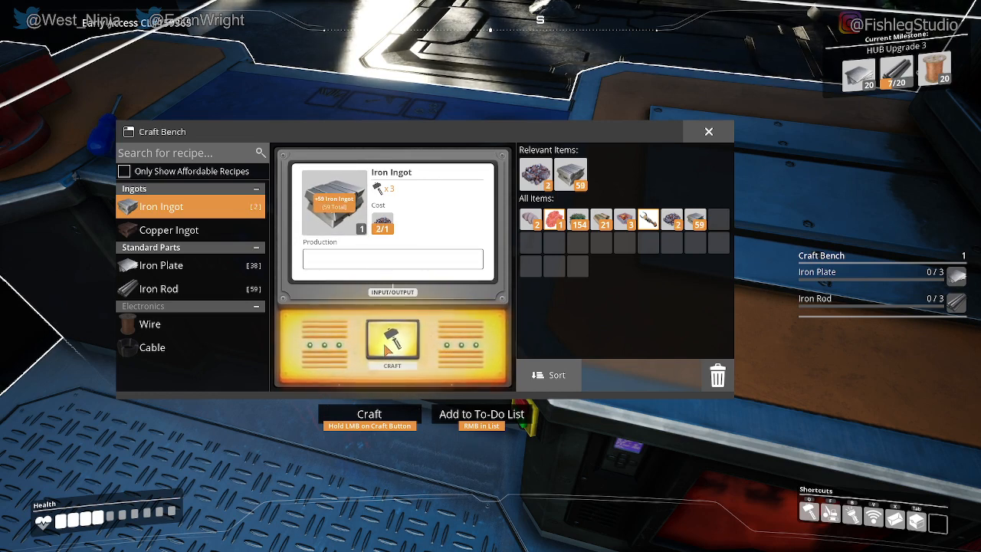
pyautogui.click(391, 343)
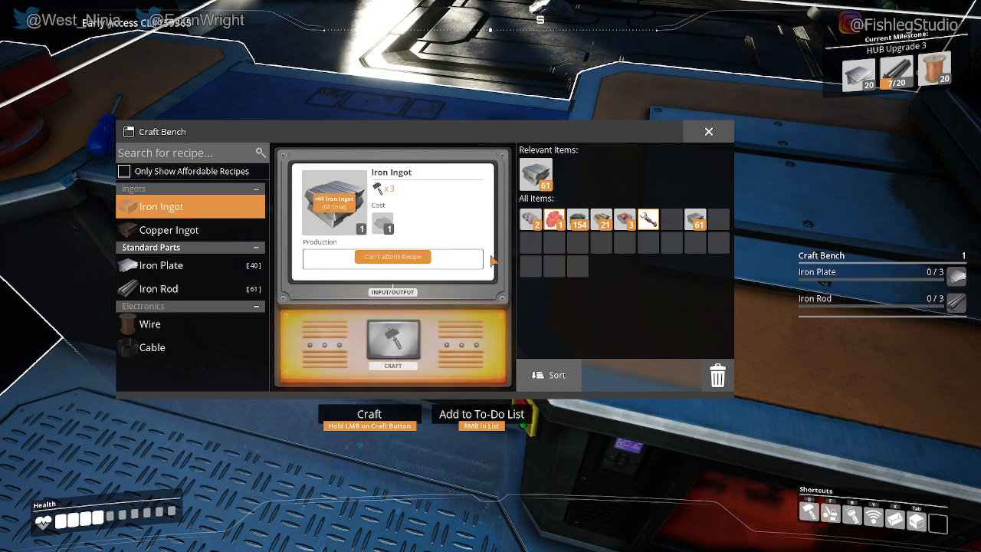
# - Craft 10 Iron Plates from the ingots
pyautogui.click(161, 266)
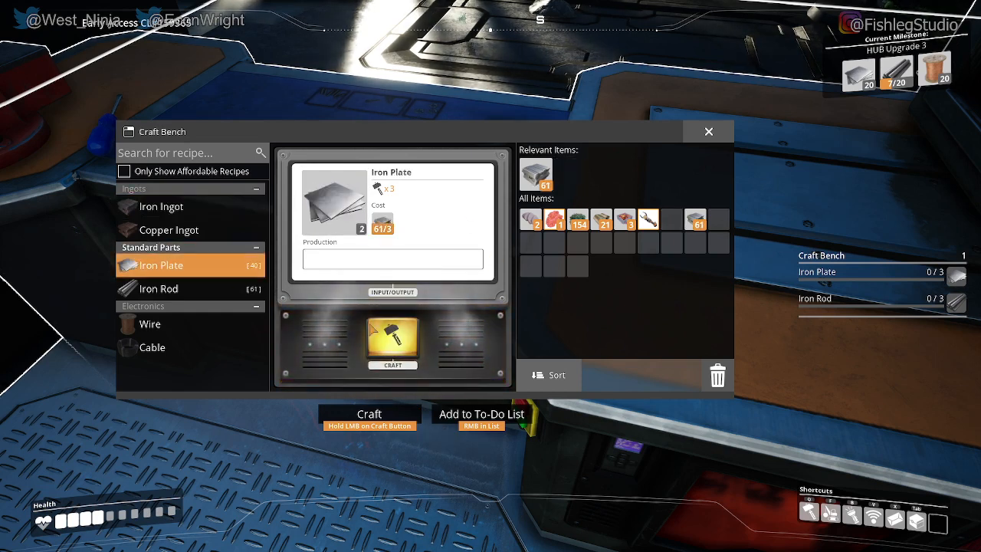
pyautogui.click(393, 345)
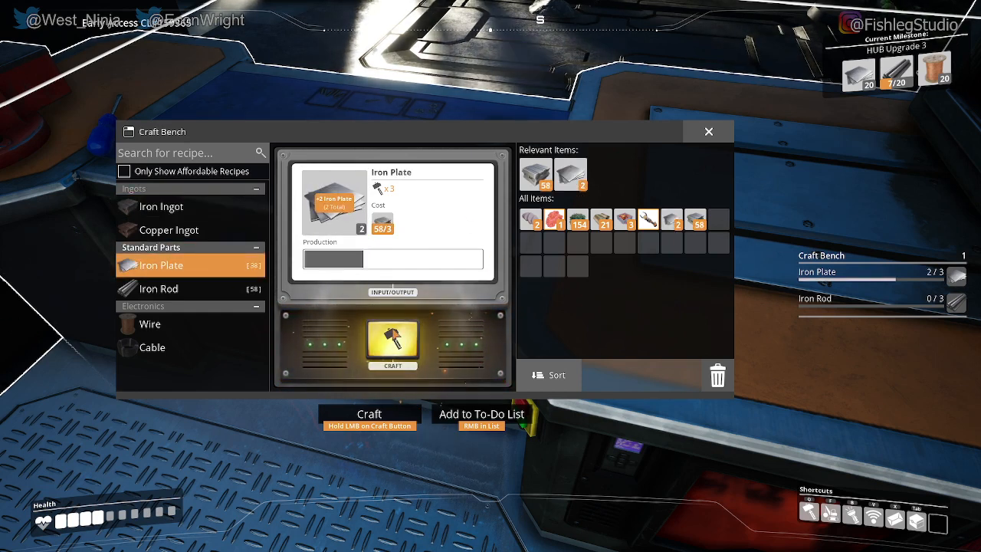
pyautogui.click(393, 343)
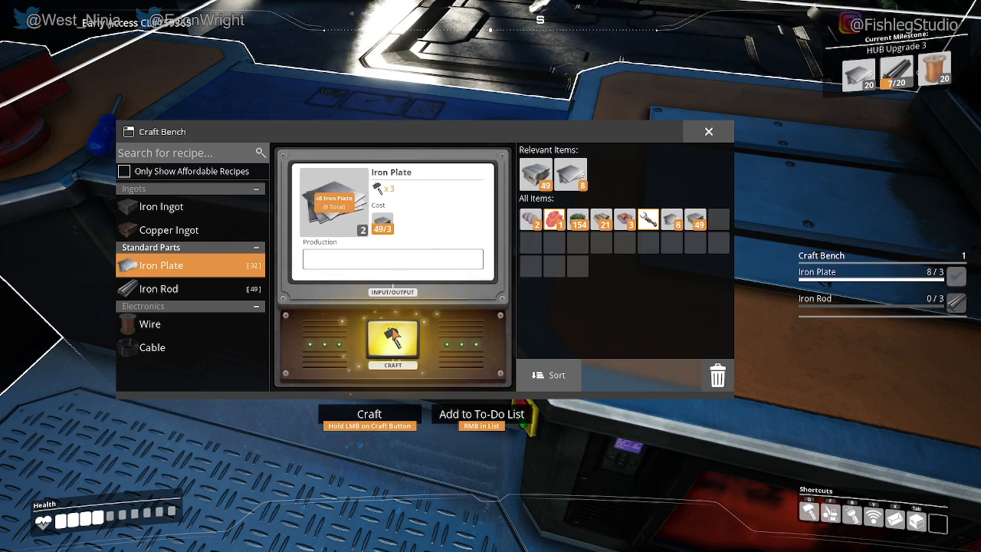
pyautogui.click(392, 341)
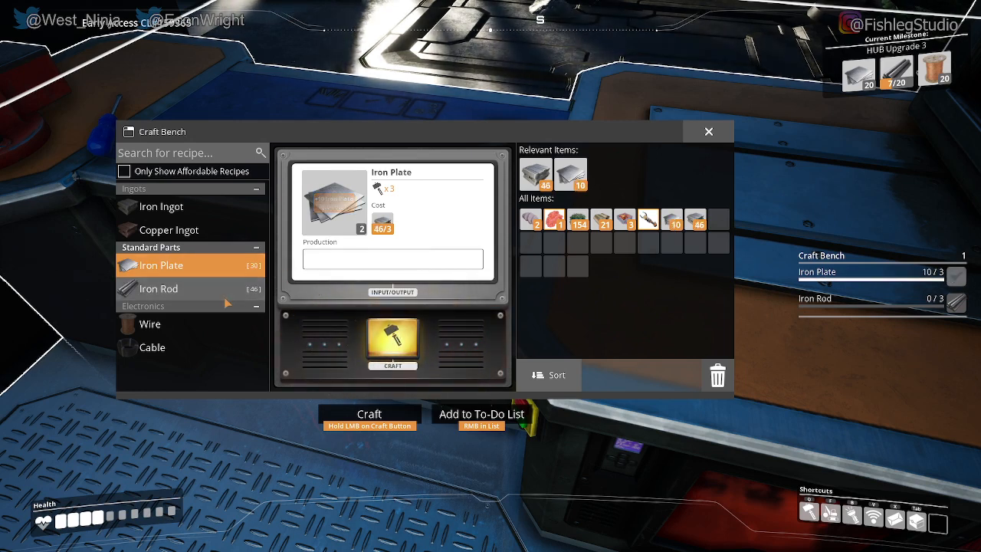
# - Craft 16 Iron Rods and leave the Craft Bench
pyautogui.click(159, 288)
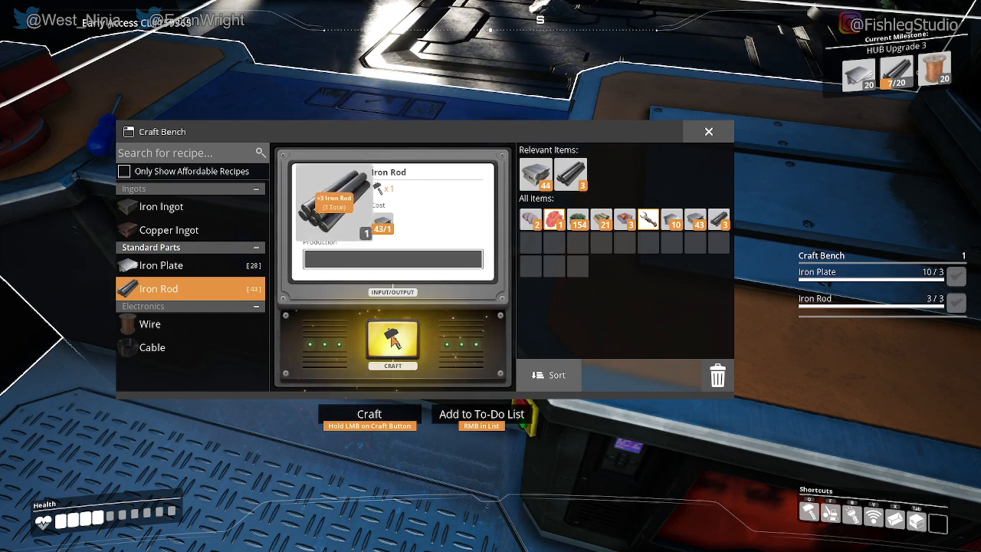
pyautogui.click(393, 342)
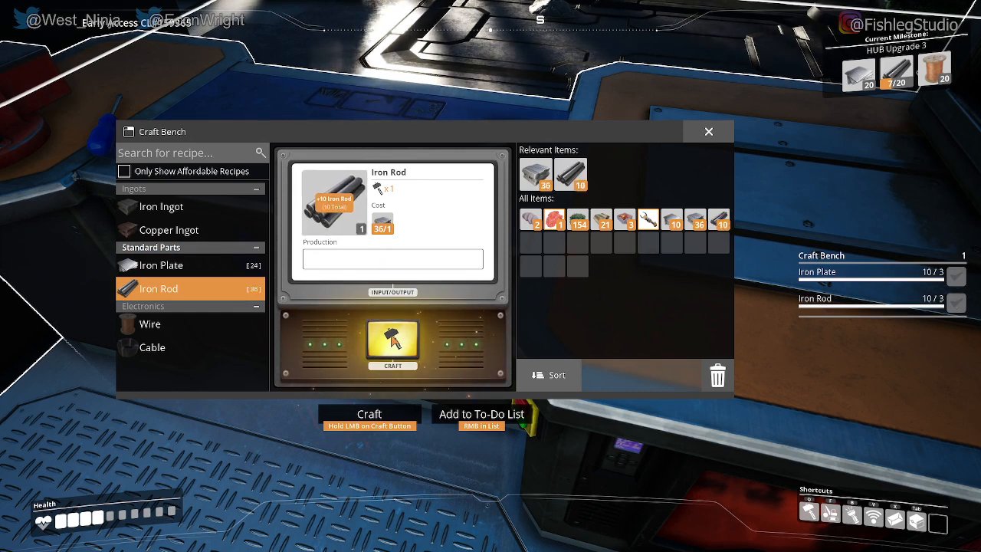
pyautogui.click(393, 343)
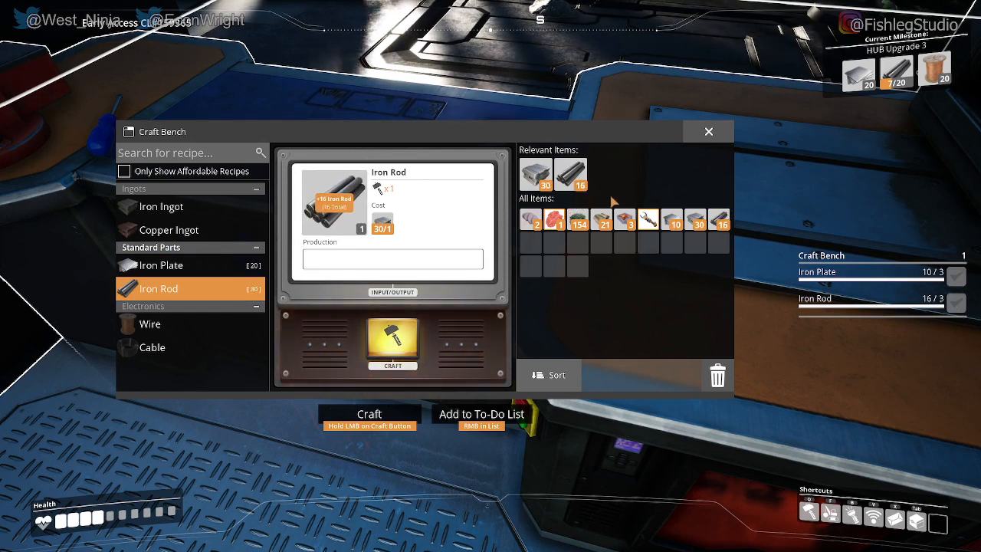
pyautogui.click(707, 131)
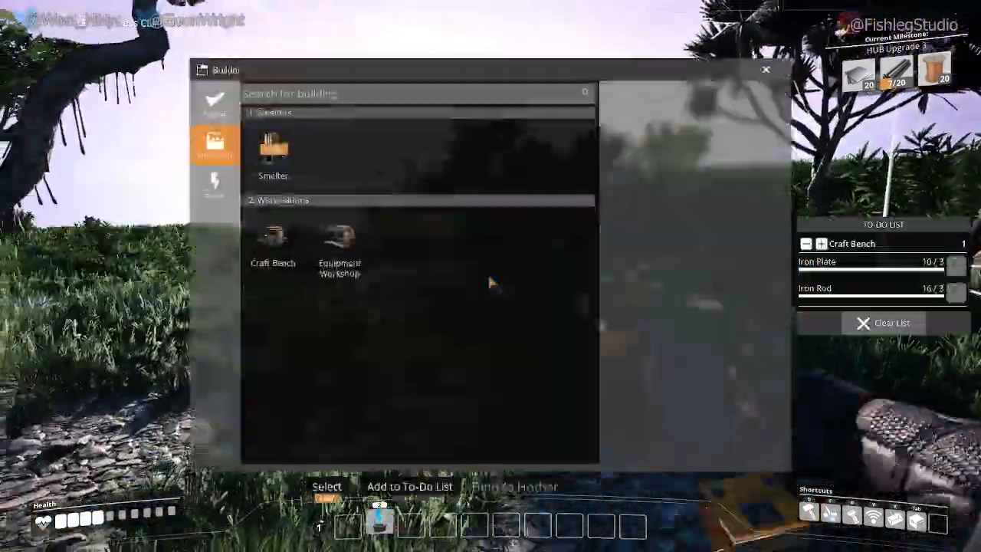
# - Place the Equipment Workshop, leaving 4 Iron Plates and 12 Iron Rods
pyautogui.click(339, 238)
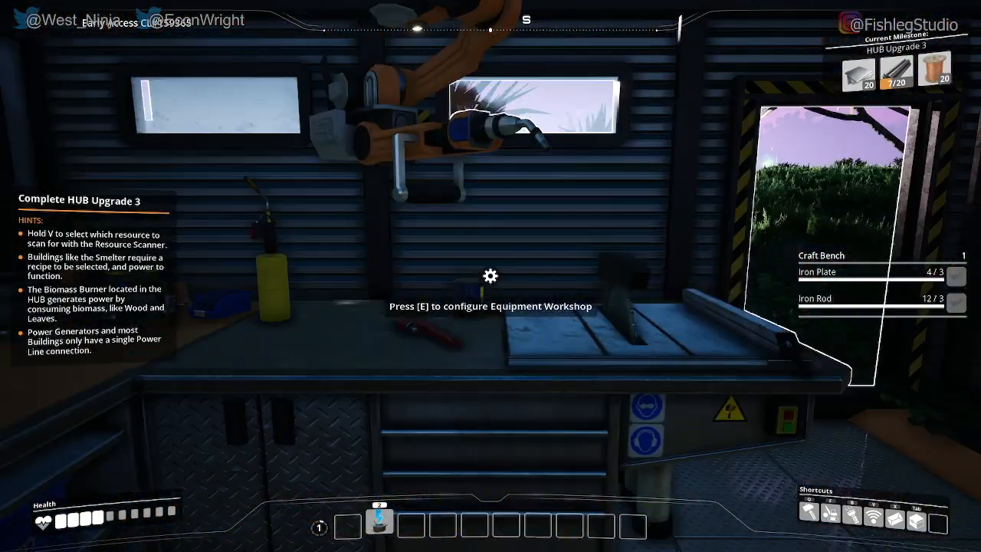
# - Craft two Portable Miners at the Equipment Workshop, then close it
pyautogui.press('e')
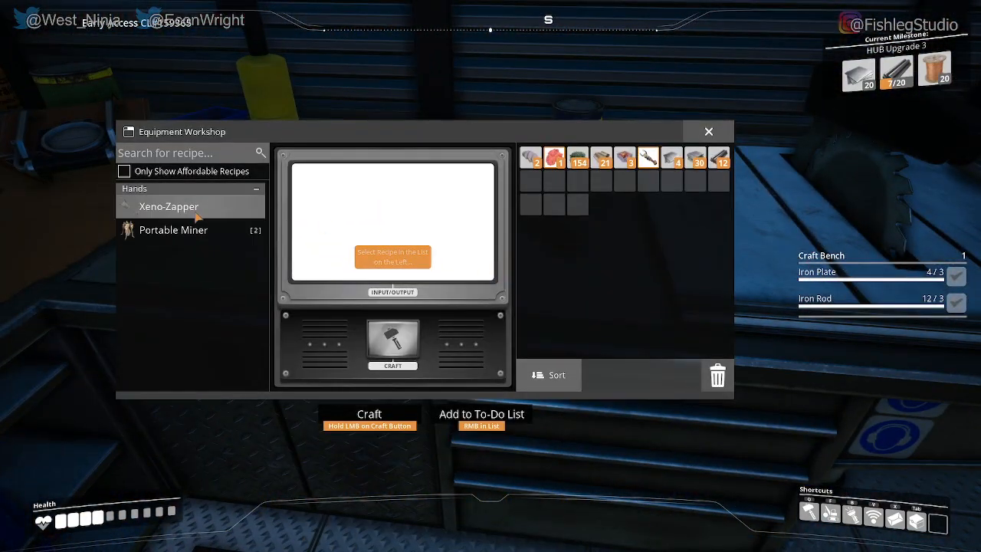
pyautogui.click(168, 206)
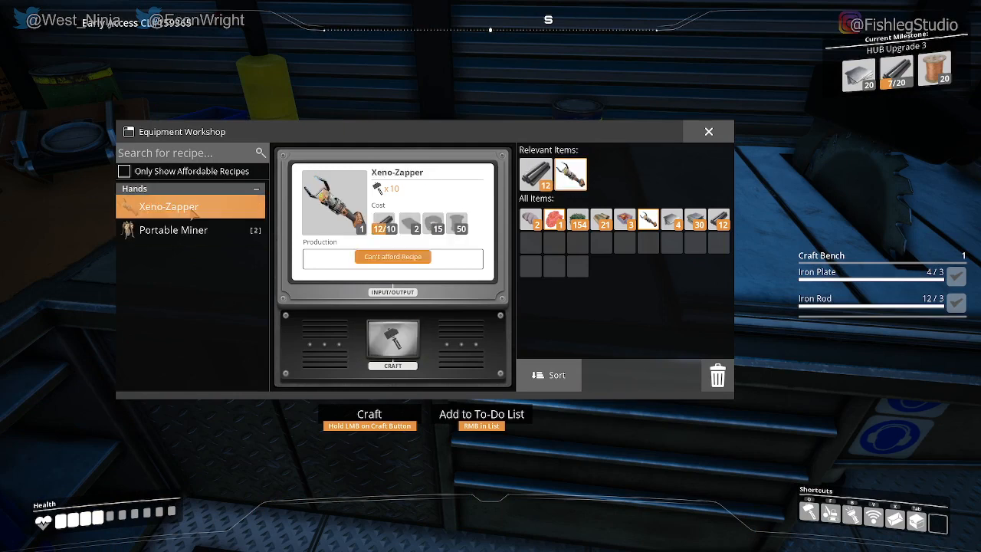
pyautogui.moveTo(173, 229)
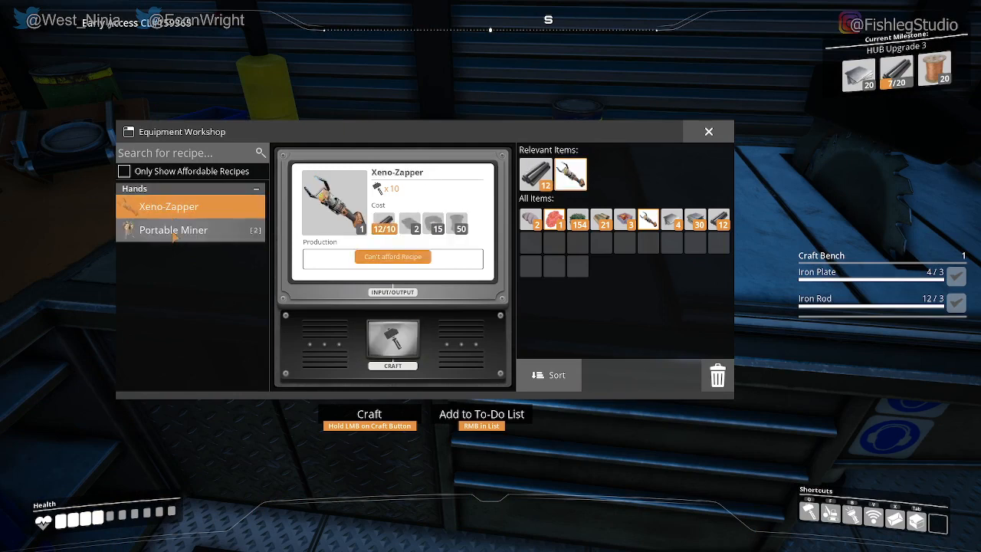
pyautogui.click(172, 230)
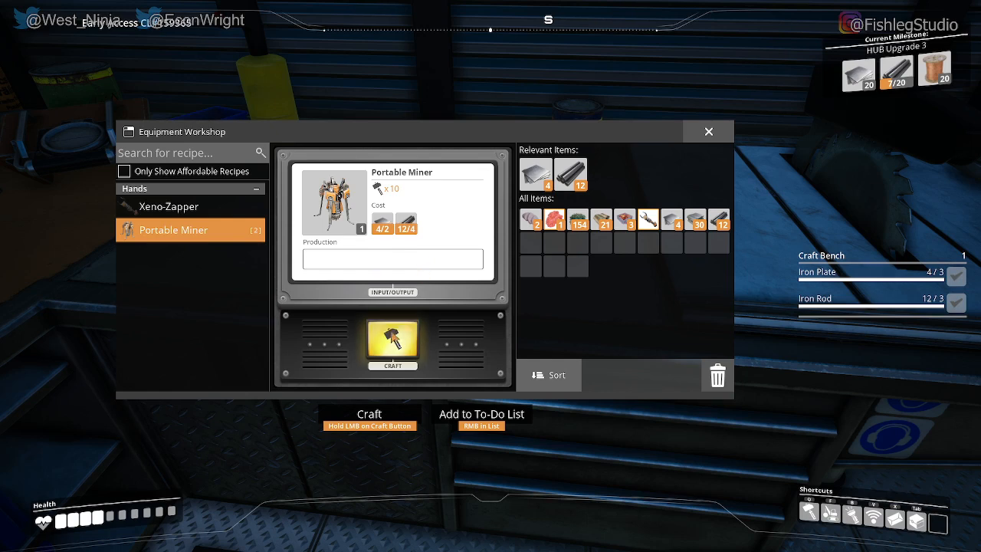
pyautogui.click(392, 342)
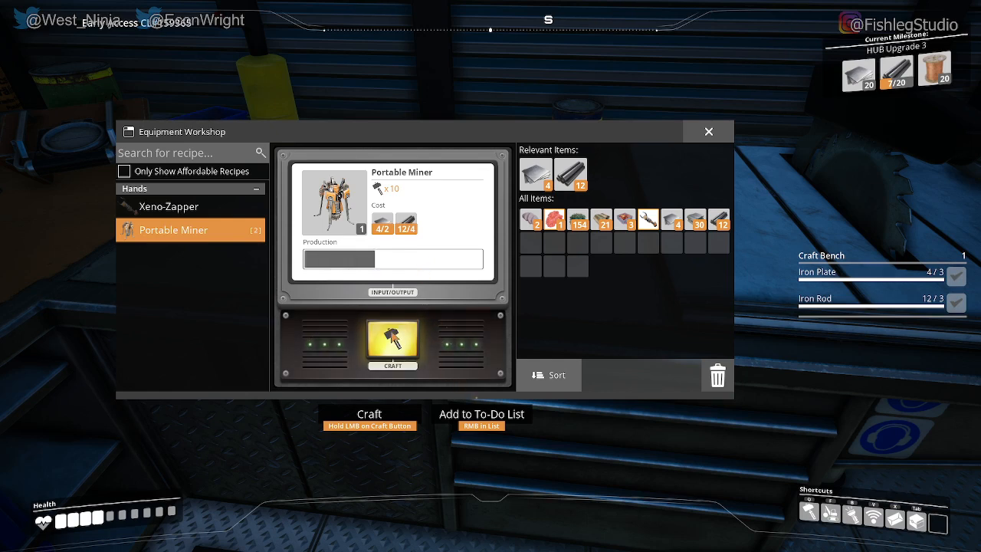
pyautogui.click(392, 343)
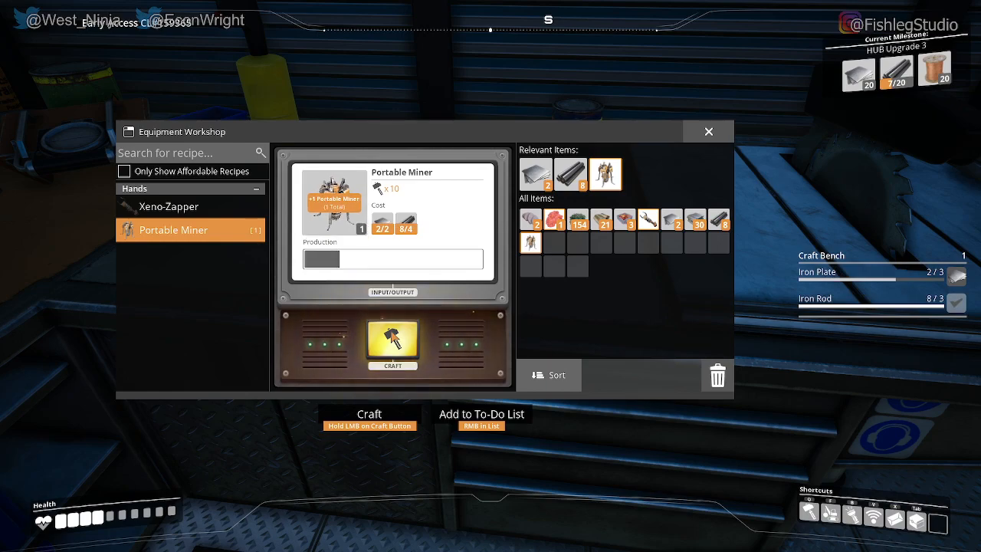
pyautogui.click(392, 347)
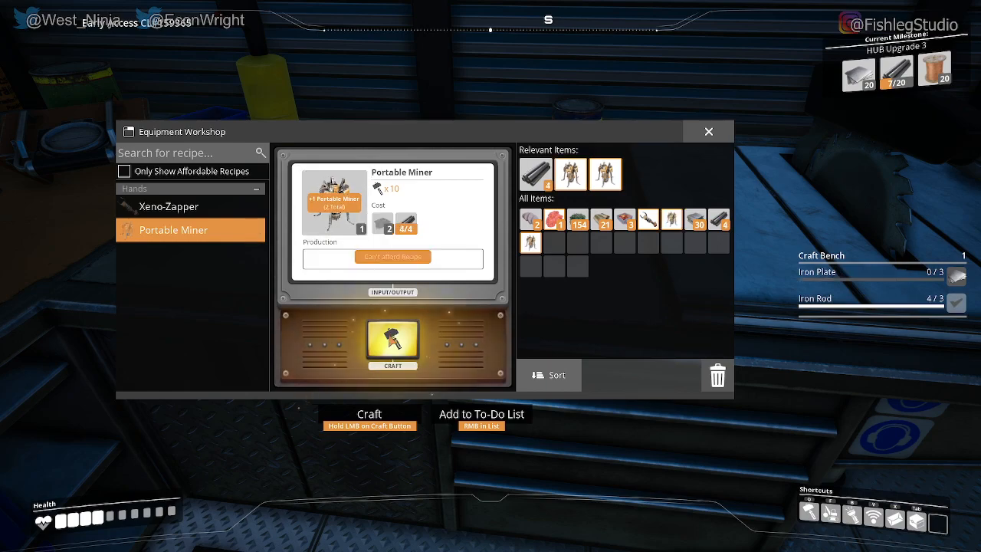
pyautogui.click(707, 131)
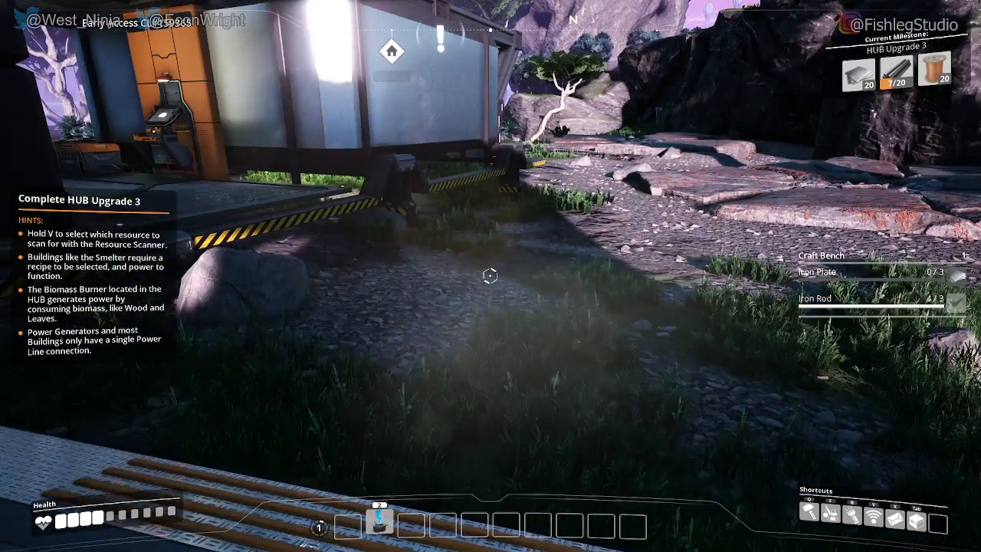
pyautogui.moveTo(491, 276)
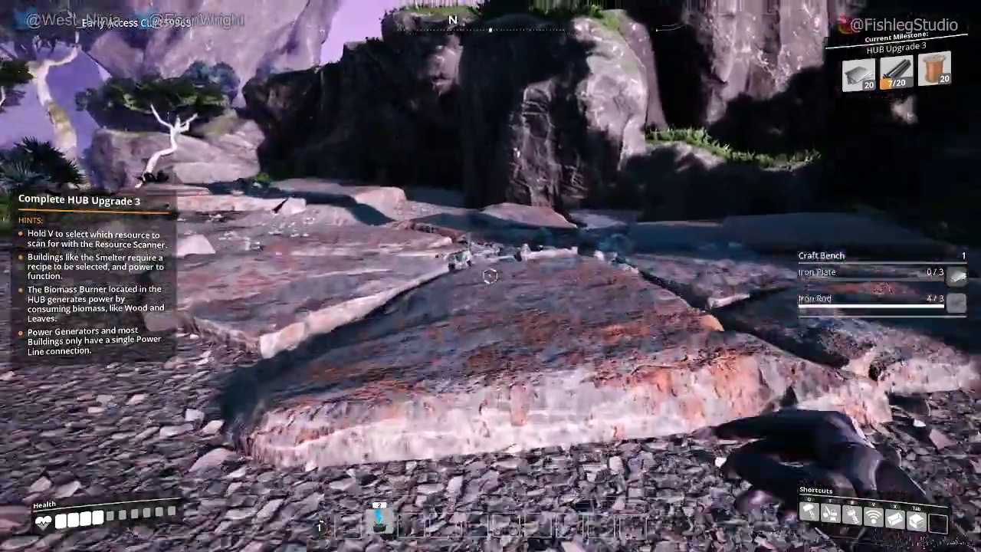
pyautogui.moveTo(491, 276)
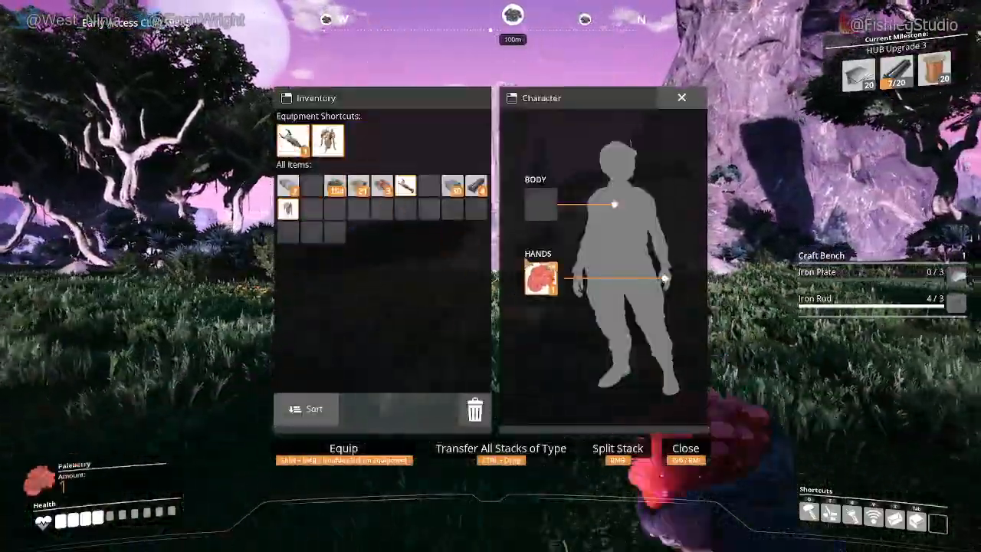
# - Trek from the HUB past the copper ore node to a rocky clearing, toggling the inventory
pyautogui.click(684, 447)
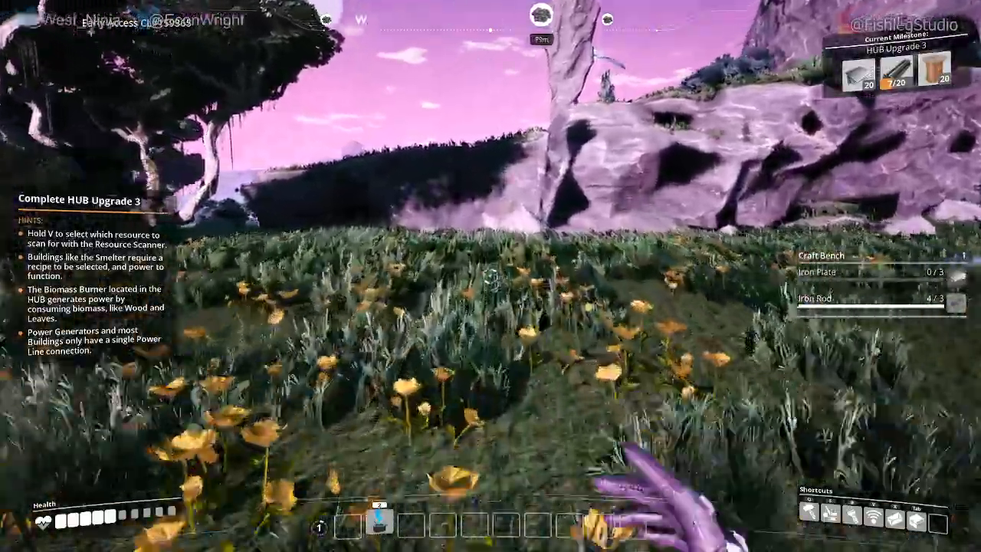
pyautogui.moveTo(490, 276)
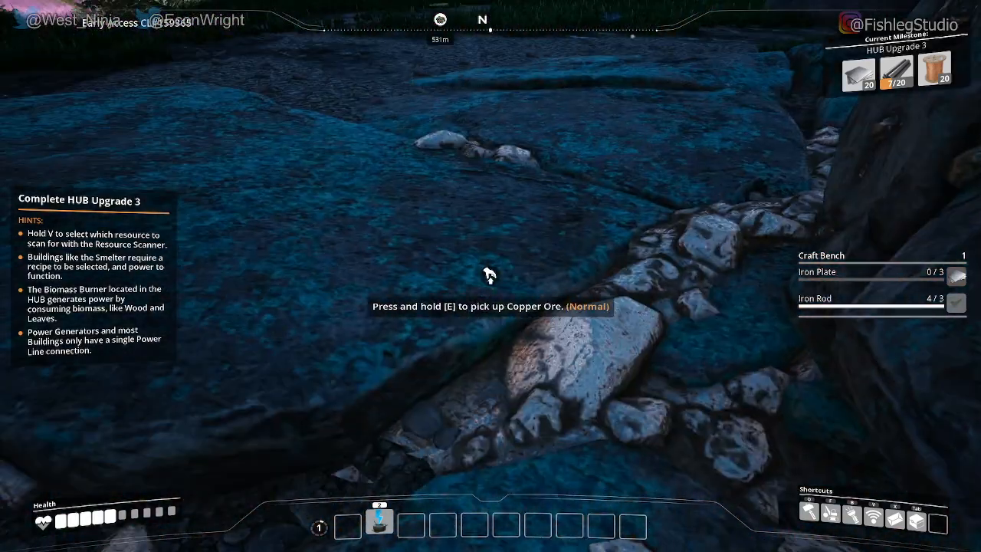
pyautogui.press('tab')
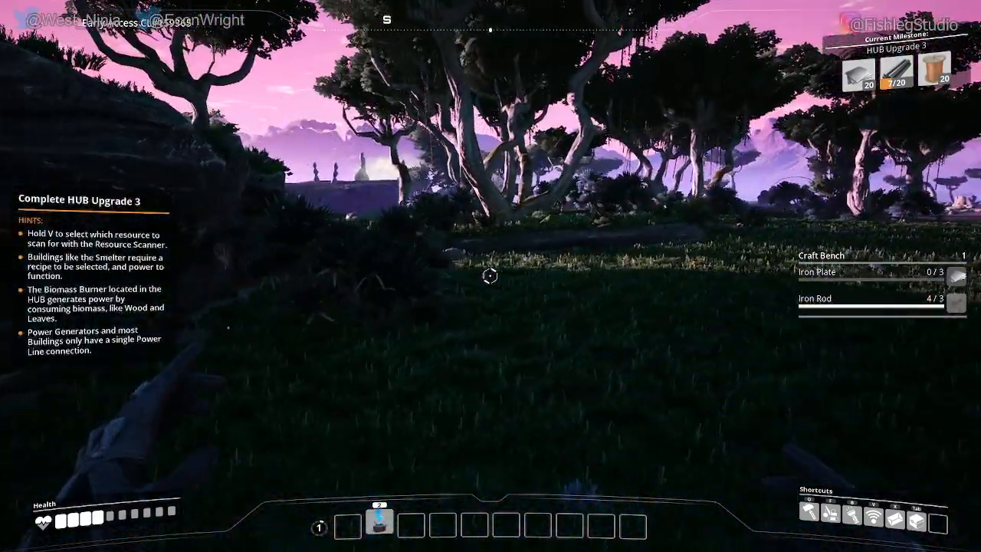
pyautogui.press('tab')
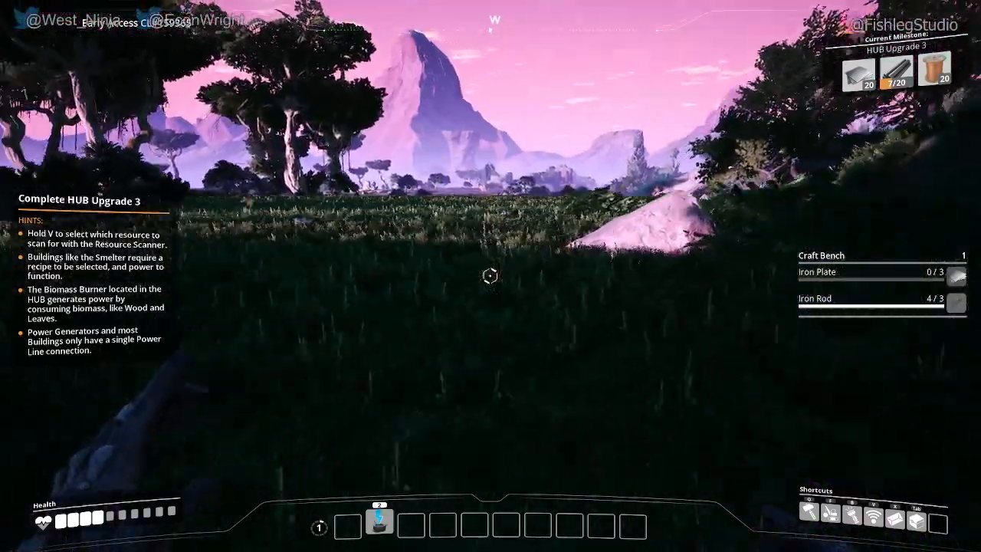
pyautogui.press('tab')
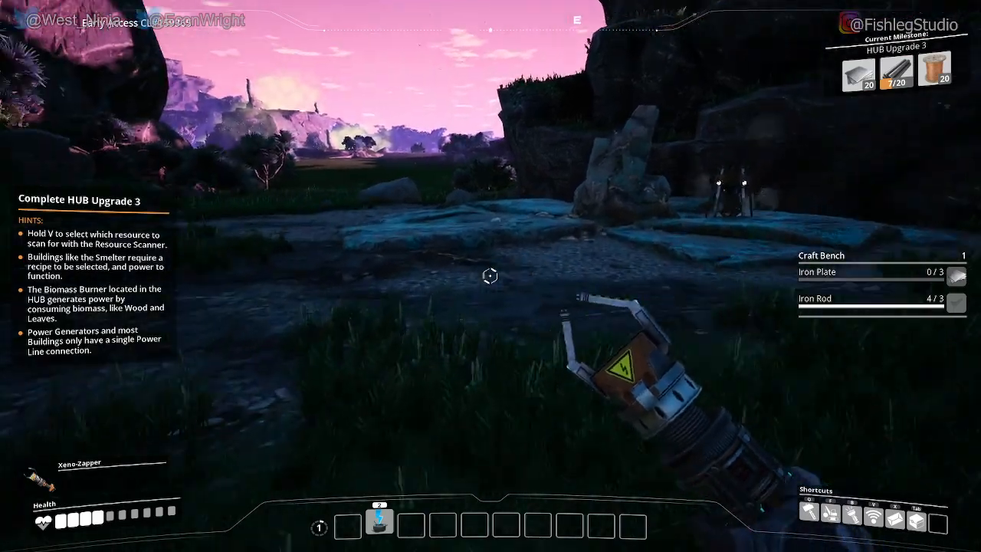
pyautogui.moveTo(490, 276)
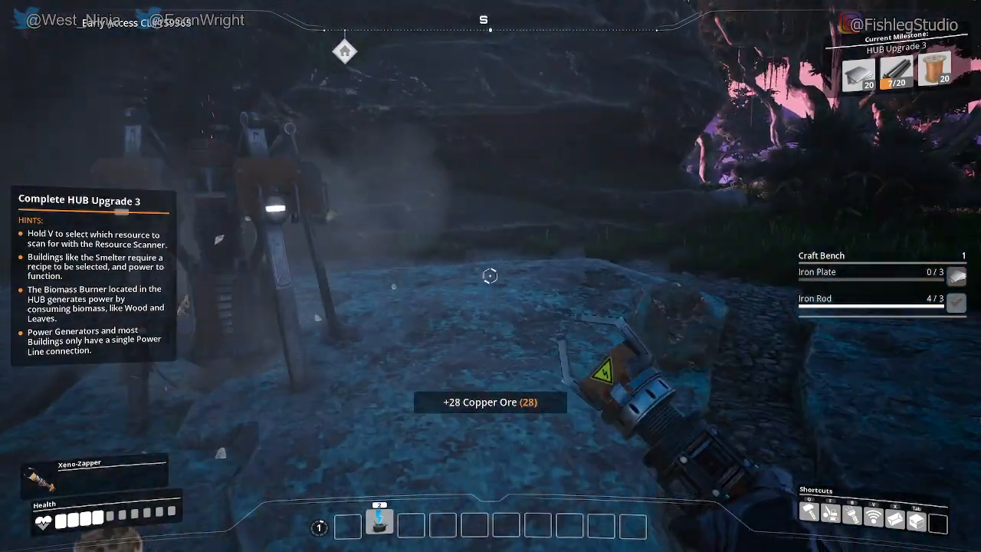
pyautogui.moveTo(491, 276)
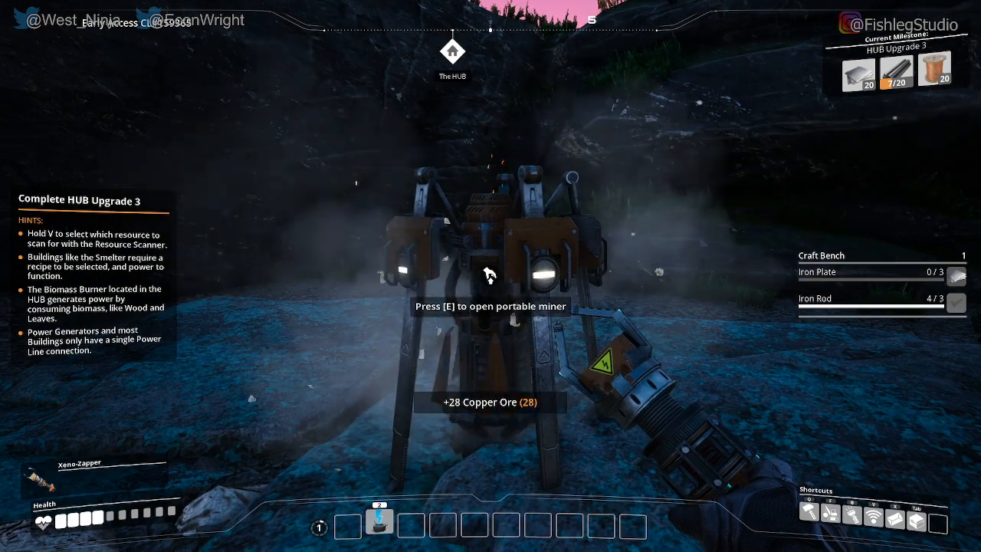
# - Grab all copper ore from the Portable Miner, bringing the stack to 57
pyautogui.press('e')
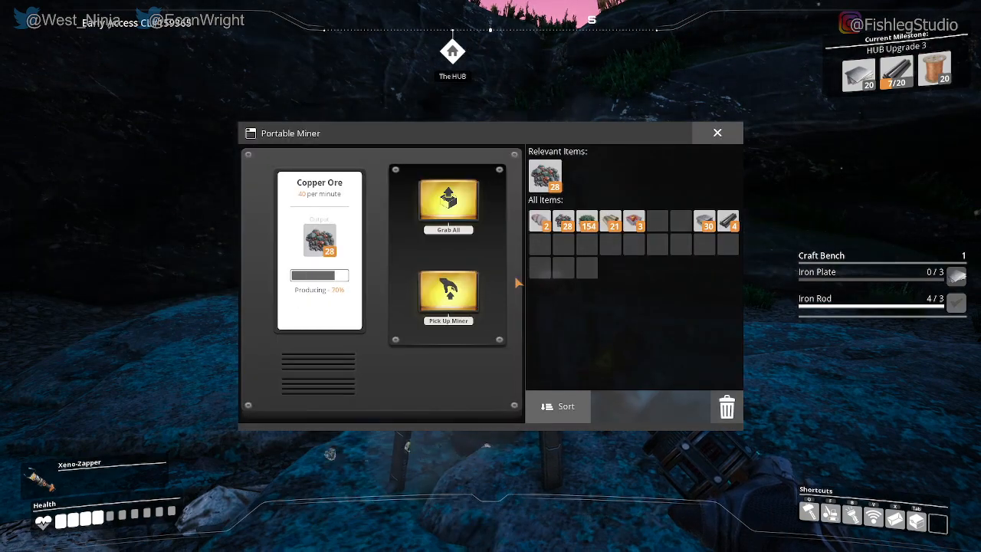
pyautogui.click(447, 202)
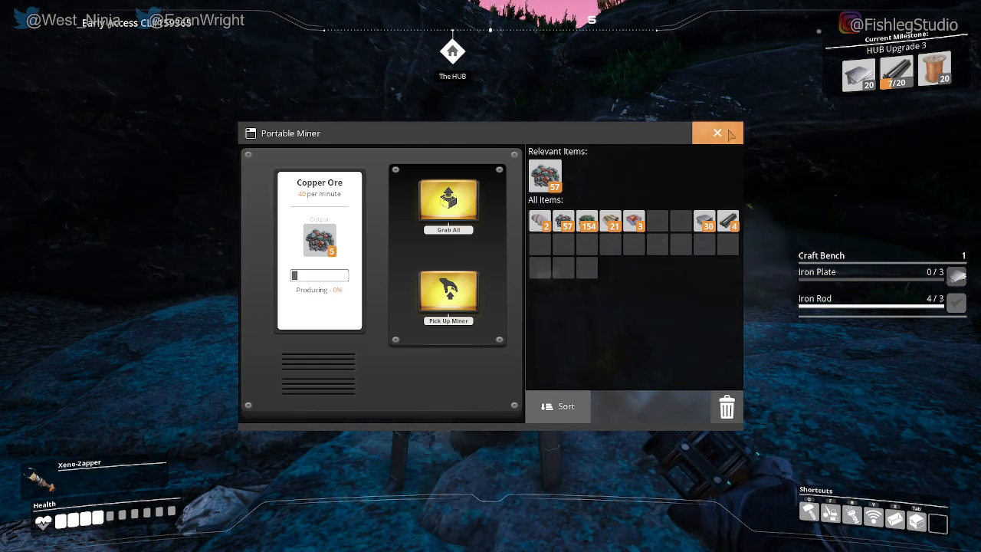
pyautogui.click(717, 132)
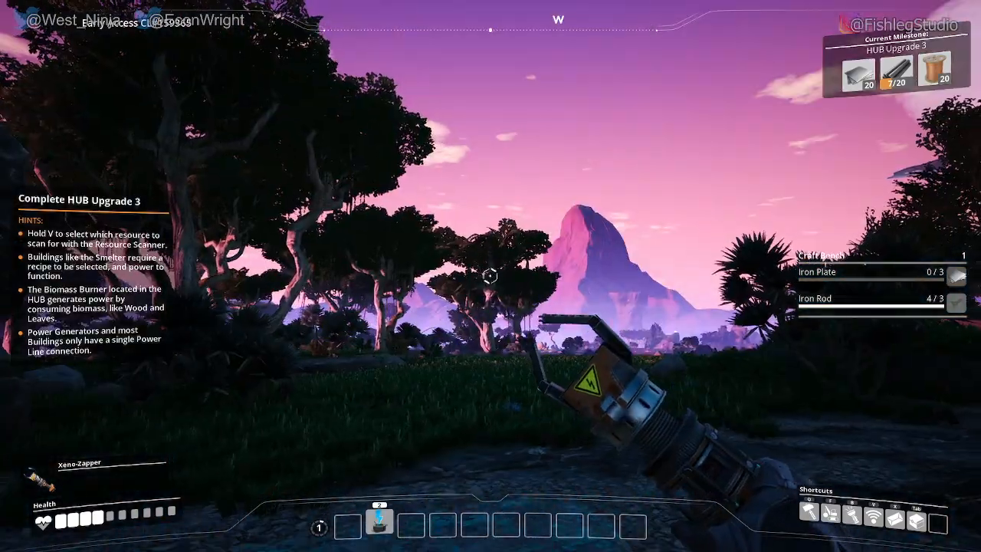
pyautogui.moveTo(490, 275)
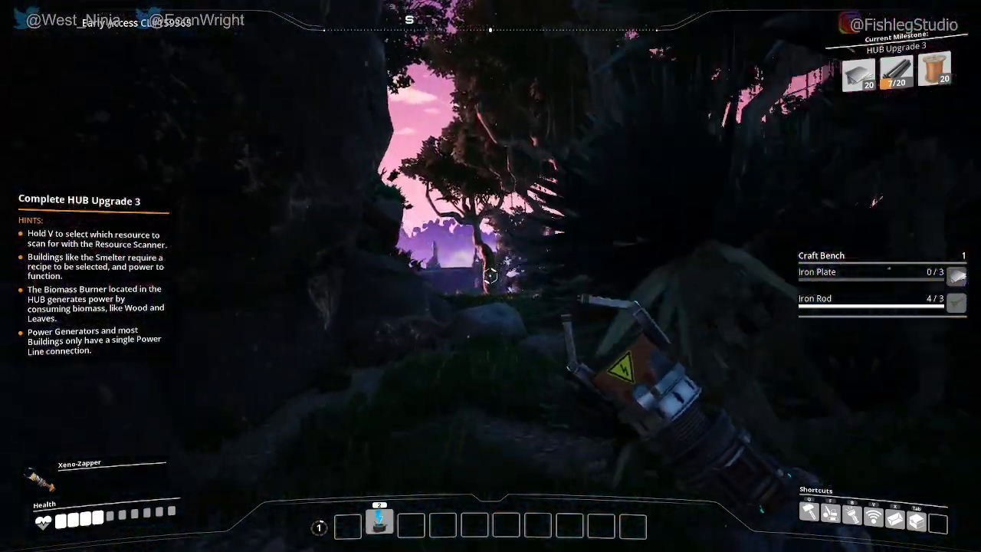
pyautogui.moveTo(491, 276)
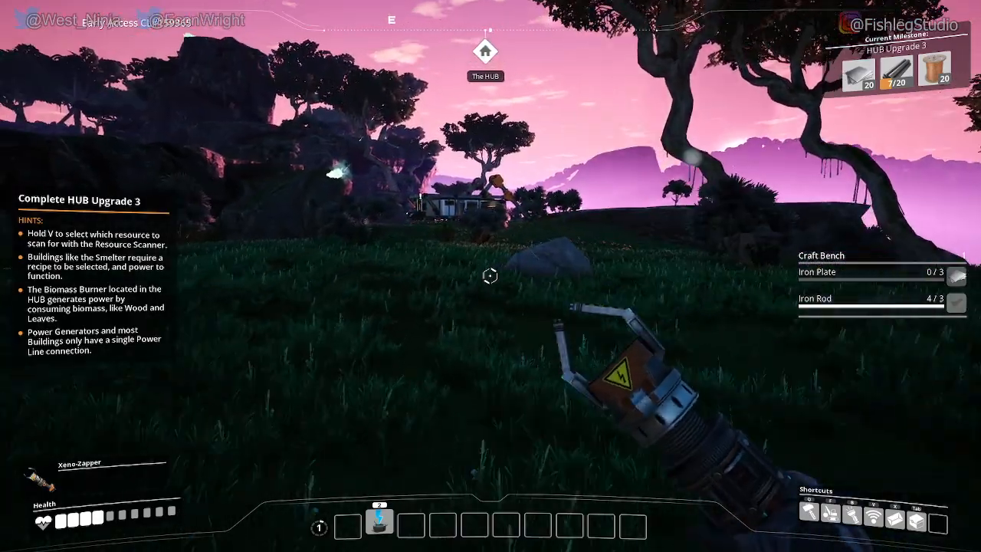
pyautogui.moveTo(491, 276)
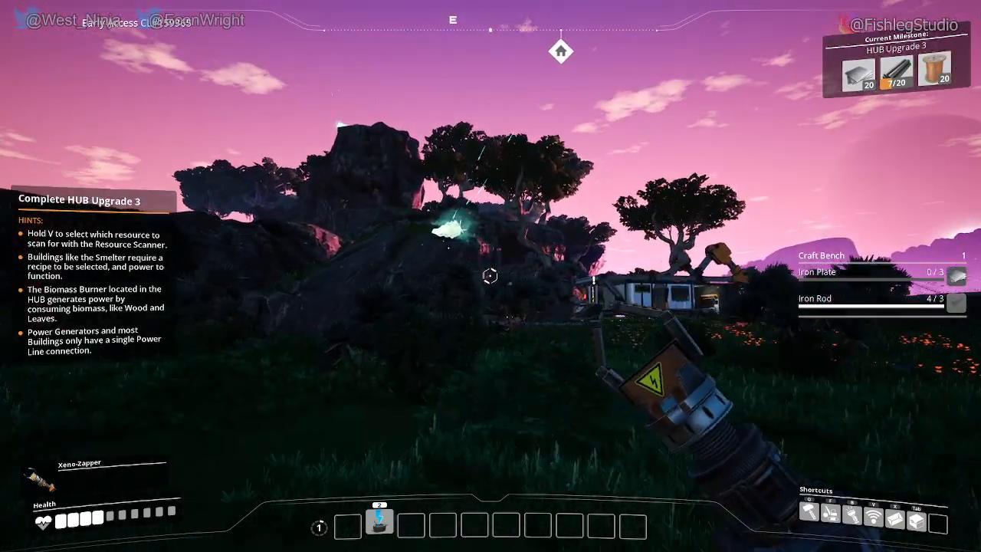
pyautogui.moveTo(491, 276)
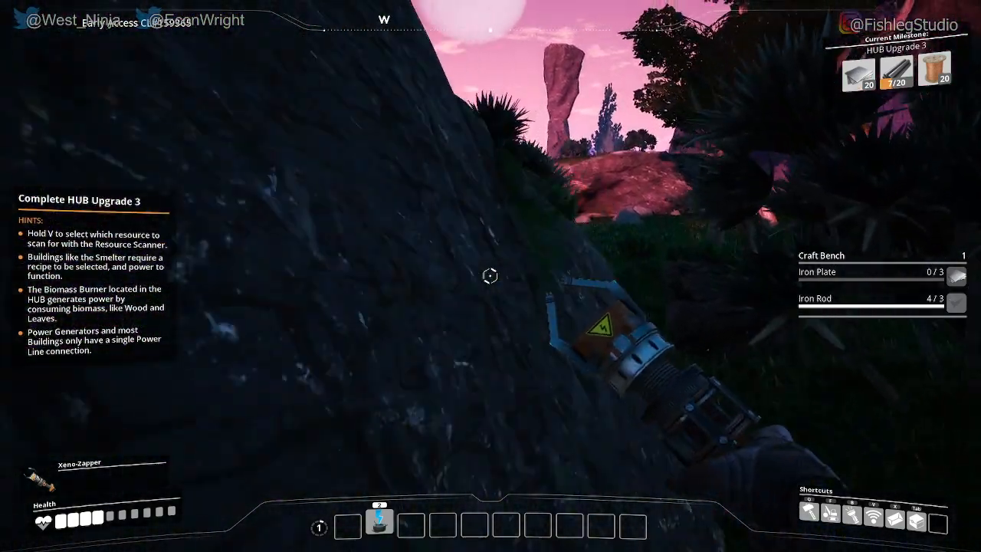
pyautogui.moveTo(490, 276)
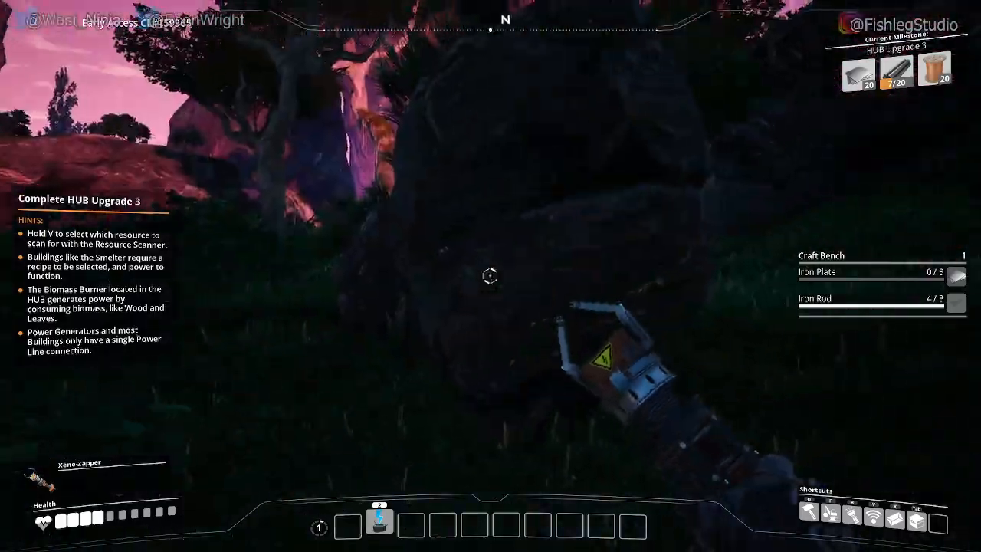
pyautogui.moveTo(491, 276)
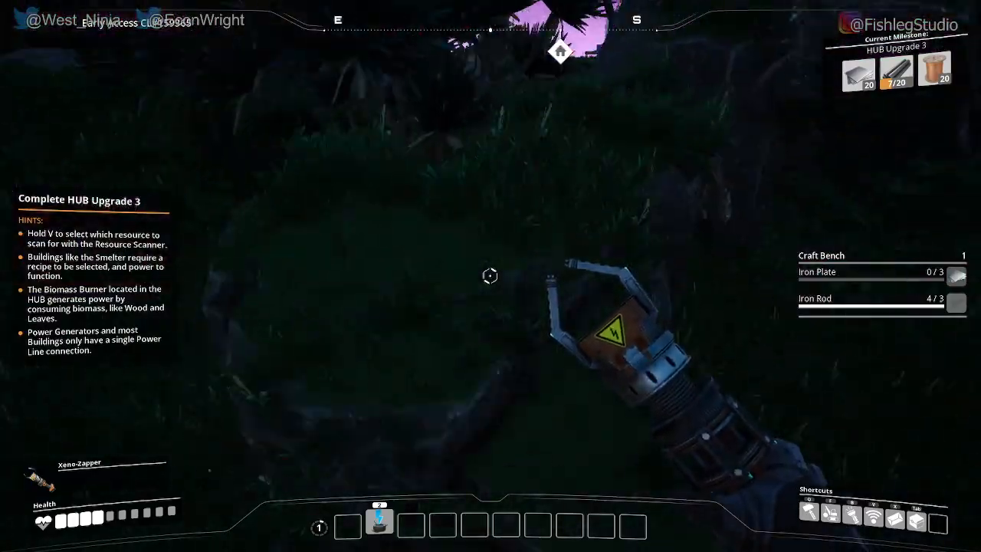
pyautogui.moveTo(491, 276)
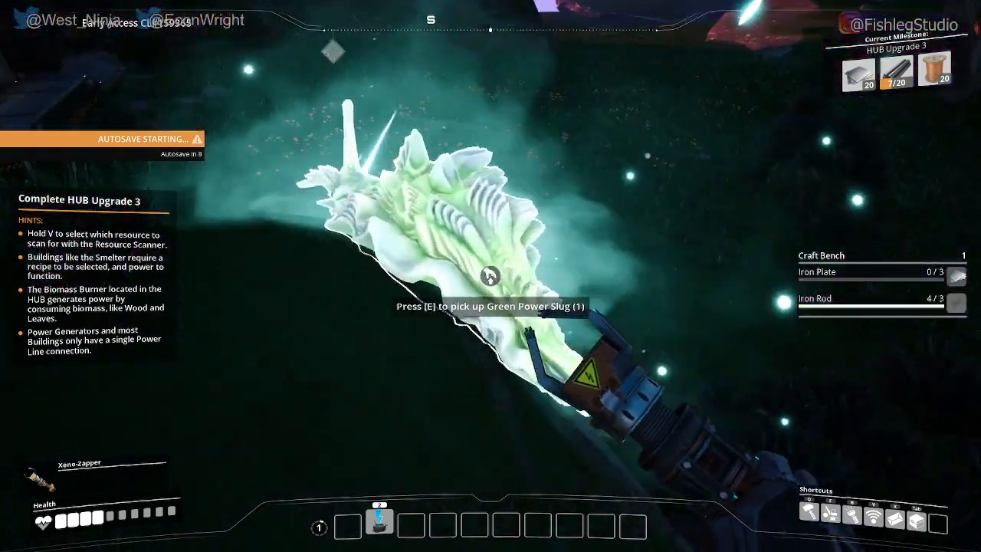
# - Pick up the Green Power Slug found on the walk back
pyautogui.press('e')
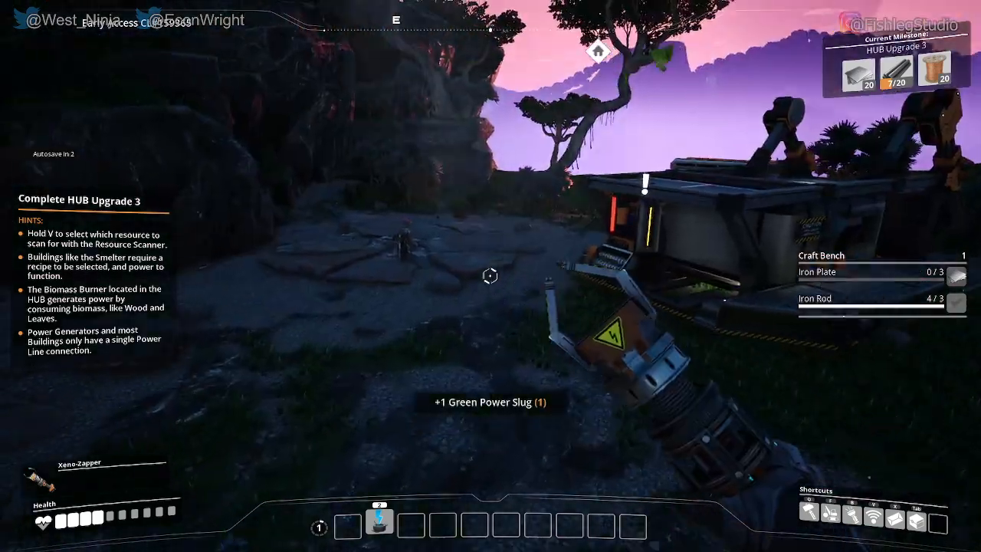
pyautogui.moveTo(490, 276)
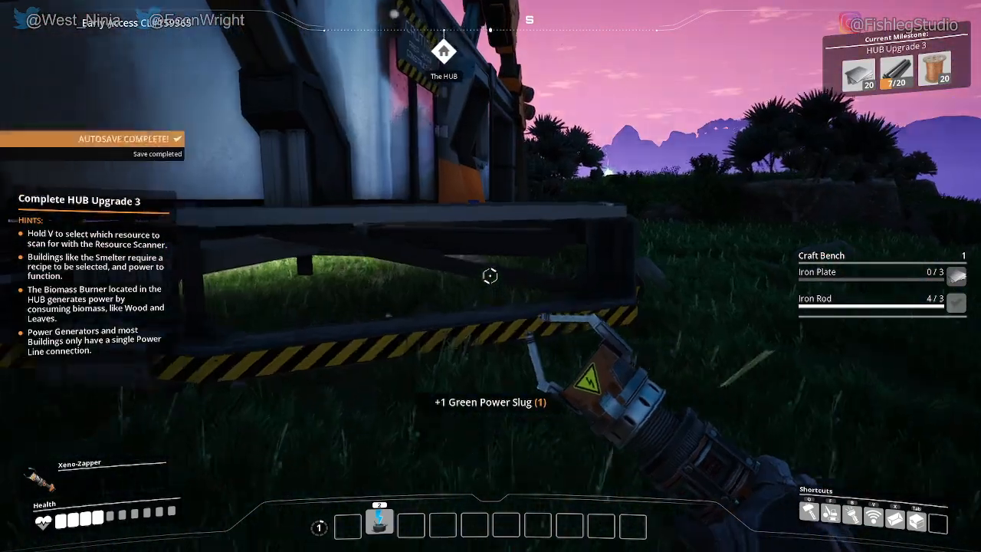
pyautogui.moveTo(491, 276)
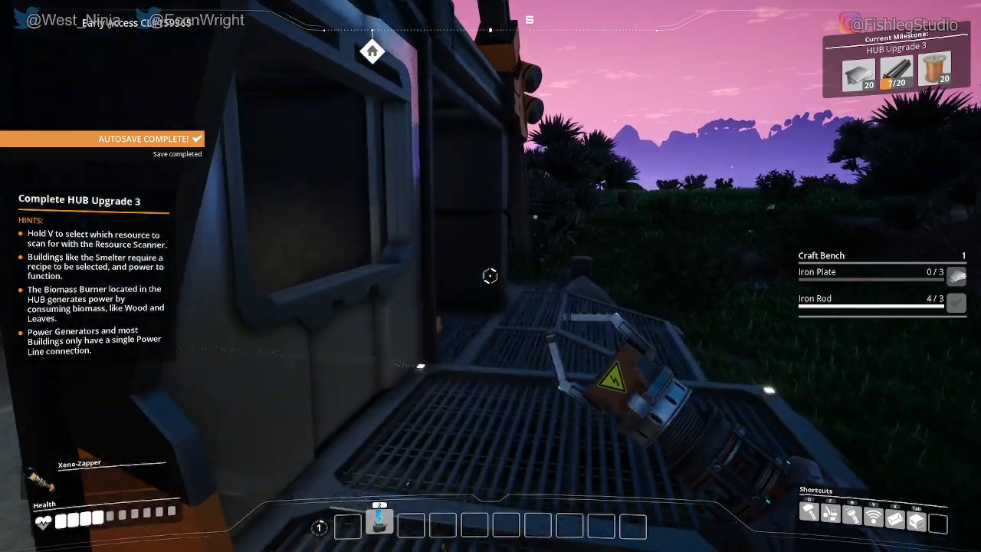
pyautogui.moveTo(491, 276)
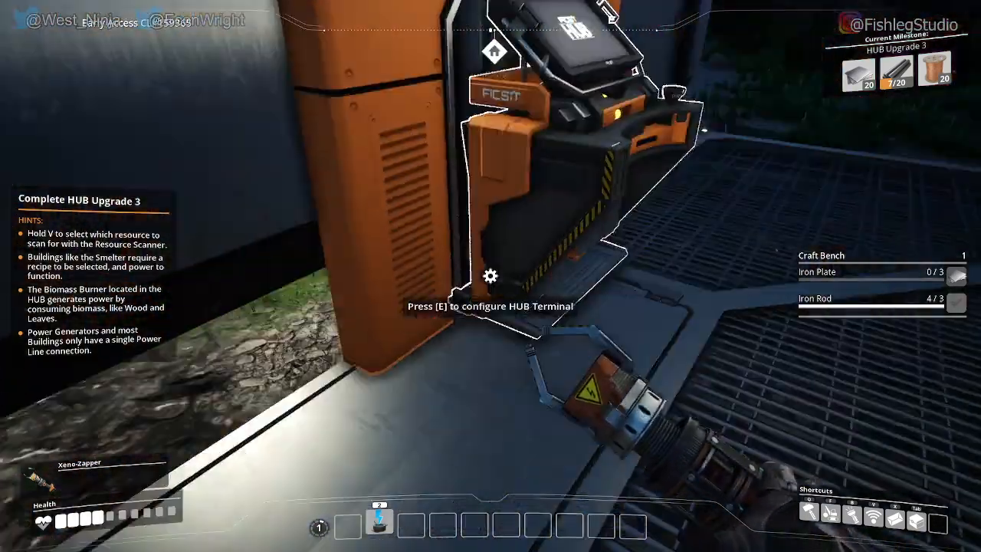
# - Deposit the Green Power Slug into the HUB storage box
pyautogui.press('e')
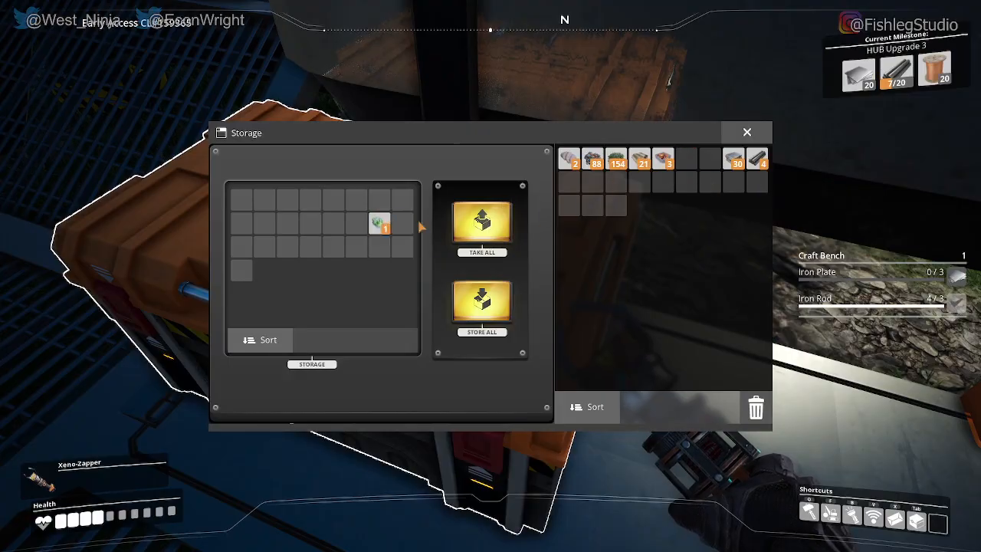
pyautogui.click(746, 132)
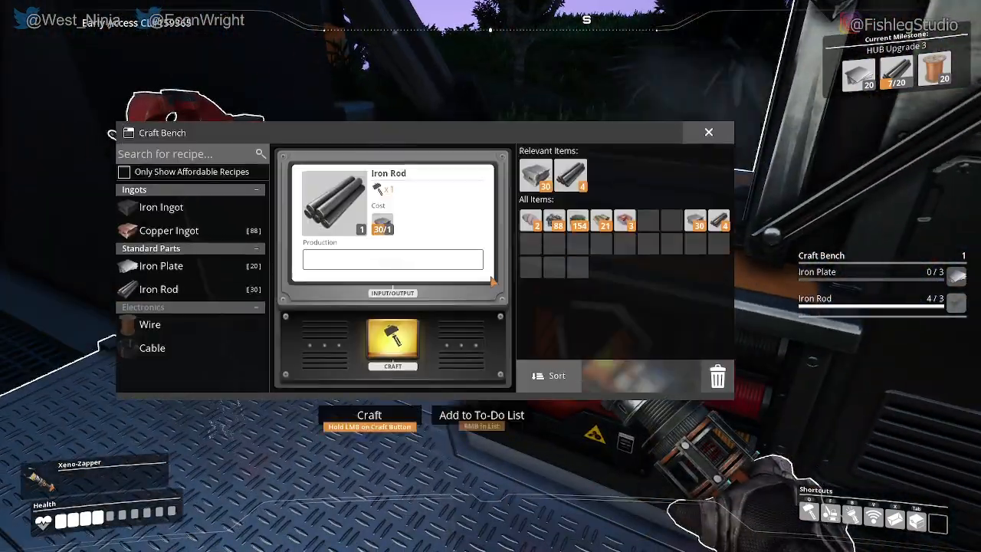
# - Select the Copper Ingot recipe and smelt ore until 56 ingots are held, 32 ore left
pyautogui.click(169, 230)
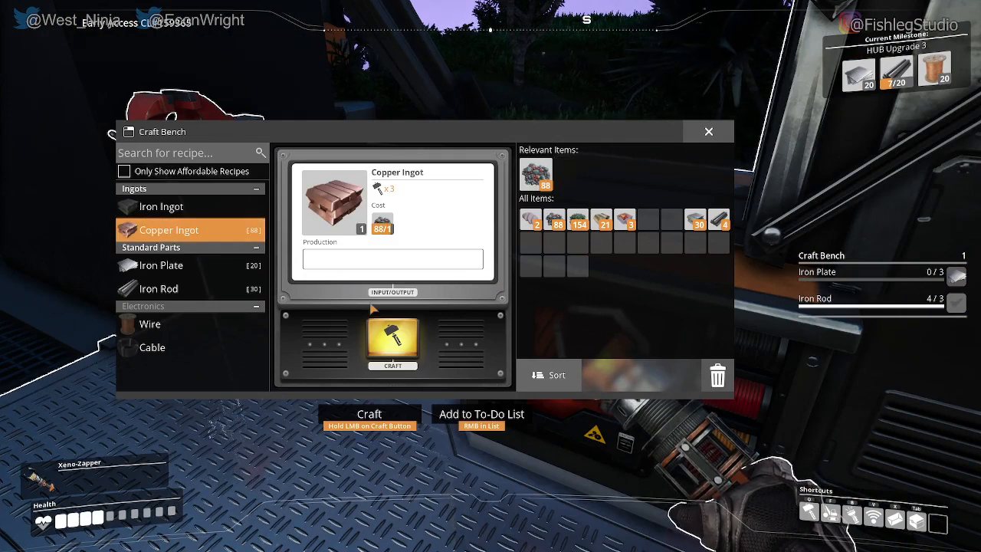
pyautogui.click(393, 343)
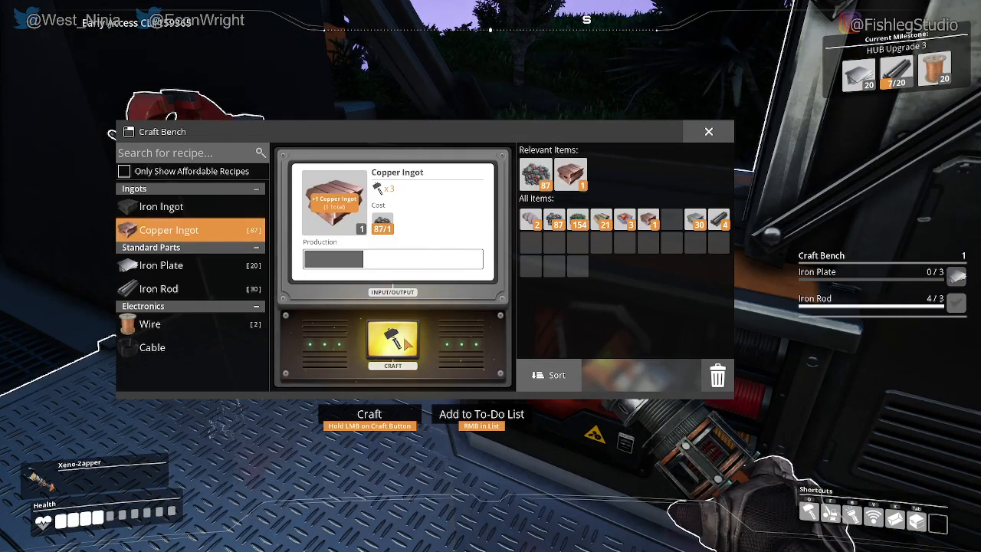
pyautogui.click(392, 345)
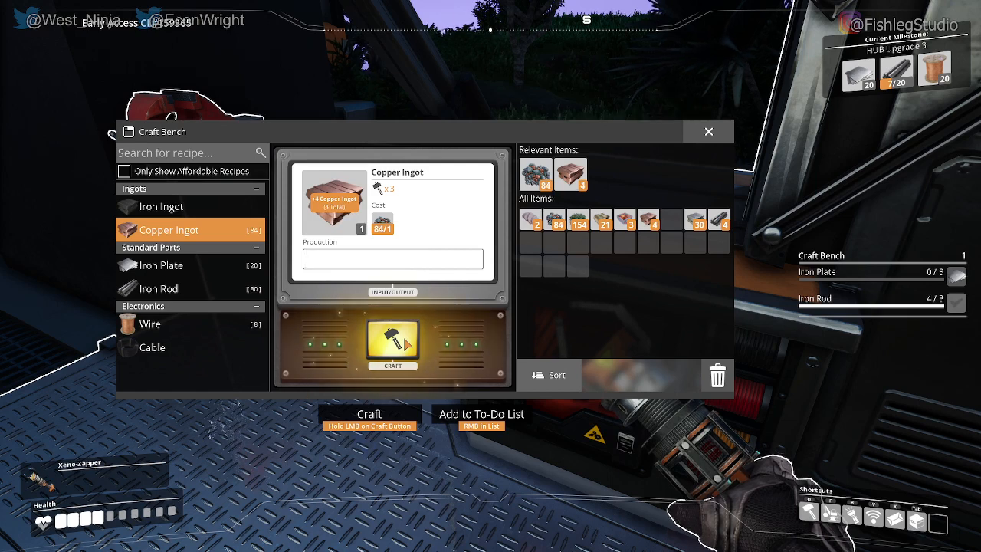
pyautogui.click(393, 345)
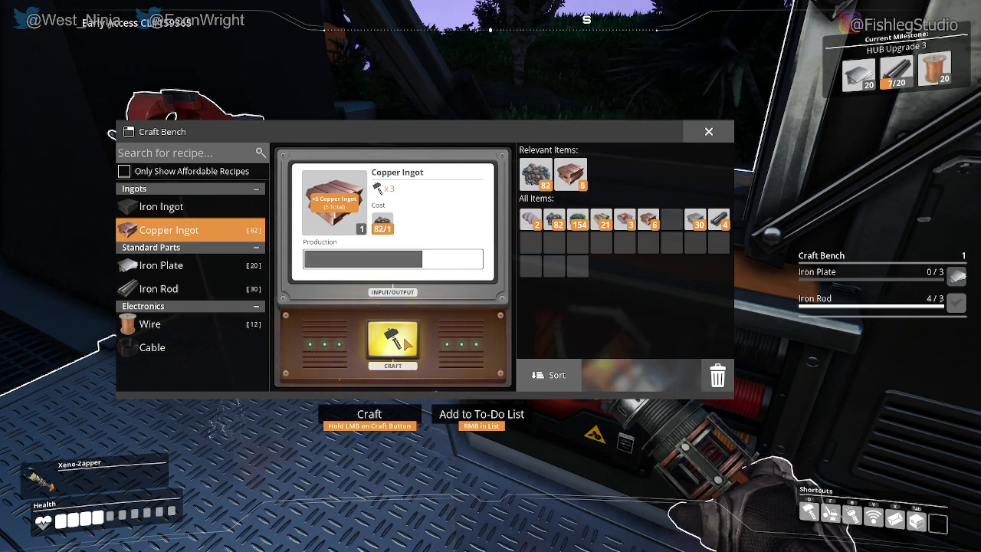
pyautogui.click(392, 343)
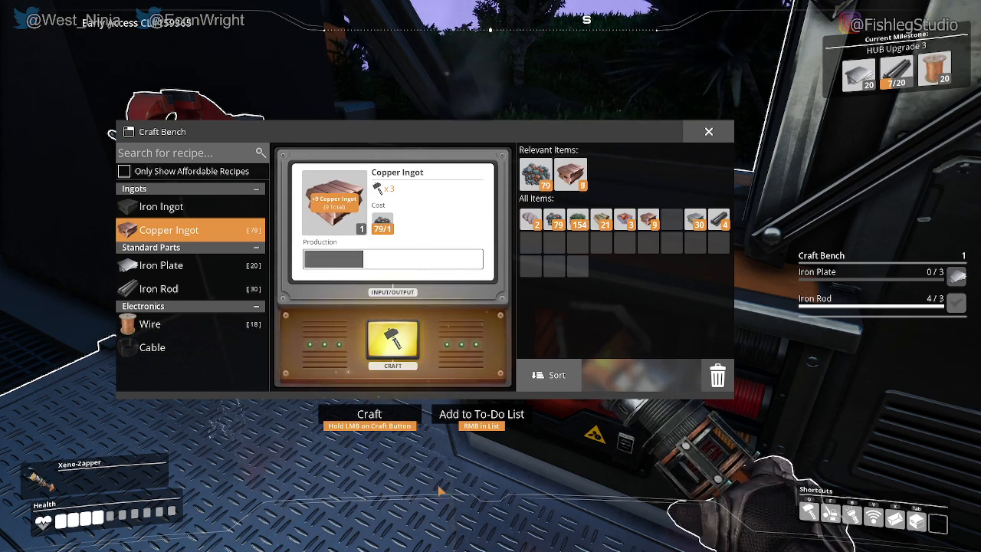
pyautogui.click(392, 342)
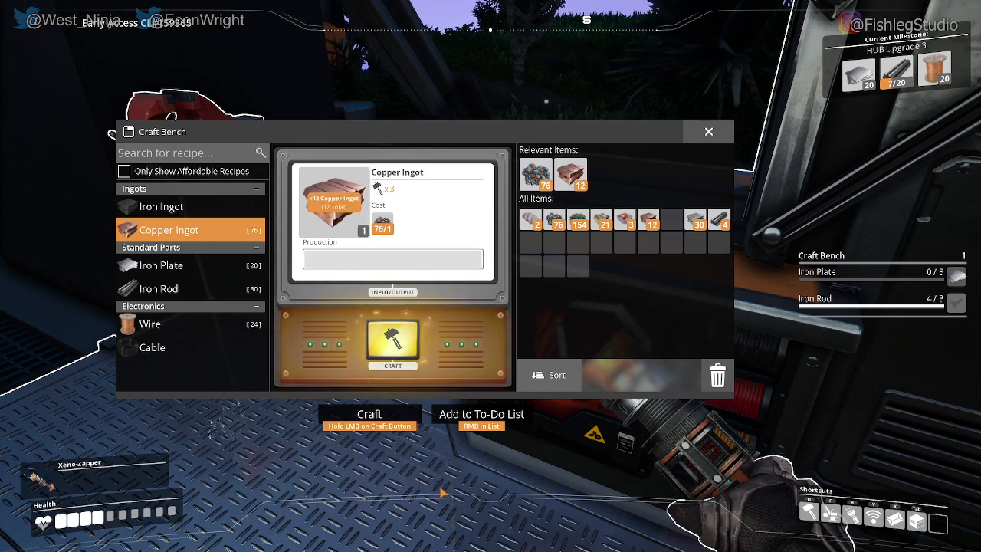
pyautogui.click(392, 344)
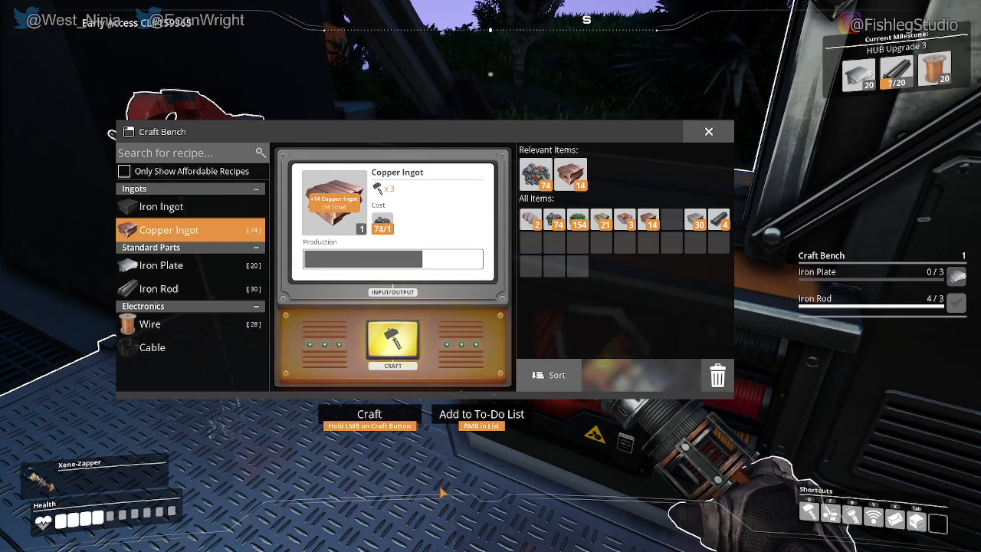
pyautogui.click(392, 342)
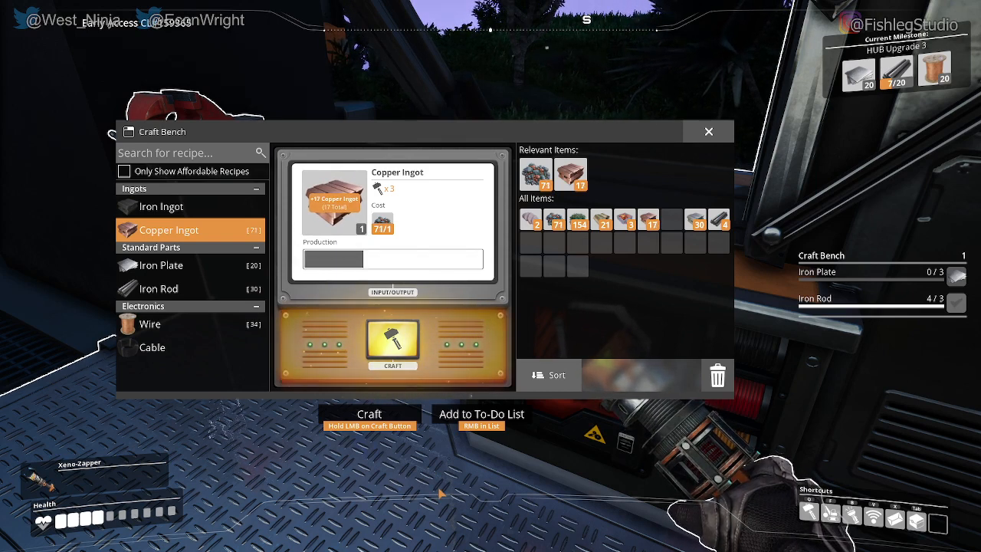
pyautogui.click(393, 341)
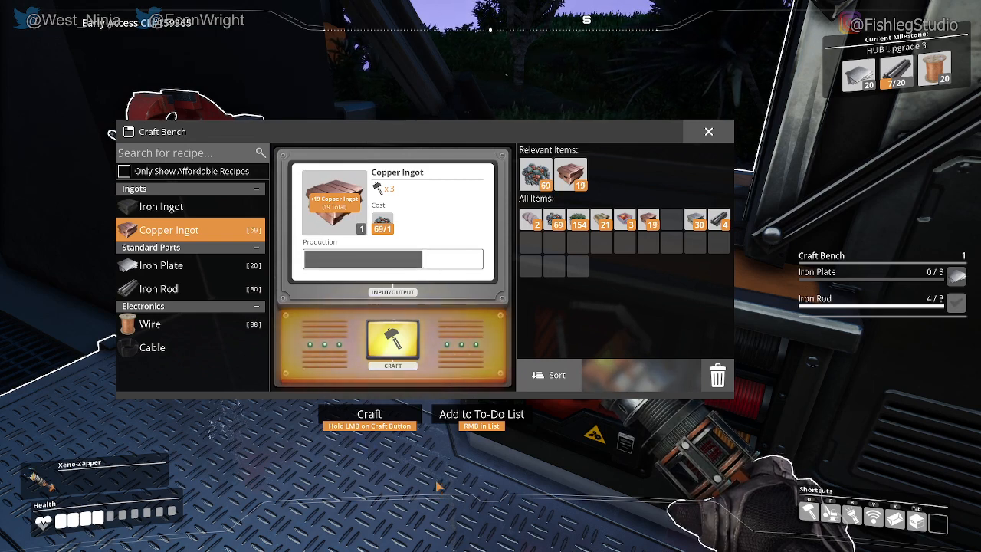
pyautogui.click(392, 340)
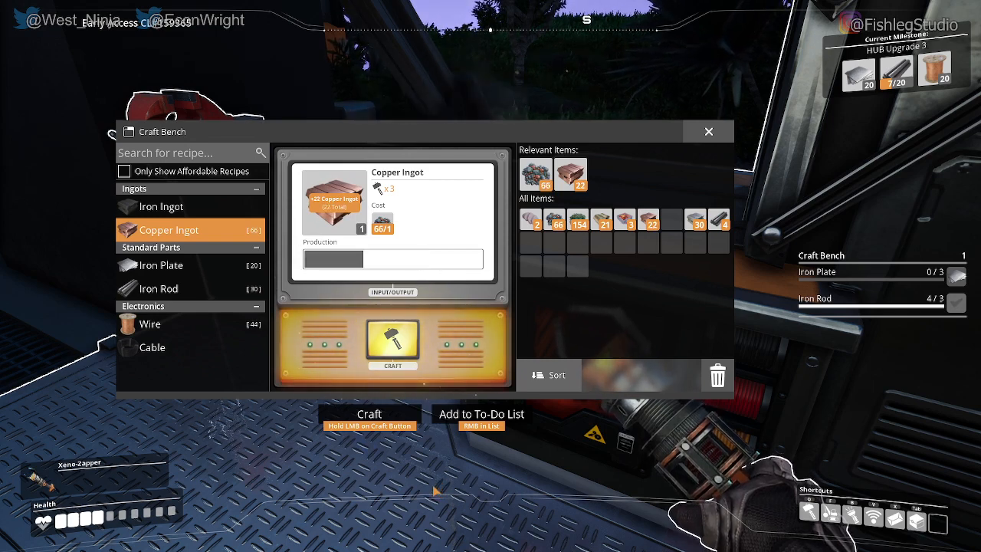
pyautogui.click(392, 340)
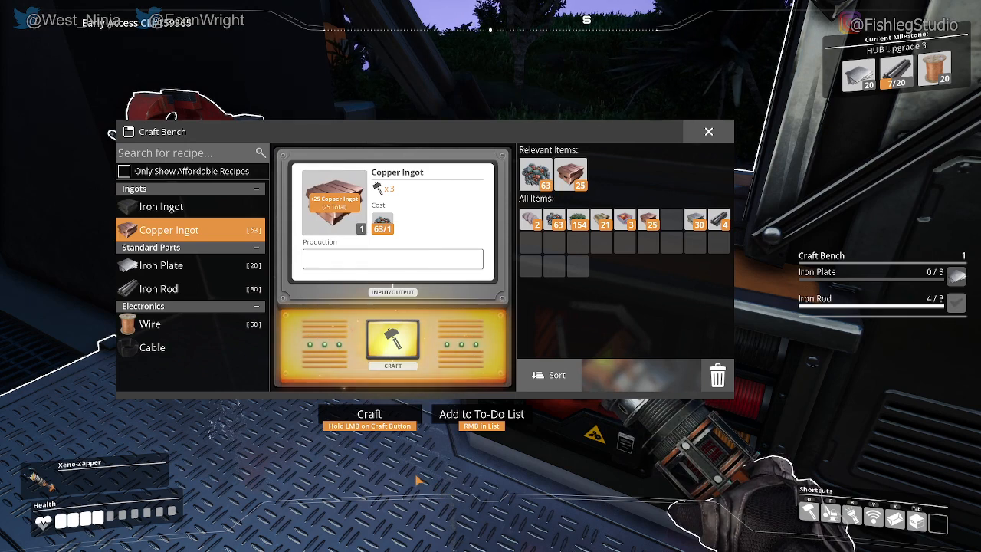
pyautogui.click(393, 342)
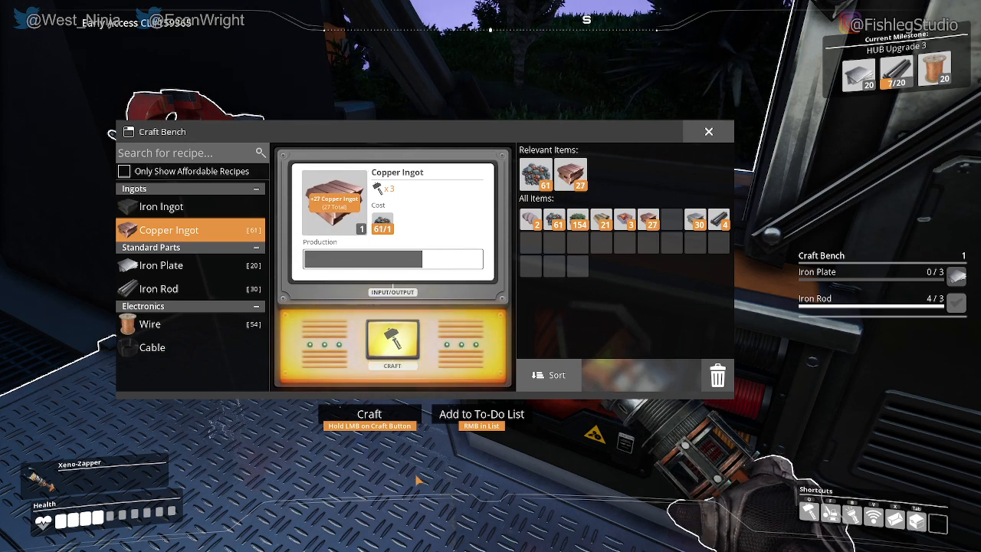
pyautogui.click(393, 341)
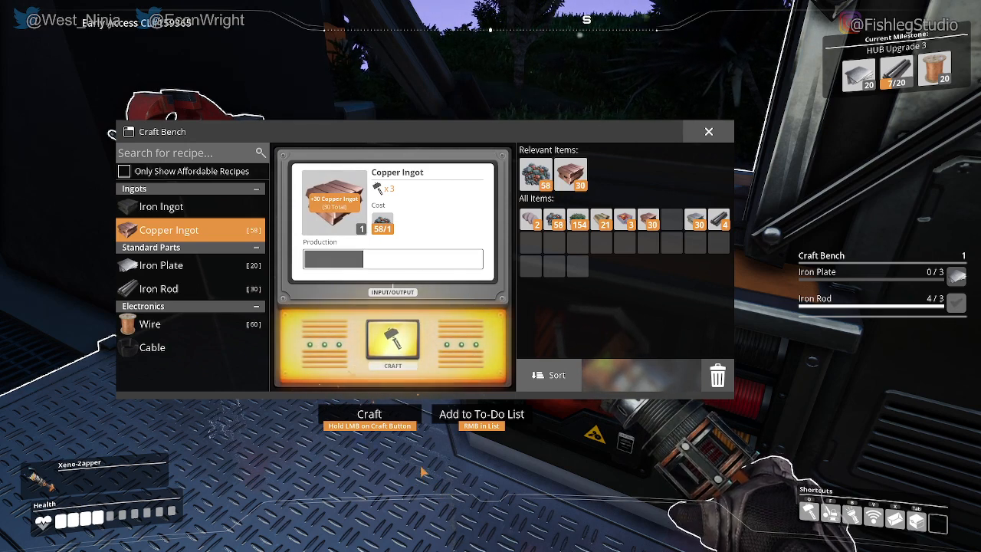
pyautogui.click(393, 339)
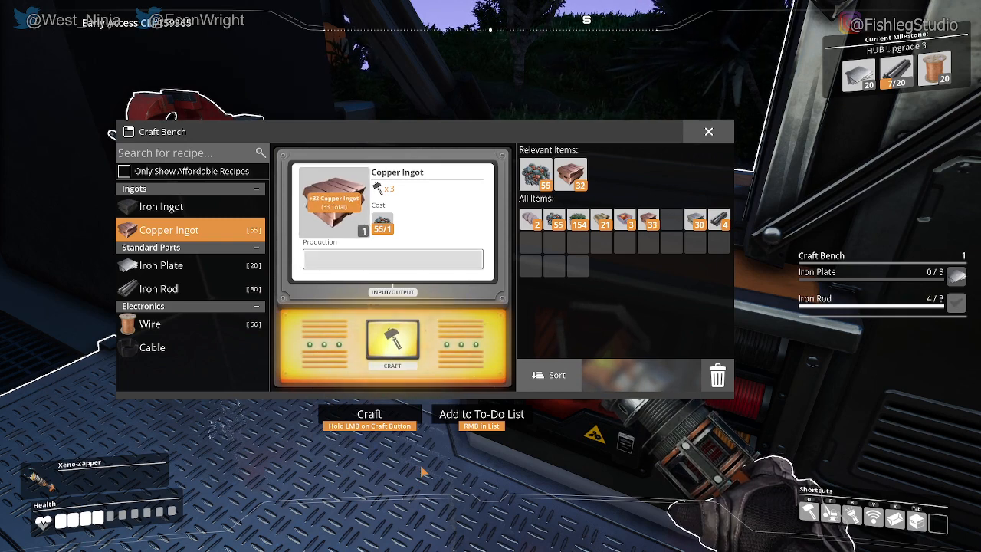
pyautogui.click(392, 341)
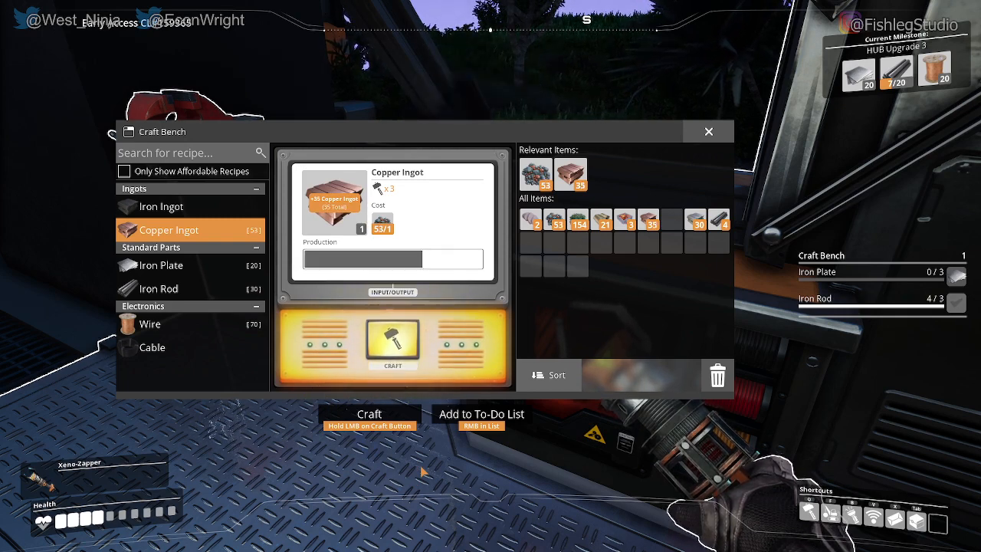
pyautogui.click(393, 341)
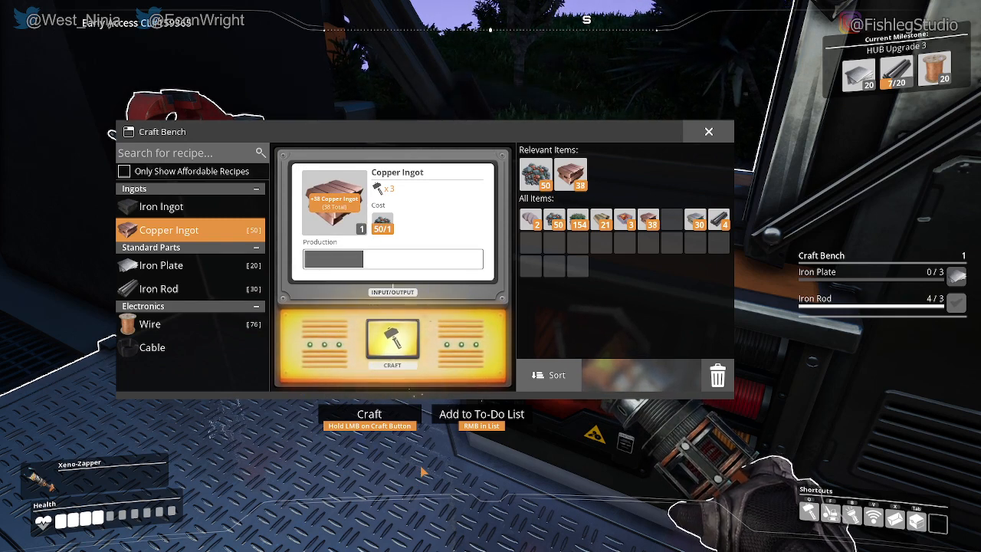
pyautogui.click(392, 341)
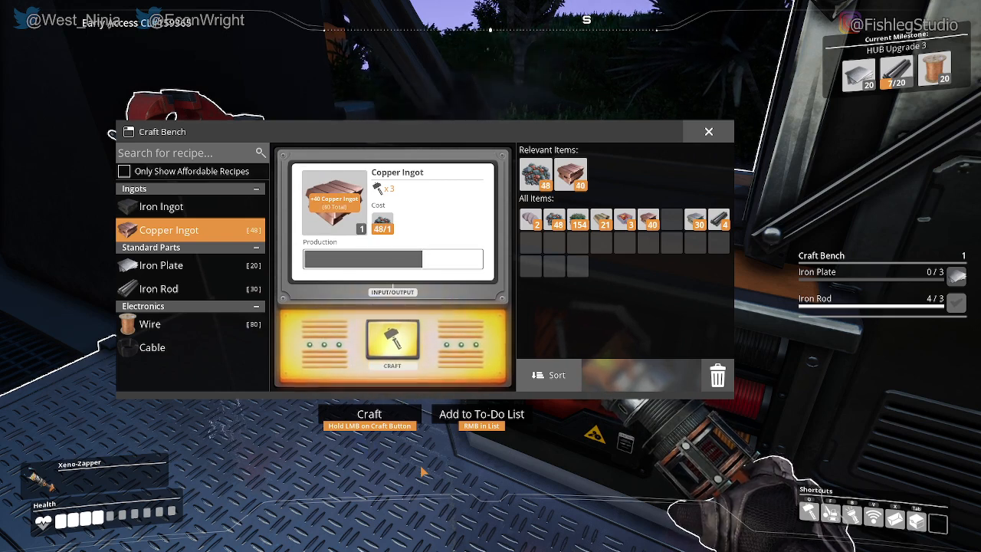
pyautogui.click(392, 341)
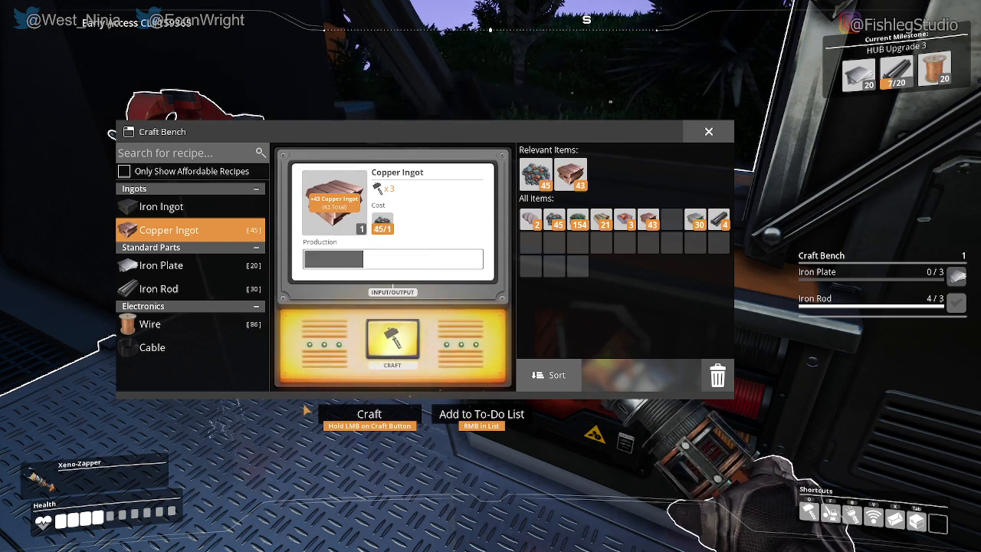
pyautogui.click(392, 341)
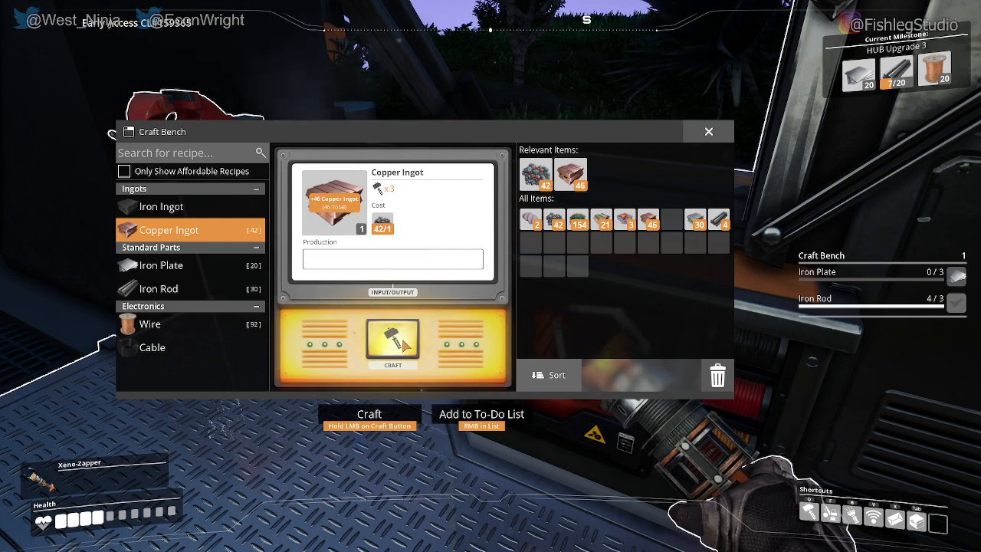
pyautogui.click(393, 341)
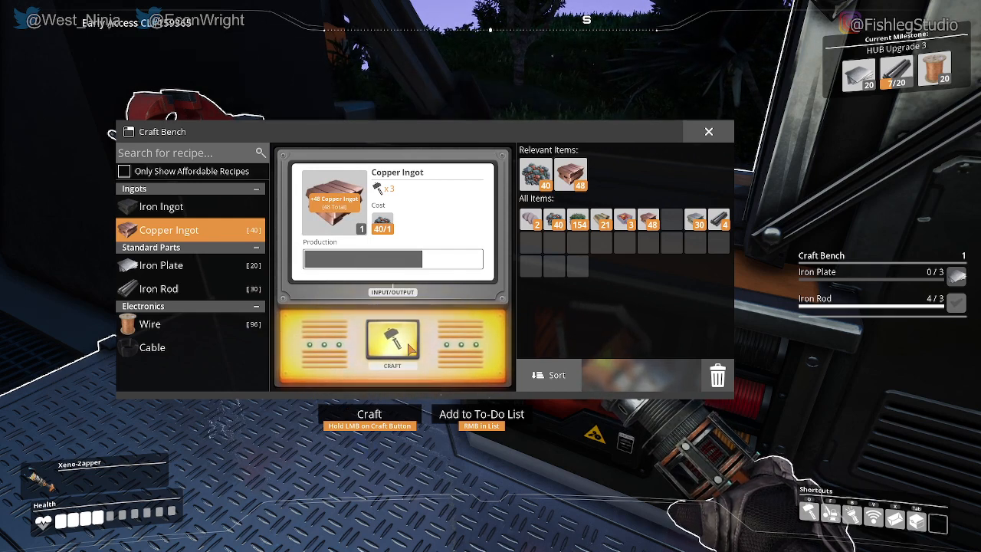
pyautogui.click(393, 339)
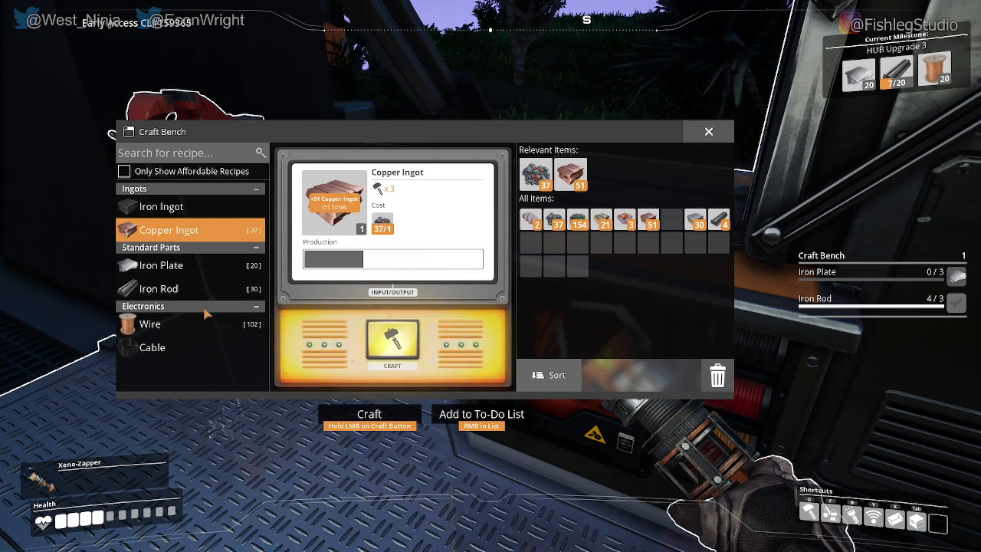
pyautogui.click(393, 341)
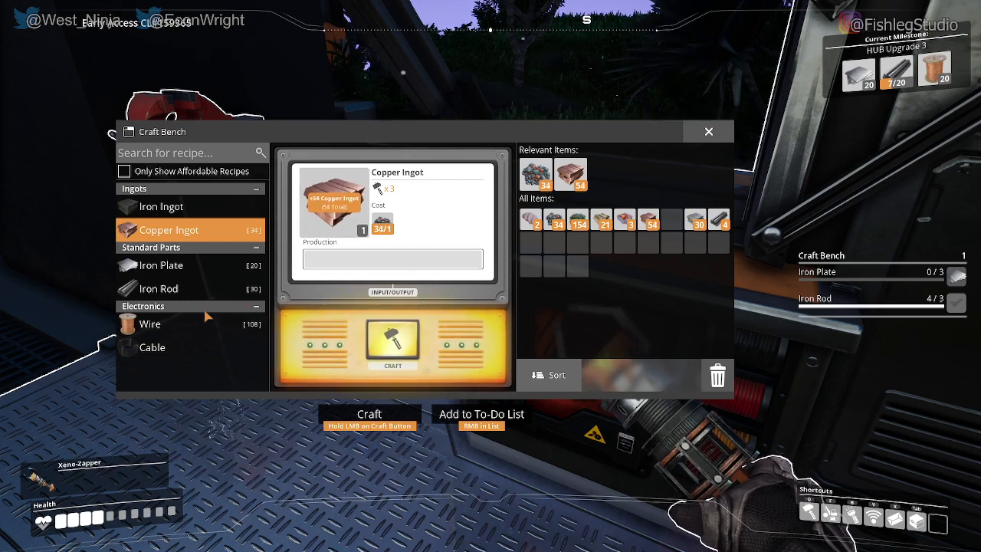
pyautogui.click(392, 341)
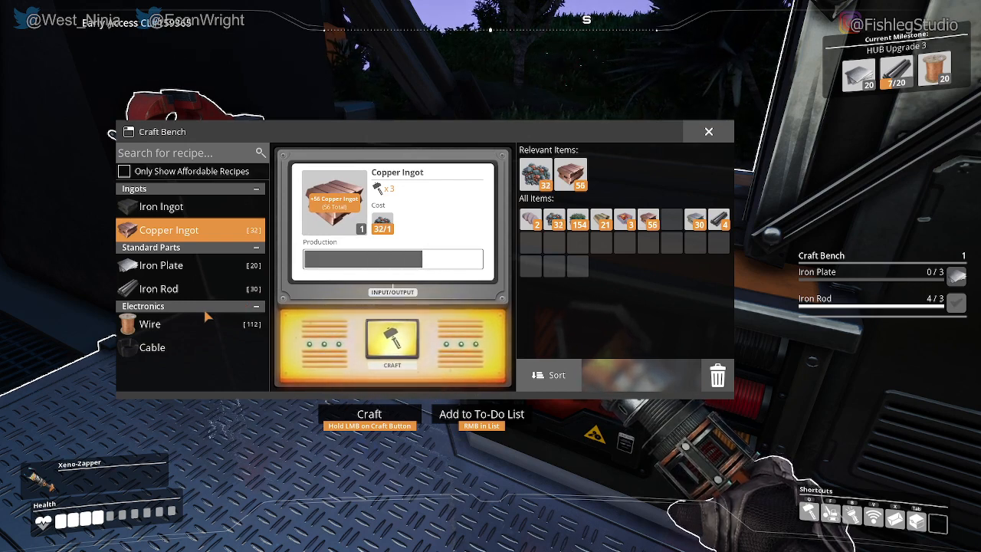
# - Craft 20 Wire from copper ingots, leaving 48 ingots, and select the Cable recipe
pyautogui.click(149, 323)
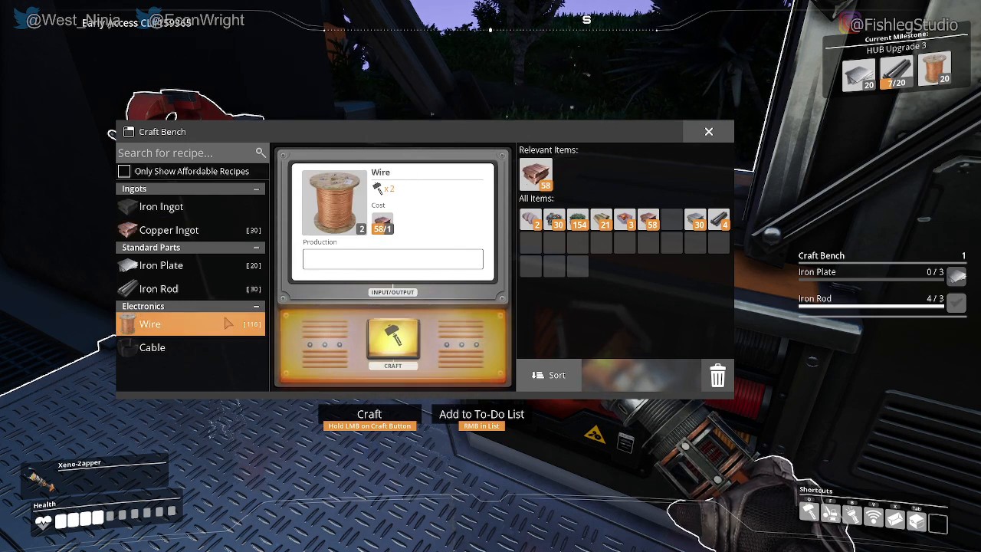
pyautogui.click(392, 342)
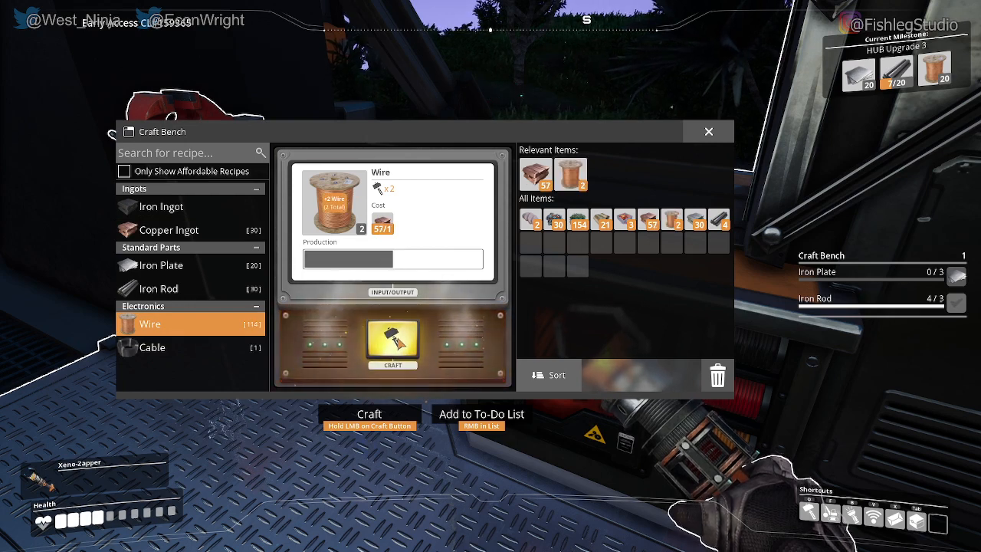
pyautogui.click(392, 343)
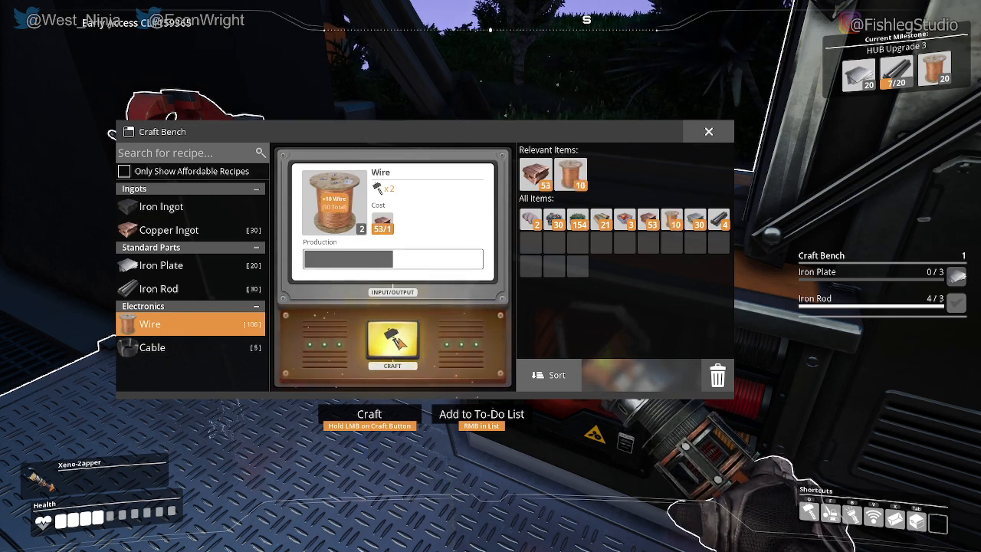
pyautogui.click(393, 343)
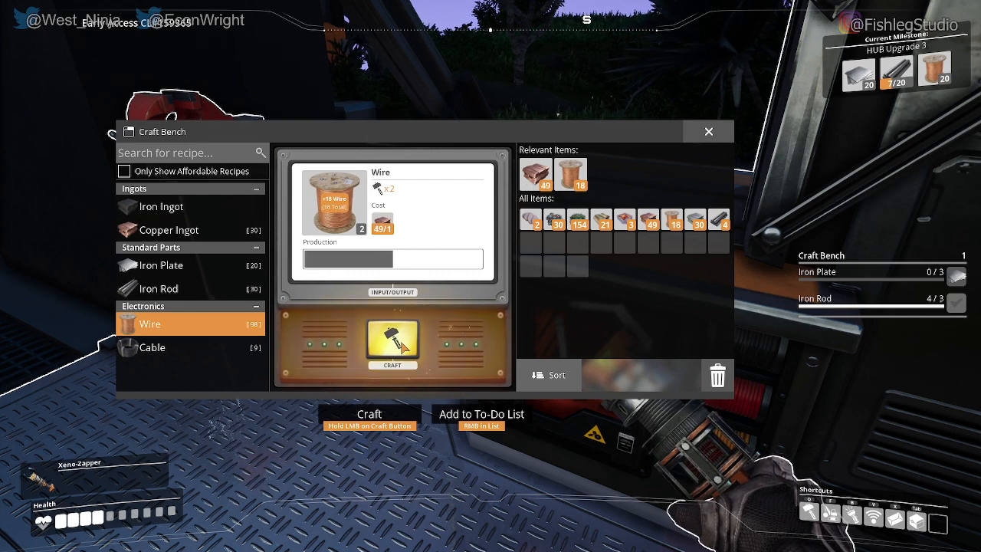
pyautogui.click(393, 343)
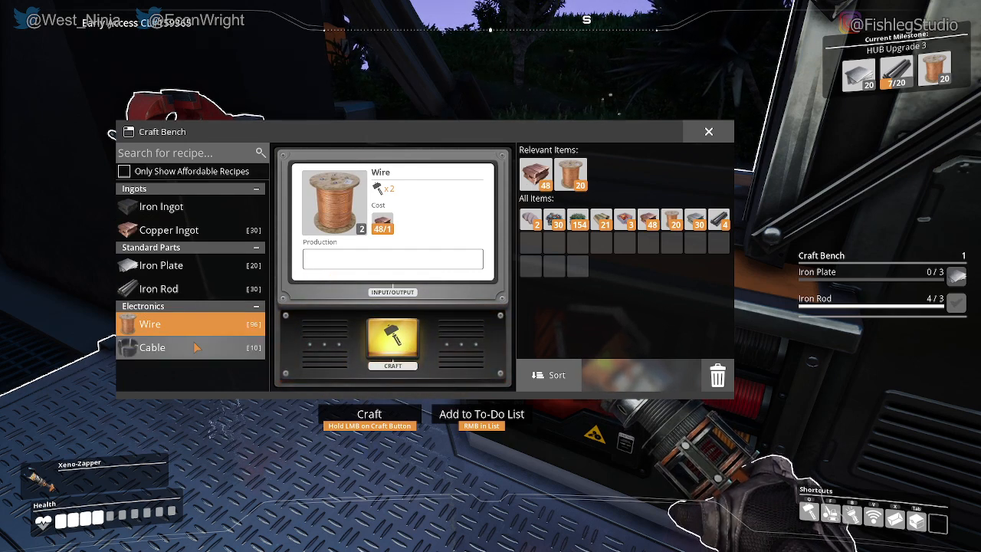
pyautogui.click(151, 347)
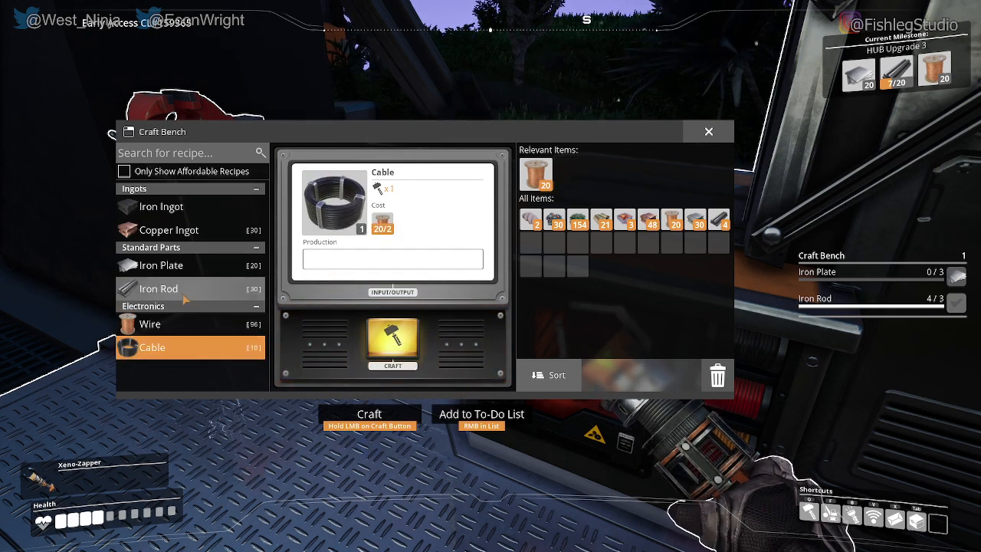
# - Craft 20 Iron Plates from all 30 iron ingots, then close the Craft Bench
pyautogui.click(160, 264)
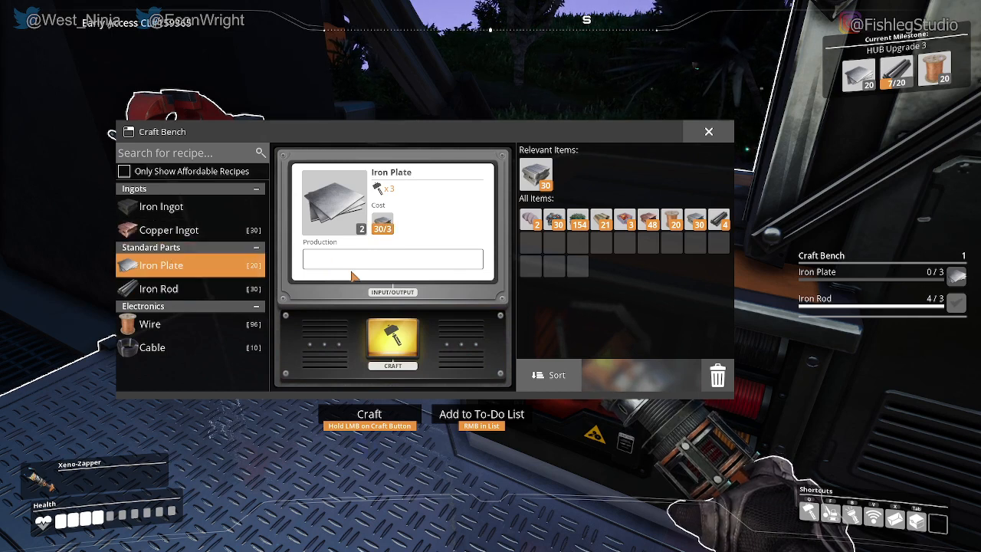
pyautogui.click(393, 341)
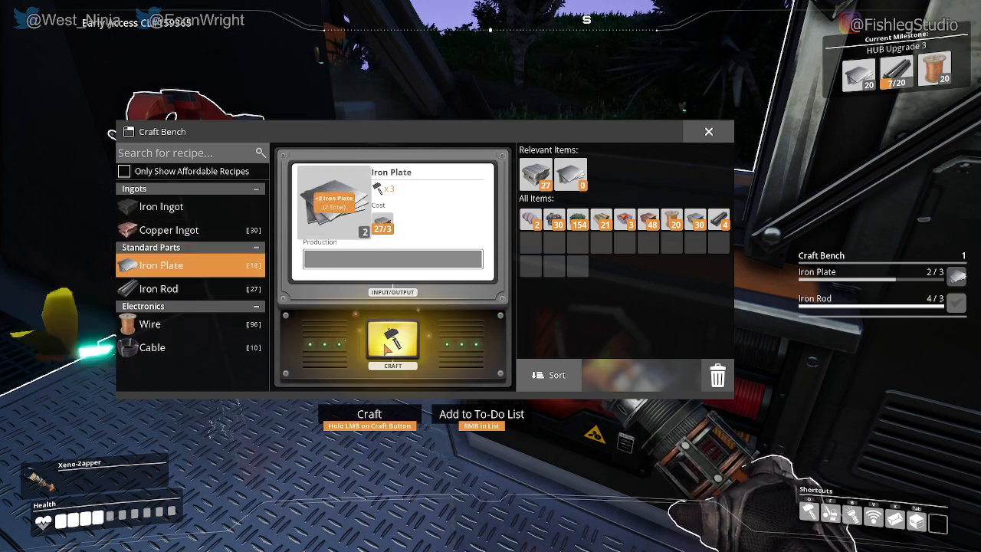
pyautogui.click(392, 343)
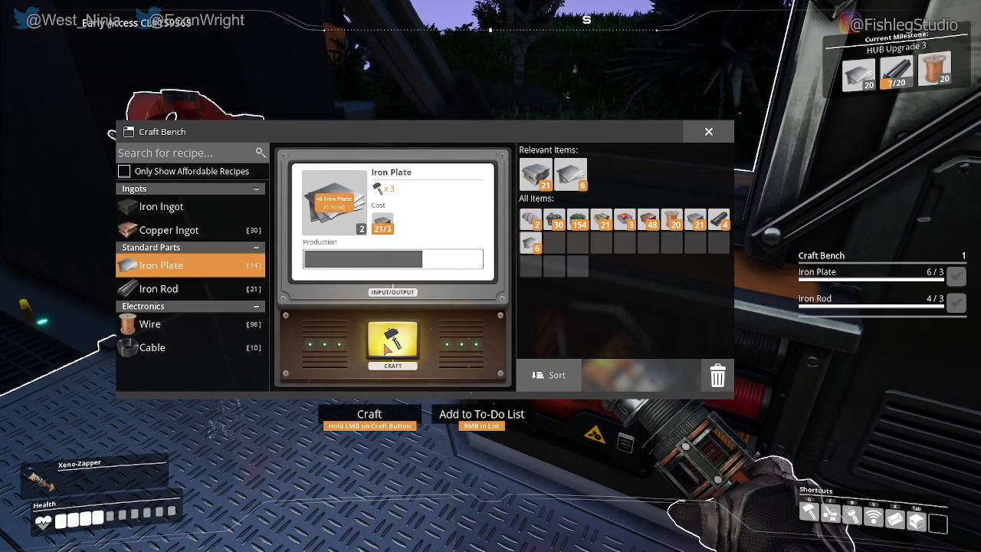
pyautogui.click(392, 343)
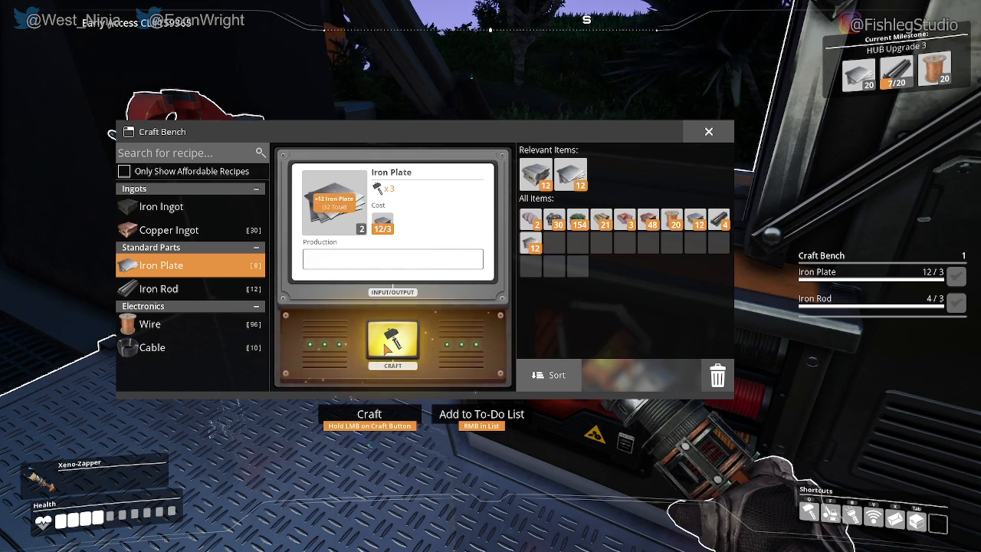
pyautogui.click(392, 343)
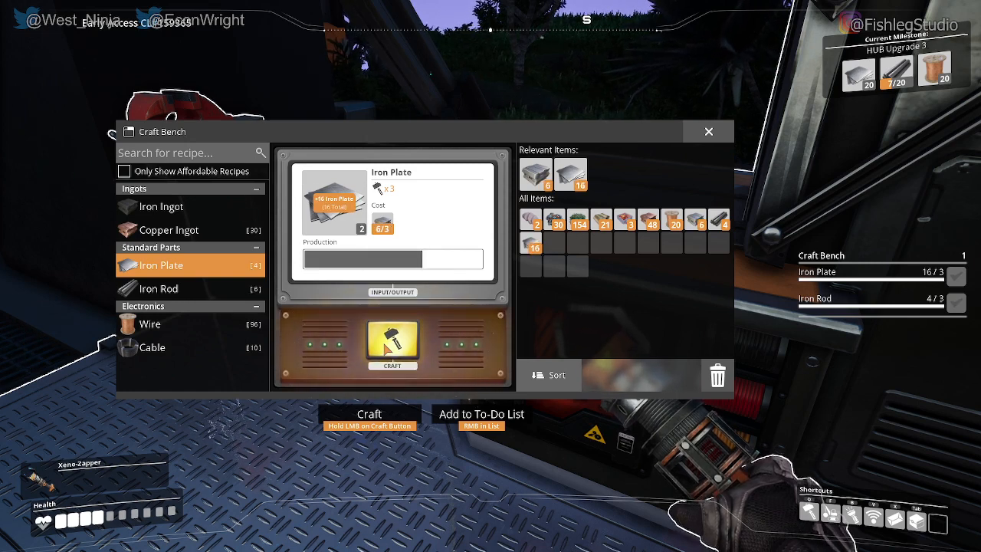
pyautogui.click(392, 339)
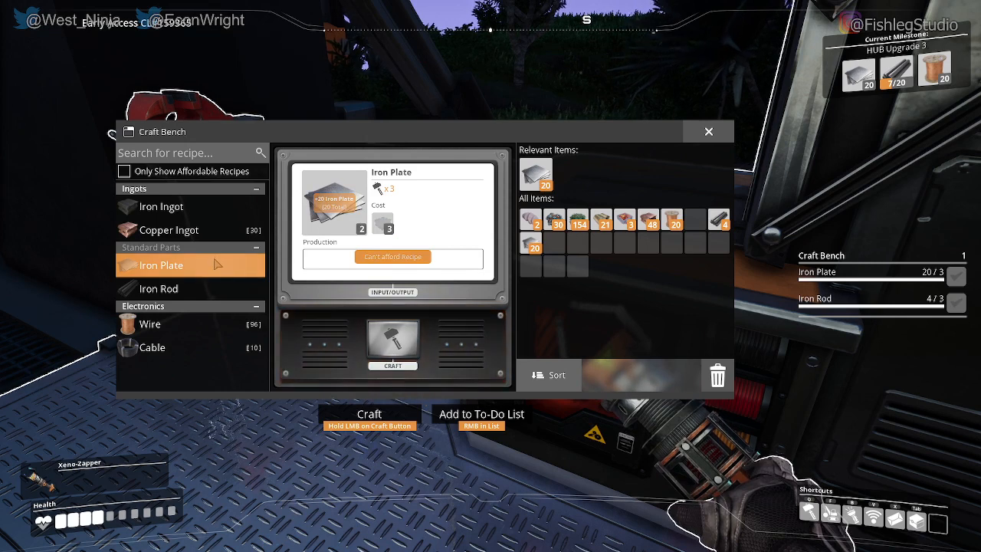
pyautogui.click(159, 288)
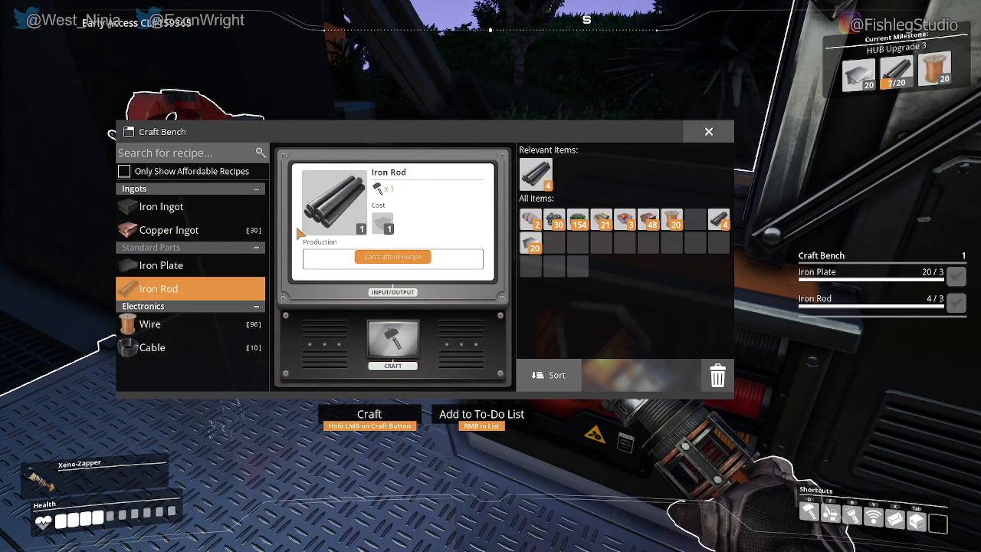
pyautogui.click(161, 206)
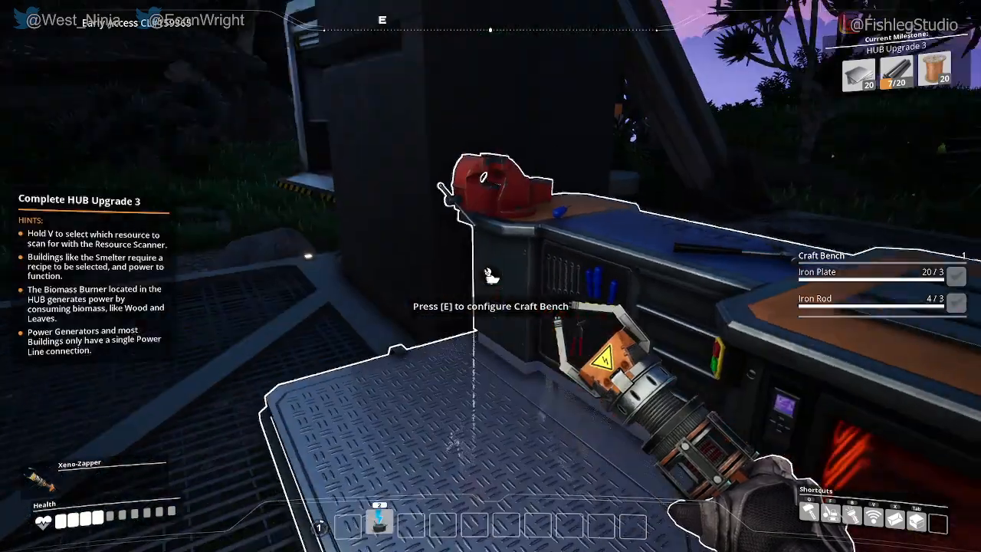
pyautogui.moveTo(491, 276)
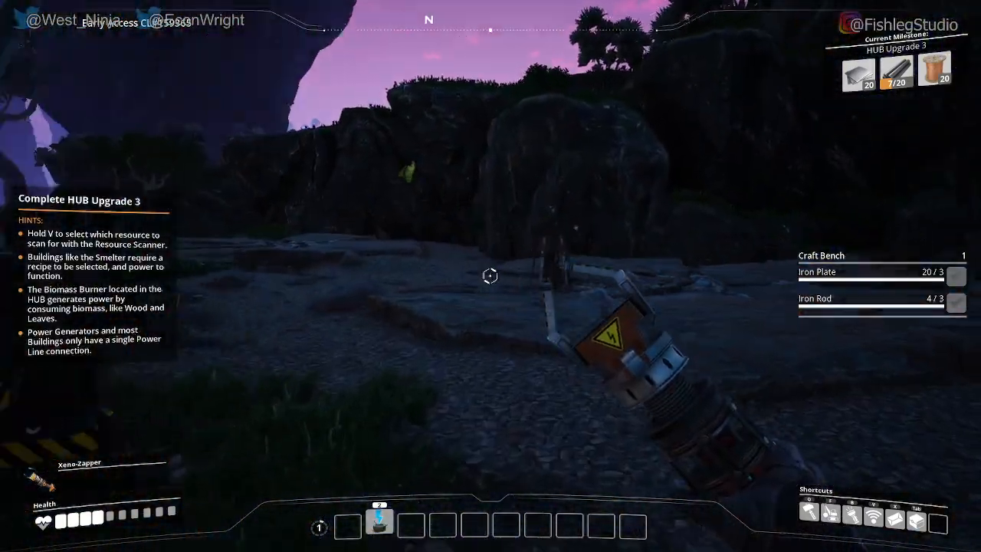
pyautogui.moveTo(491, 276)
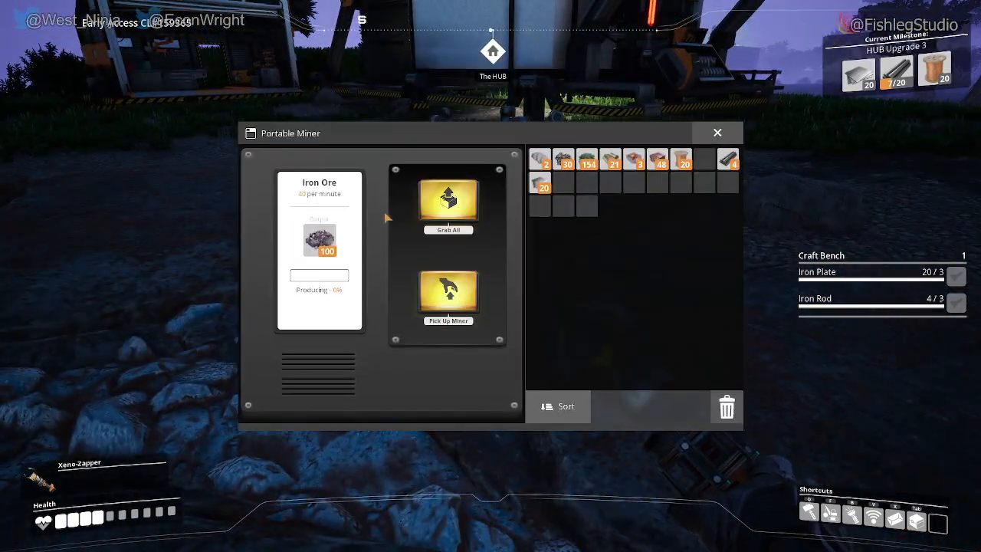
# - Grab all 100 Iron Ore from the Portable Miner
pyautogui.click(718, 132)
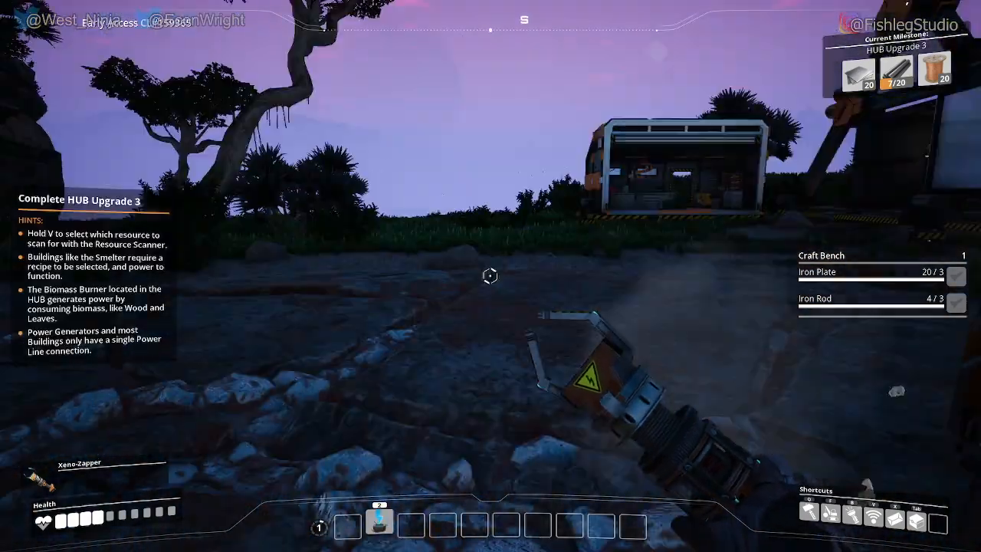
pyautogui.moveTo(490, 276)
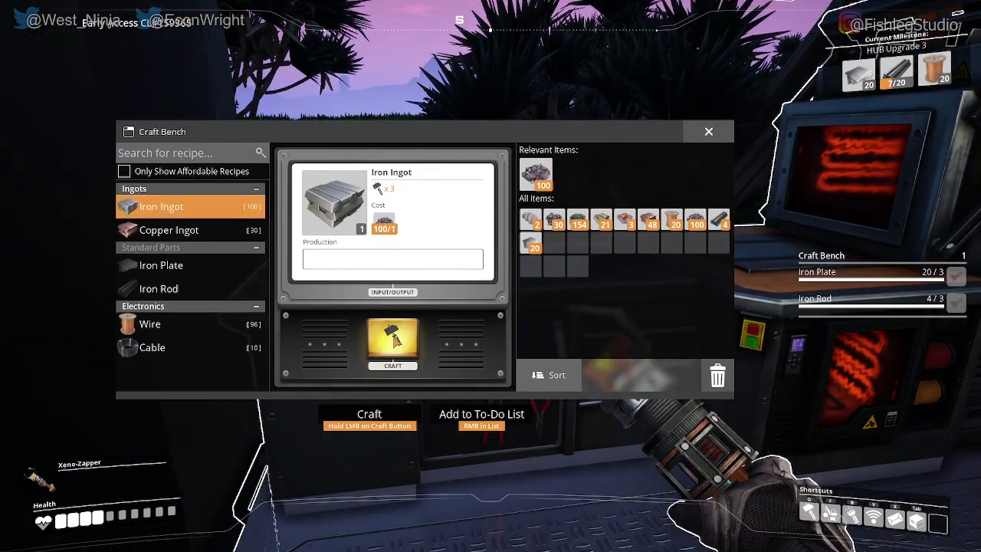
# - Smelt iron ore into 30 Iron Ingots at the Craft Bench
pyautogui.click(392, 343)
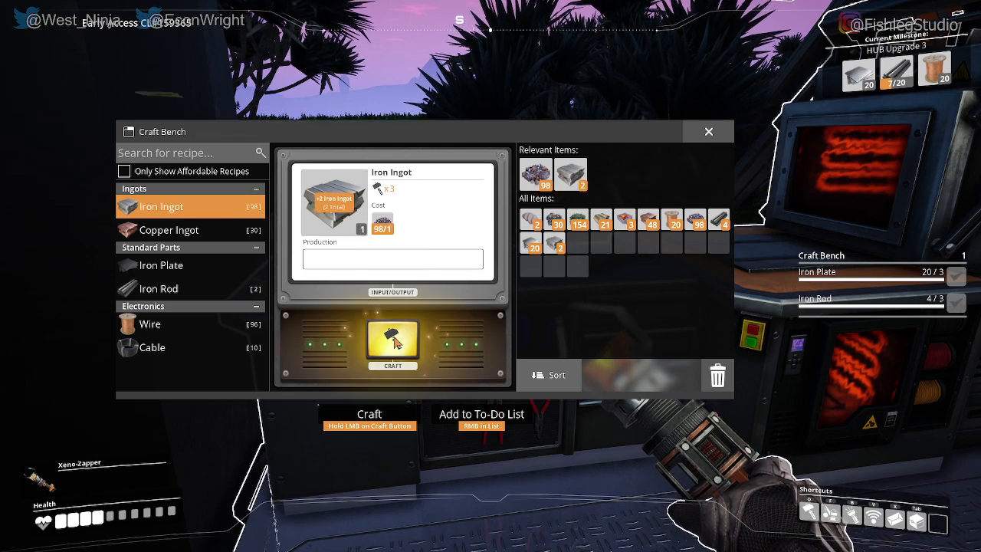
pyautogui.click(393, 341)
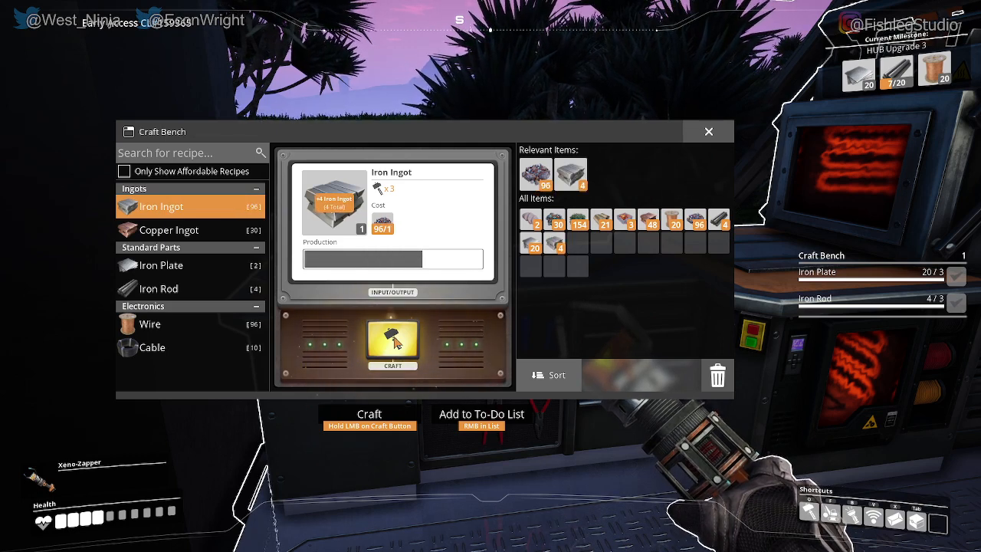
pyautogui.click(392, 343)
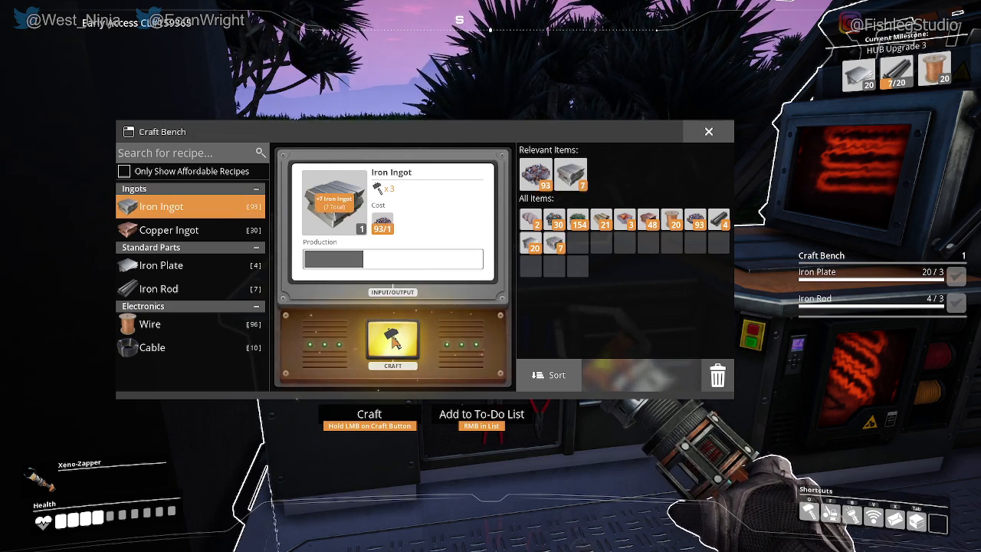
pyautogui.click(392, 343)
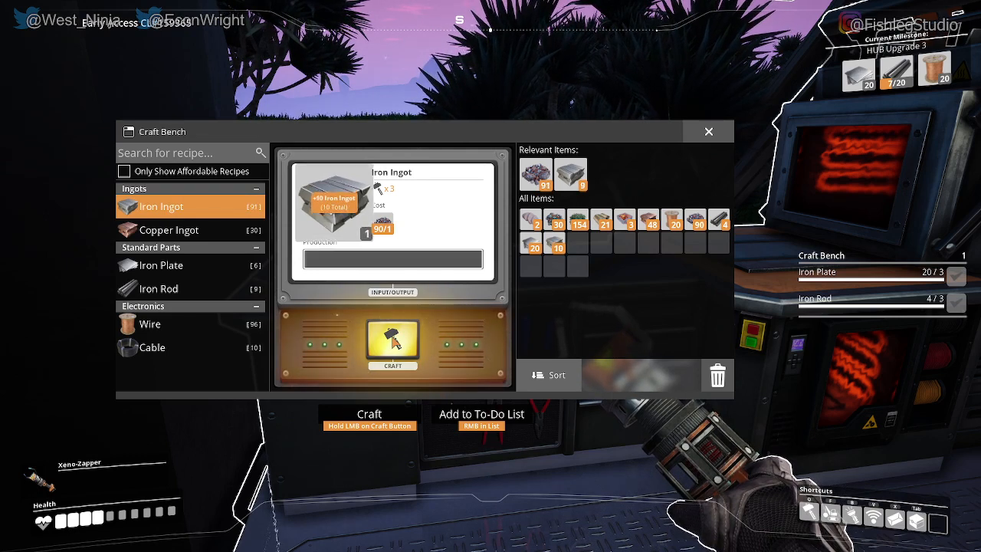
pyautogui.click(392, 343)
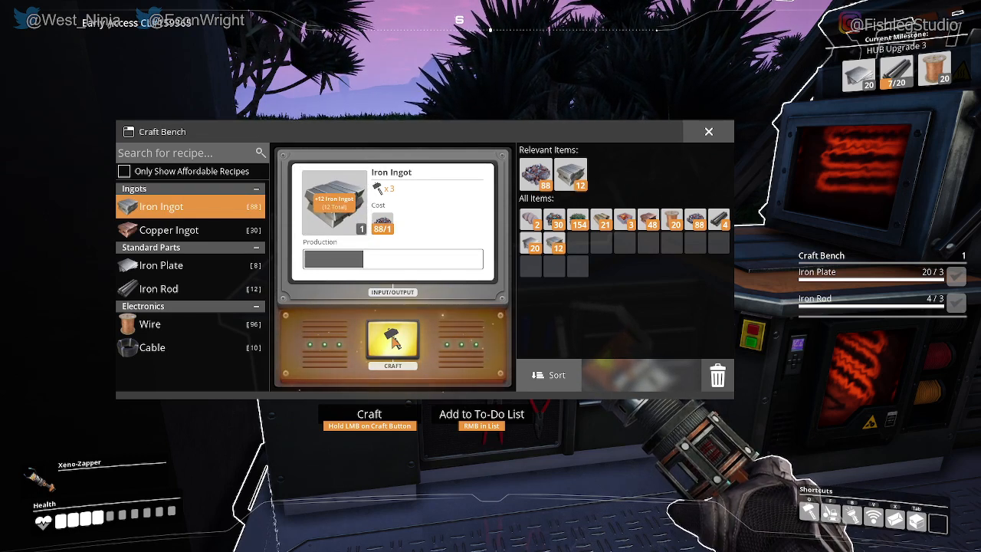
pyautogui.click(392, 342)
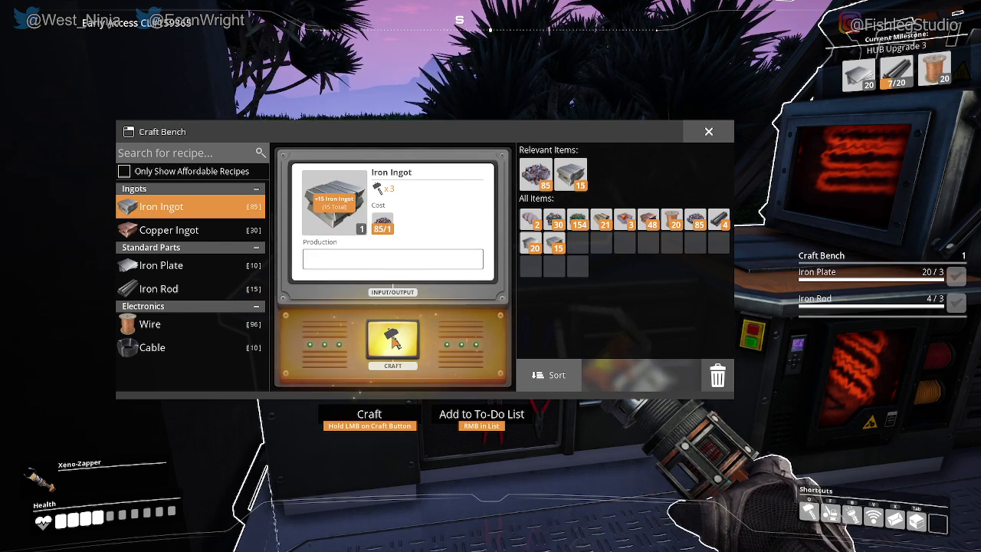
pyautogui.click(393, 343)
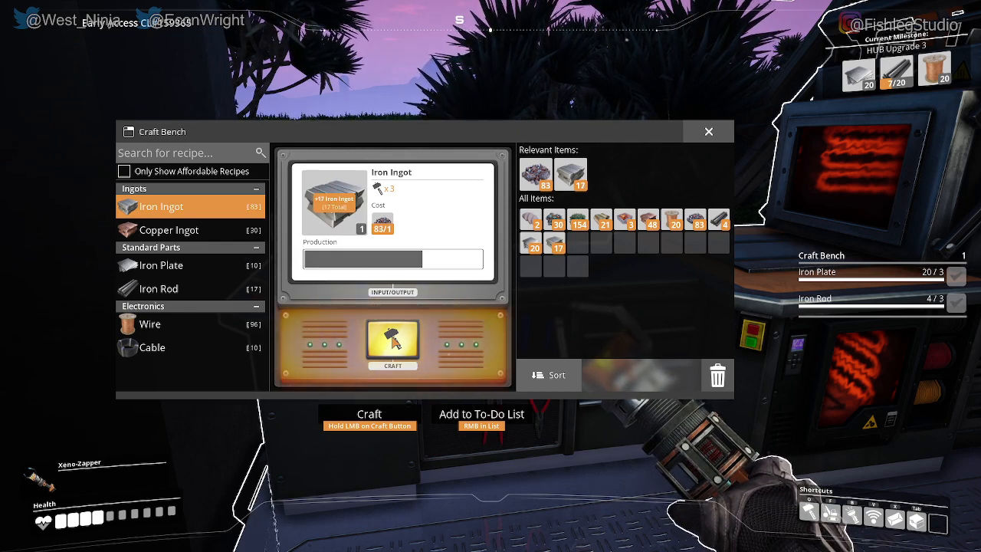
pyautogui.click(393, 341)
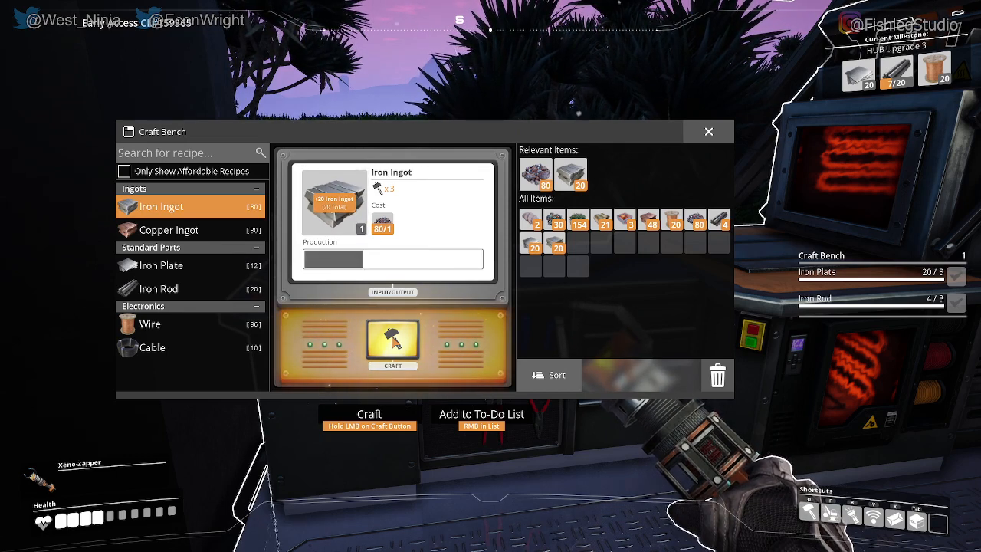
pyautogui.click(392, 343)
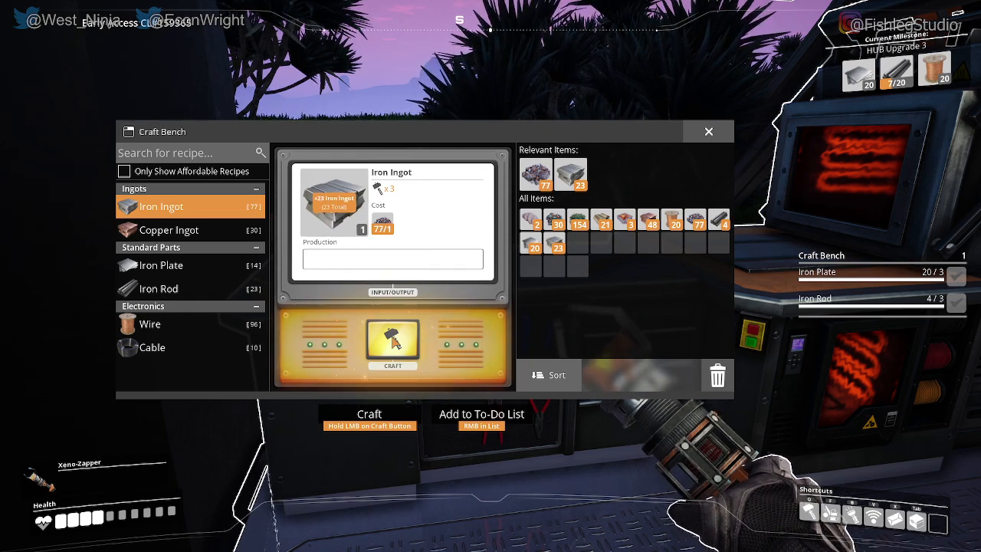
pyautogui.click(392, 343)
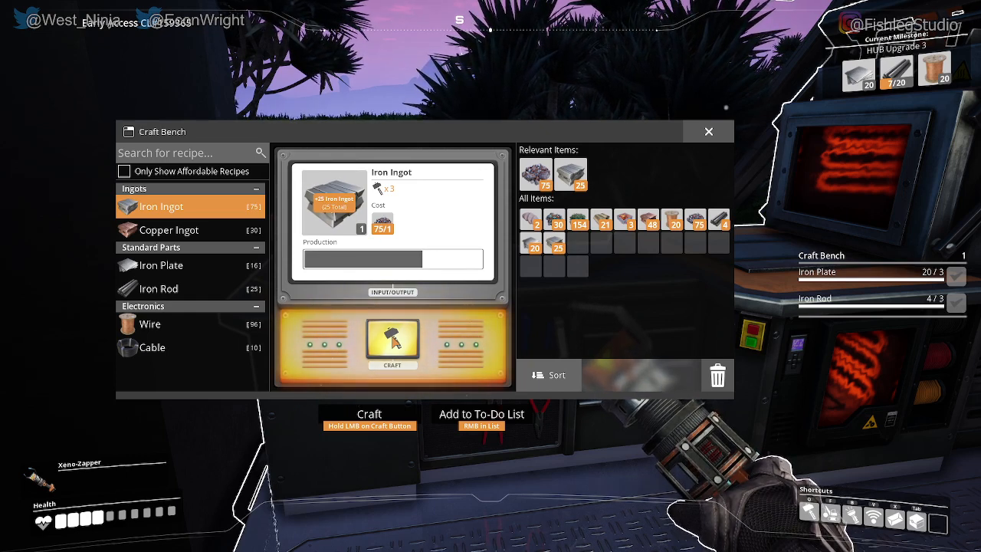
pyautogui.click(392, 341)
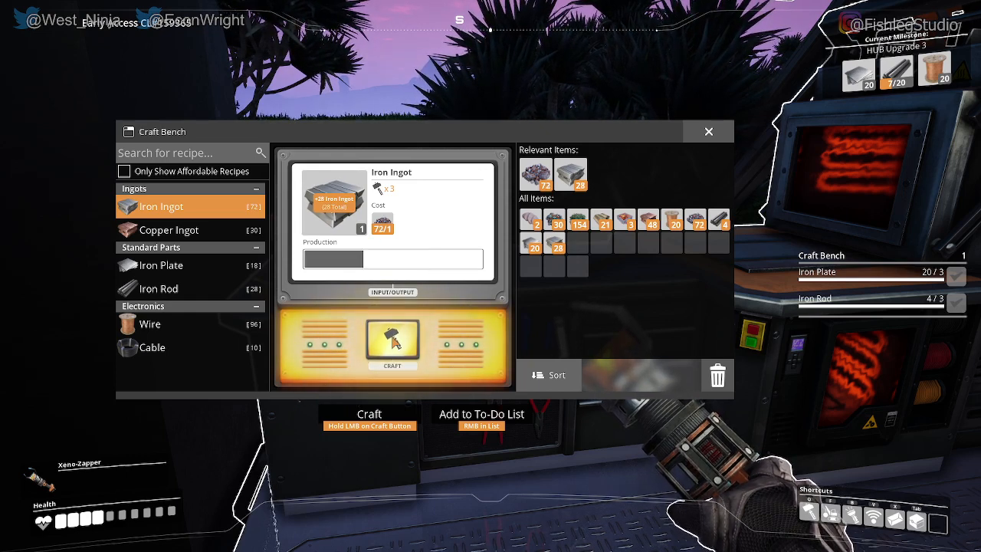
# - Select Iron Rod, craft up to 20 rods, and close the Craft Bench
pyautogui.click(159, 288)
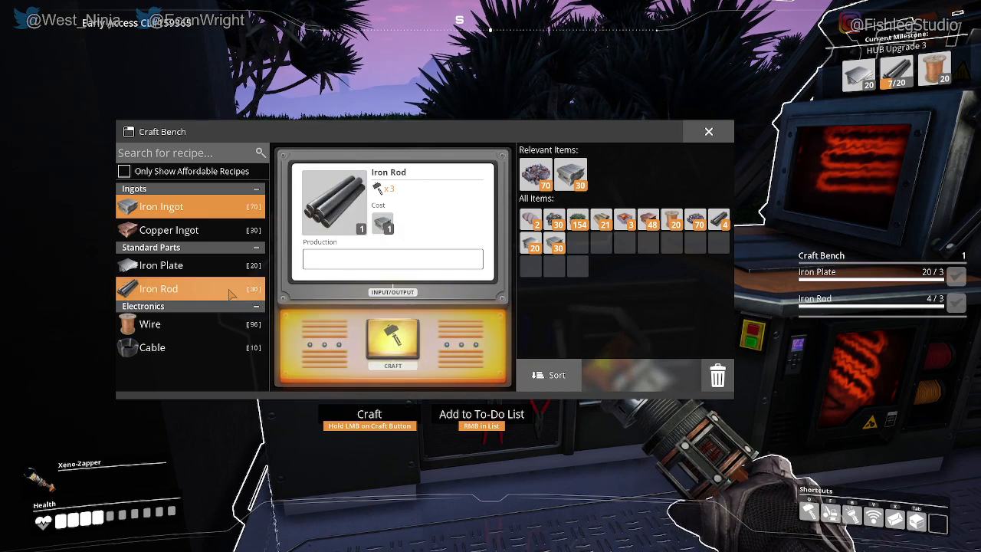
pyautogui.click(393, 343)
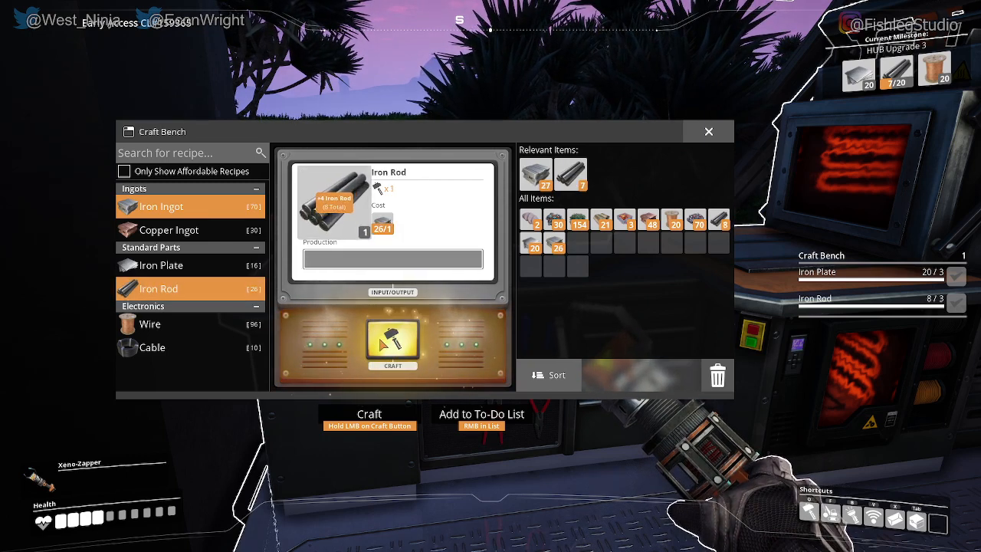
pyautogui.click(392, 343)
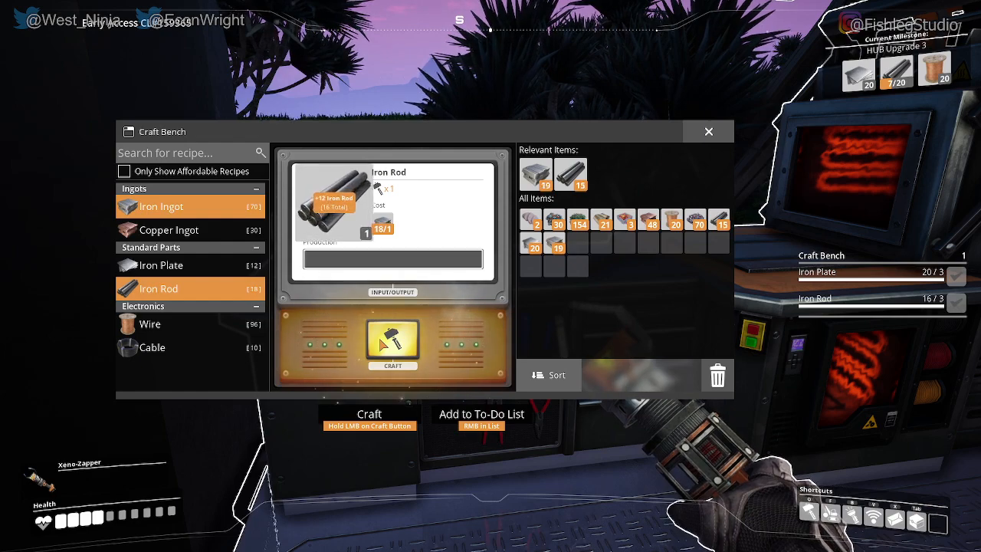
pyautogui.click(393, 341)
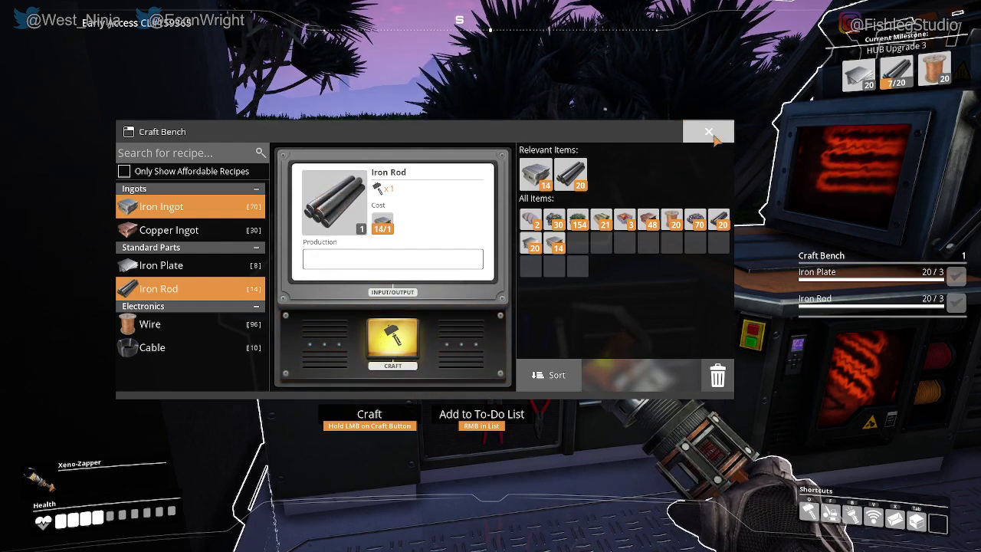
pyautogui.click(707, 131)
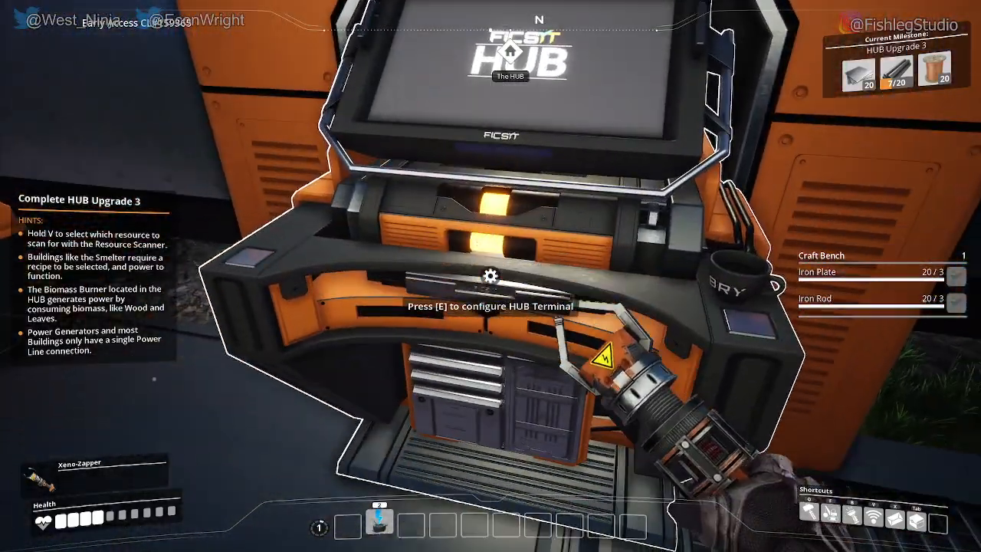
# - At the HUB terminal, complete Upgrade 3 and select HUB Upgrade 4 as the milestone
pyautogui.press('e')
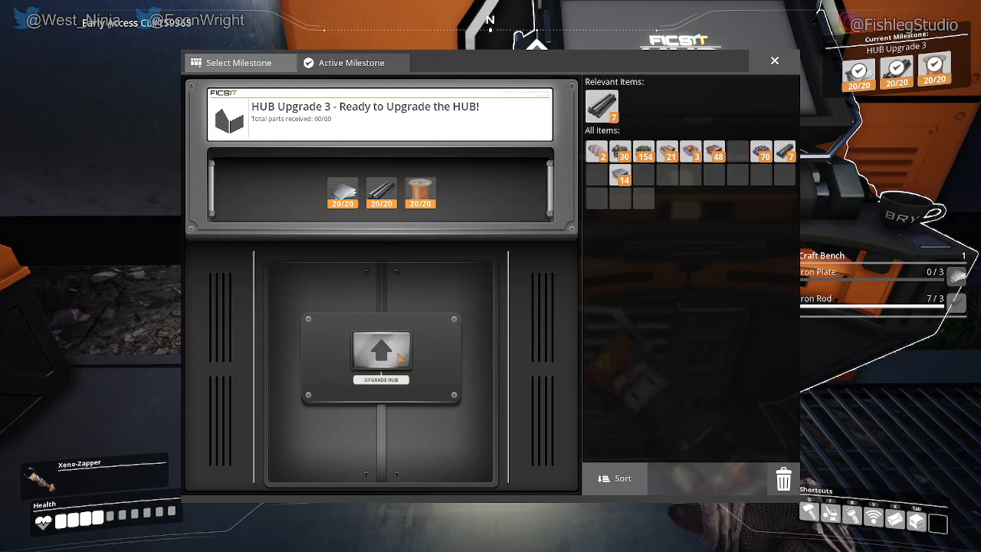
pyautogui.click(381, 352)
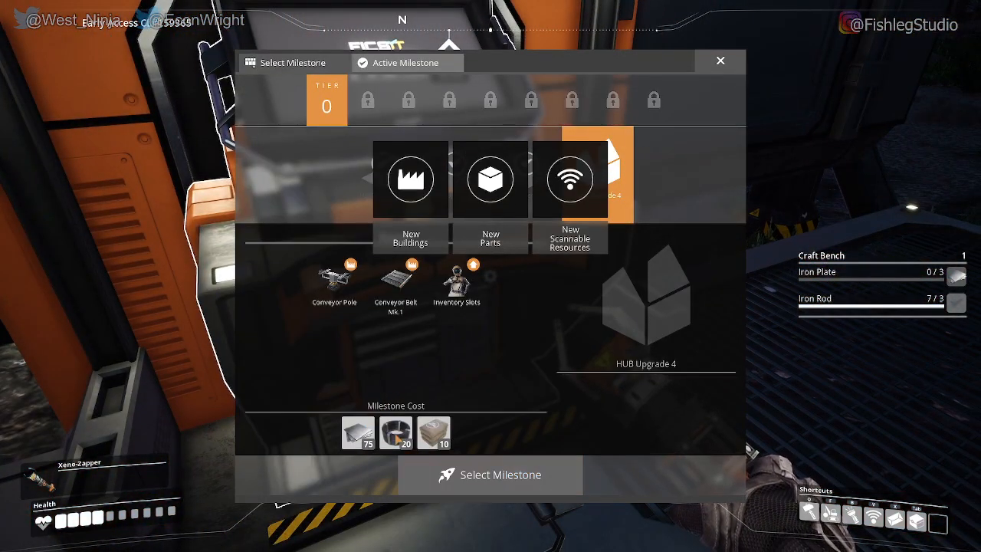
pyautogui.moveTo(433, 432)
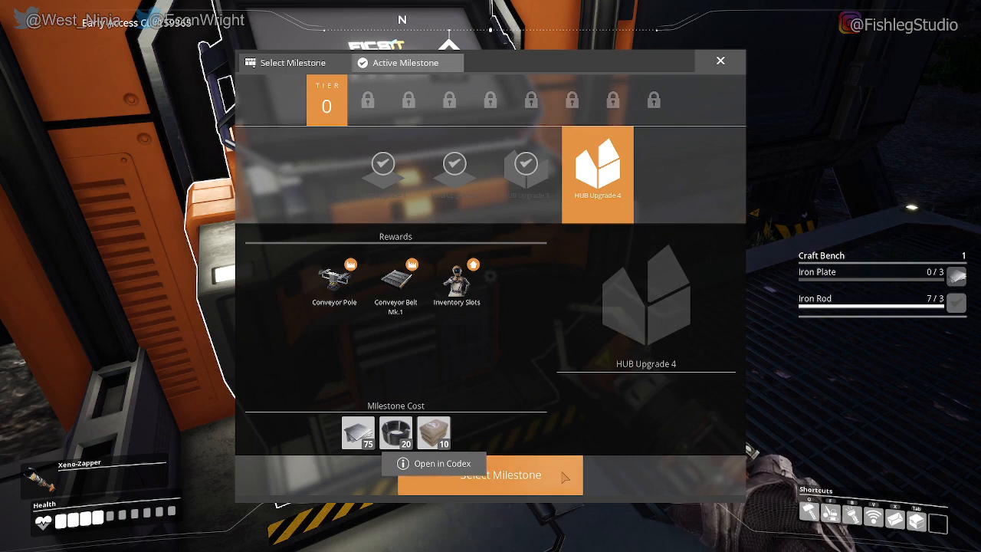
pyautogui.click(501, 475)
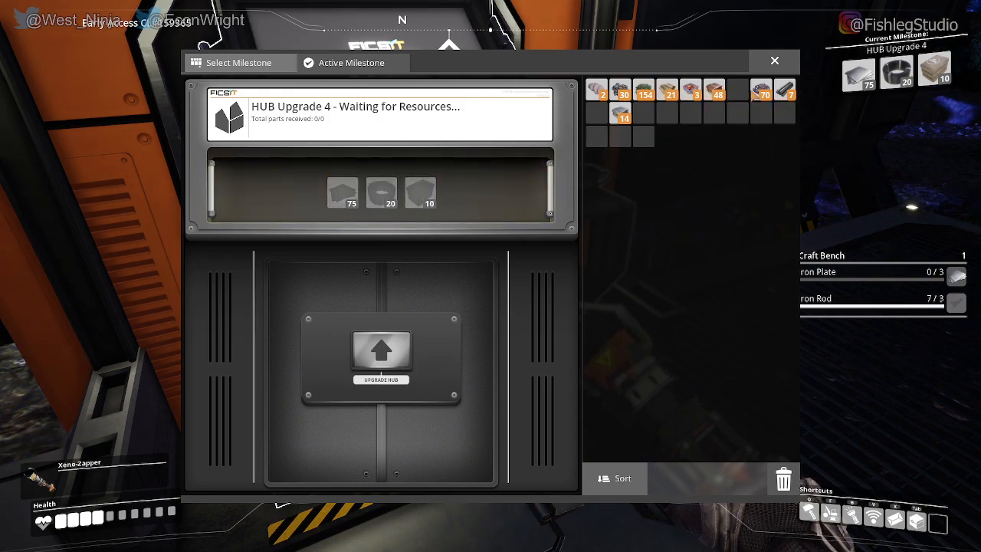
pyautogui.click(774, 61)
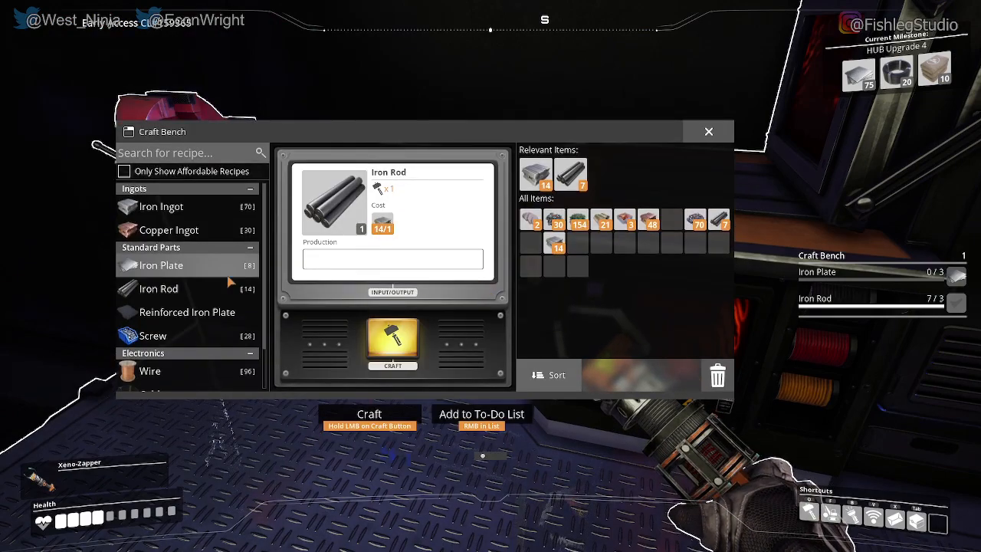
# - Select Iron Ingot and smelt iron ore until 26 Iron Ingots are held
pyautogui.click(161, 206)
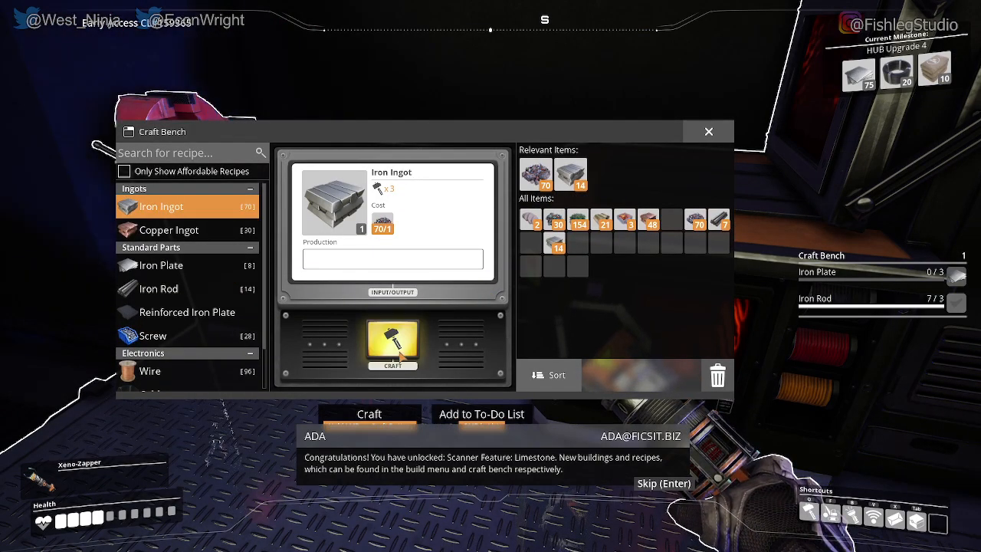
pyautogui.click(392, 345)
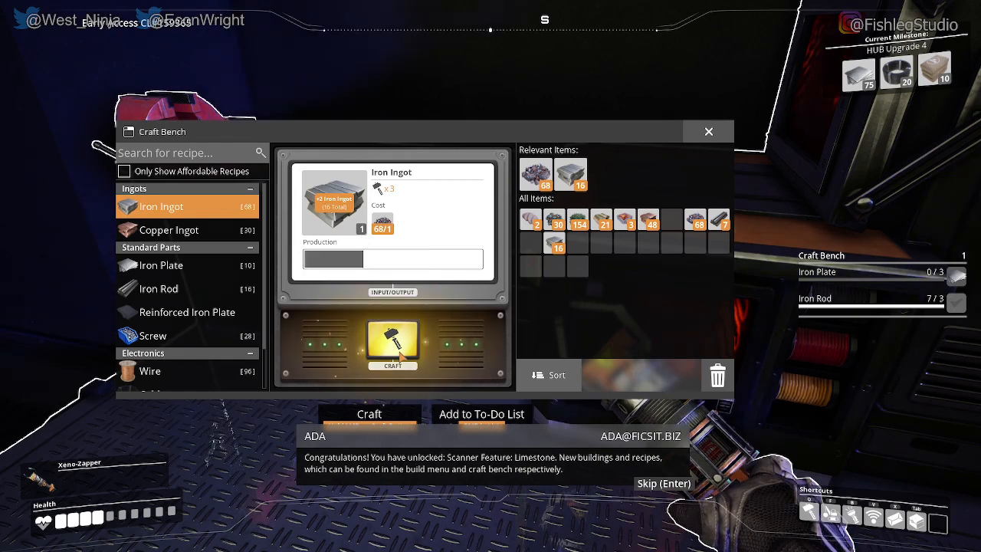
pyautogui.click(393, 345)
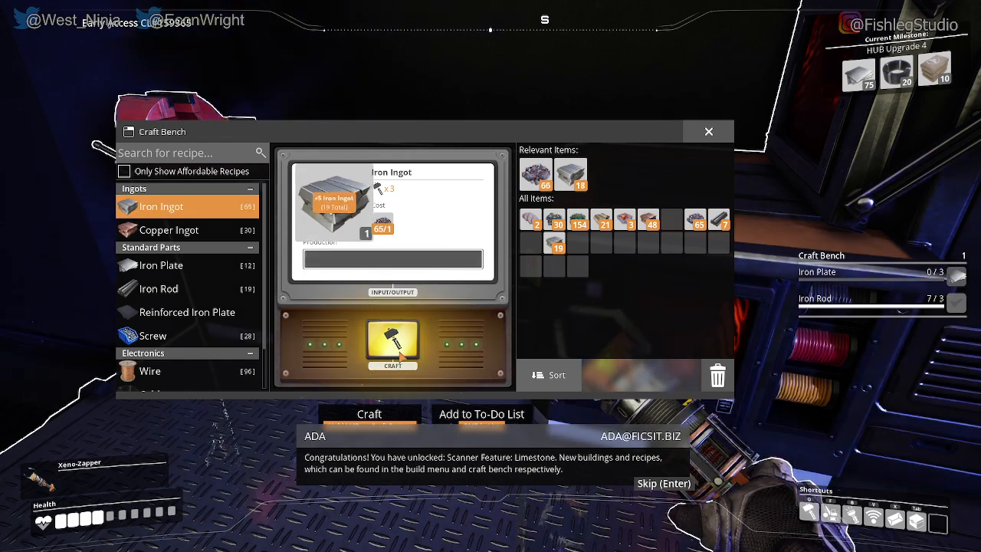
pyautogui.click(392, 345)
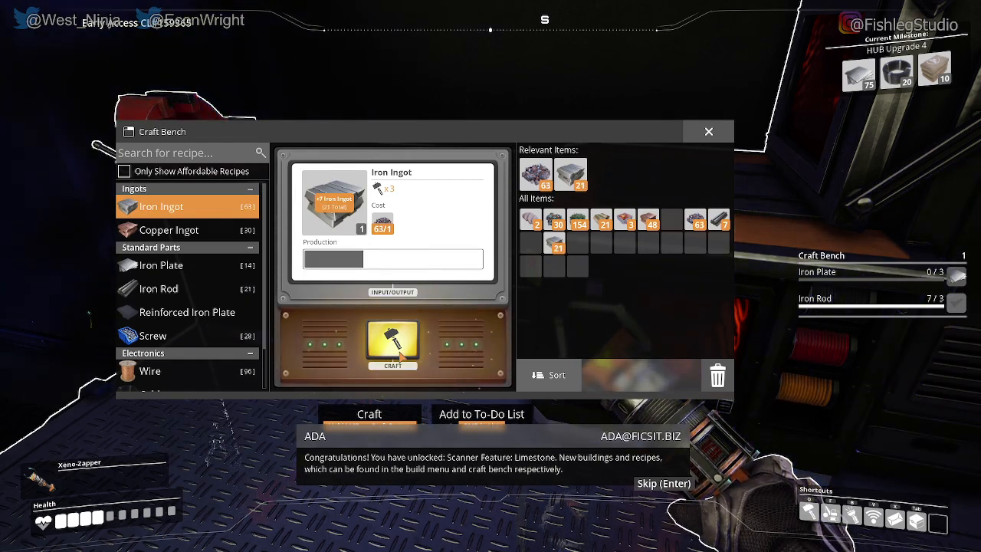
pyautogui.click(391, 345)
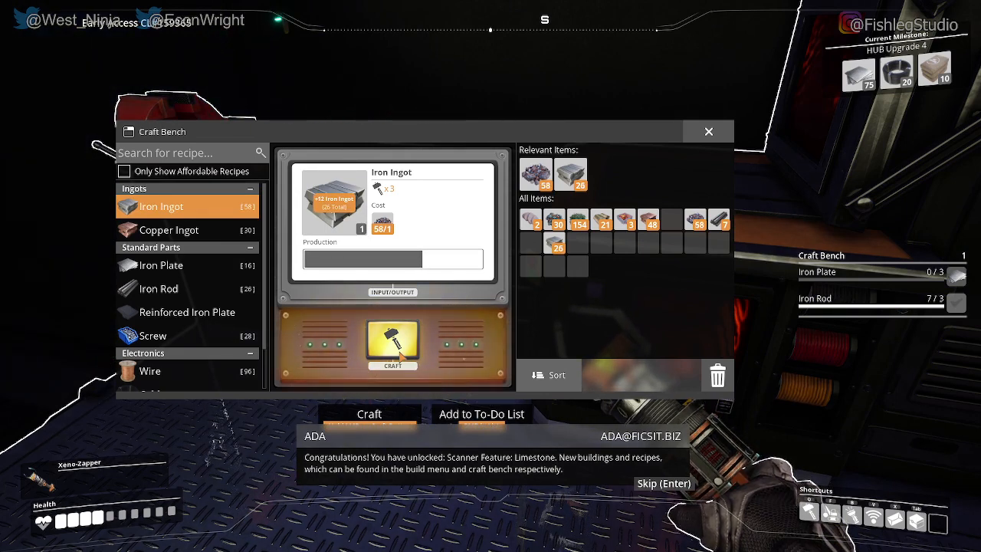
pyautogui.click(392, 345)
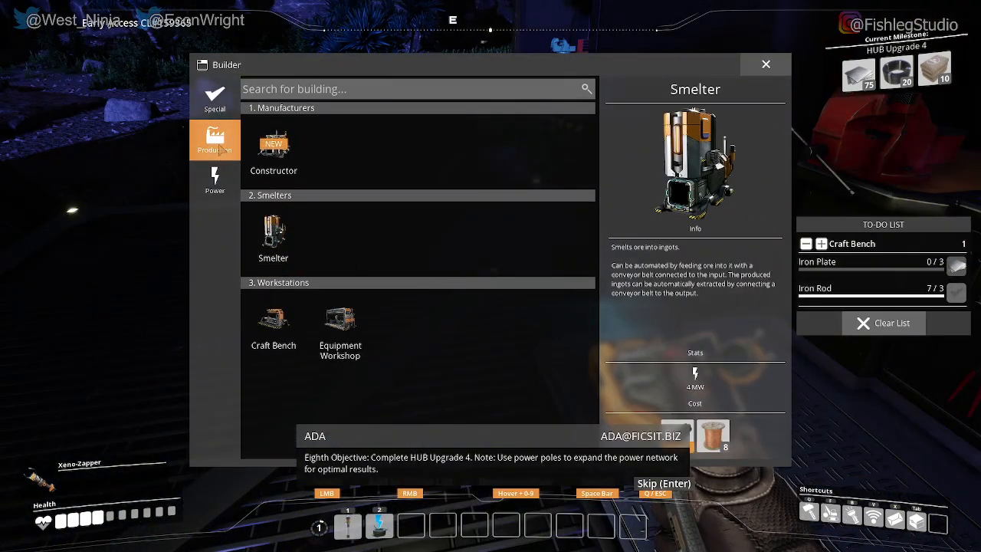
# - Pick the Smelter, cancel placement for lack of wire, and craft a few Wire
pyautogui.click(273, 238)
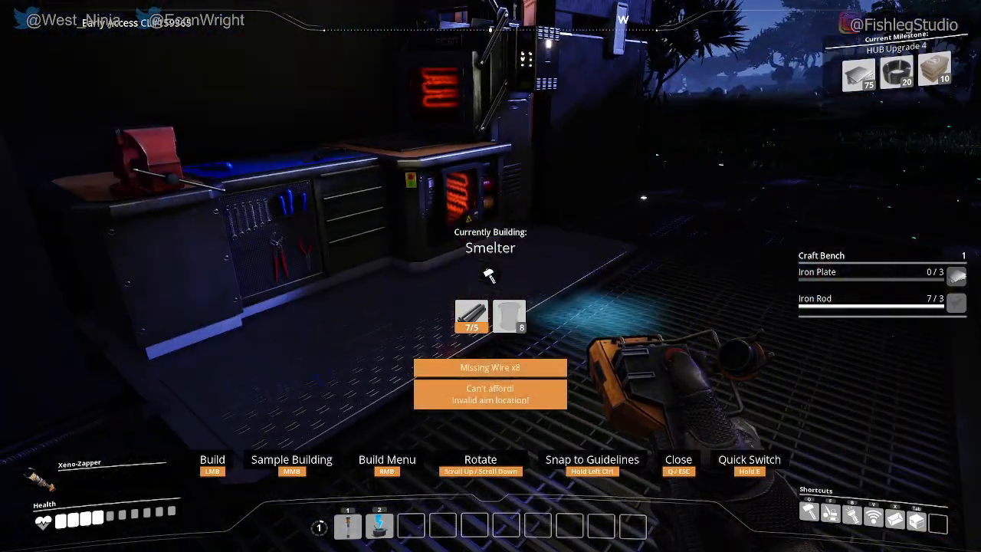
pyautogui.press('tab')
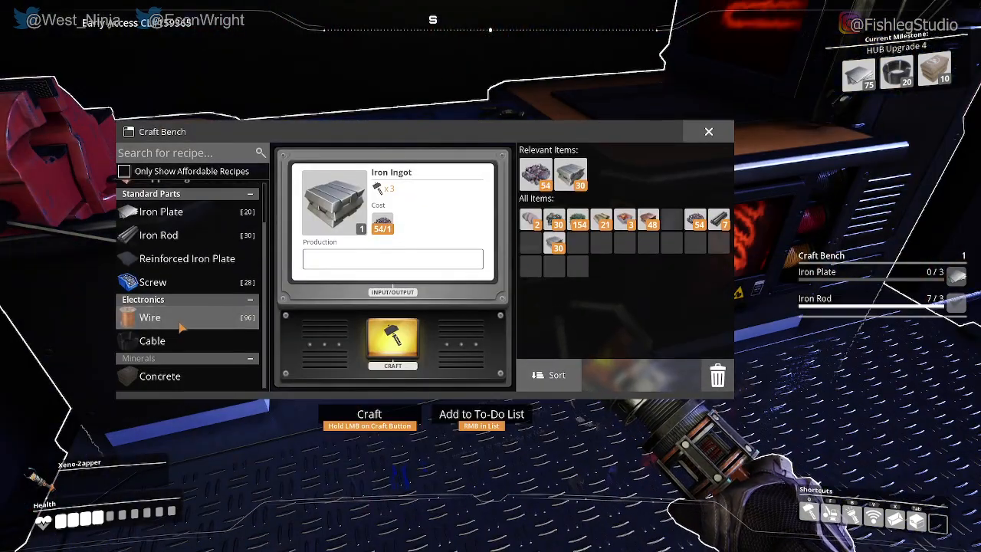
pyautogui.click(150, 318)
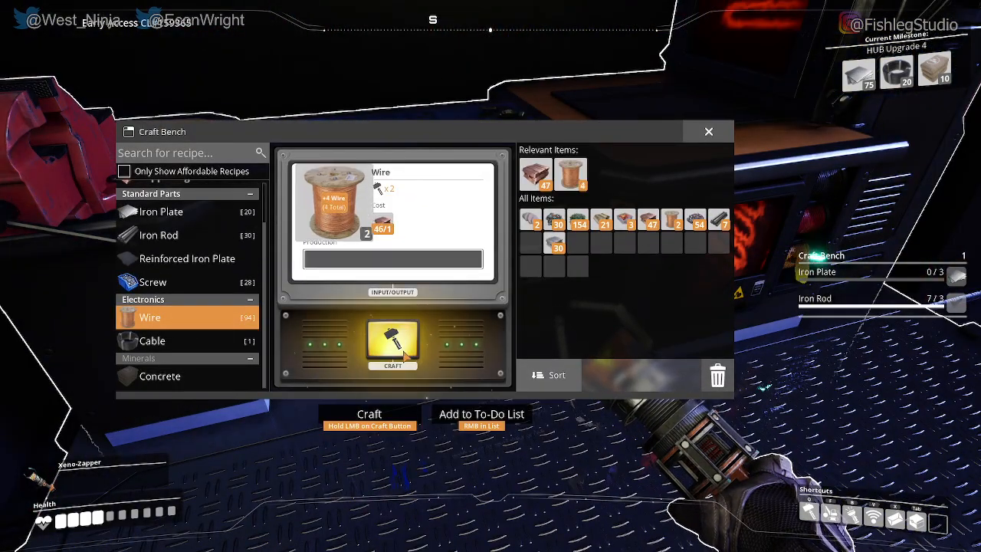
pyautogui.click(392, 342)
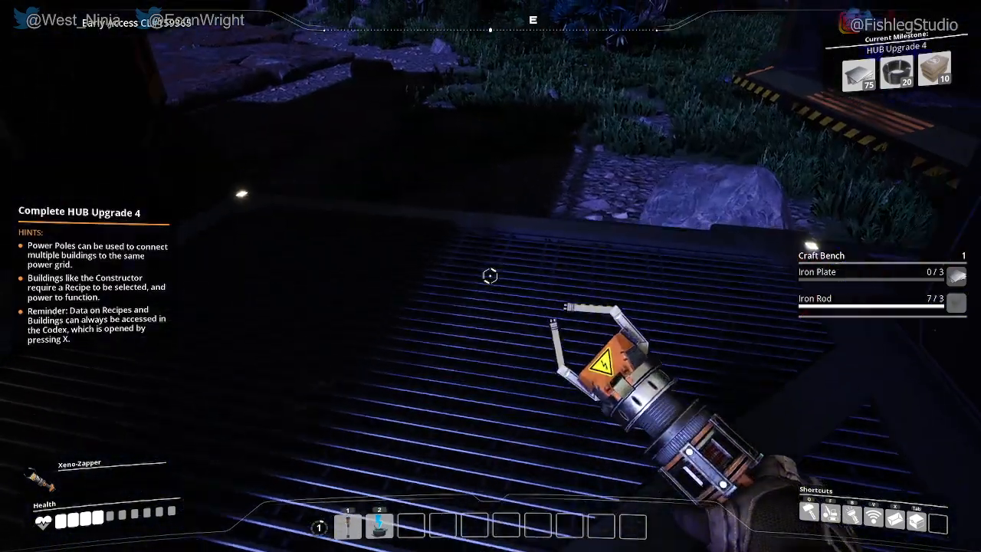
pyautogui.press('tab')
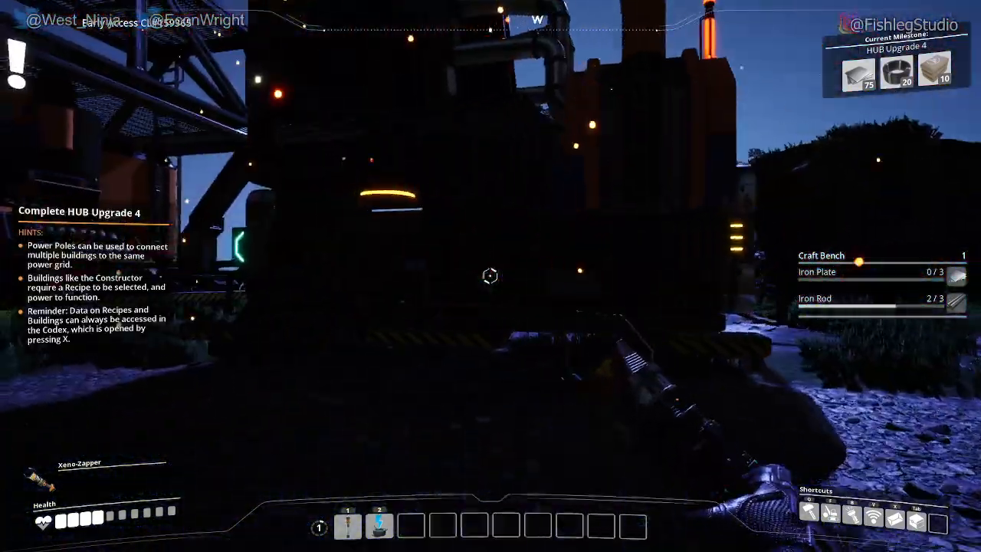
pyautogui.moveTo(490, 276)
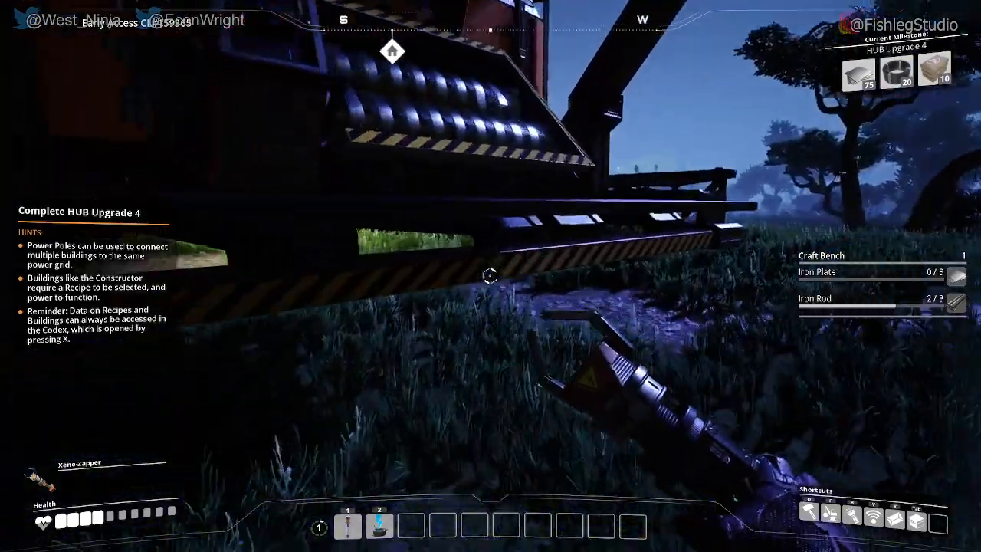
pyautogui.moveTo(491, 276)
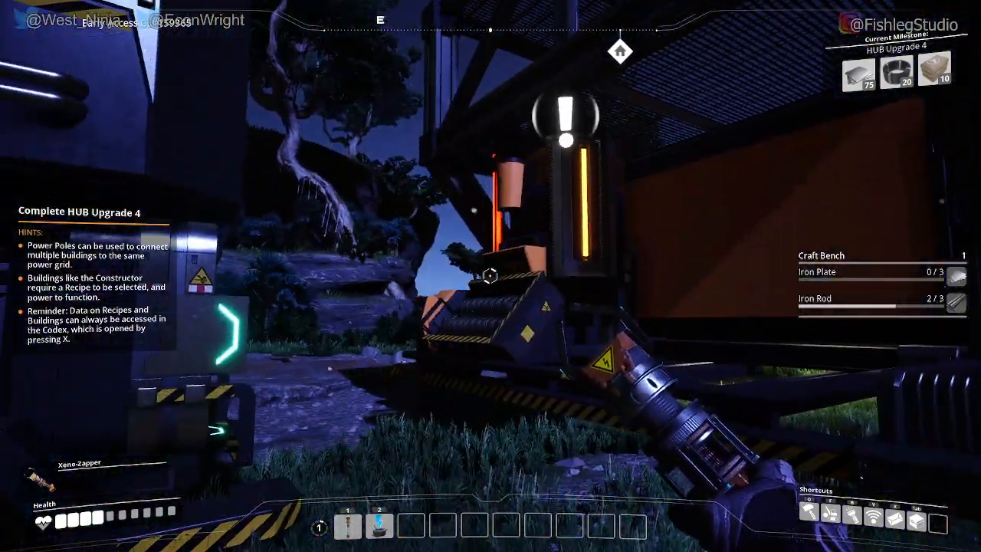
pyautogui.moveTo(491, 276)
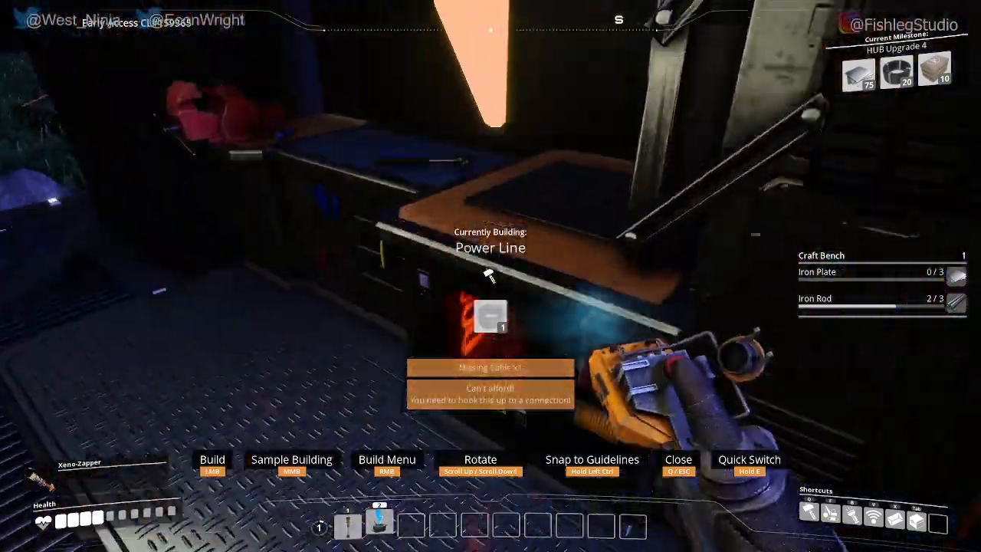
pyautogui.scroll(-3)
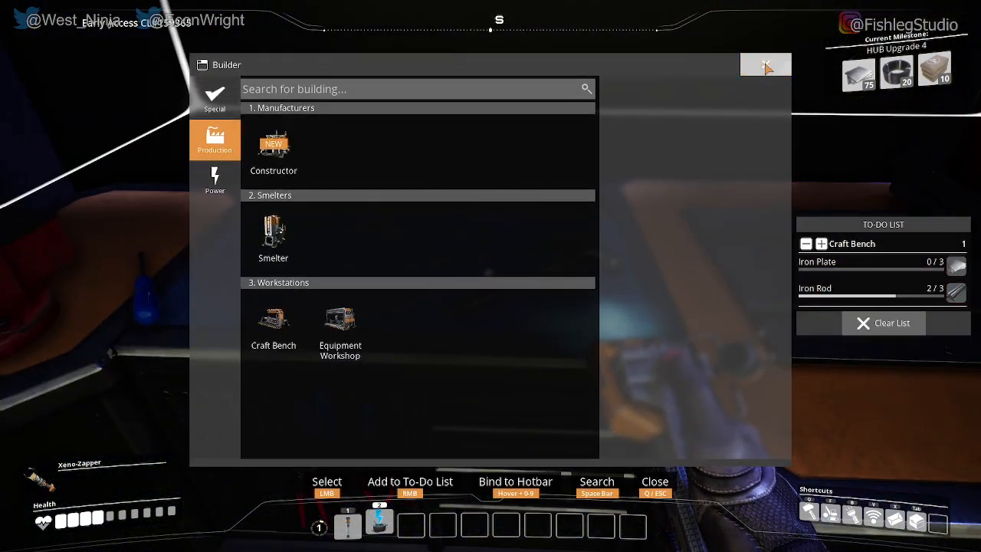
# - Craft two Cable from the remaining wire and close the Craft Bench
pyautogui.click(274, 322)
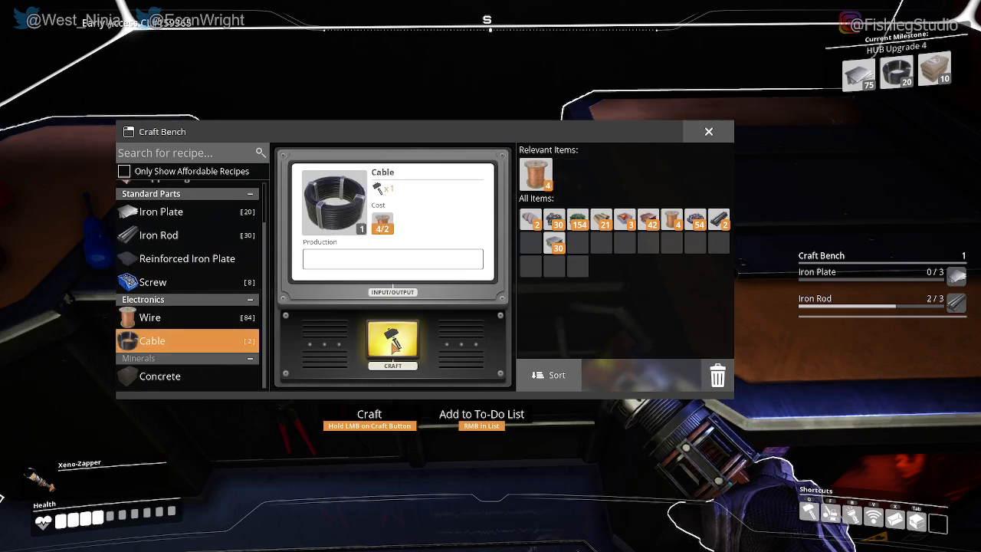
pyautogui.click(392, 343)
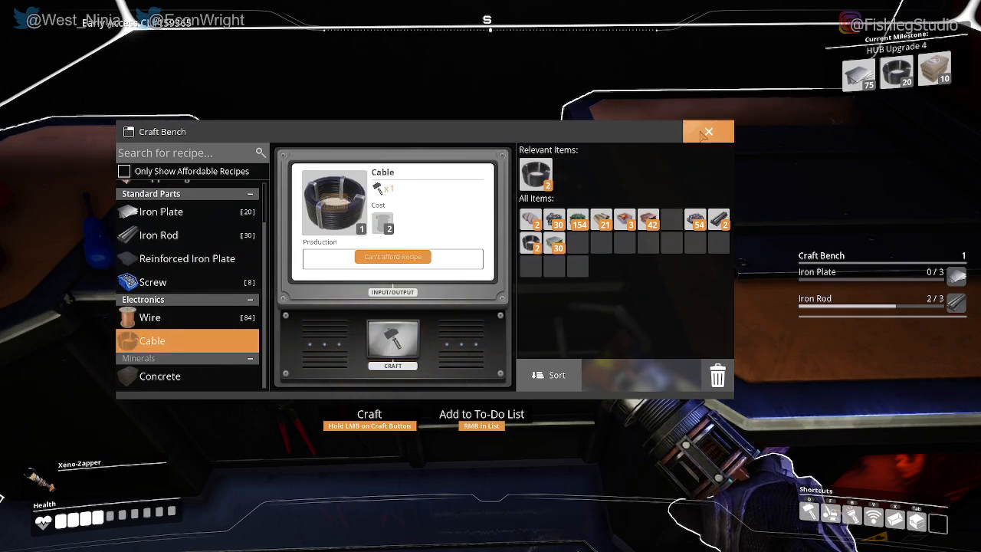
pyautogui.click(708, 131)
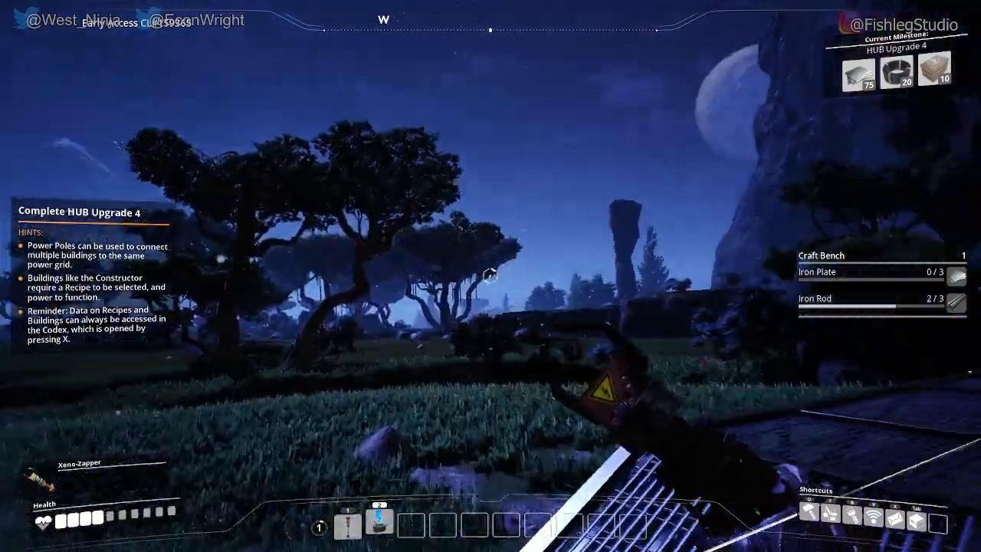
pyautogui.moveTo(491, 276)
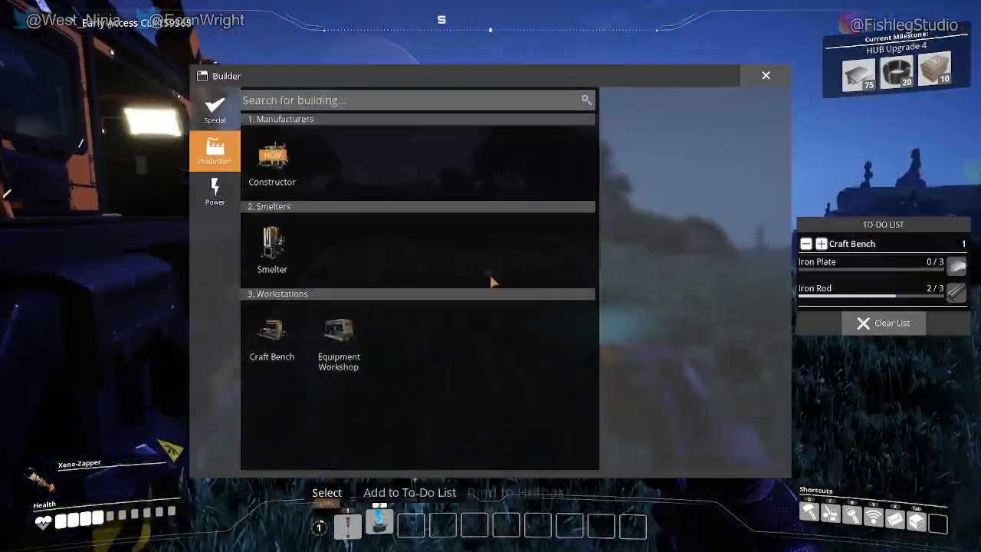
# - Browse the Build Menu to check Craft Bench and Equipment Workshop costs
pyautogui.click(272, 337)
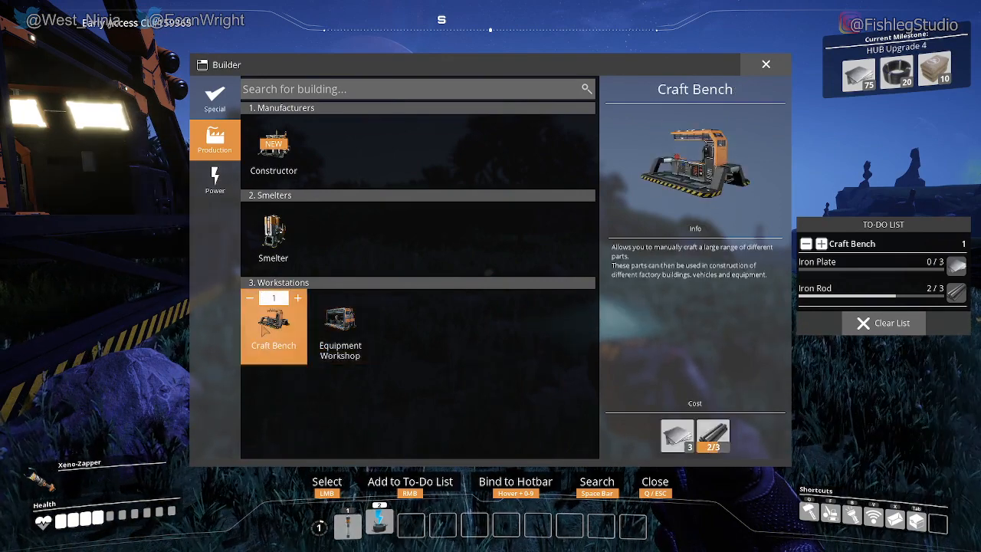
pyautogui.click(339, 322)
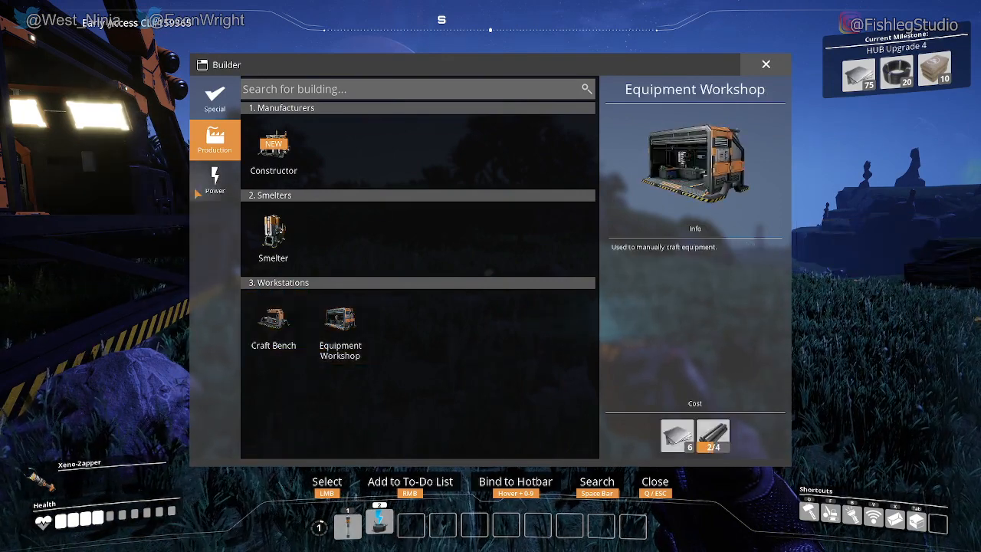
pyautogui.click(214, 180)
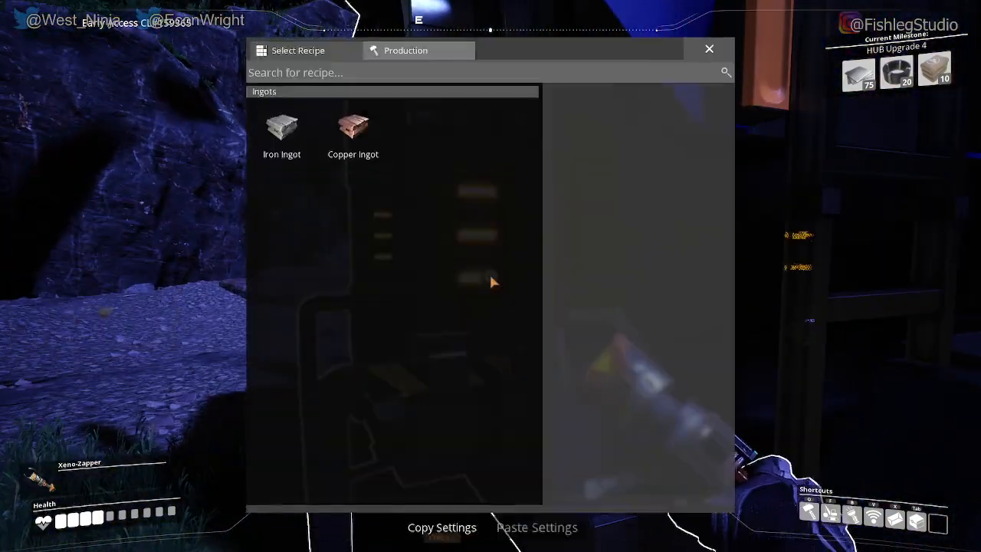
# - Set the Smelter to the Iron Ingot recipe, take it off standby, and close it
pyautogui.click(281, 128)
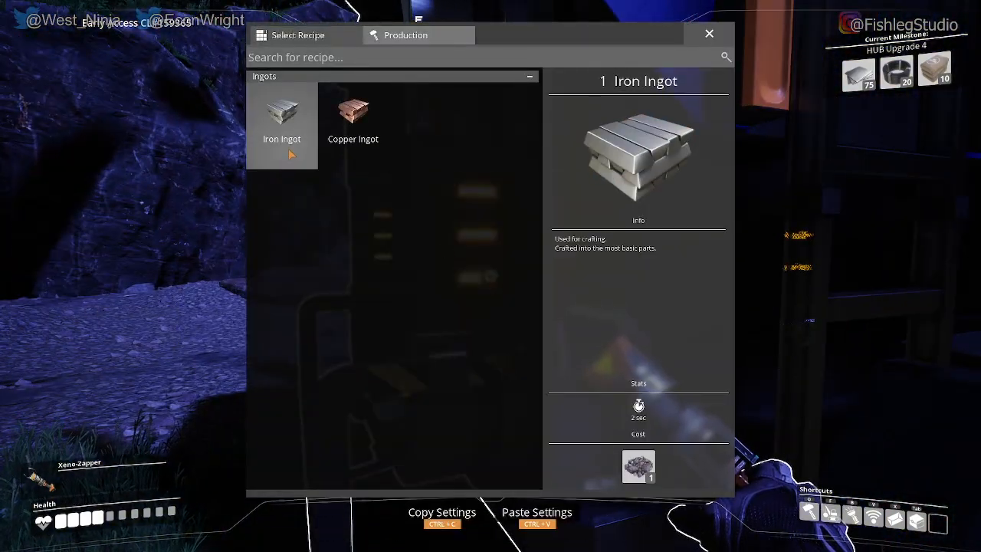
pyautogui.click(281, 119)
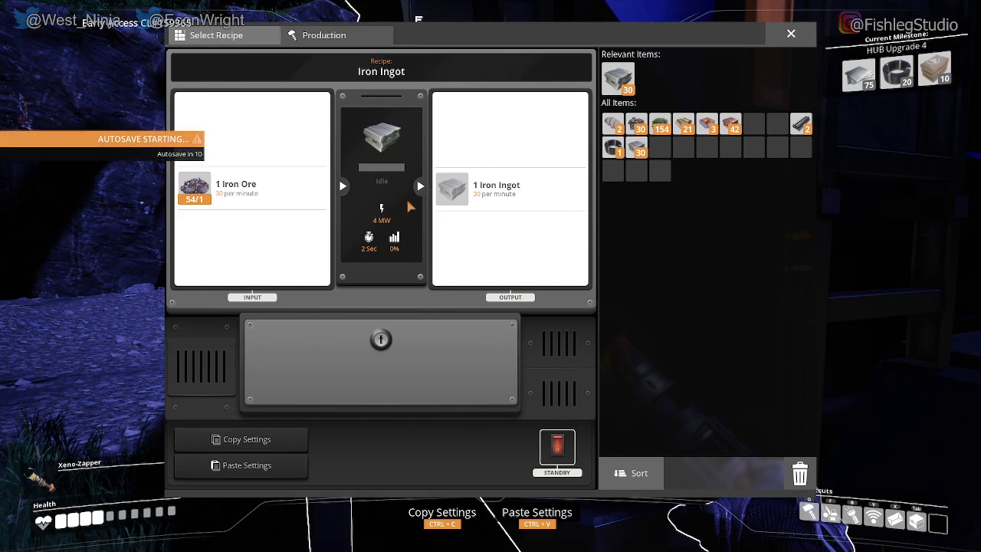
pyautogui.moveTo(340, 251)
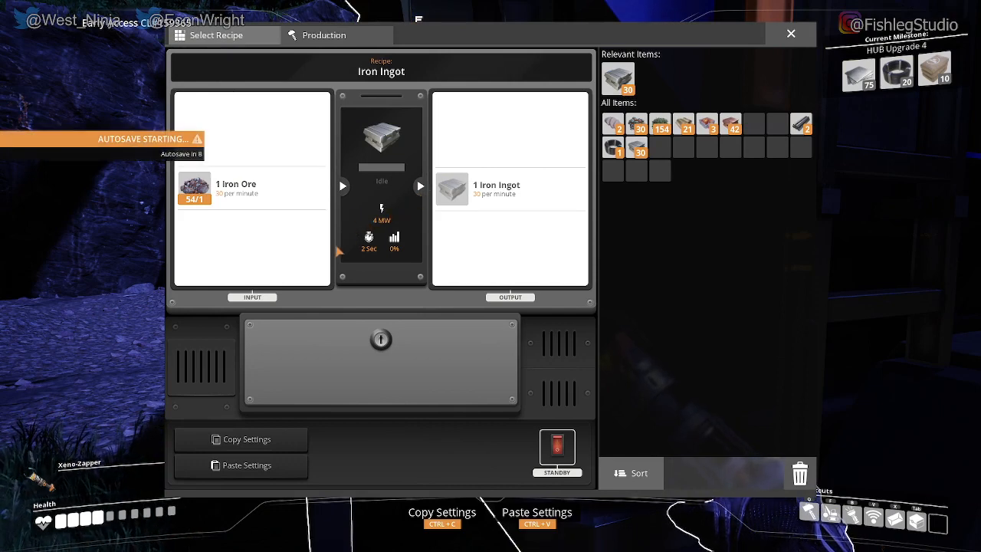
pyautogui.click(557, 446)
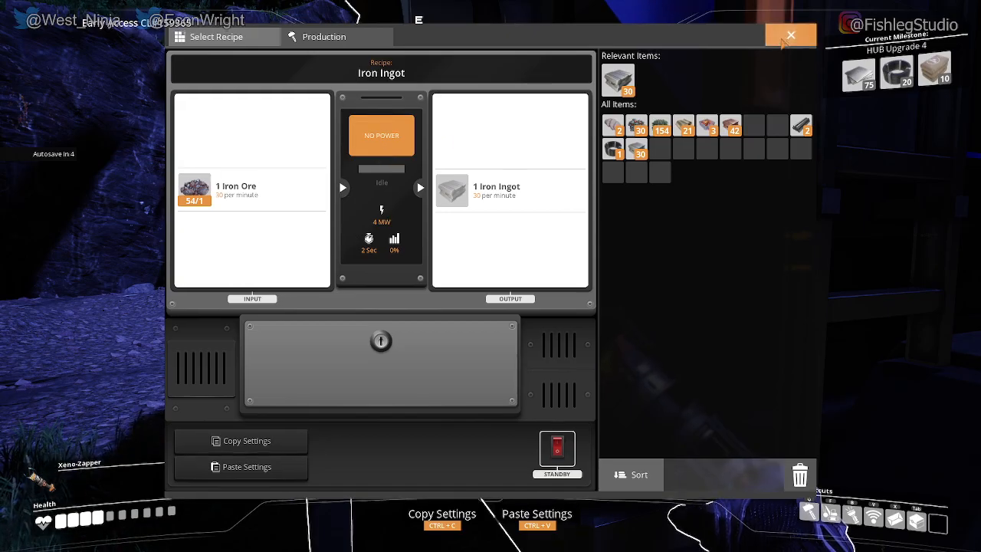
pyautogui.click(791, 35)
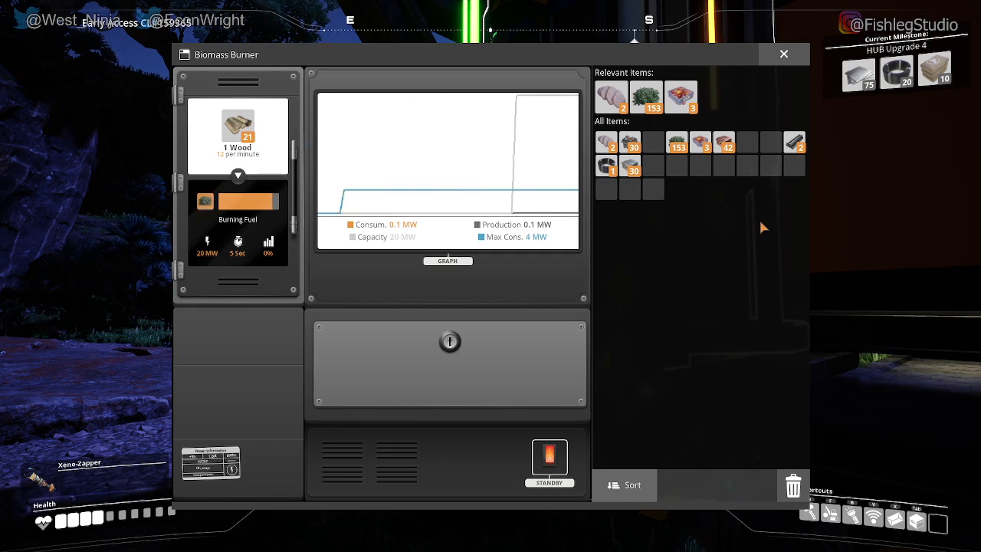
pyautogui.moveTo(521, 191)
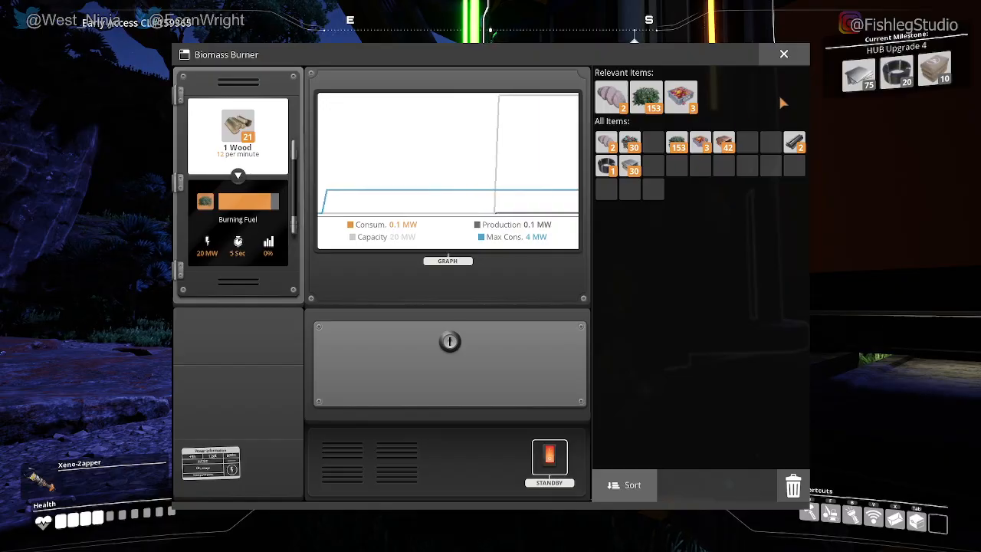
# - Close the Biomass Burner and switch the Smelter on to start smelting iron ingots
pyautogui.click(783, 53)
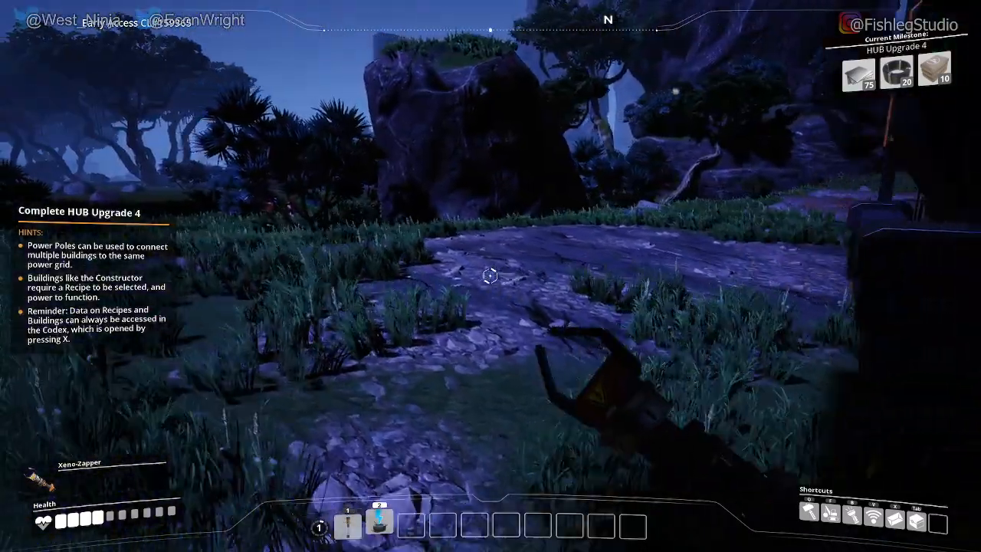
pyautogui.moveTo(490, 276)
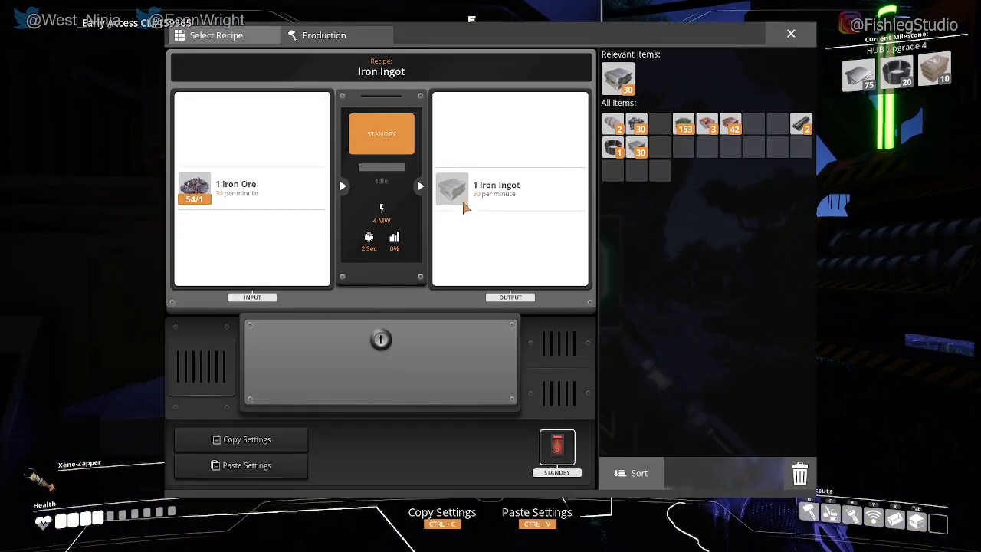
pyautogui.click(557, 447)
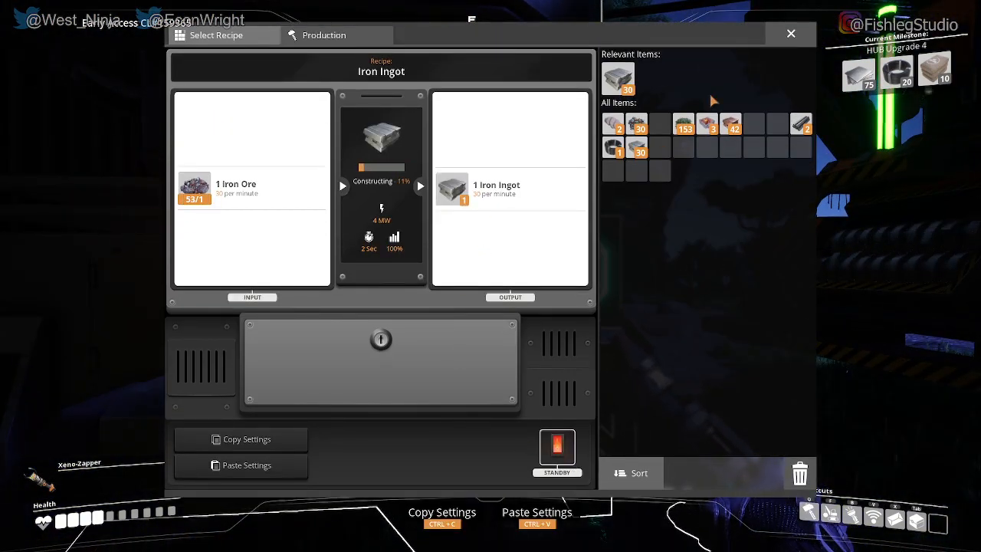
pyautogui.click(790, 33)
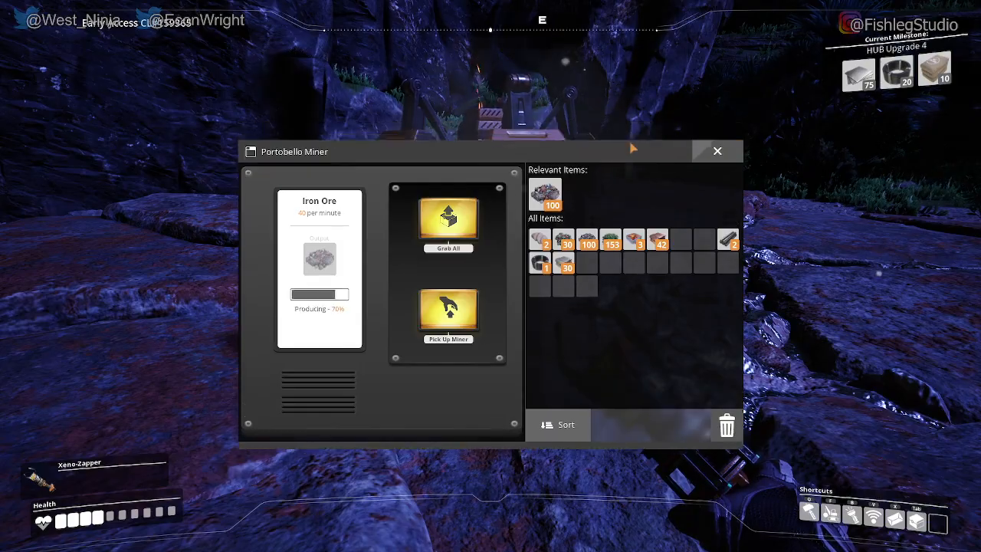
# - Close the Portable Miner window, check the Smelter's settings, then close that window too
pyautogui.click(717, 150)
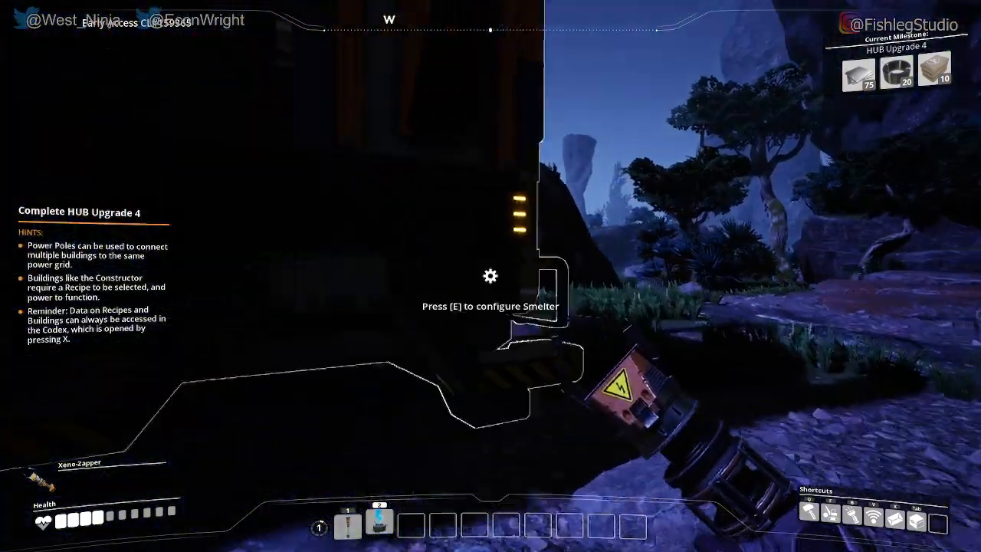
pyautogui.press('e')
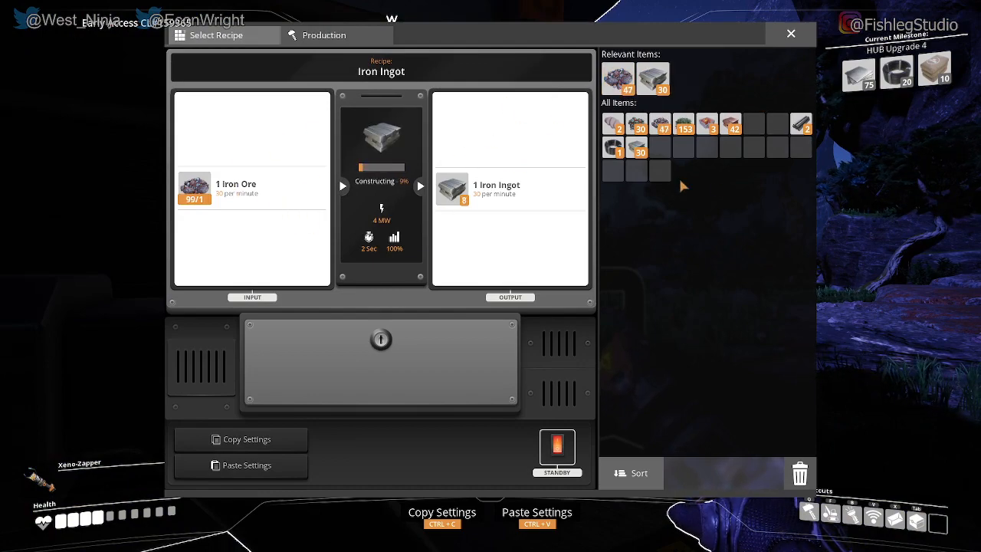
pyautogui.click(790, 34)
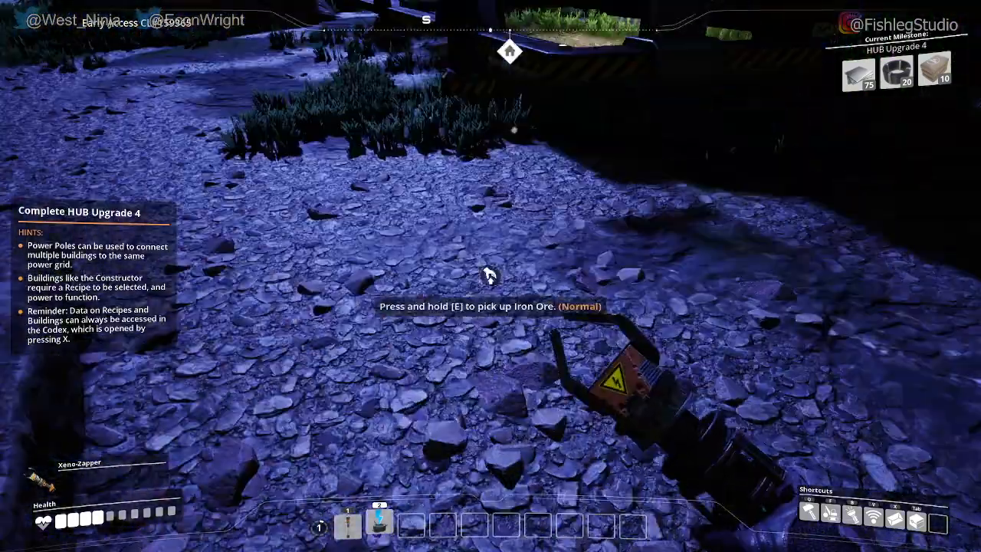
pyautogui.moveTo(491, 276)
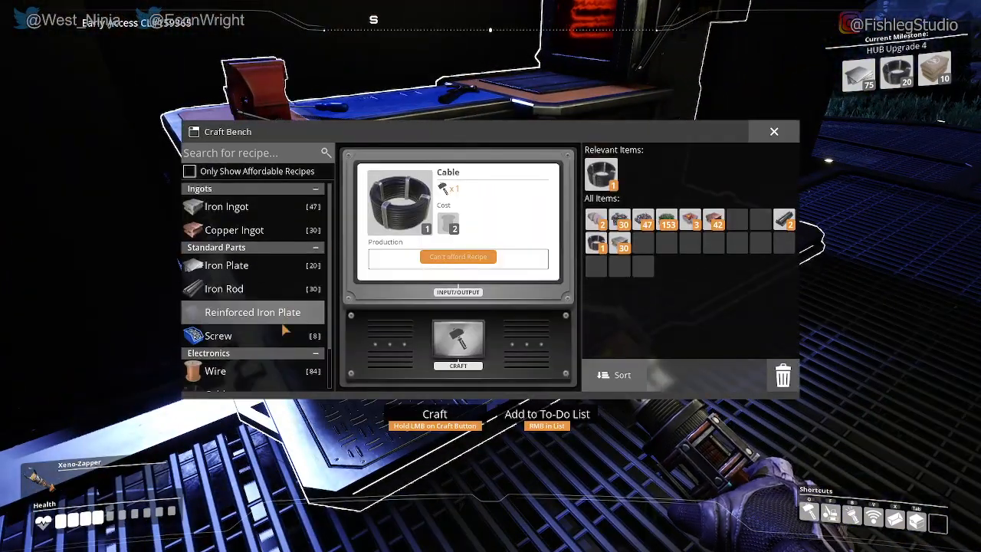
# - Check the Concrete recipe under Minerals, note its Limestone cost, and close the Craft Bench
pyautogui.scroll(-3)
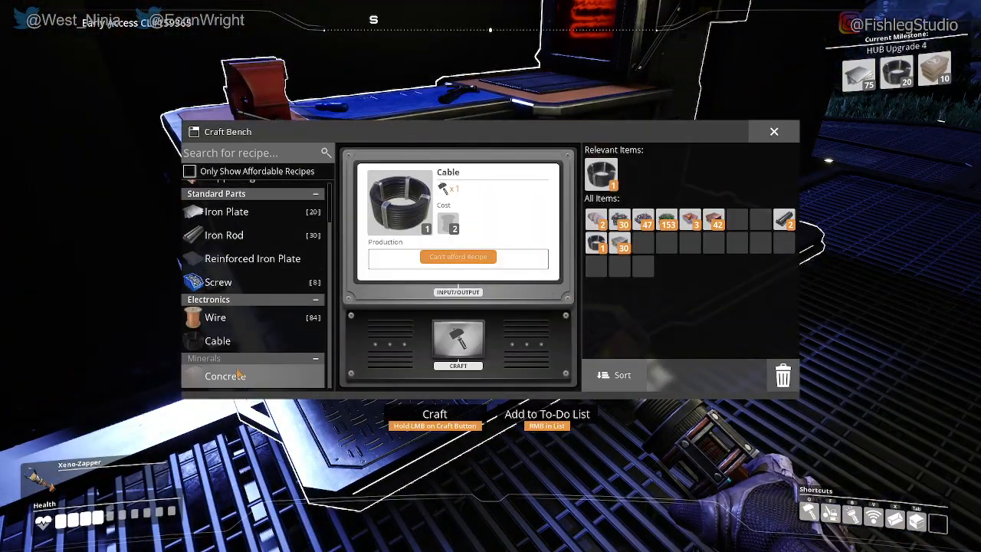
pyautogui.click(225, 376)
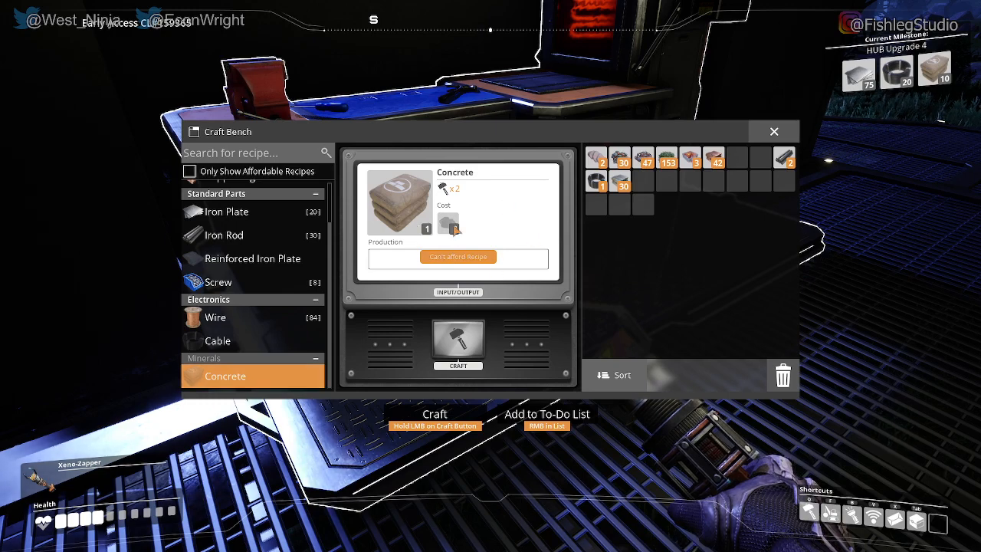
pyautogui.moveTo(450, 223)
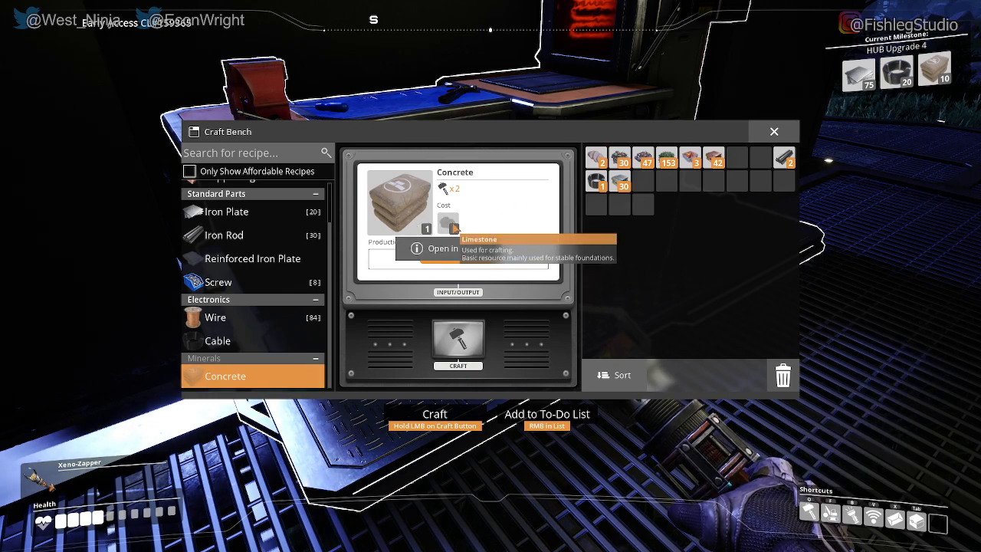
pyautogui.click(773, 131)
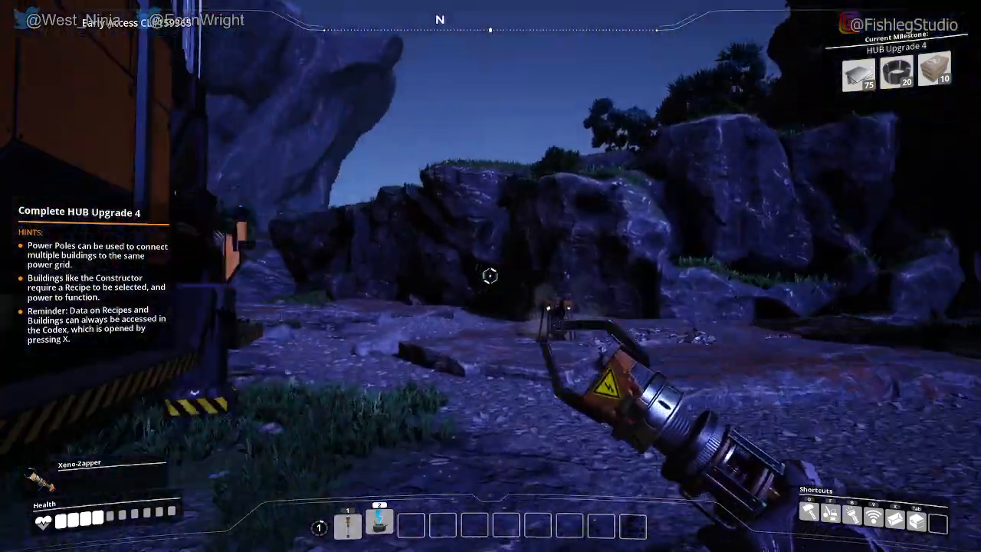
pyautogui.moveTo(490, 276)
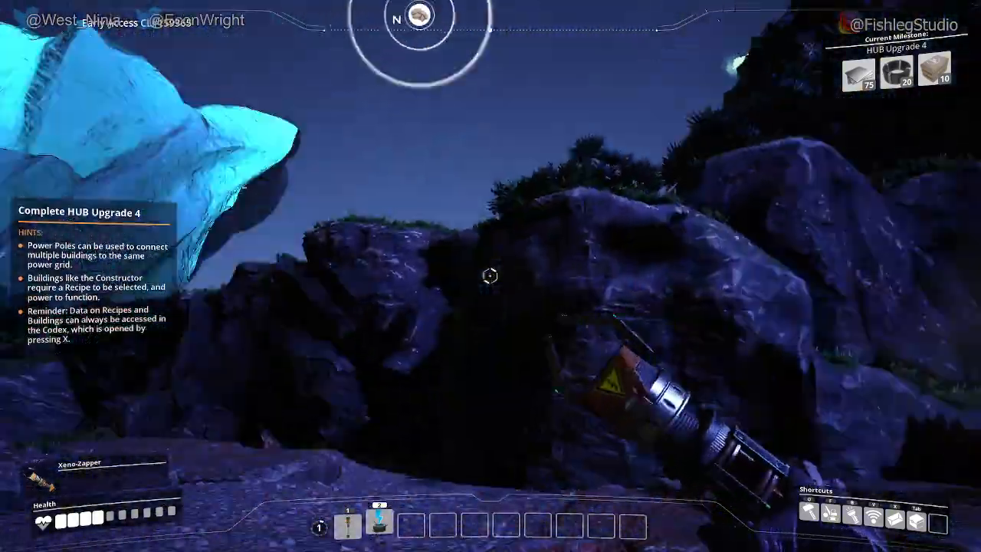
pyautogui.moveTo(490, 276)
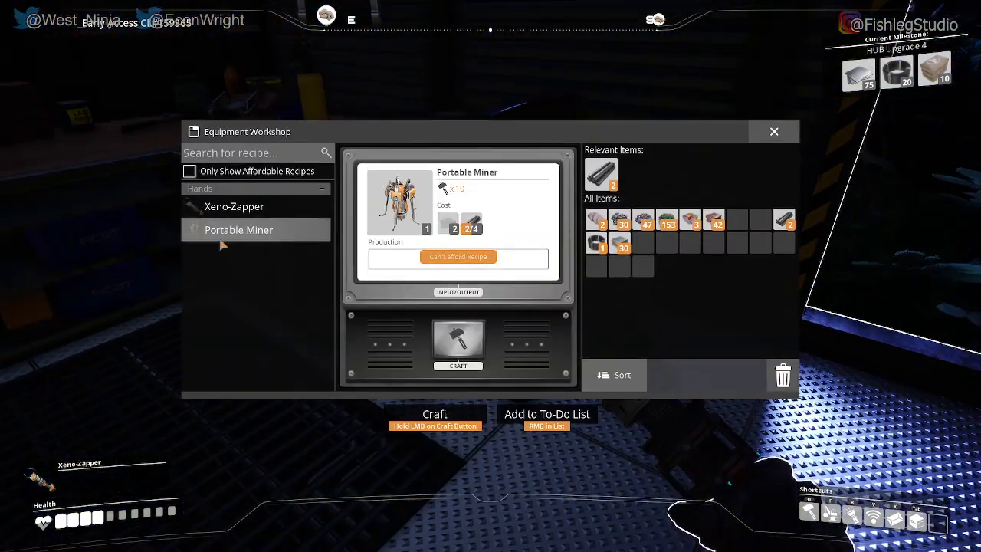
pyautogui.moveTo(472, 227)
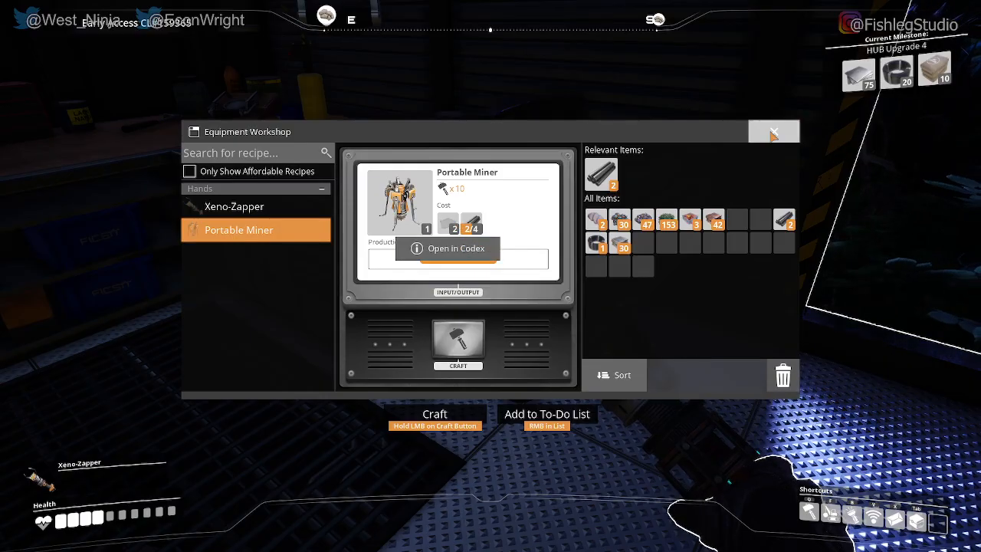
# - Close the Equipment Workshop and craft 10 Iron Plates at the Craft Bench
pyautogui.click(773, 131)
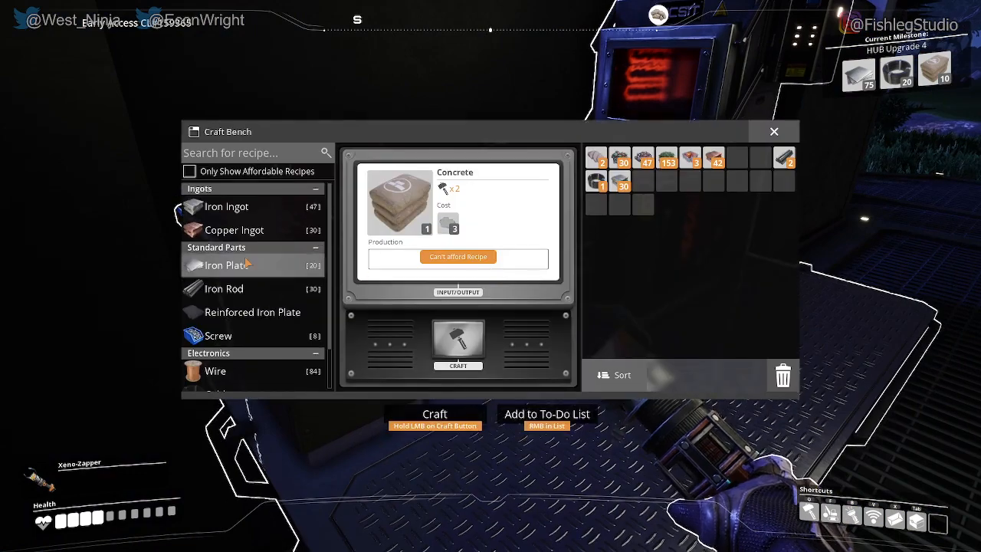
pyautogui.click(226, 265)
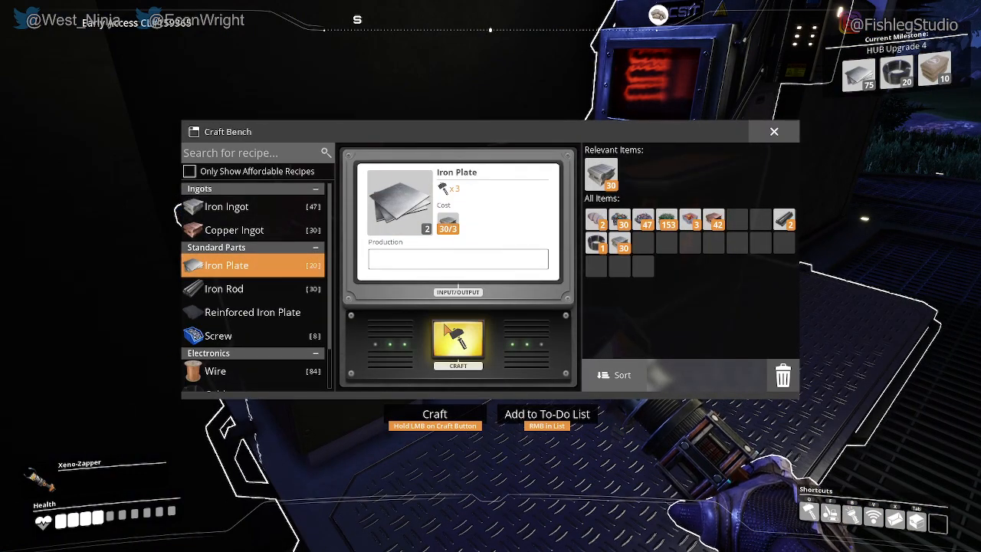
pyautogui.click(457, 345)
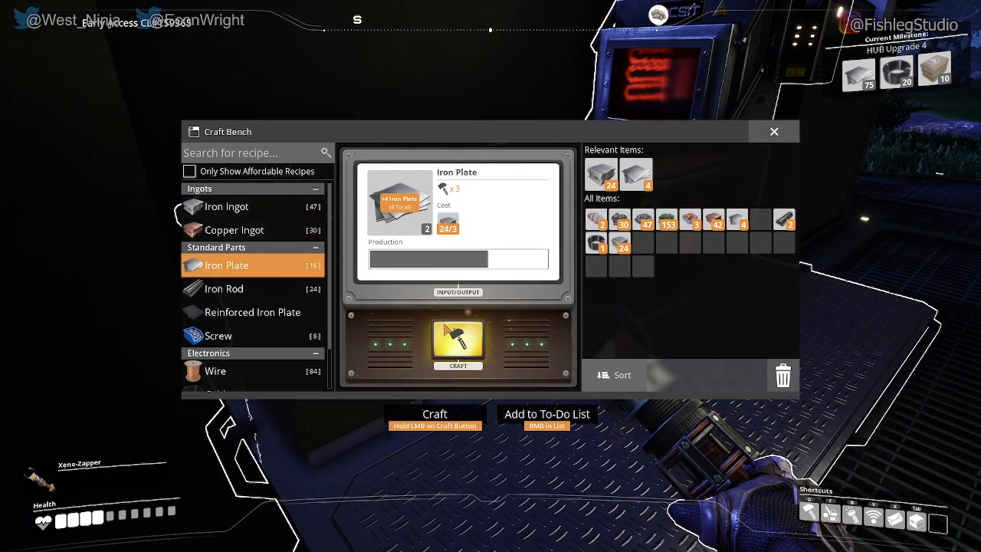
pyautogui.click(457, 343)
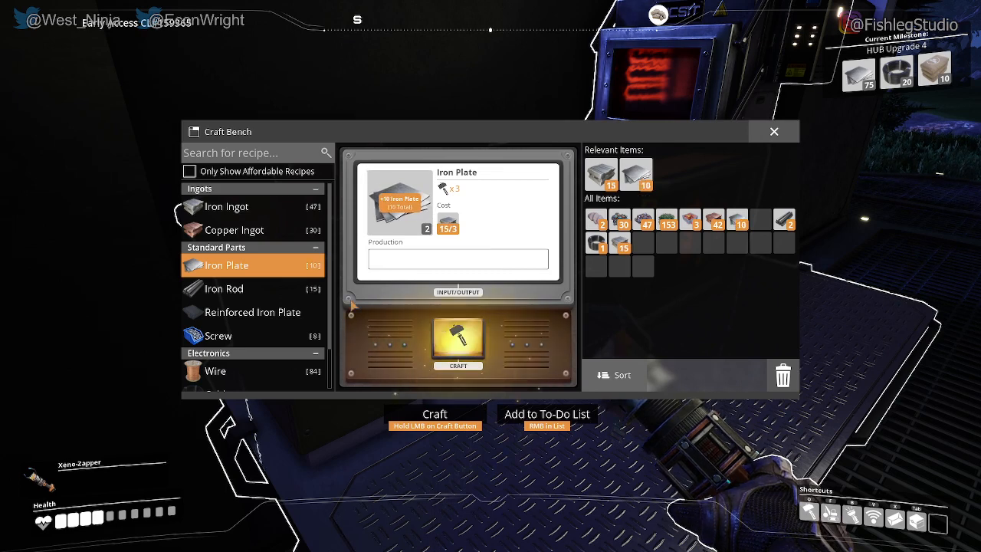
# - Craft 12 Iron Rods from iron ingots and close the Craft Bench
pyautogui.click(224, 288)
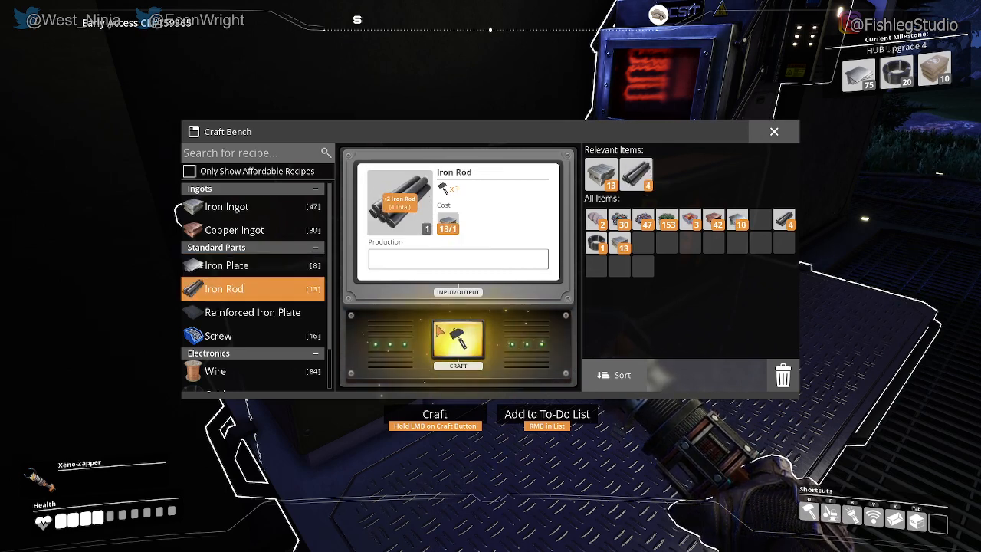
pyautogui.click(458, 344)
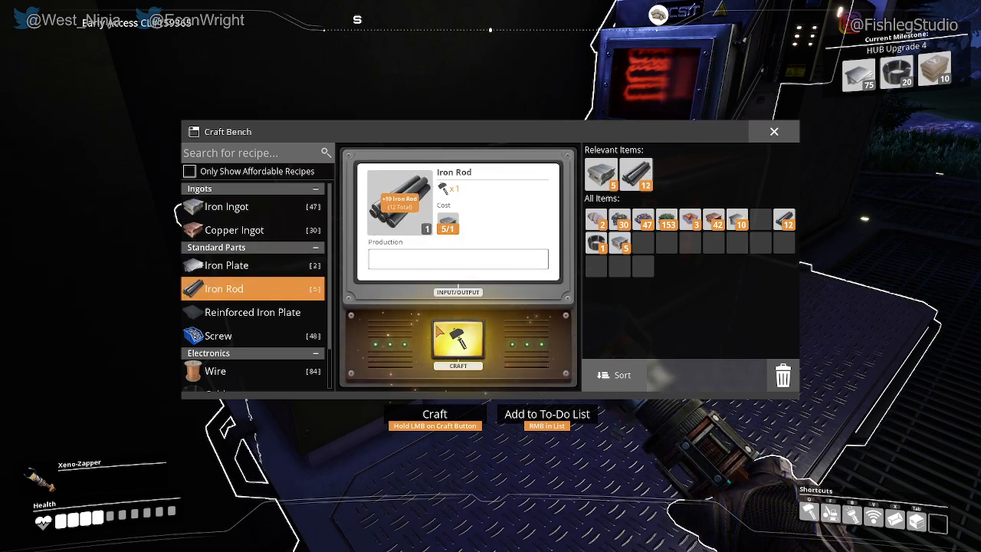
pyautogui.click(773, 131)
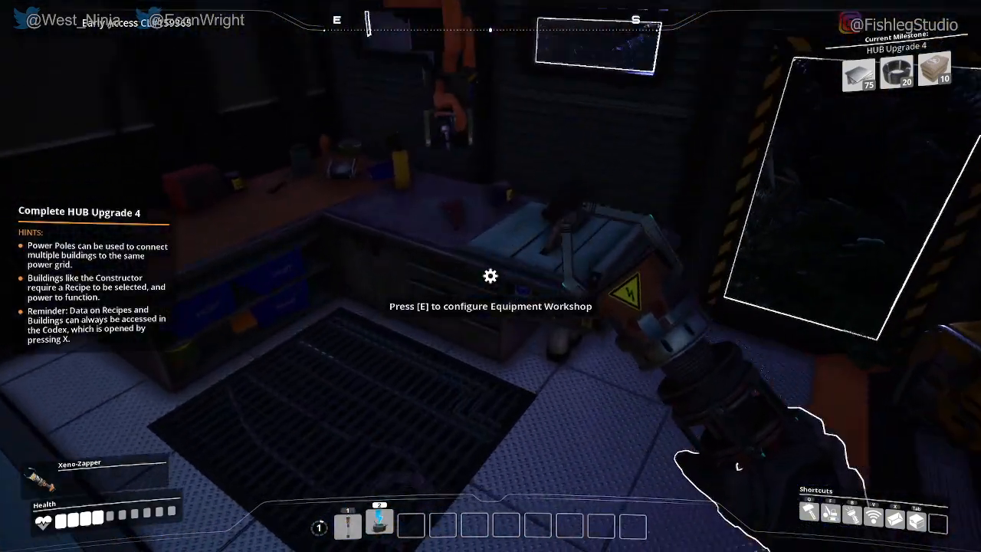
# - Craft a Portable Miner at the Equipment Workshop and close the workshop window
pyautogui.press('e')
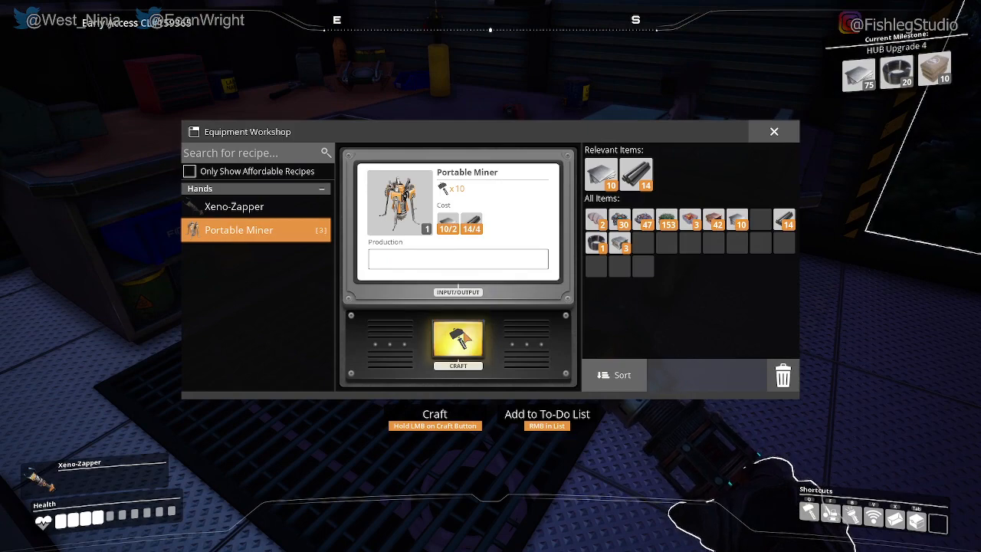
pyautogui.click(457, 345)
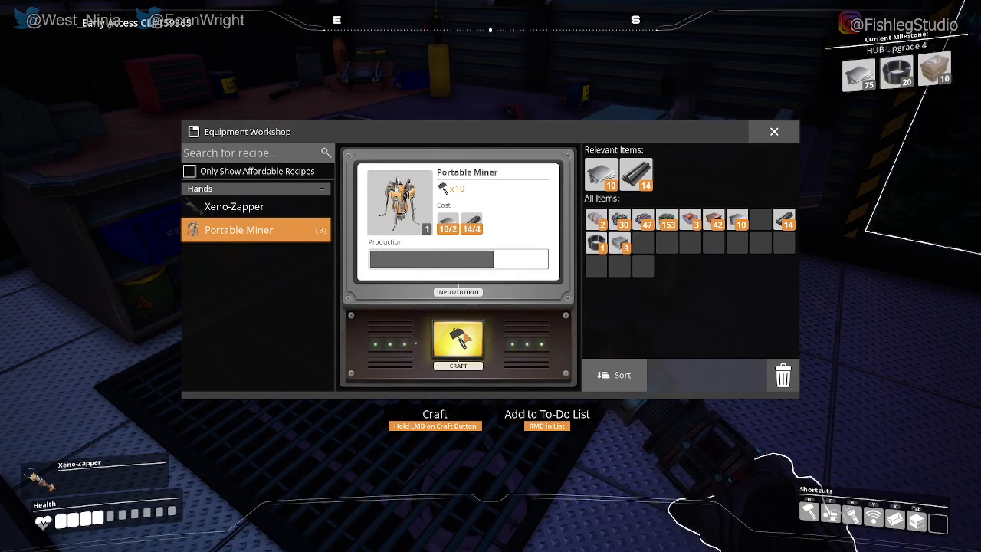
pyautogui.click(457, 342)
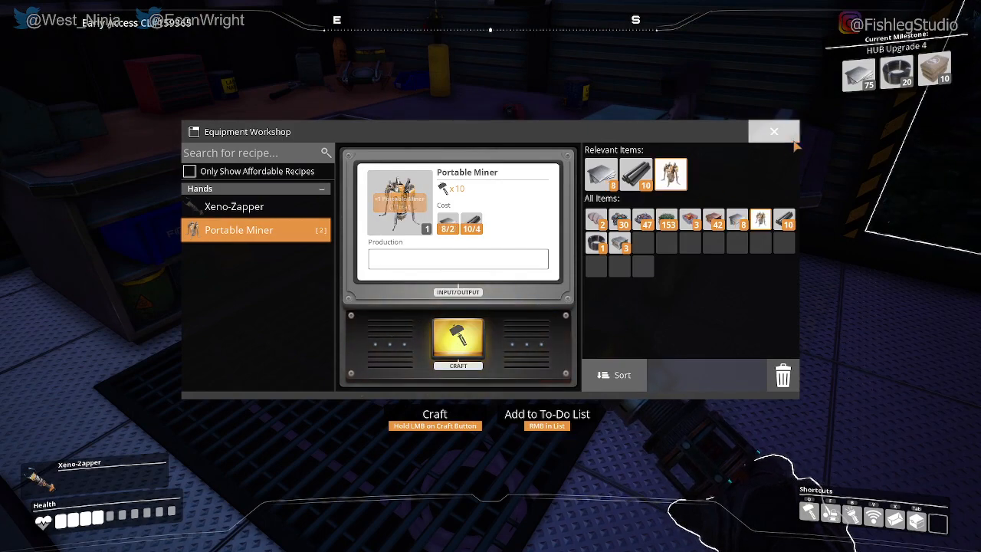
pyautogui.click(773, 131)
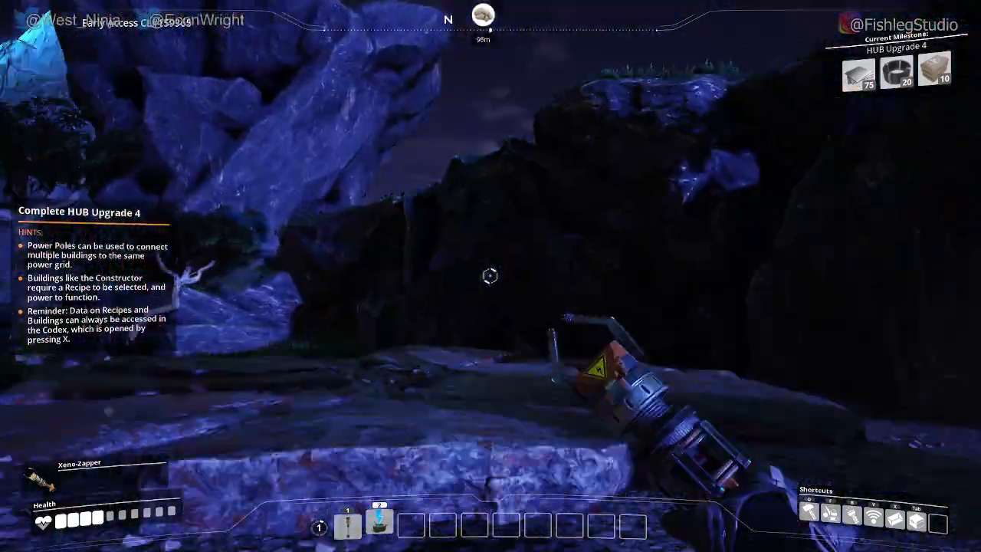
pyautogui.moveTo(491, 275)
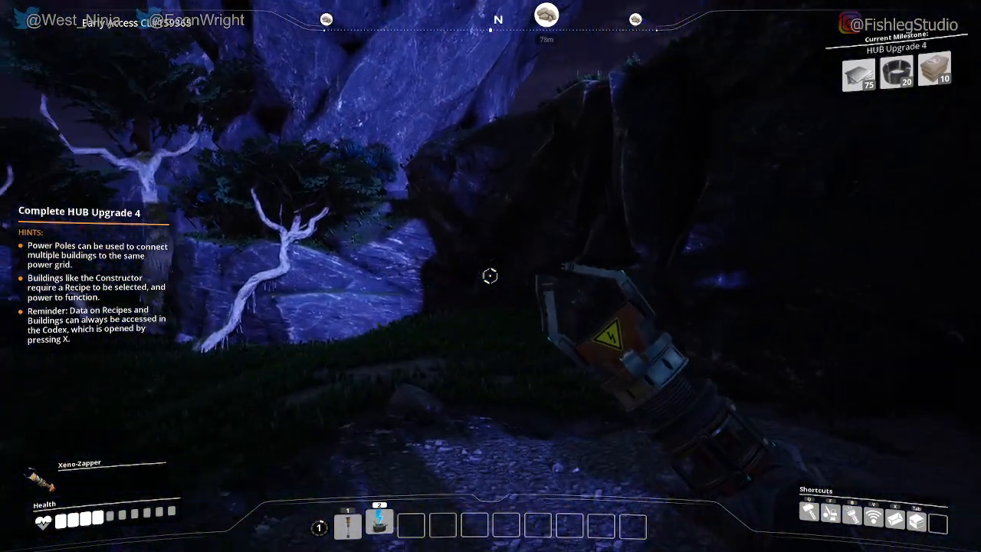
pyautogui.moveTo(490, 276)
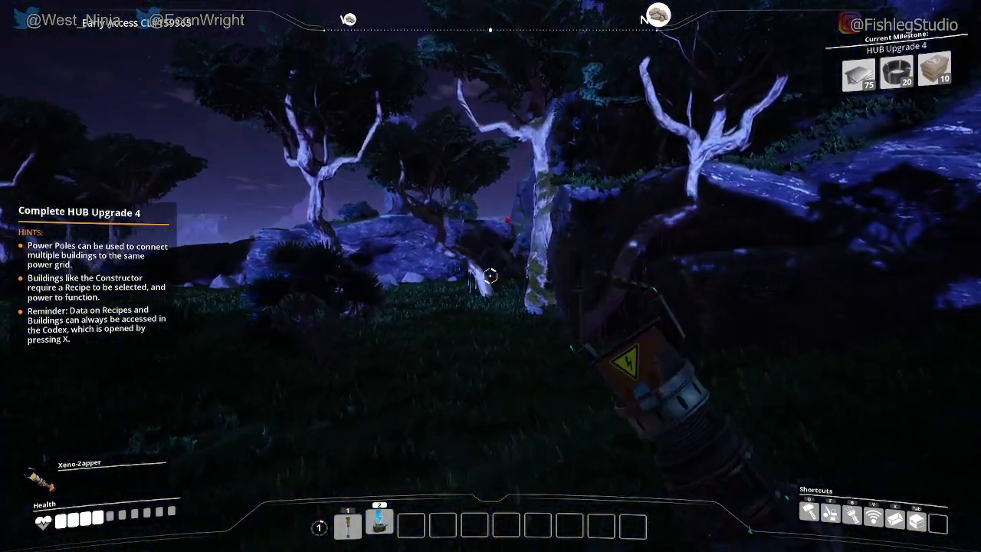
pyautogui.moveTo(490, 276)
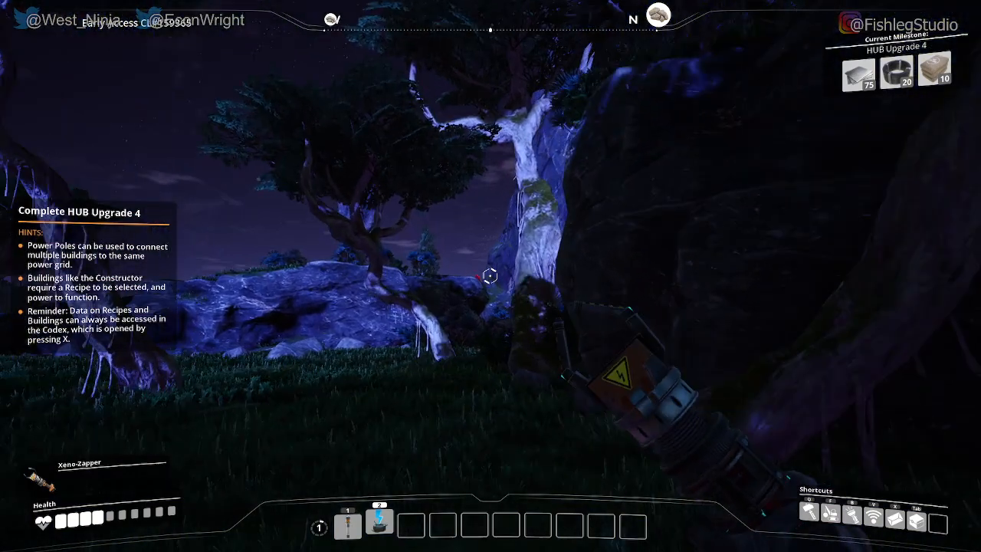
pyautogui.moveTo(490, 275)
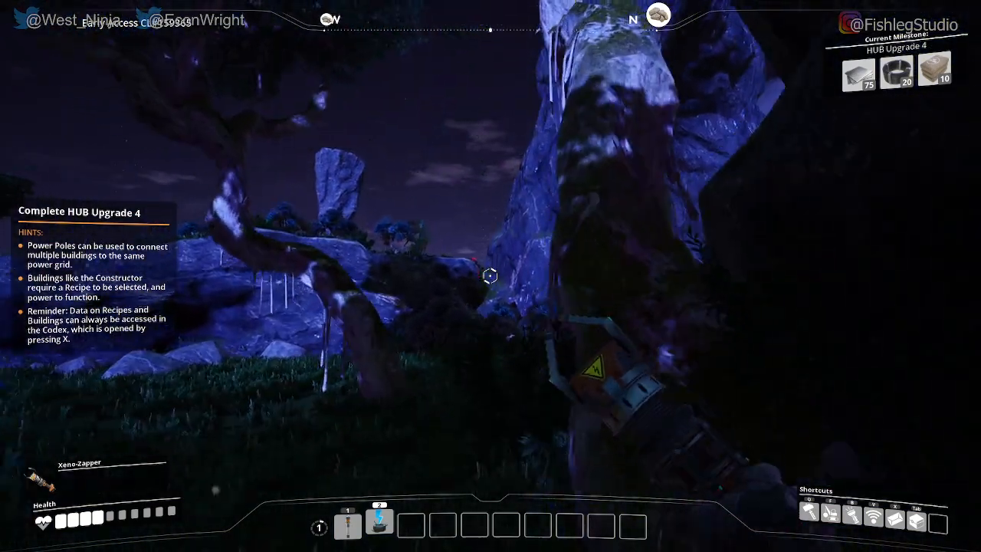
pyautogui.moveTo(491, 276)
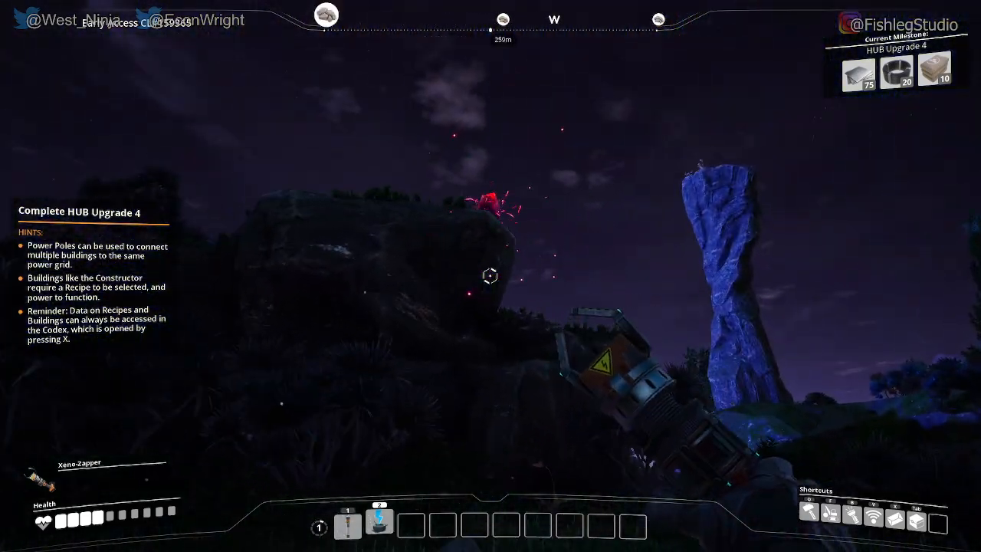
pyautogui.moveTo(490, 276)
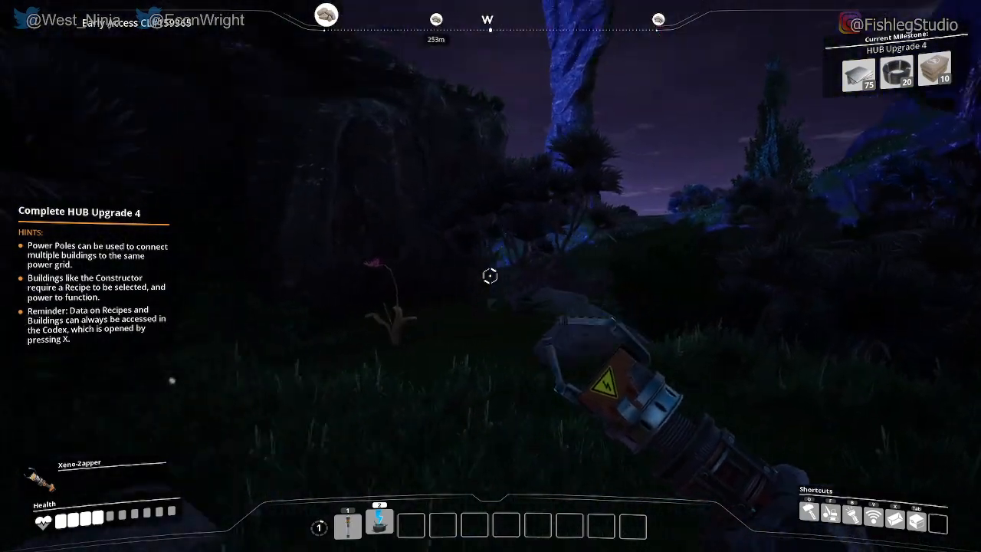
pyautogui.moveTo(491, 276)
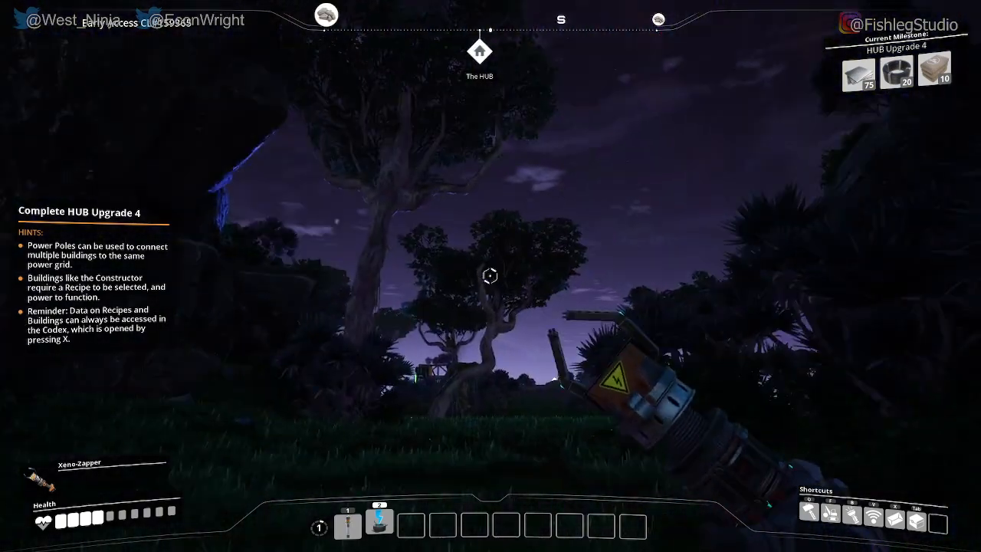
pyautogui.moveTo(490, 276)
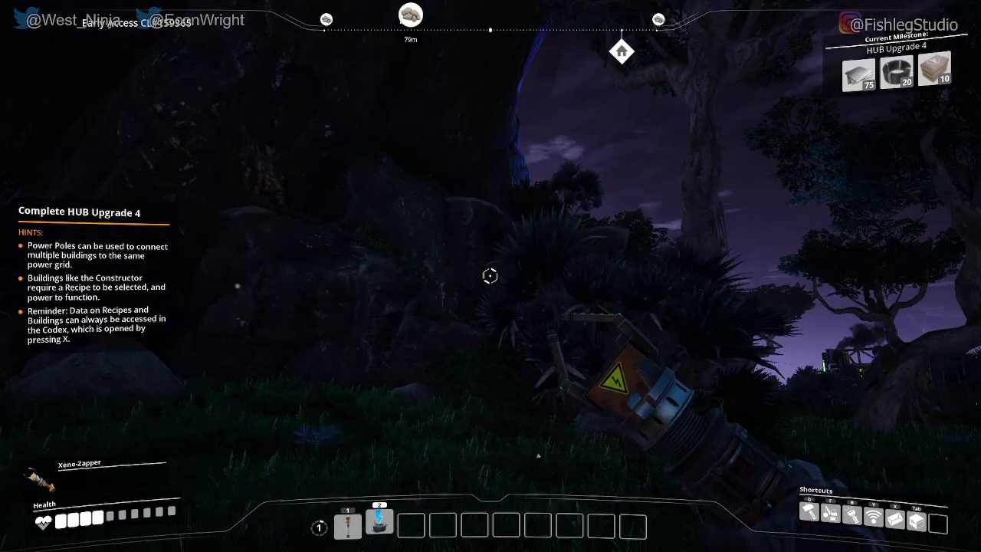
pyautogui.moveTo(490, 276)
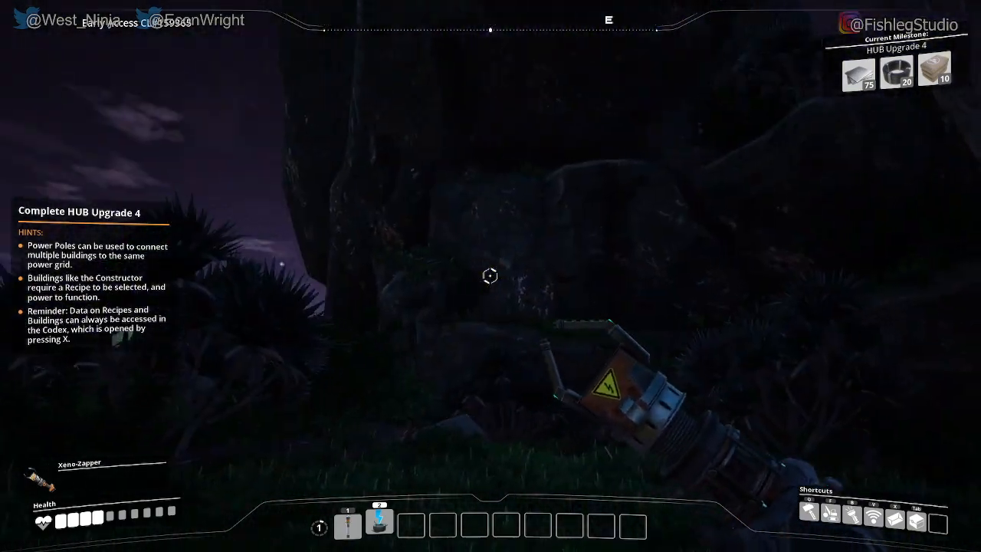
pyautogui.moveTo(490, 276)
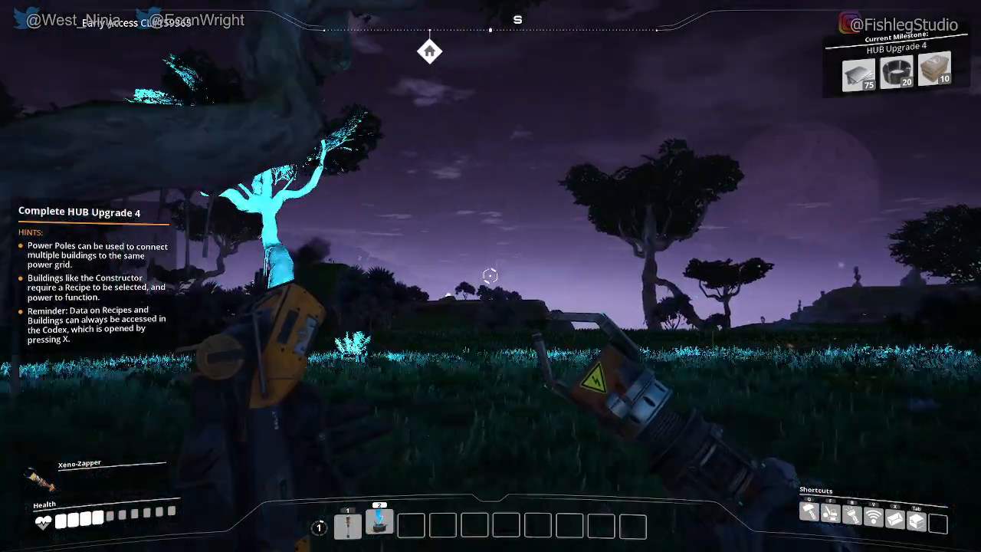
pyautogui.moveTo(491, 276)
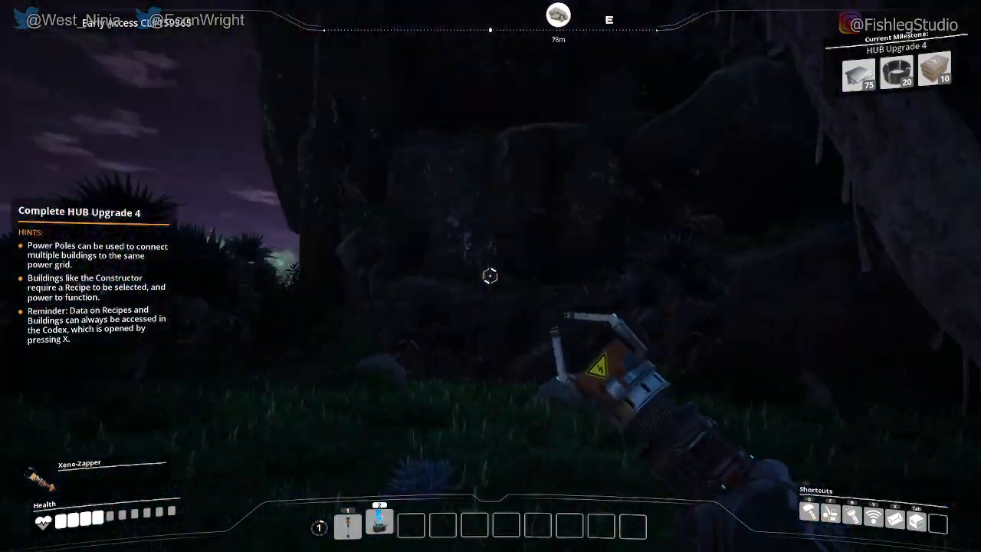
pyautogui.moveTo(490, 276)
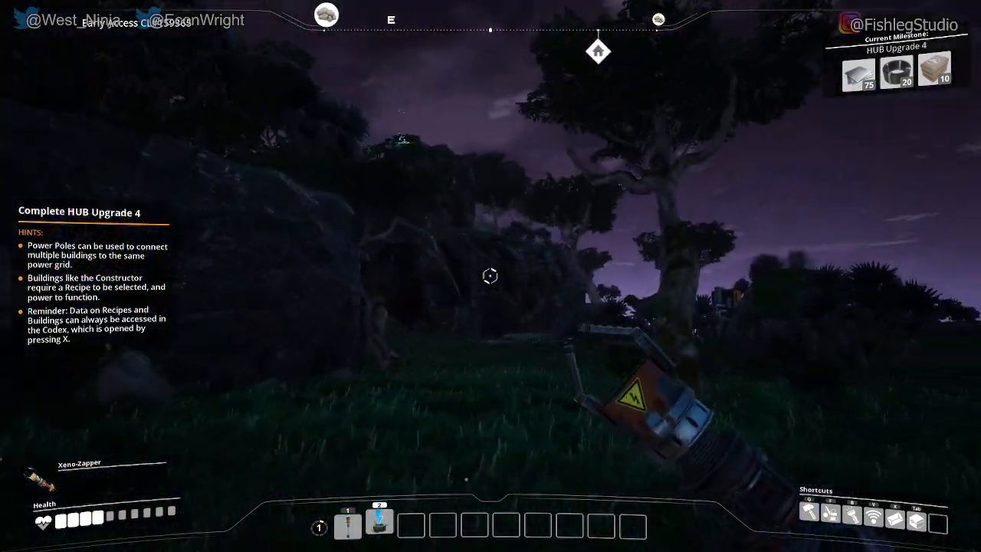
pyautogui.moveTo(490, 276)
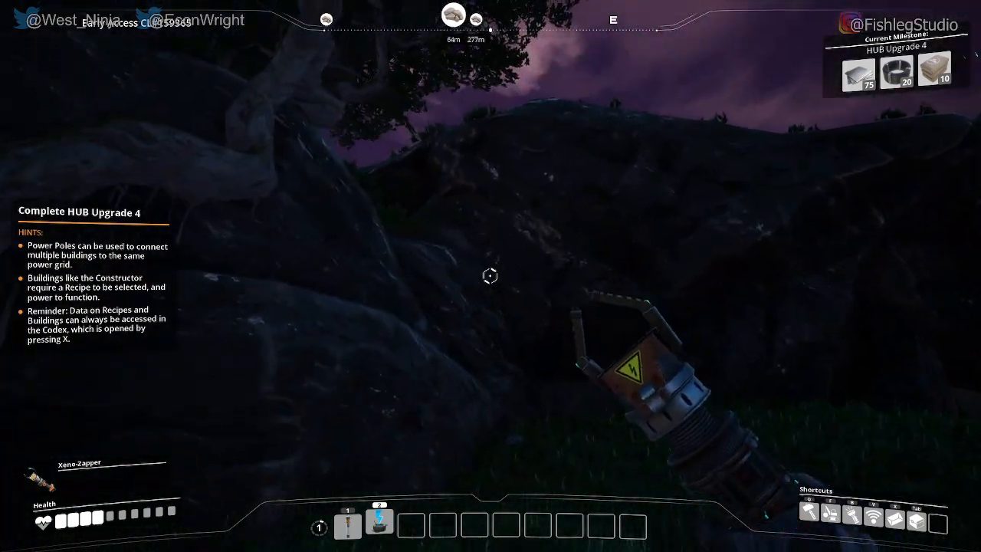
pyautogui.moveTo(491, 276)
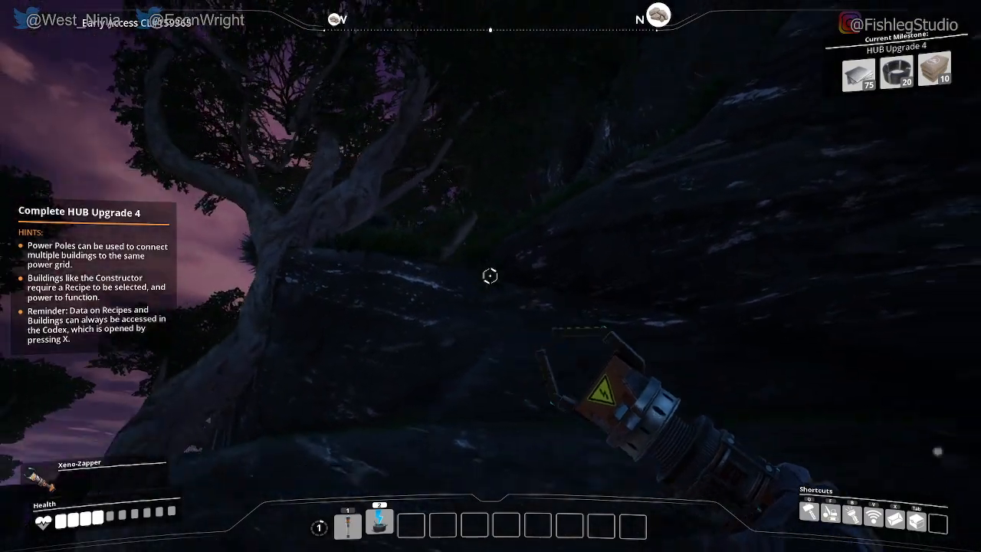
pyautogui.moveTo(490, 276)
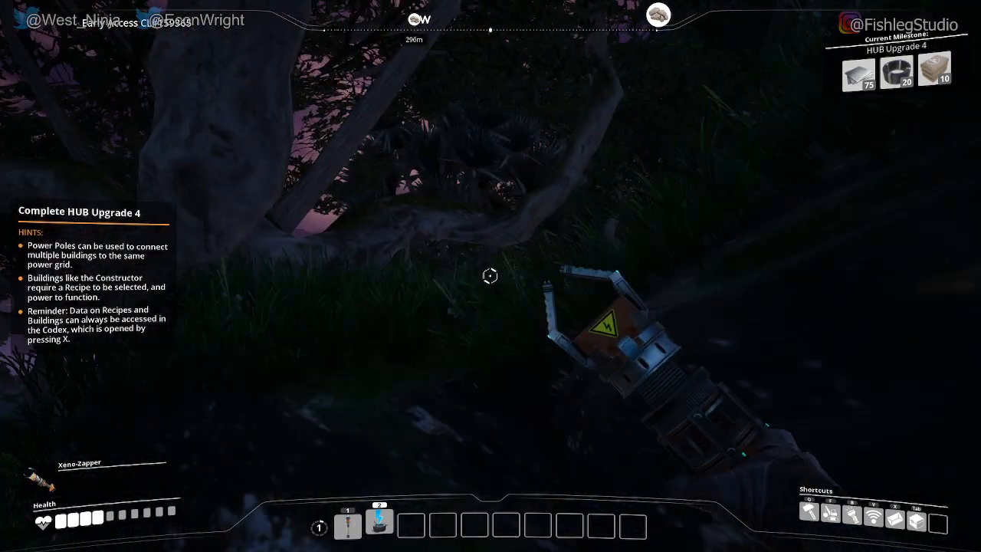
pyautogui.moveTo(490, 276)
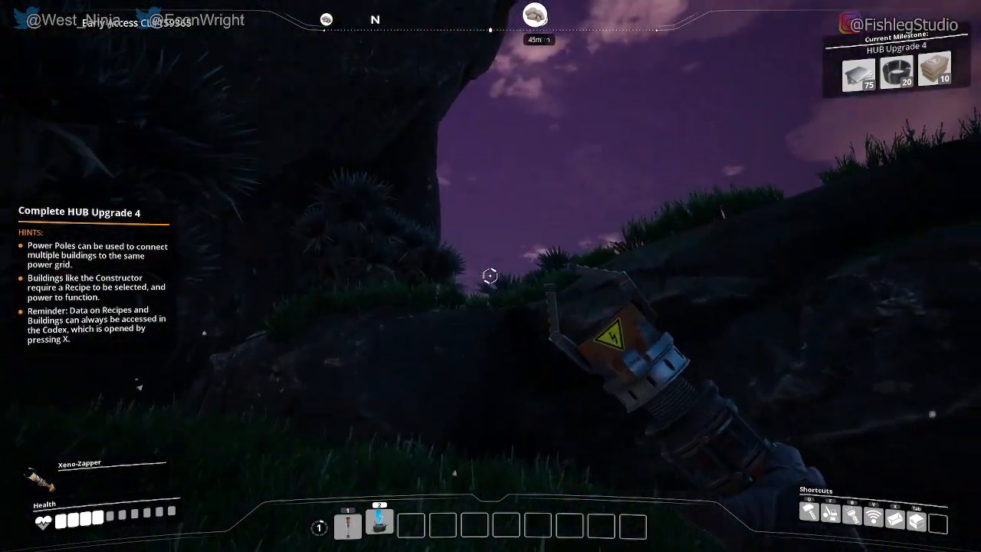
pyautogui.moveTo(490, 276)
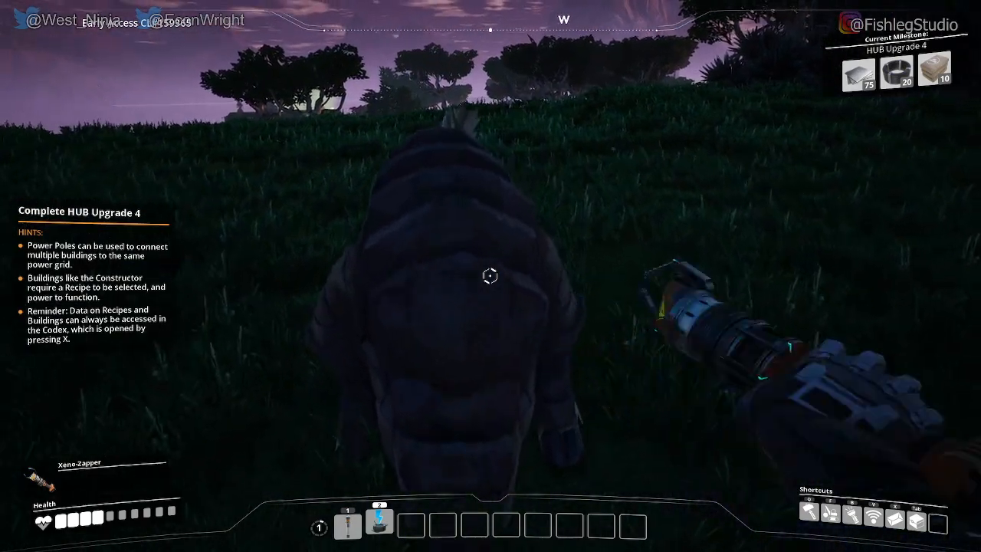
pyautogui.moveTo(491, 276)
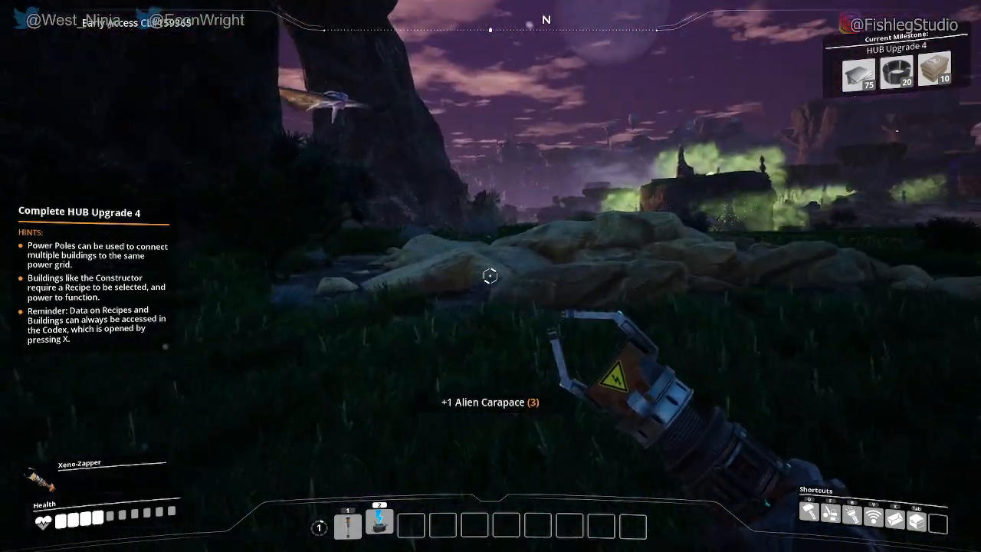
pyautogui.moveTo(490, 276)
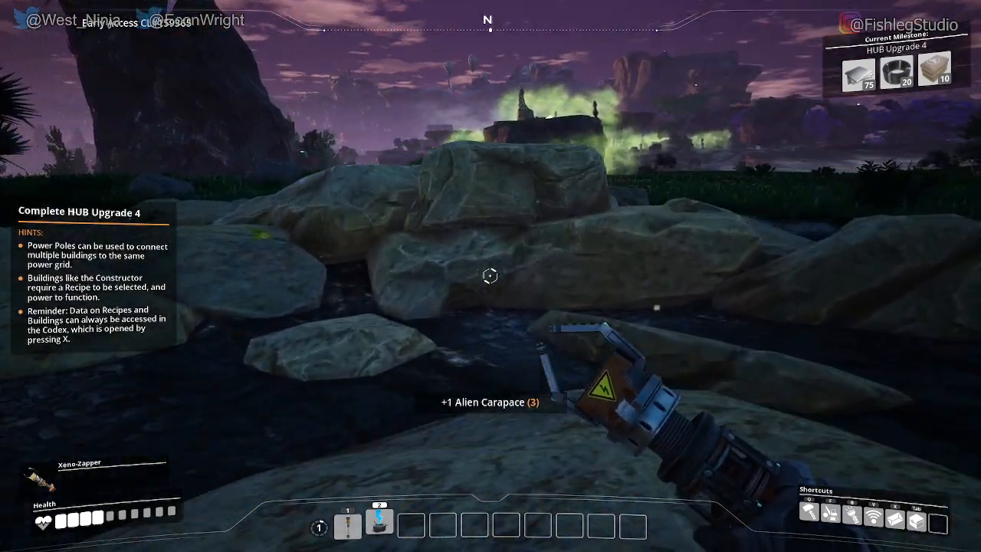
# - Pick up the Alien Carapace and gather limestone around the Portable Miner
pyautogui.press('tab')
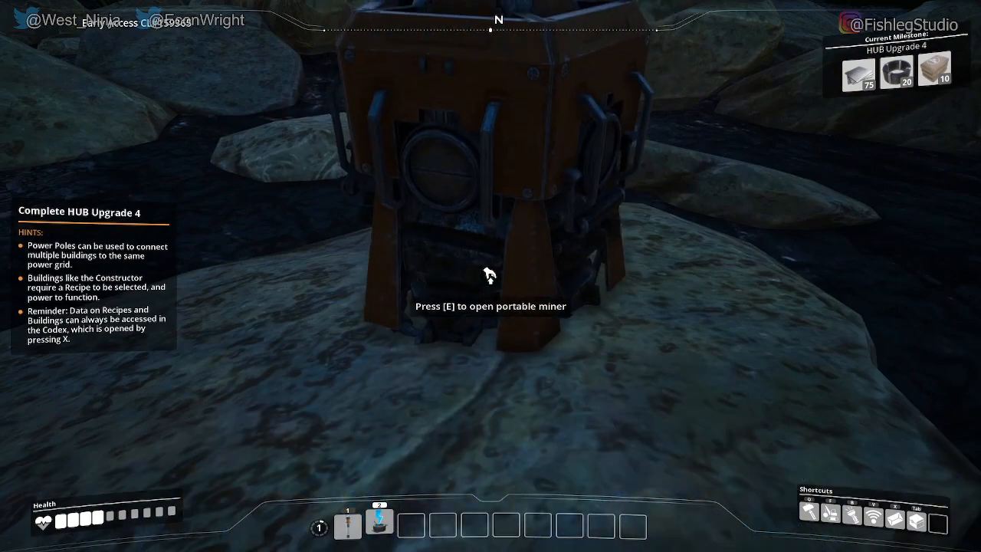
pyautogui.press('e')
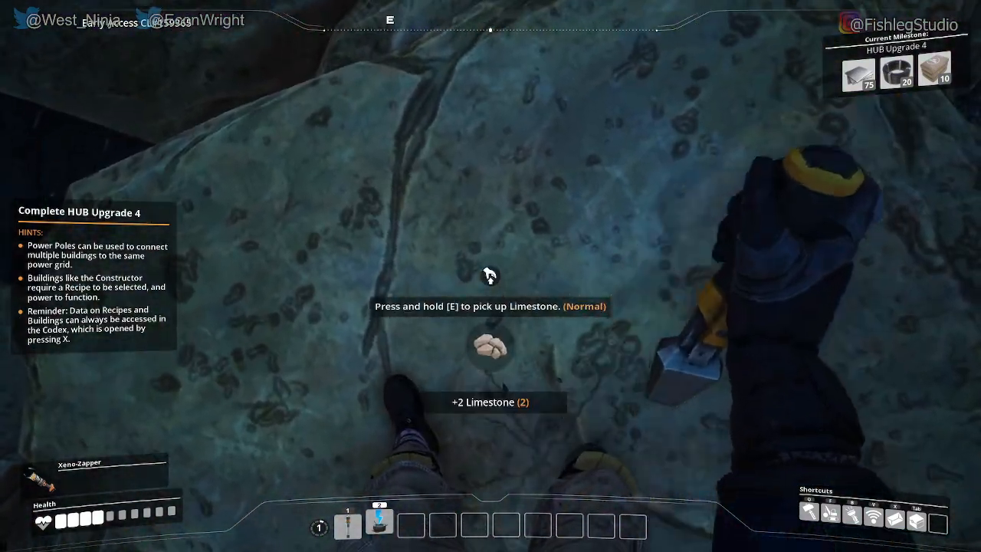
pyautogui.press('e')
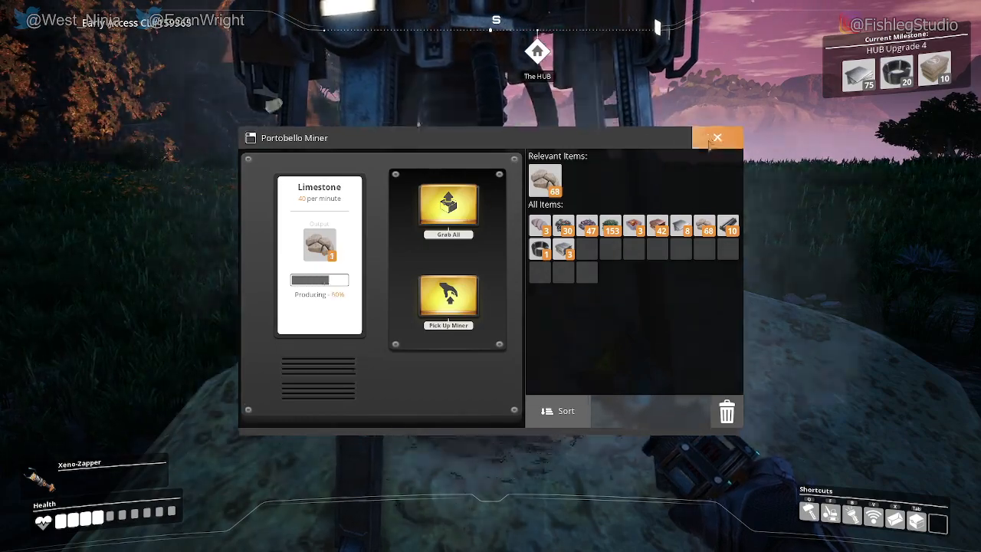
# - Close the Portable Miner panel
pyautogui.click(717, 137)
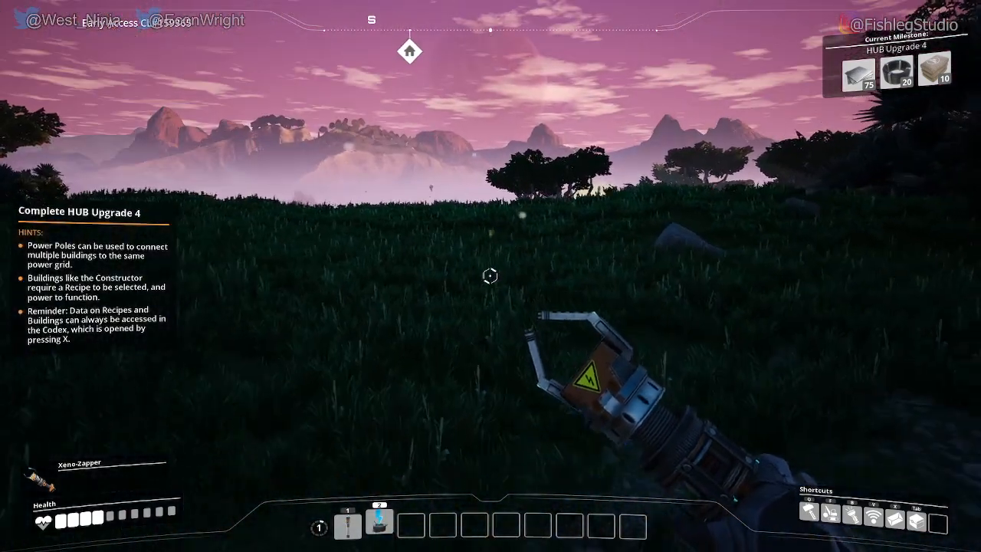
pyautogui.moveTo(490, 276)
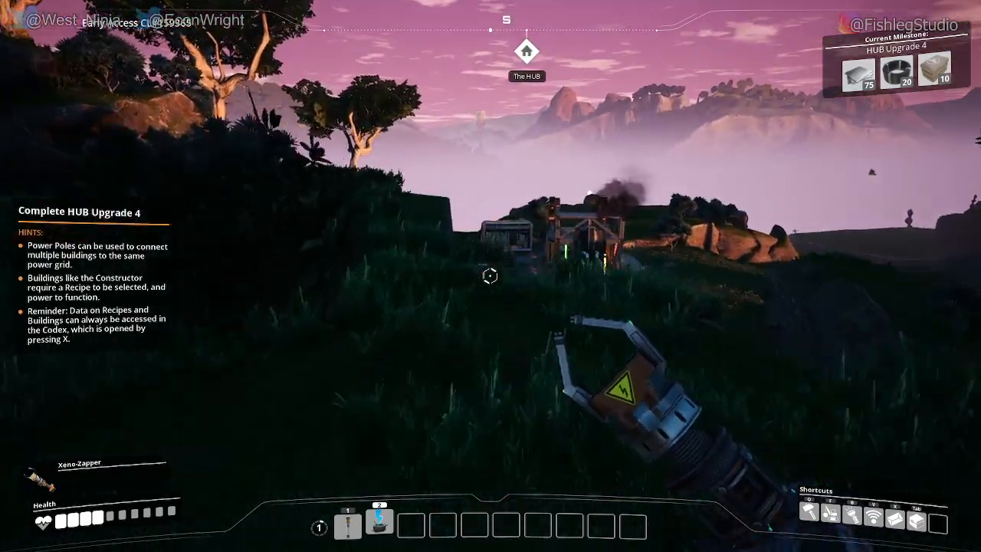
pyautogui.moveTo(490, 276)
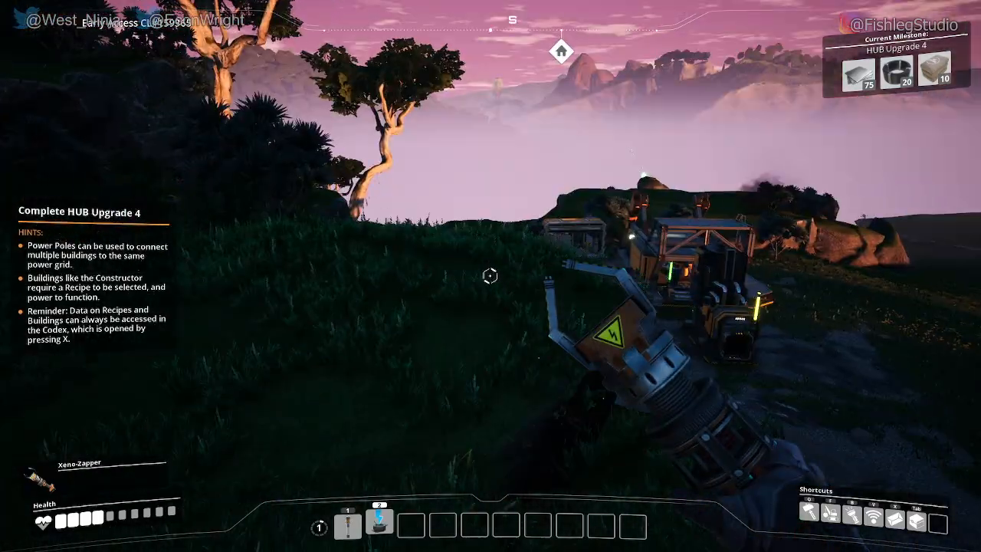
pyautogui.moveTo(490, 276)
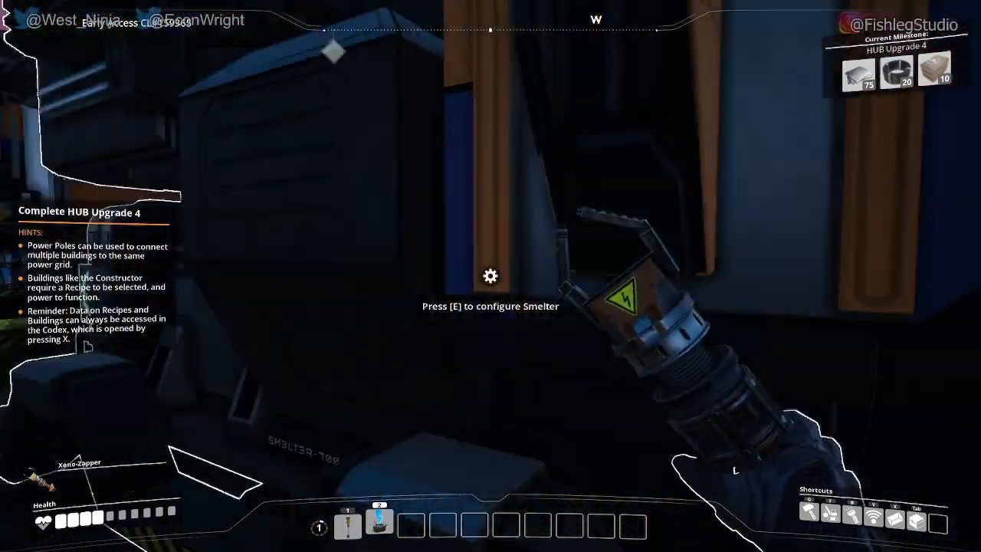
# - Take the 100 Iron Ingots from the Smelter and close its panel
pyautogui.press('e')
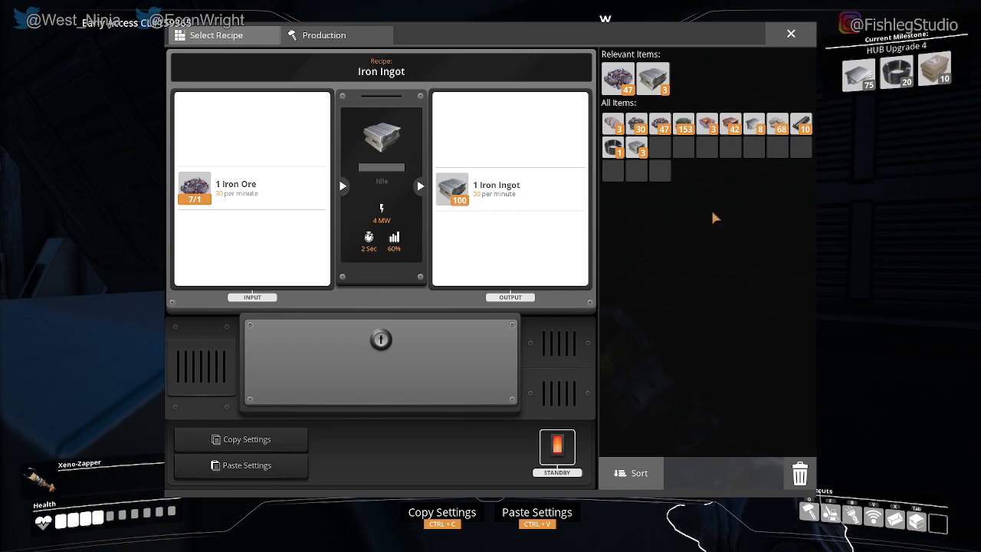
pyautogui.moveTo(452, 189)
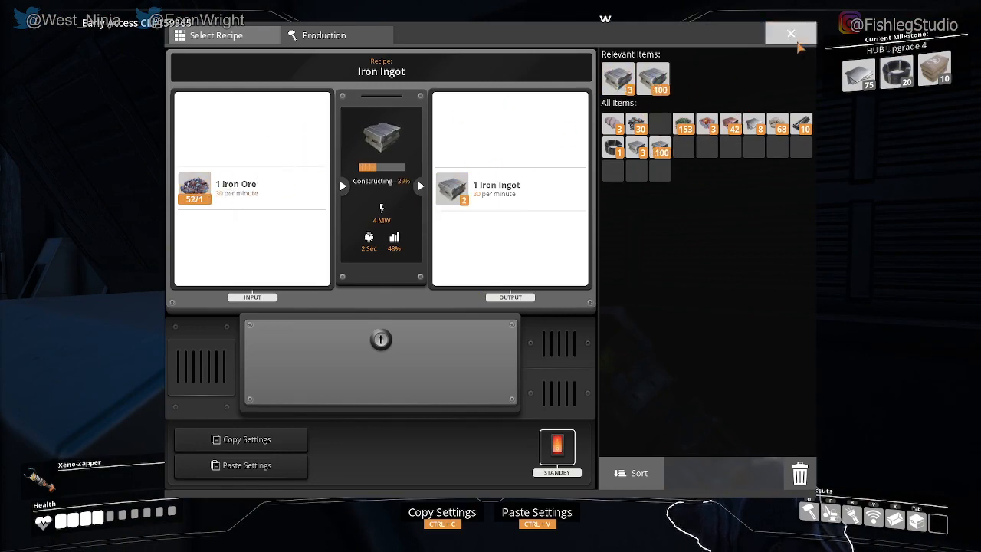
pyautogui.click(790, 34)
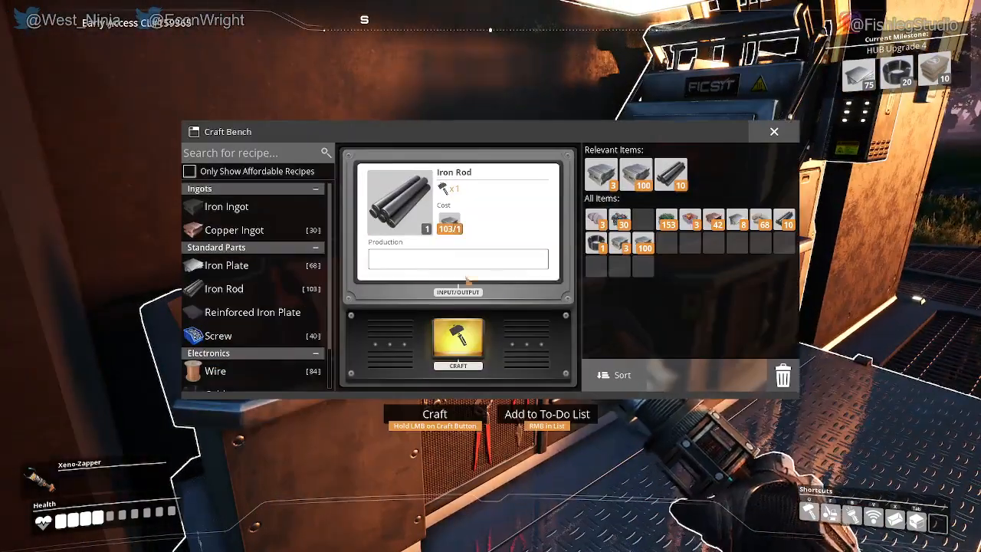
# - Craft 10 Concrete from limestone at the Craft Bench
pyautogui.scroll(-3)
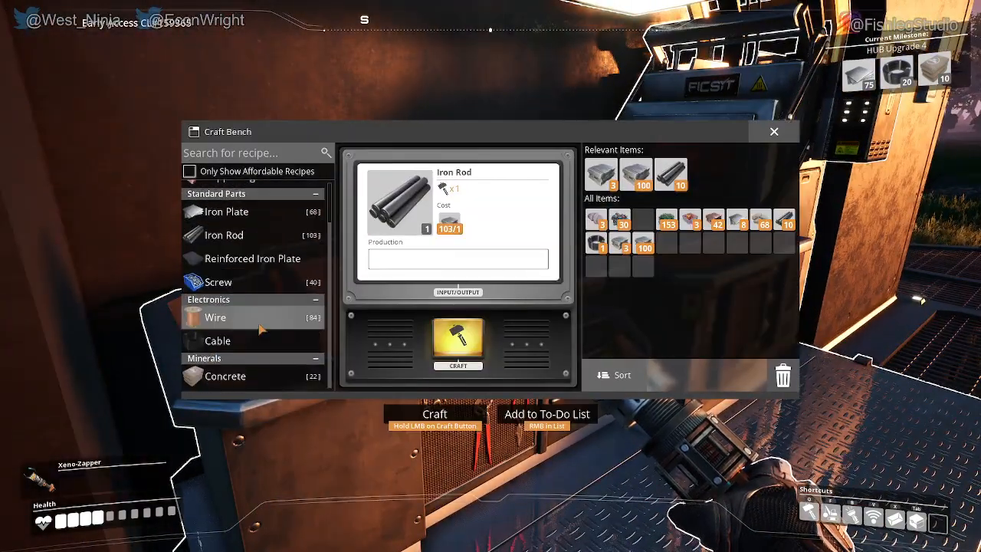
pyautogui.click(226, 375)
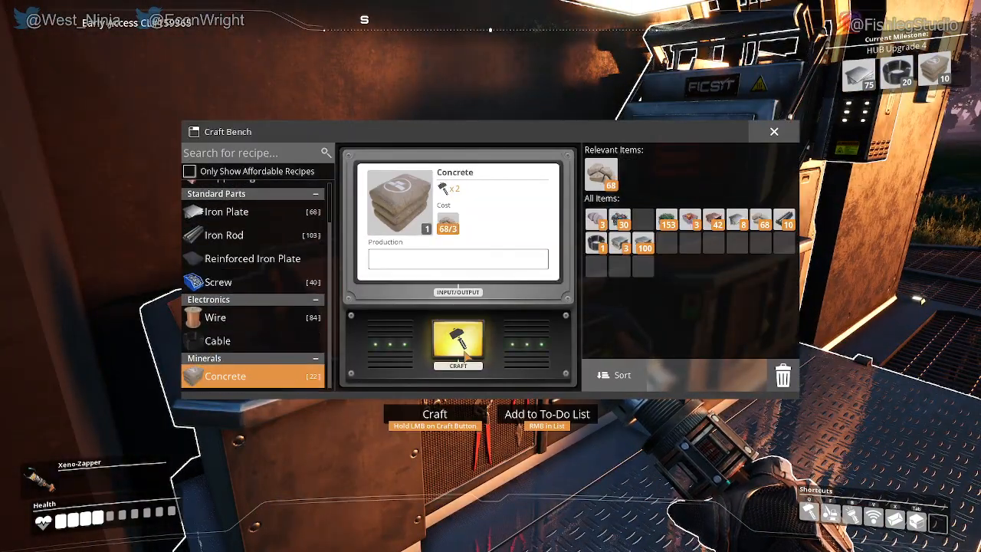
pyautogui.click(458, 345)
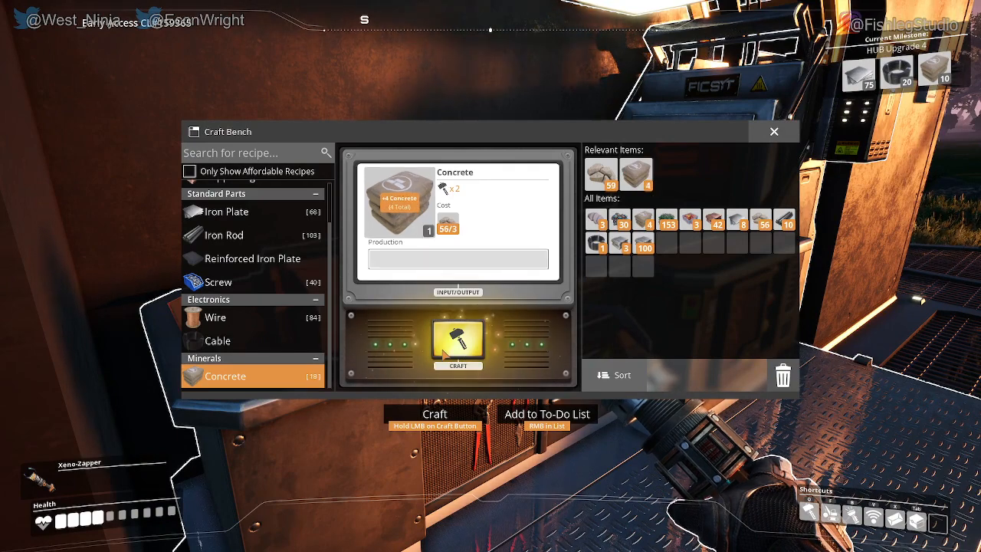
pyautogui.click(457, 341)
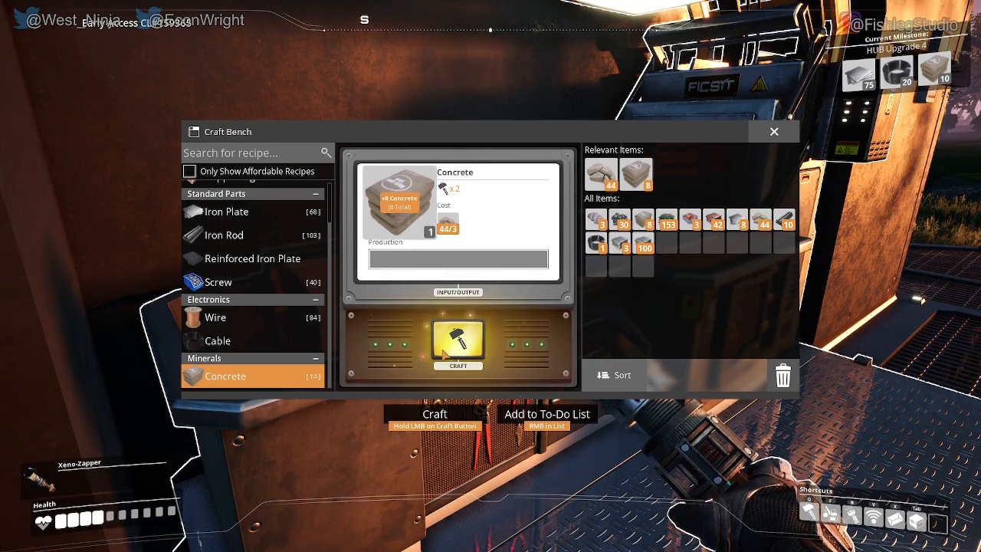
pyautogui.click(458, 343)
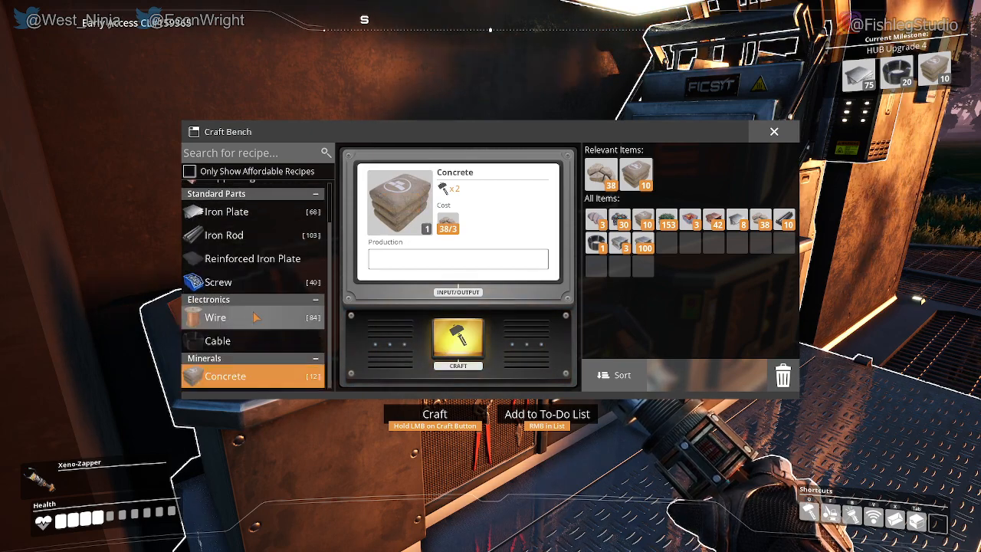
# - Craft 40 Wire from copper ingots
pyautogui.click(215, 317)
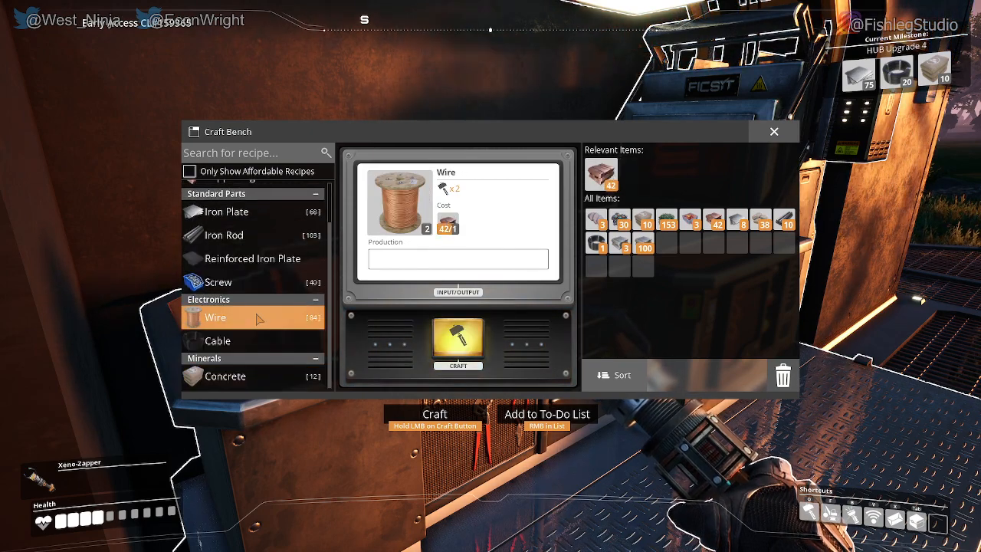
pyautogui.click(458, 344)
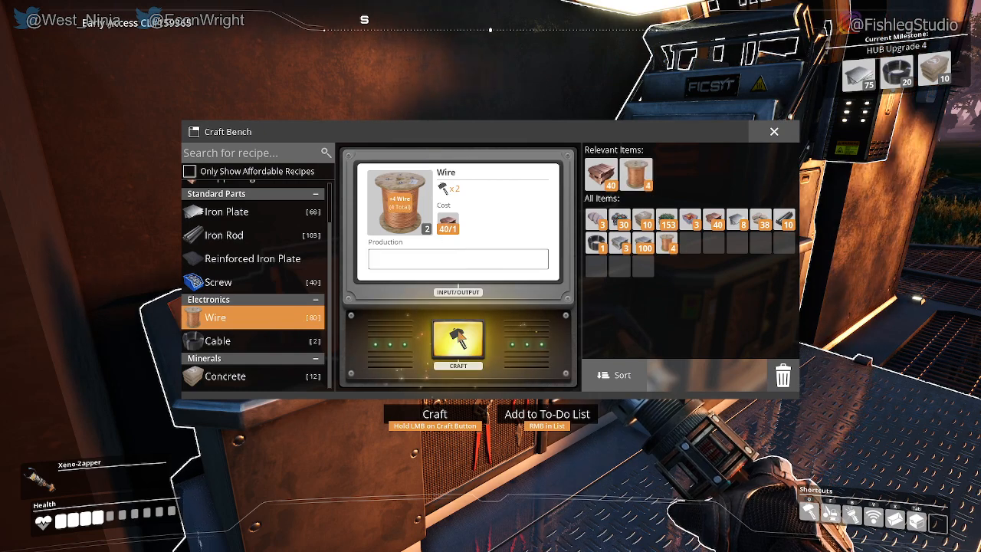
pyautogui.click(458, 343)
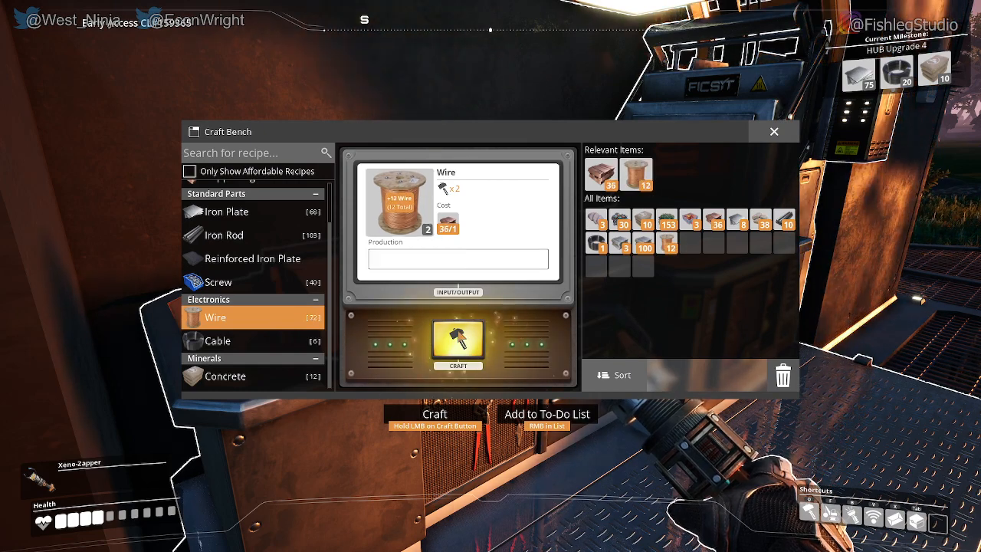
pyautogui.click(458, 343)
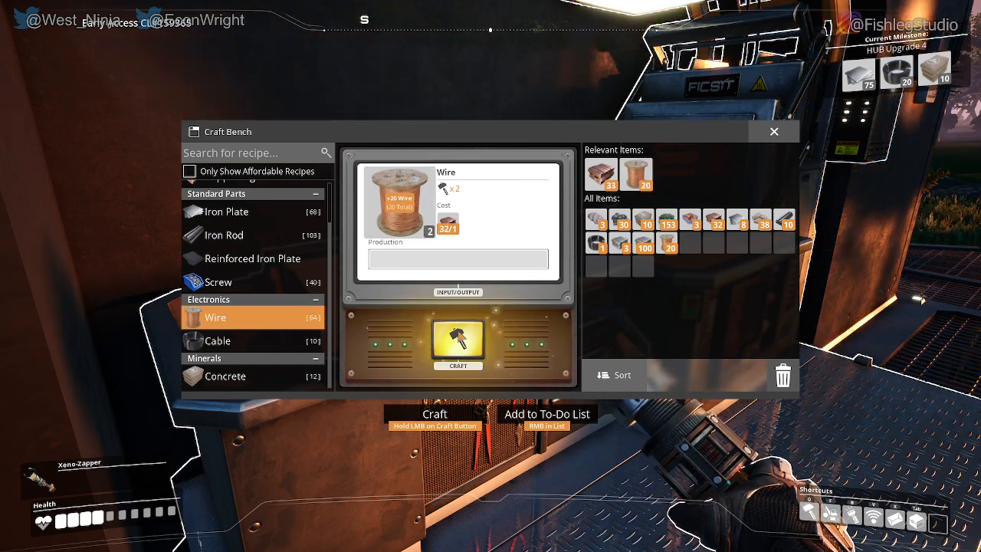
pyautogui.click(458, 343)
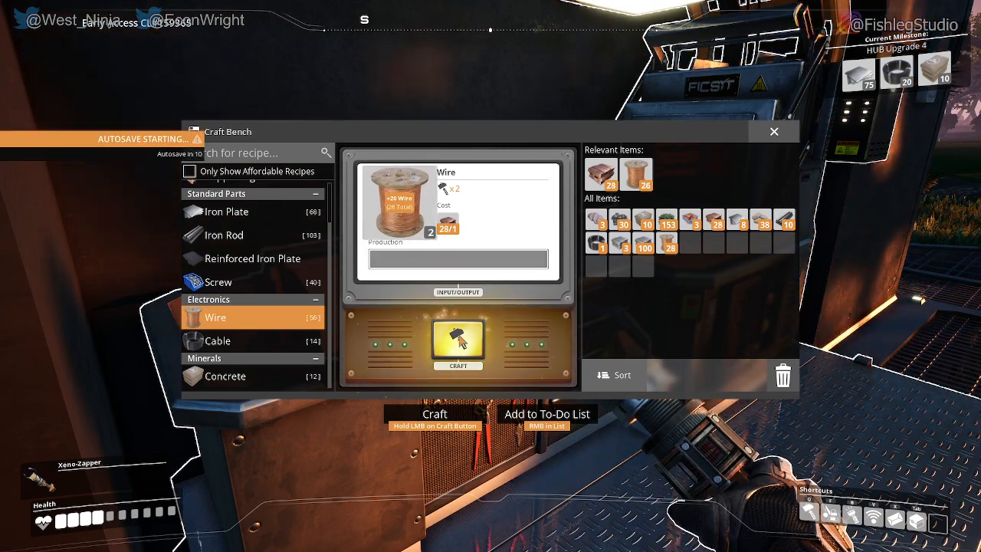
pyautogui.click(458, 344)
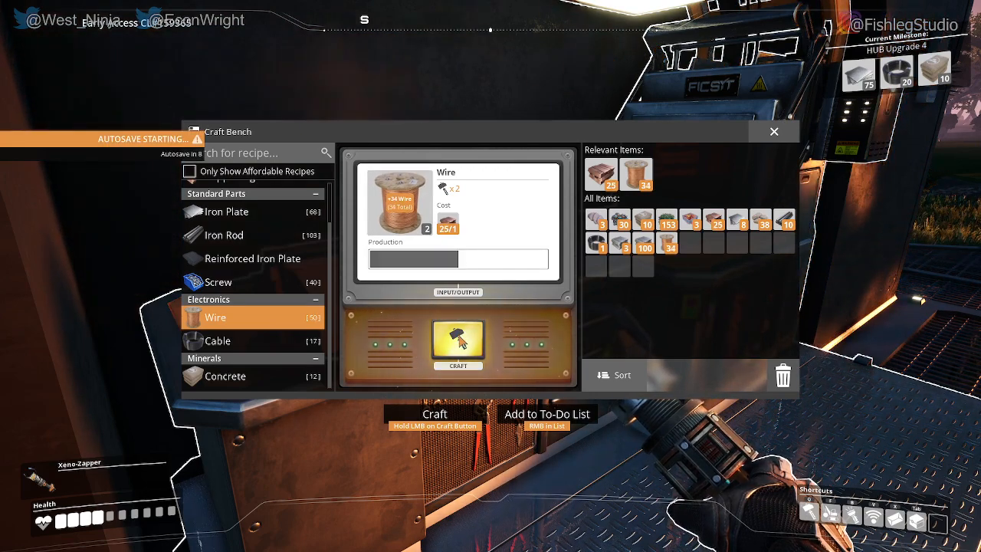
pyautogui.click(217, 341)
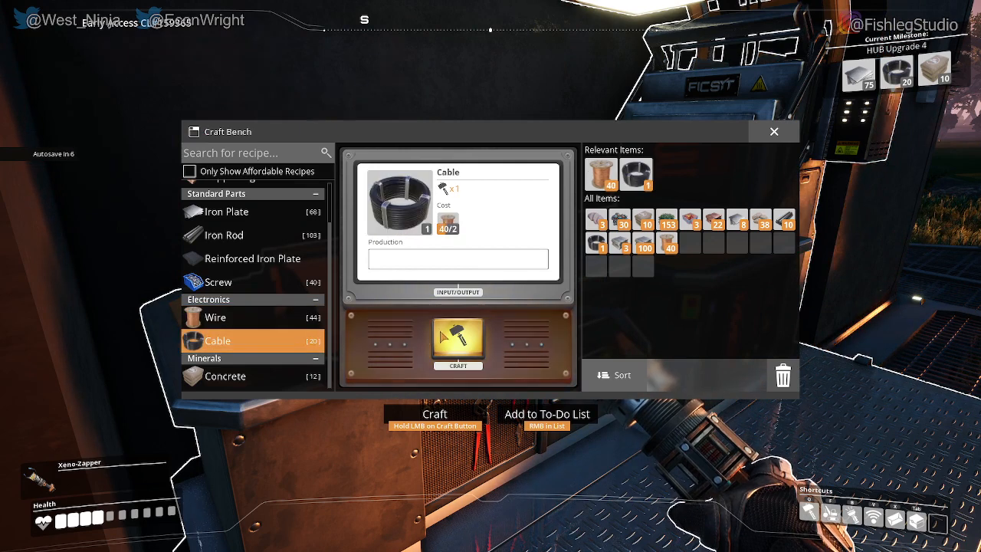
# - Craft cable from the last wire for 21 Cable, then view the Iron Ingot and Iron Rod recipes
pyautogui.click(458, 342)
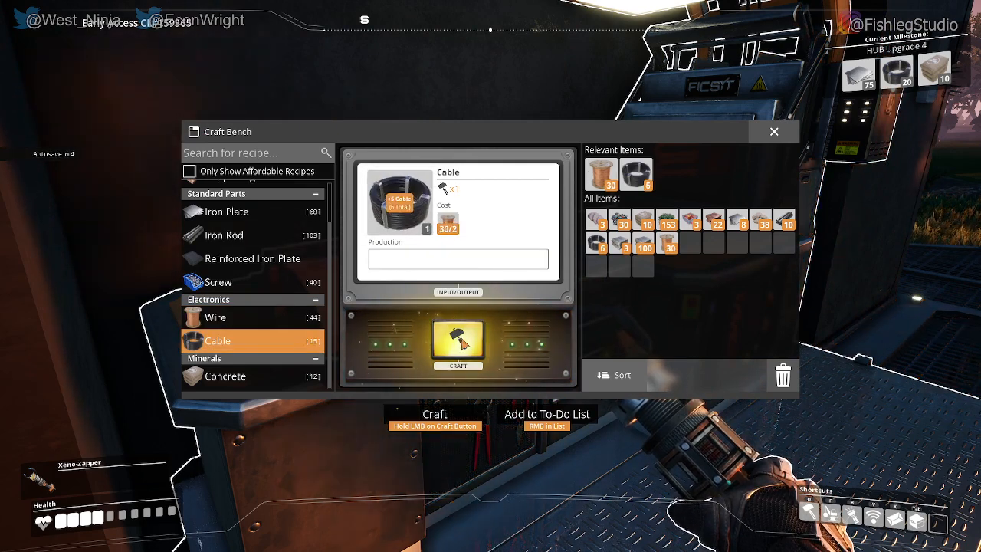
pyautogui.click(457, 343)
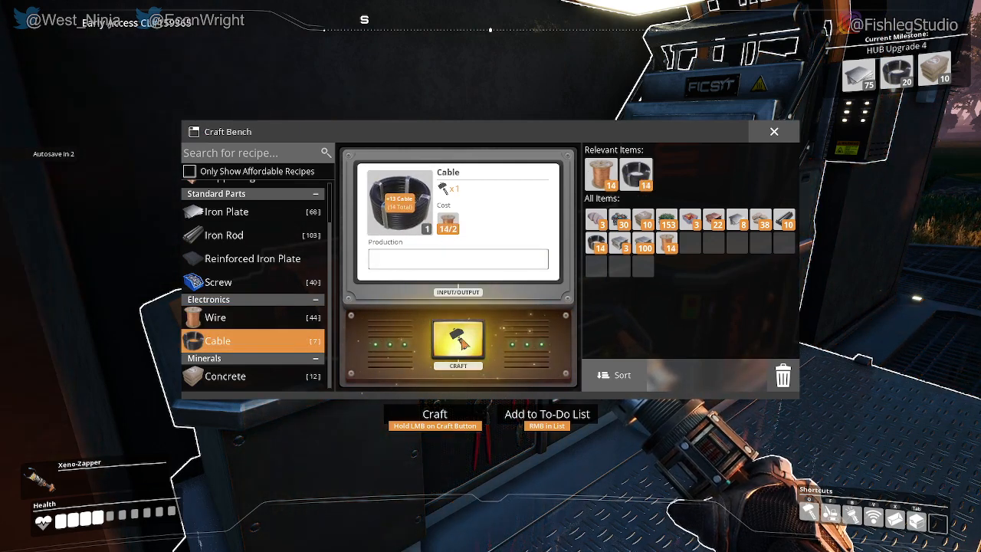
pyautogui.click(457, 342)
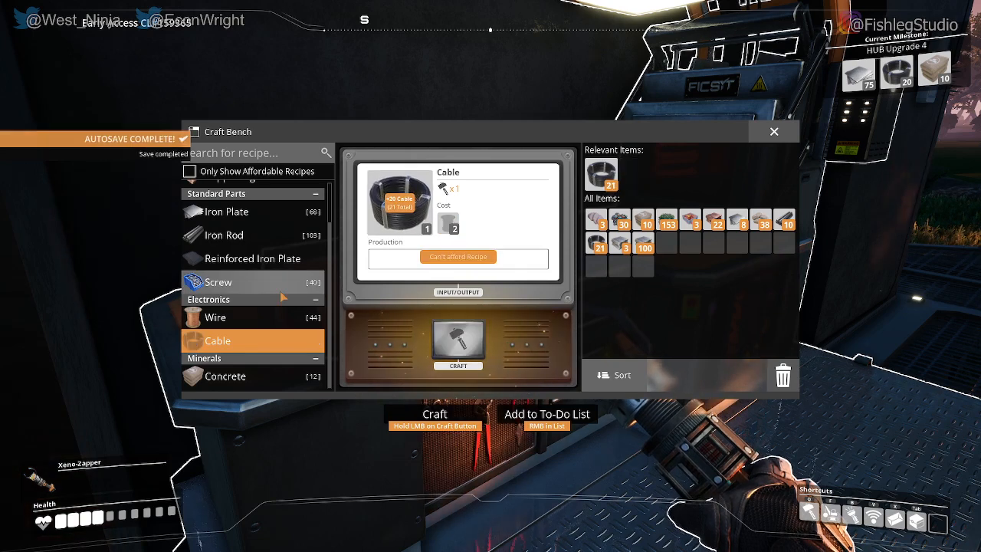
pyautogui.scroll(3)
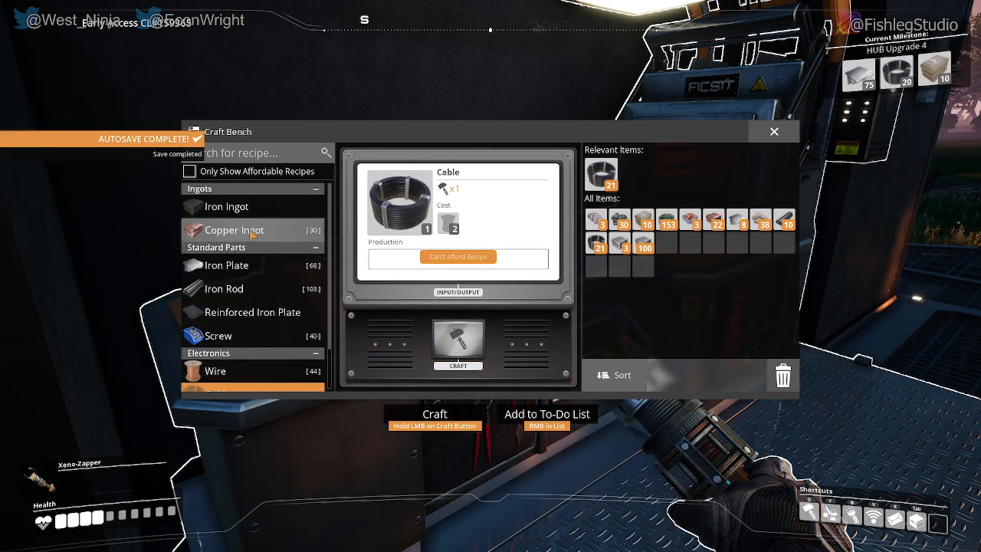
pyautogui.click(227, 206)
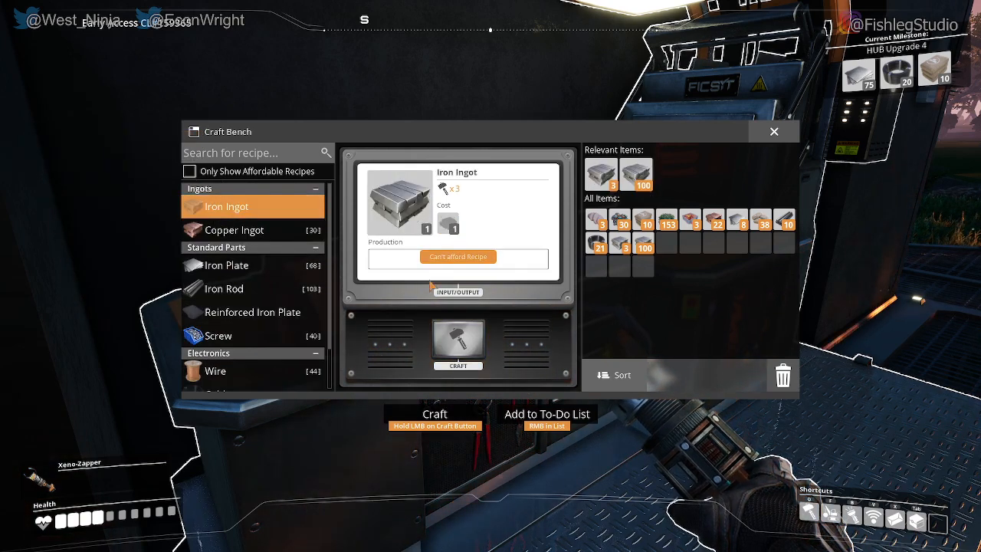
pyautogui.click(224, 288)
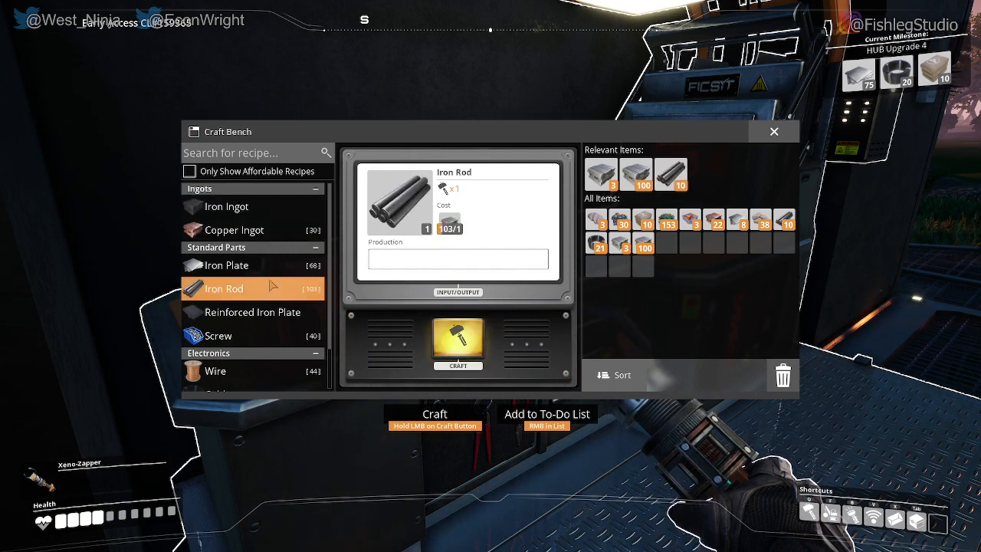
# - Select the Iron Plate recipe and craft plates from iron rods until reaching 70
pyautogui.click(226, 265)
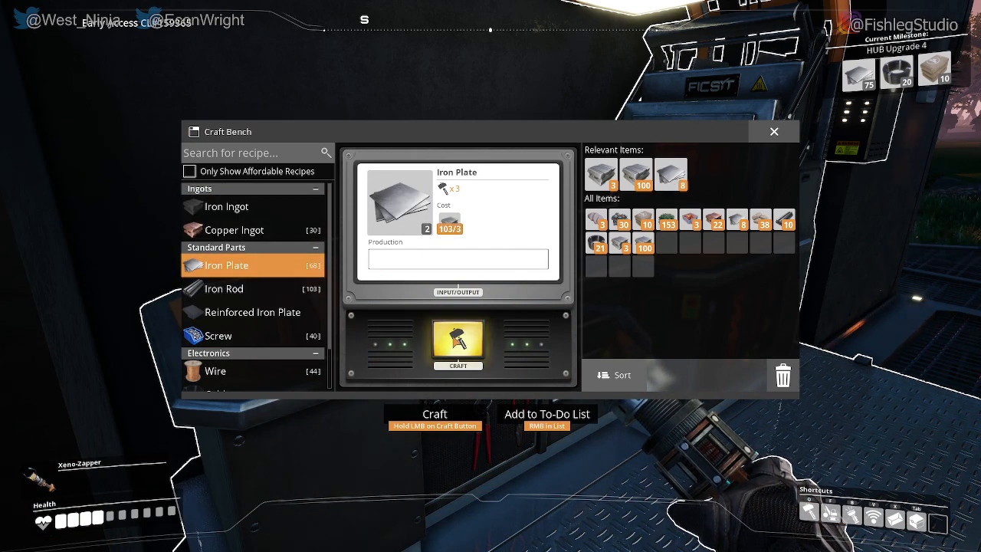
pyautogui.click(457, 342)
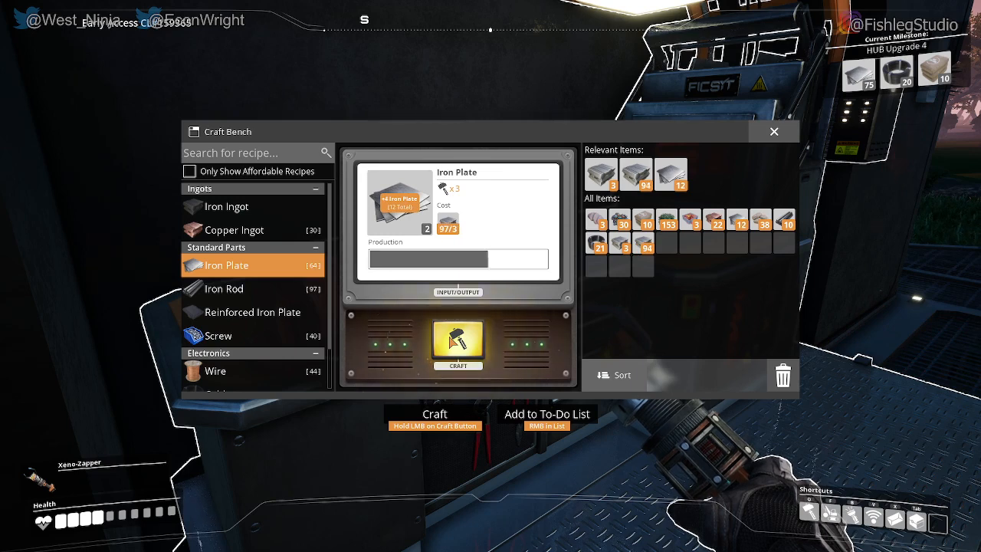
pyautogui.click(458, 343)
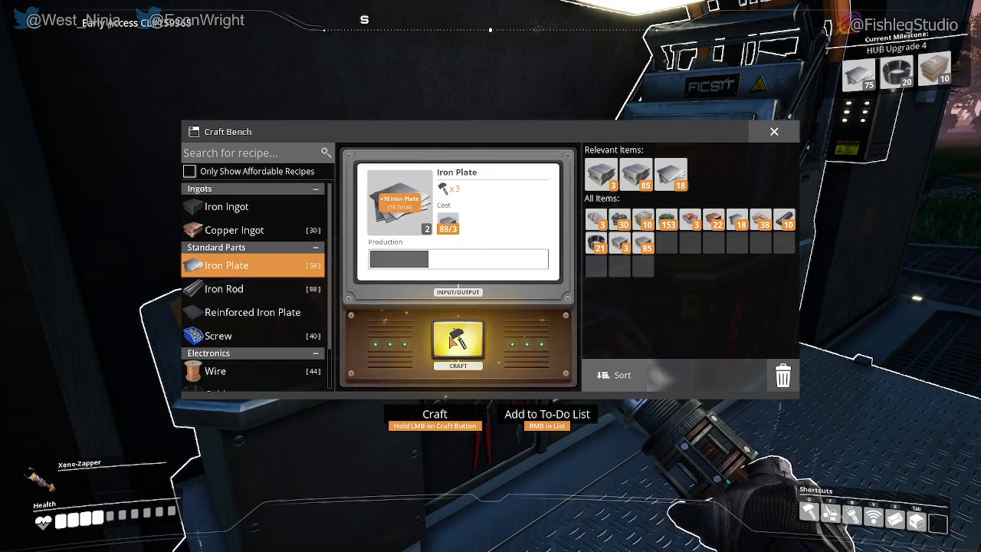
pyautogui.click(458, 341)
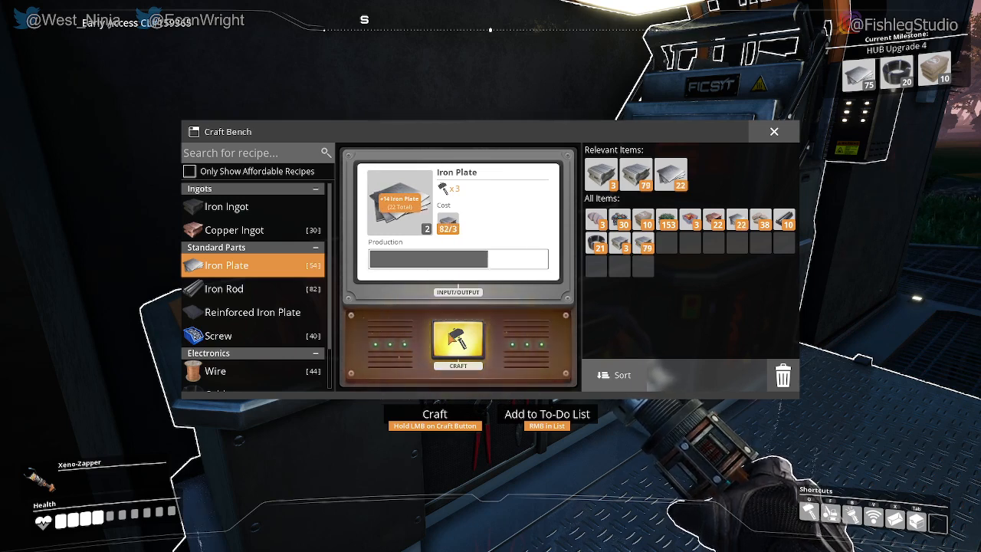
pyautogui.click(458, 342)
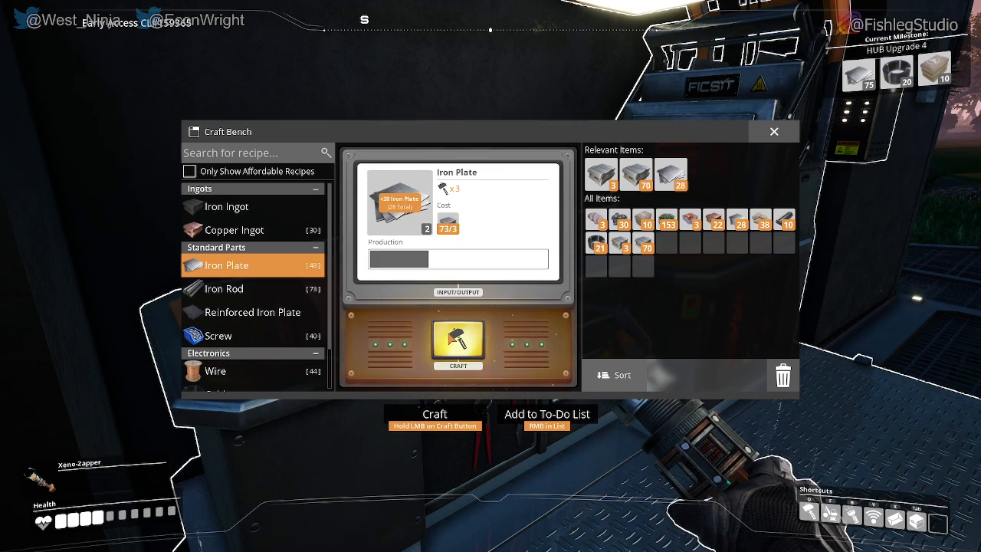
pyautogui.click(457, 340)
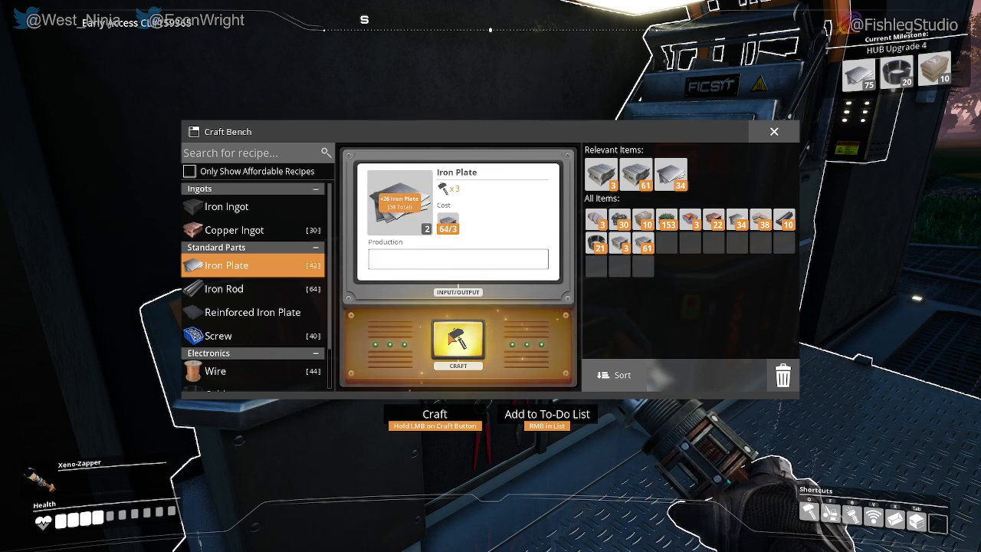
pyautogui.click(457, 341)
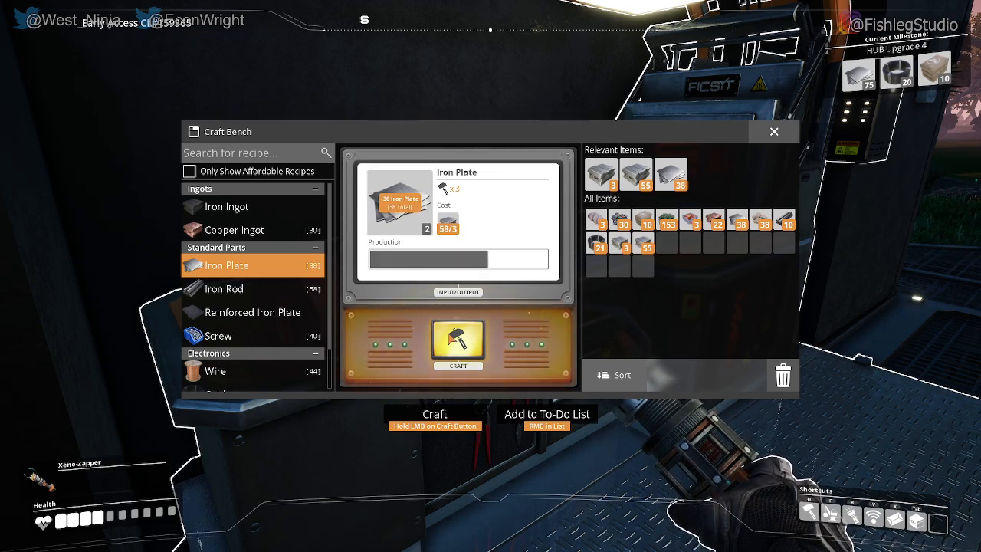
pyautogui.click(457, 341)
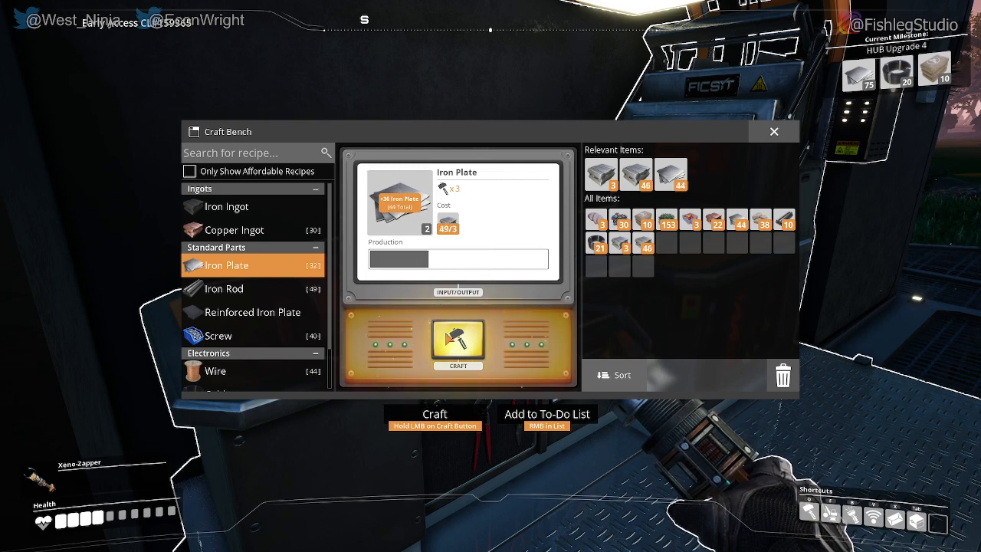
pyautogui.click(456, 341)
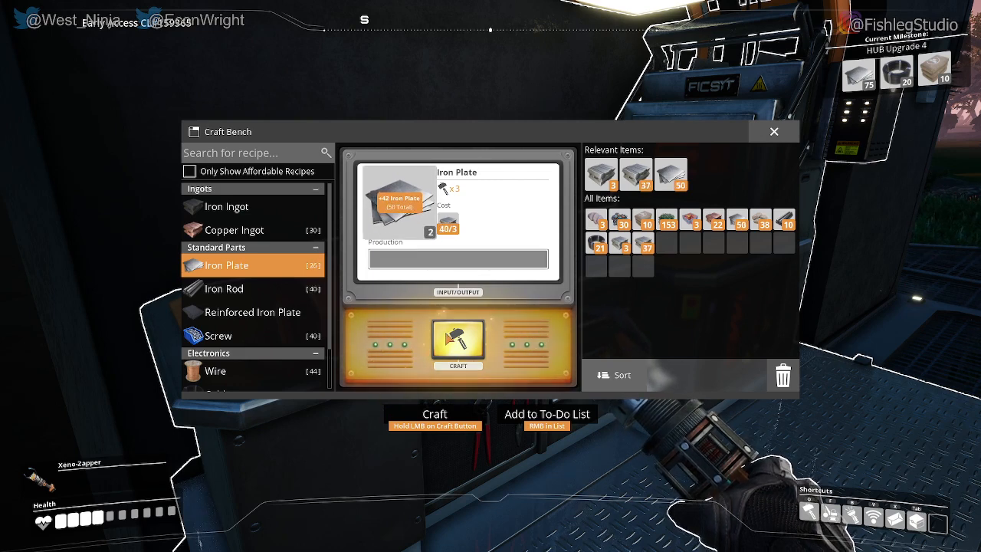
pyautogui.click(458, 341)
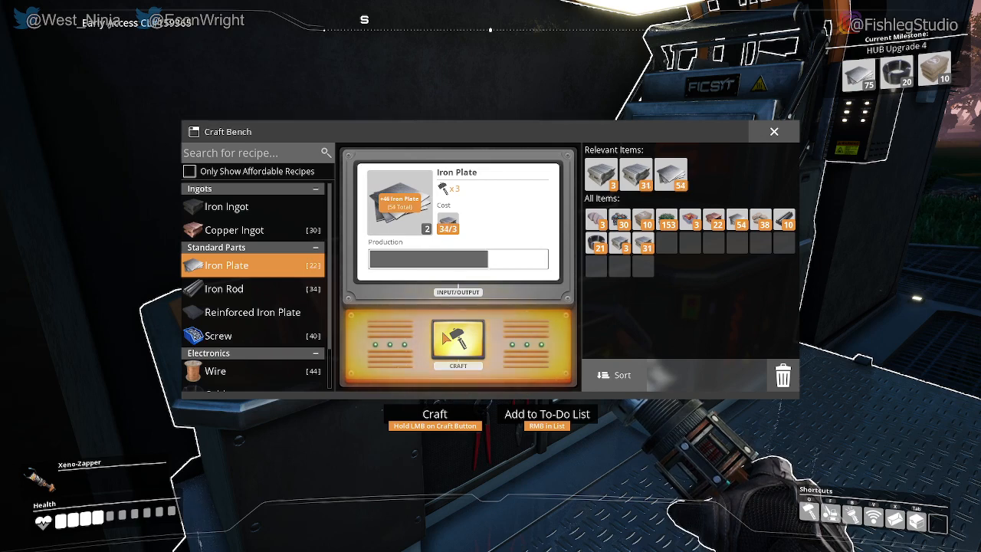
pyautogui.click(458, 339)
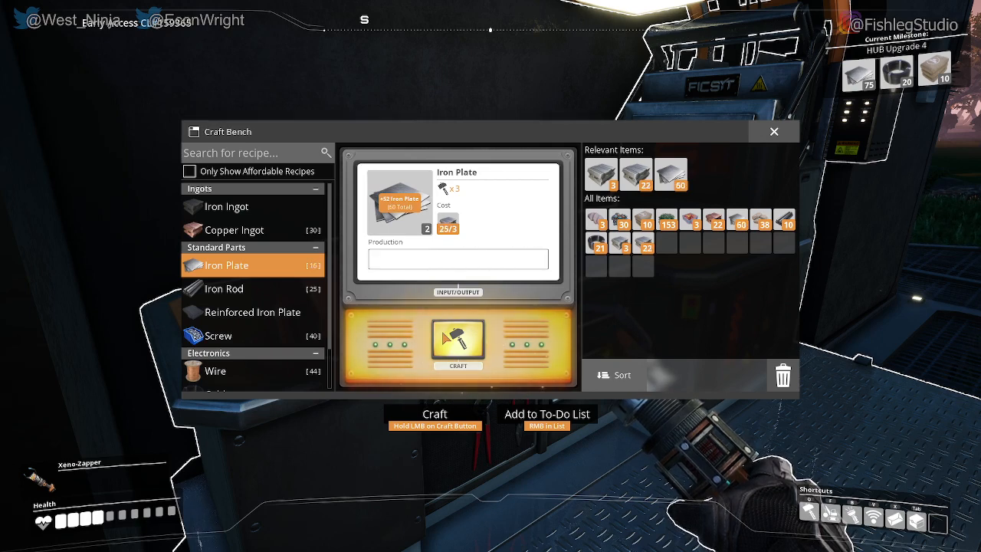
pyautogui.click(457, 340)
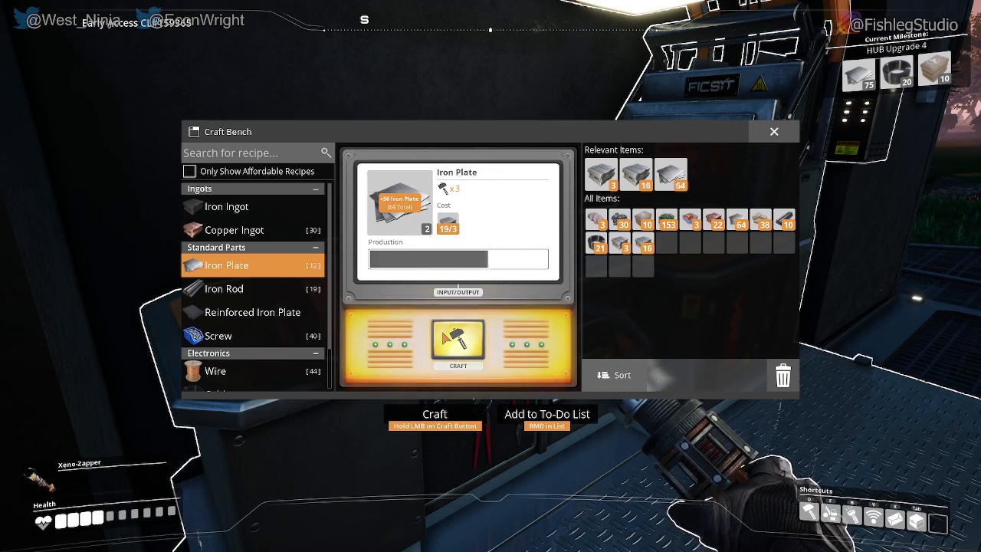
pyautogui.click(458, 340)
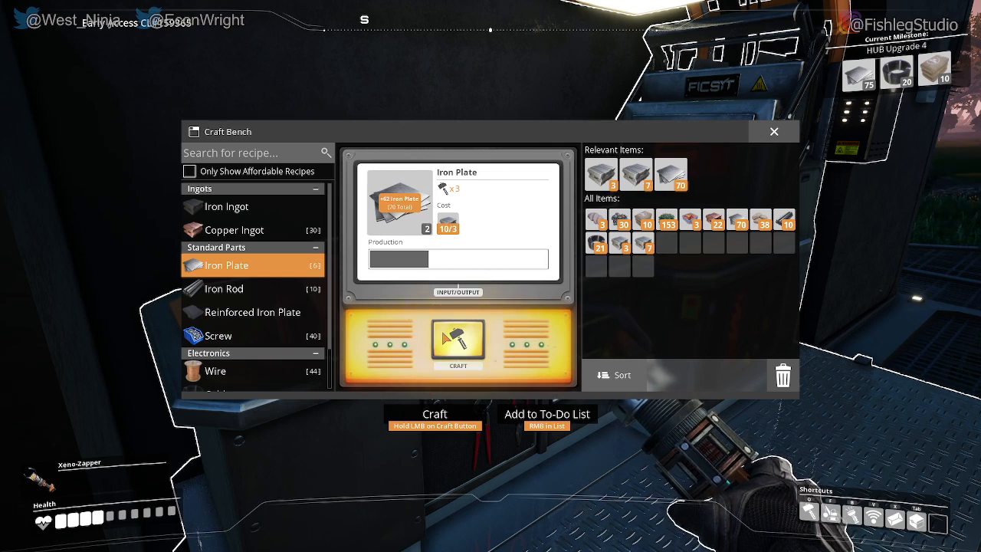
pyautogui.click(458, 340)
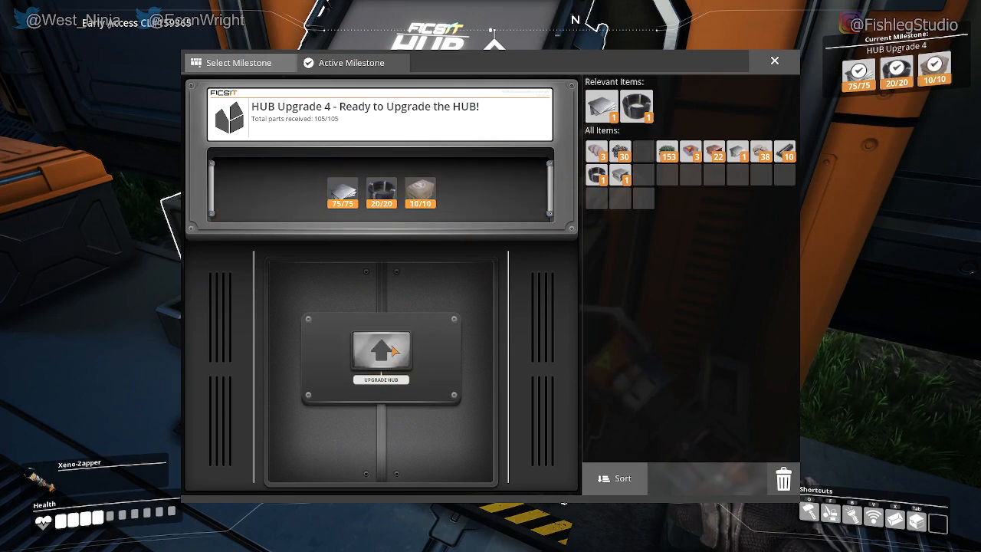
# - Upgrade the HUB, then view HUB Upgrade 5's rewards, including Miner Mk.1 and Storage Container
pyautogui.click(381, 353)
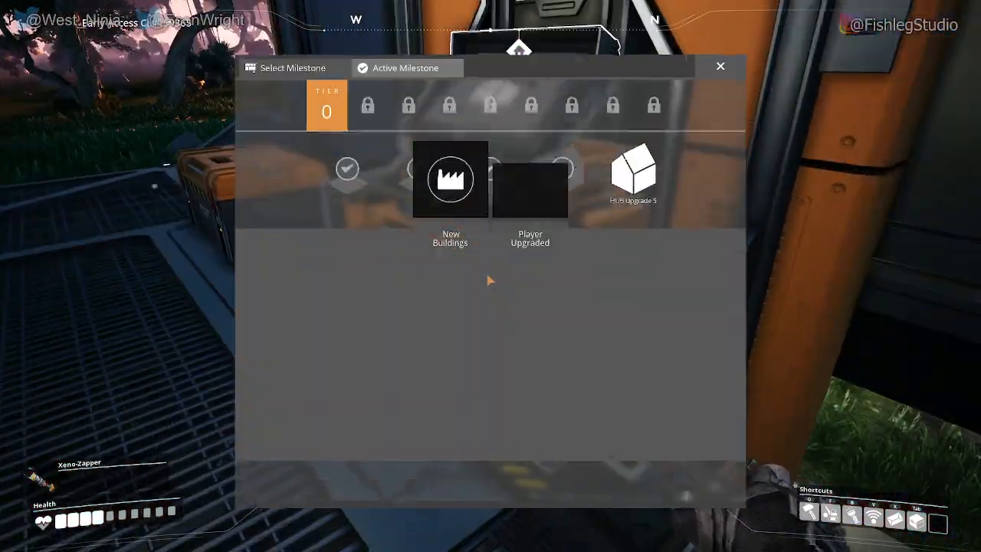
pyautogui.click(633, 176)
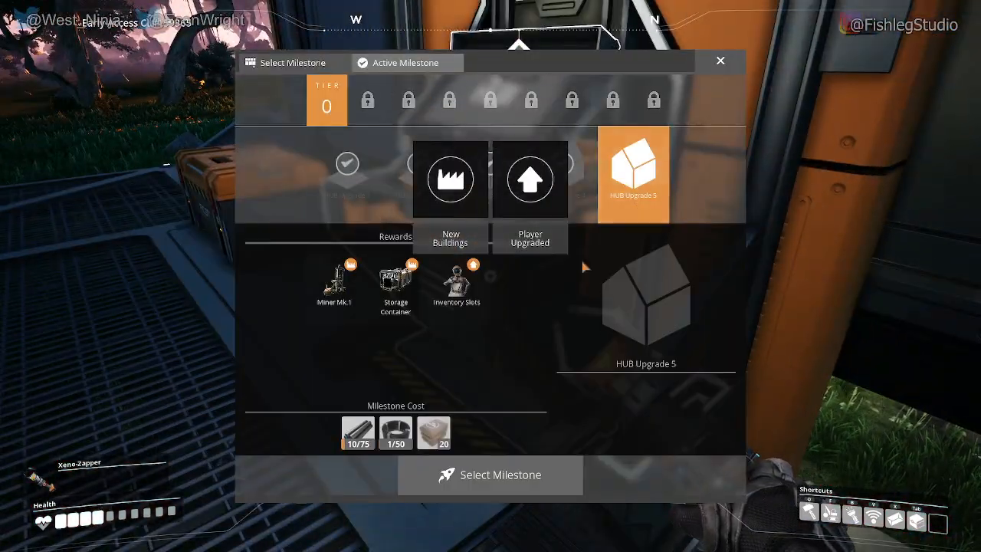